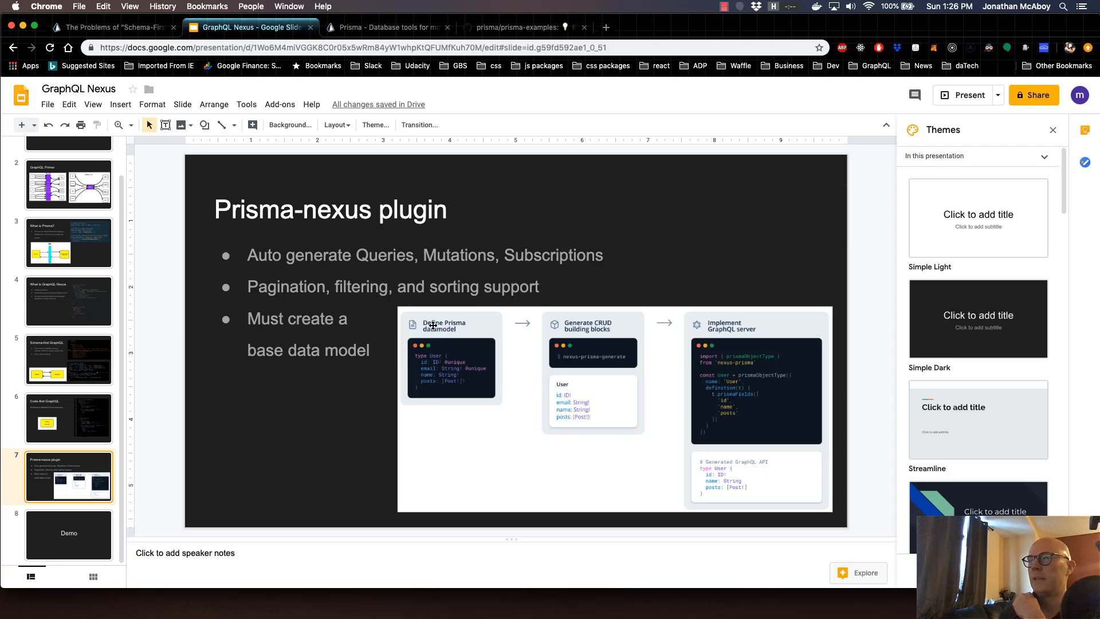
{"action": "mouse_move", "coordinate": [480, 255]}
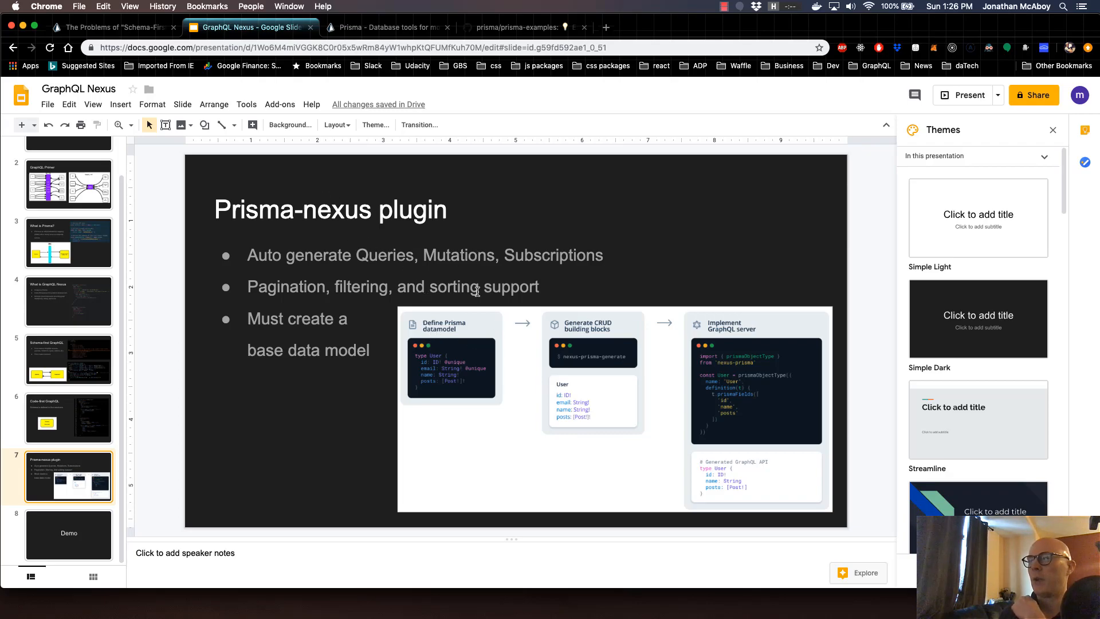
{"action": "mouse_move", "coordinate": [649, 332]}
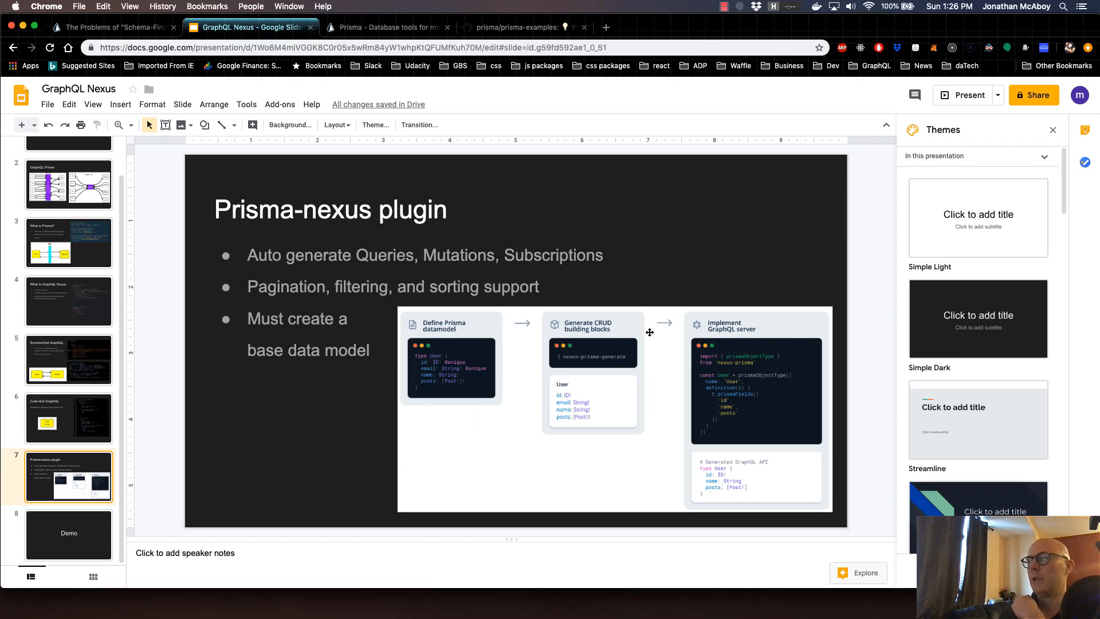
{"action": "mouse_move", "coordinate": [555, 379]}
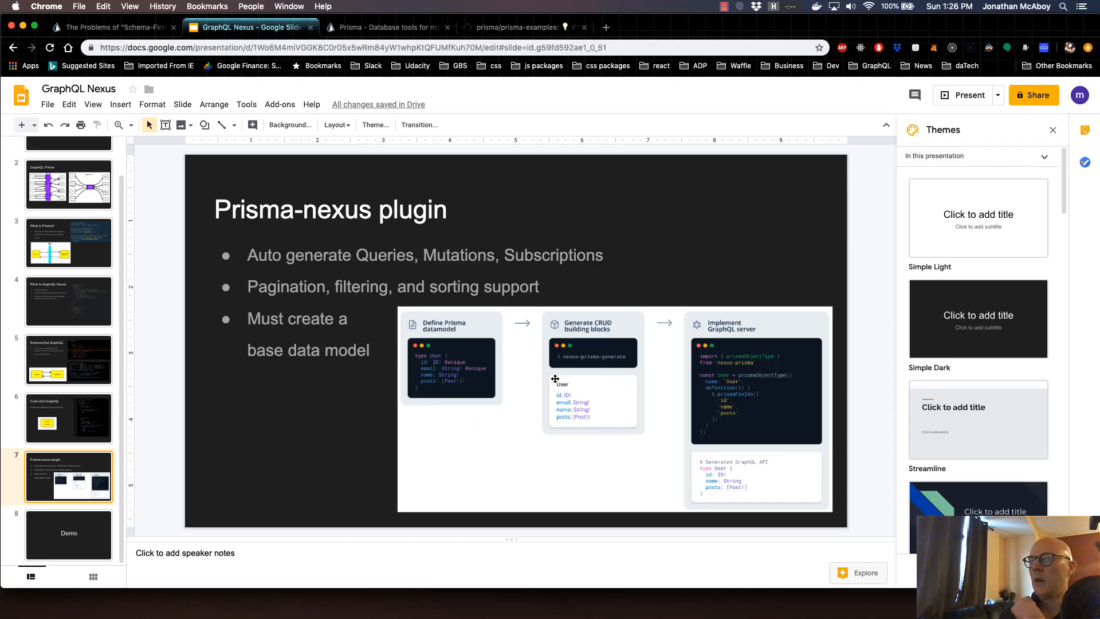
{"action": "mouse_move", "coordinate": [467, 331]}
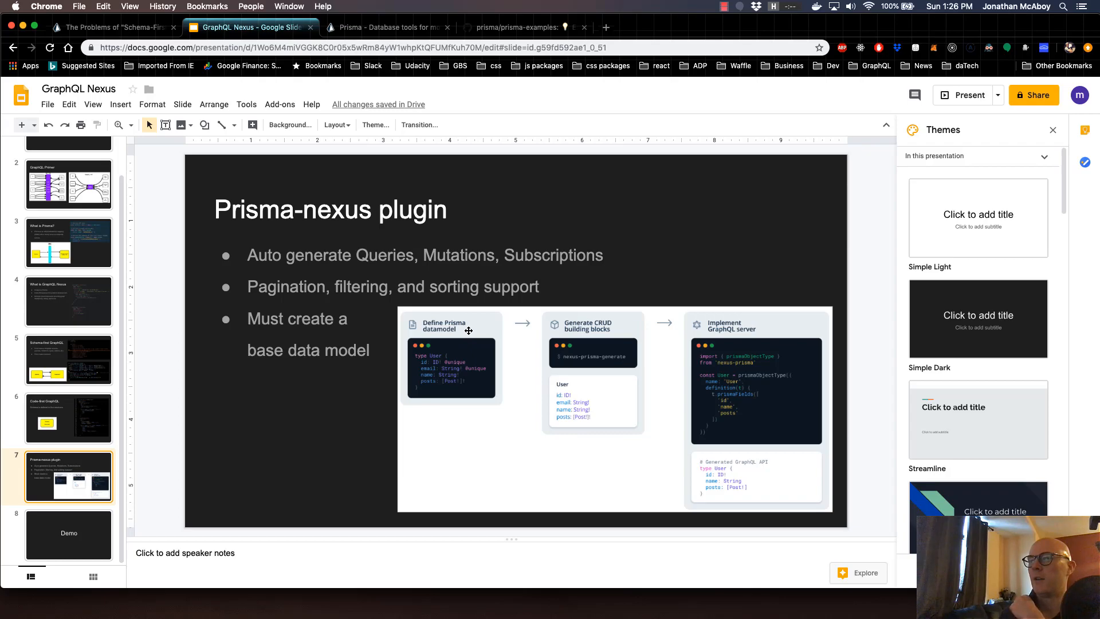
{"action": "mouse_move", "coordinate": [400, 409]}
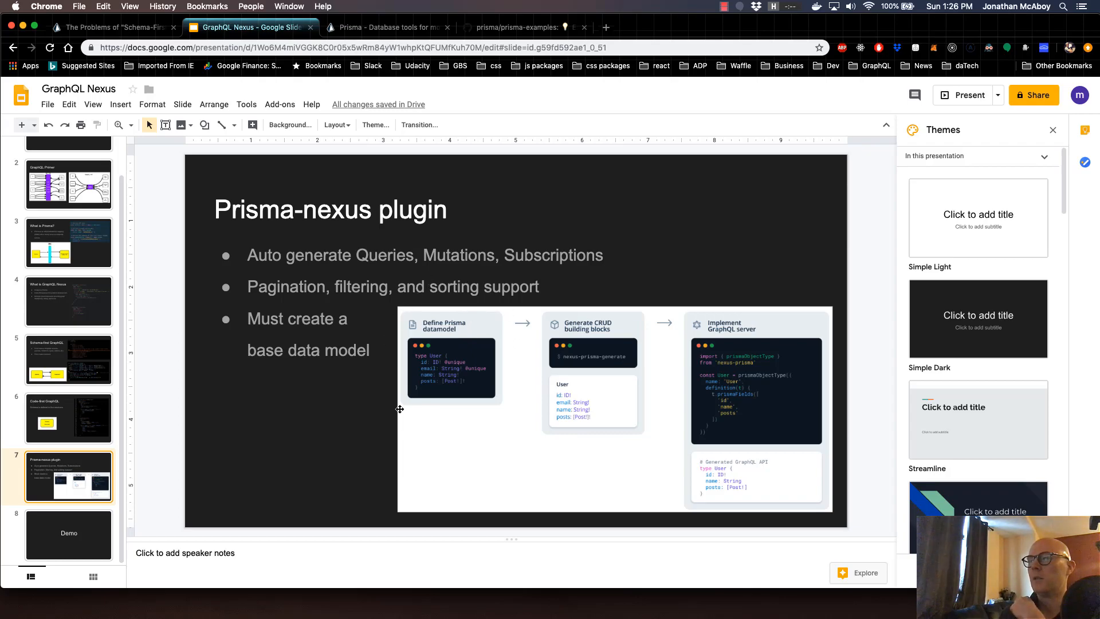
{"action": "mouse_move", "coordinate": [489, 401]}
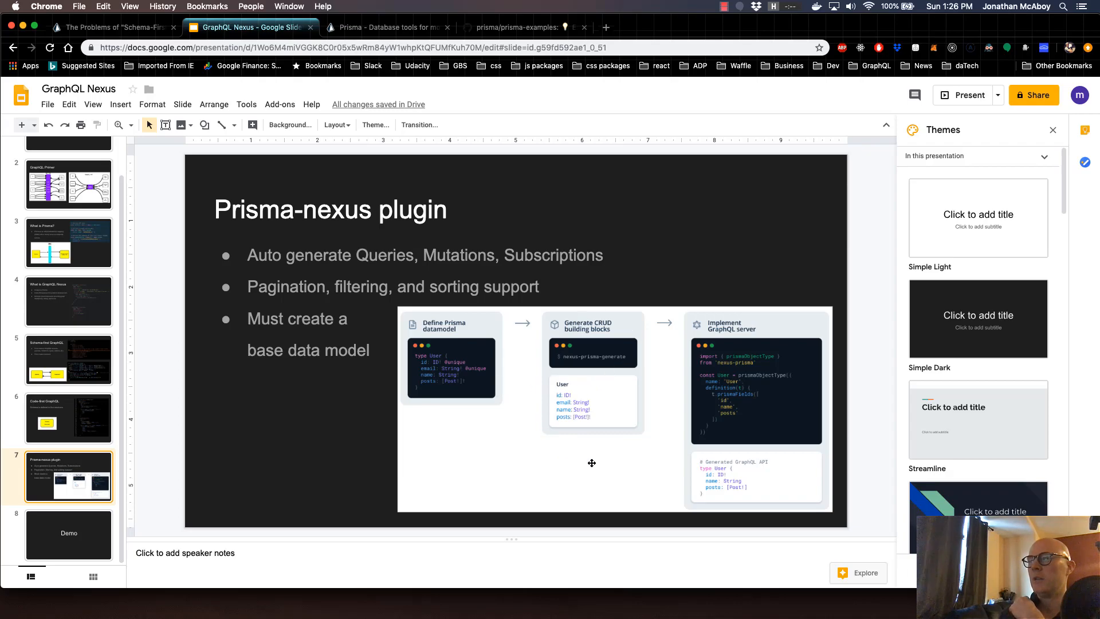
{"action": "mouse_move", "coordinate": [561, 370]}
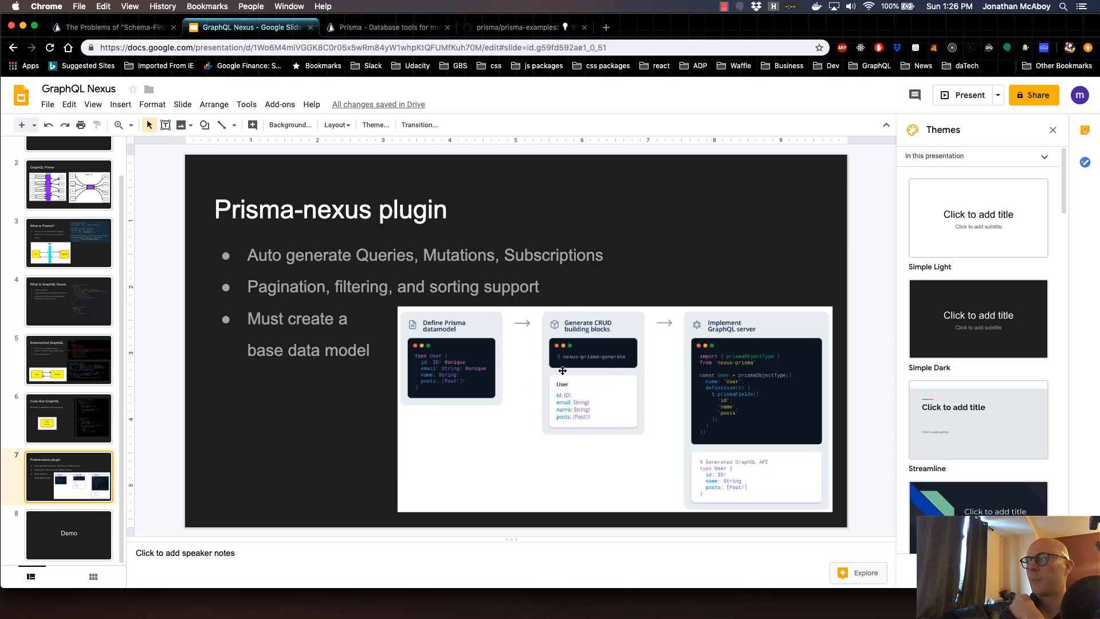
{"action": "mouse_move", "coordinate": [538, 337]}
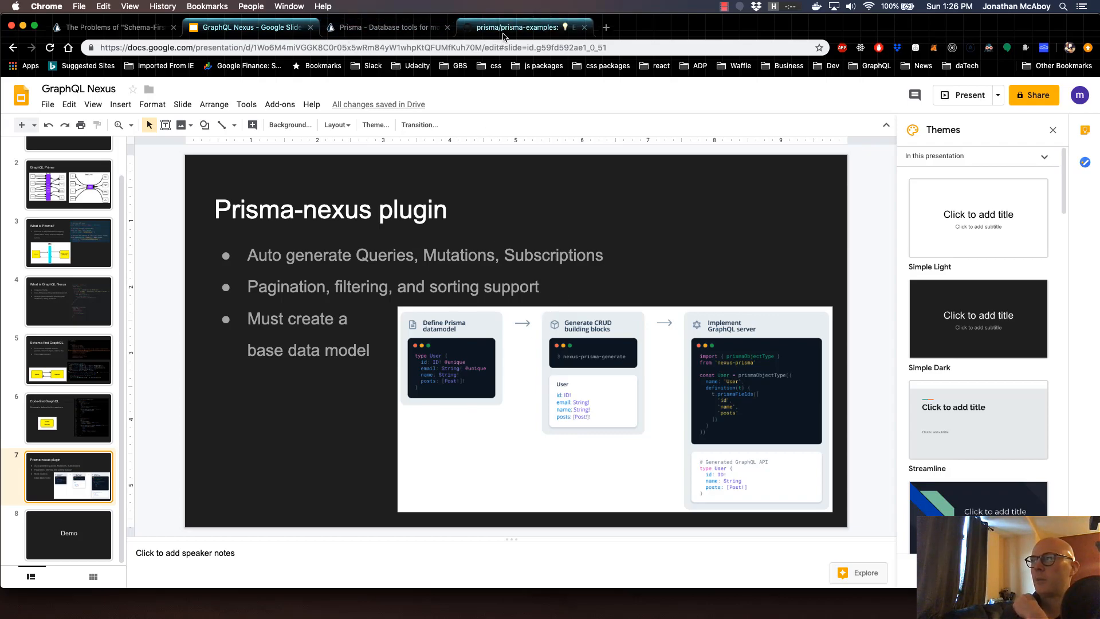
Show the prisma-examples repository's clone options with its HTTPS URL
{"action": "left_click", "coordinate": [522, 27]}
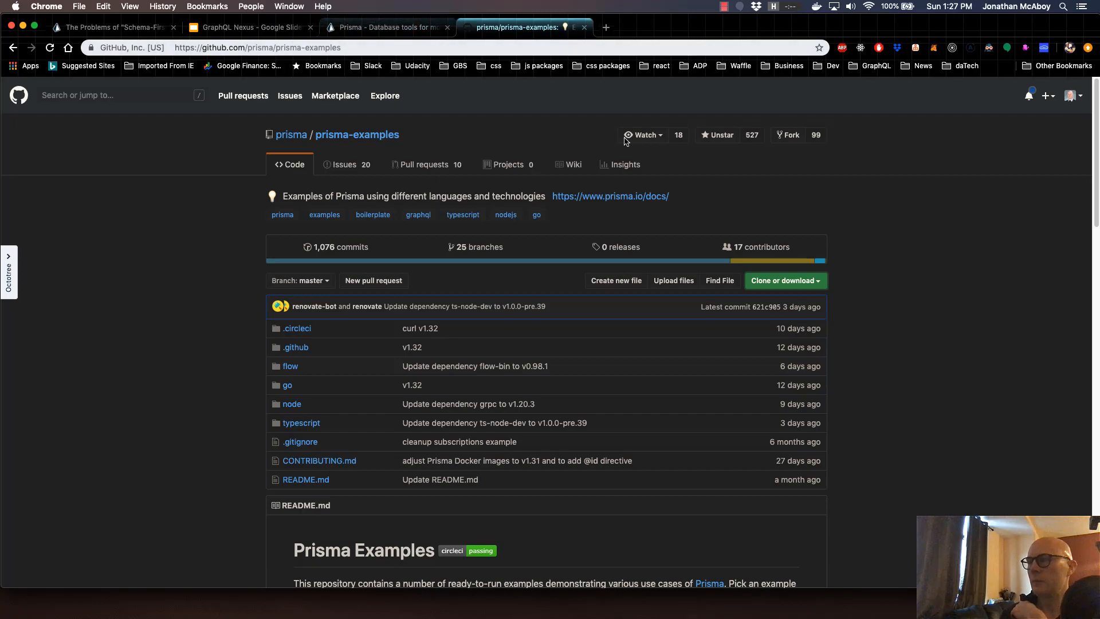
{"action": "mouse_move", "coordinate": [343, 367]}
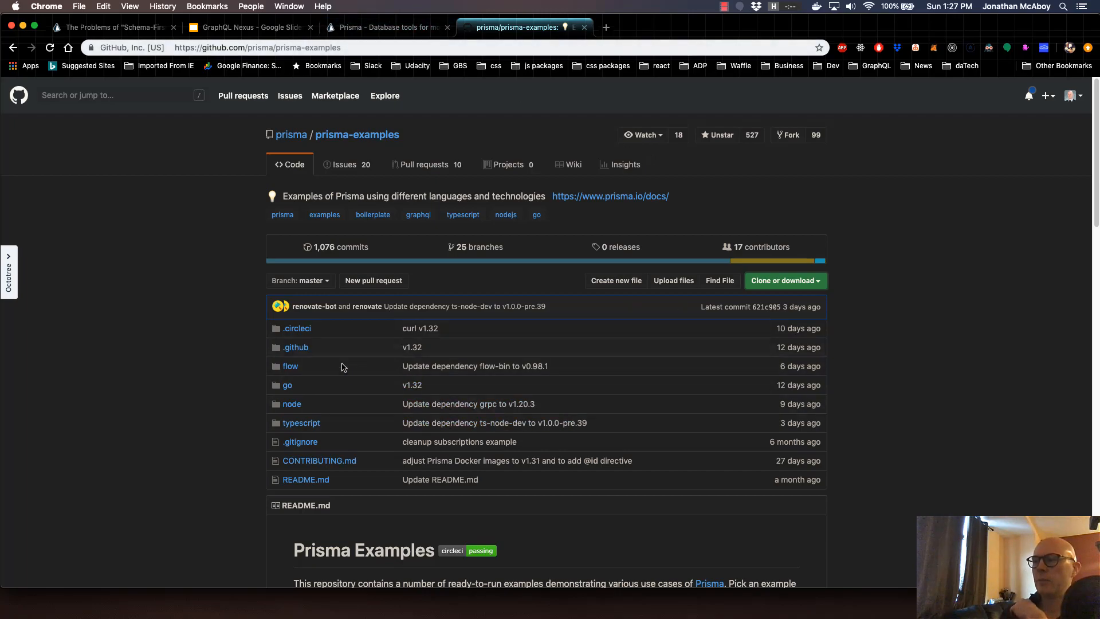
{"action": "mouse_move", "coordinate": [366, 439]}
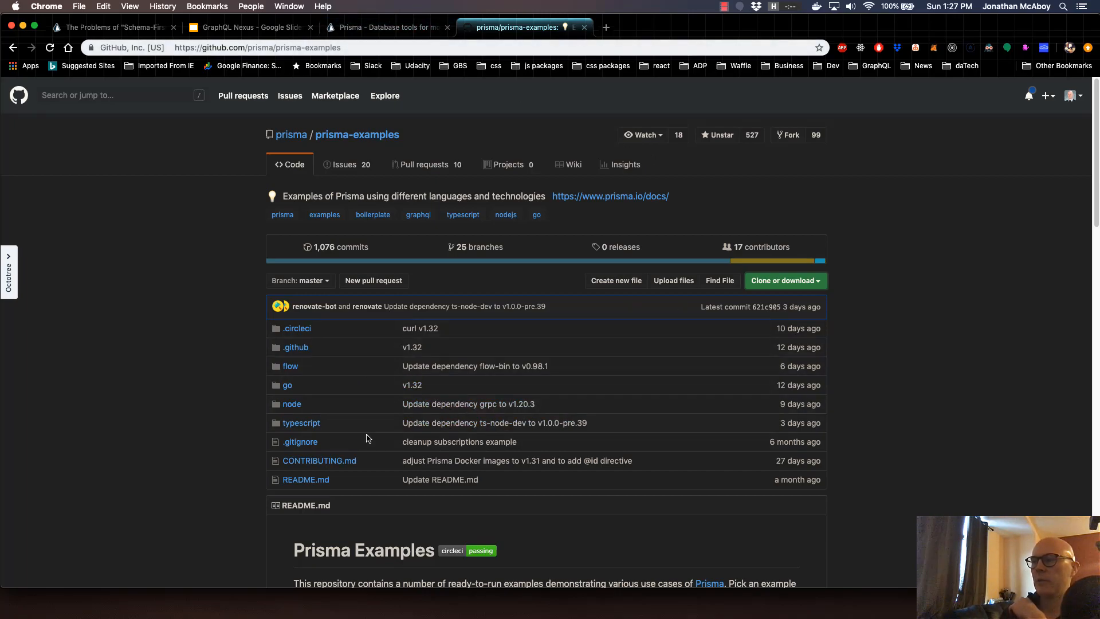
{"action": "mouse_move", "coordinate": [366, 423]}
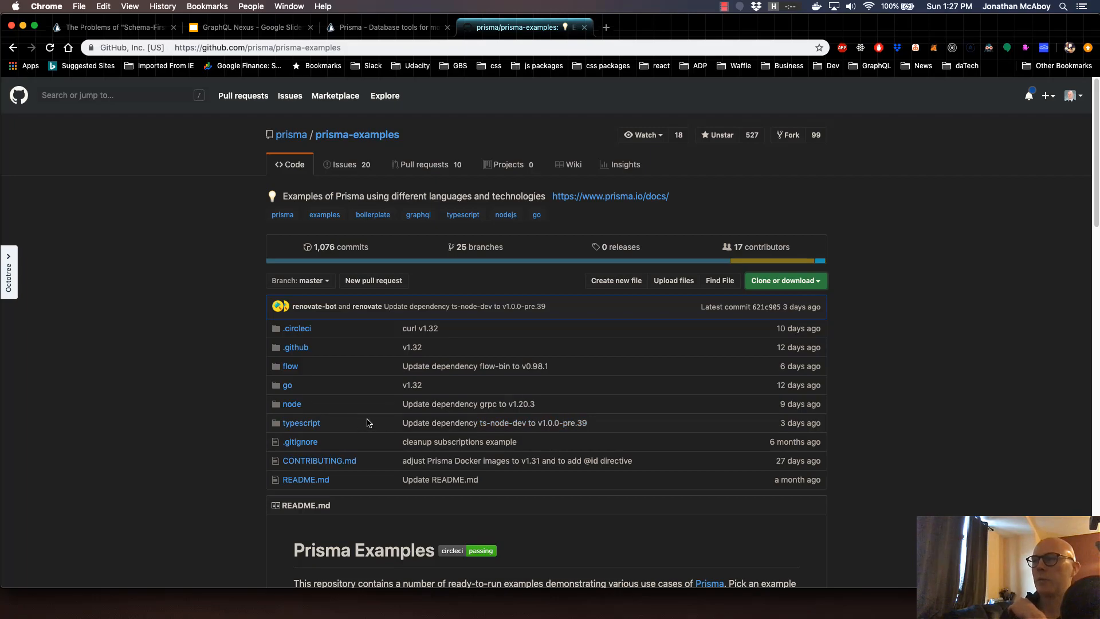
{"action": "mouse_move", "coordinate": [810, 280]}
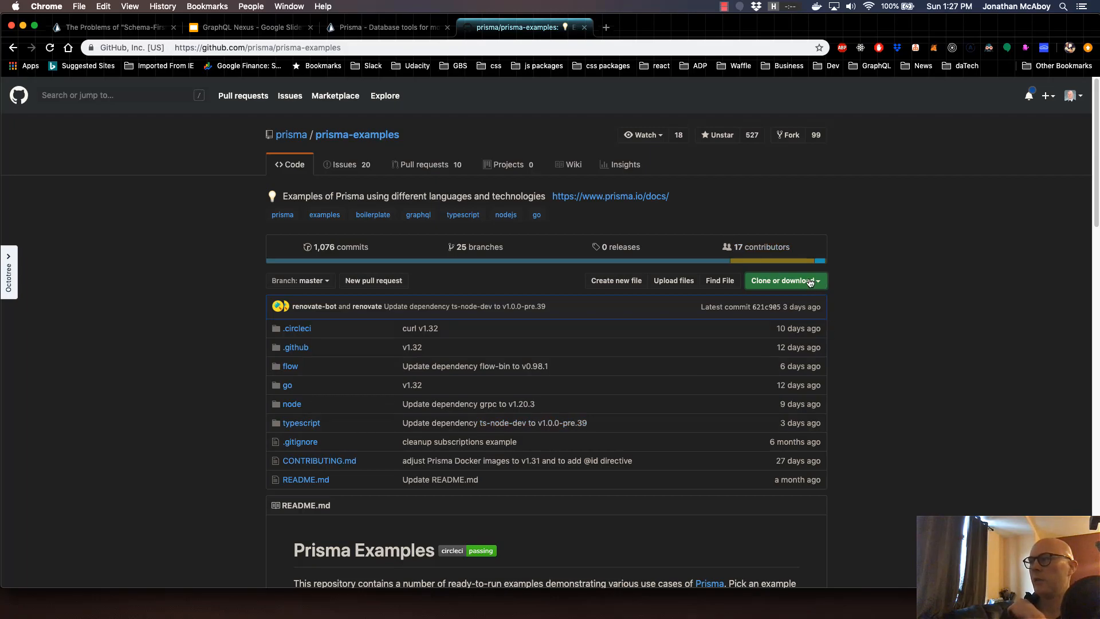
{"action": "left_click", "coordinate": [781, 281]}
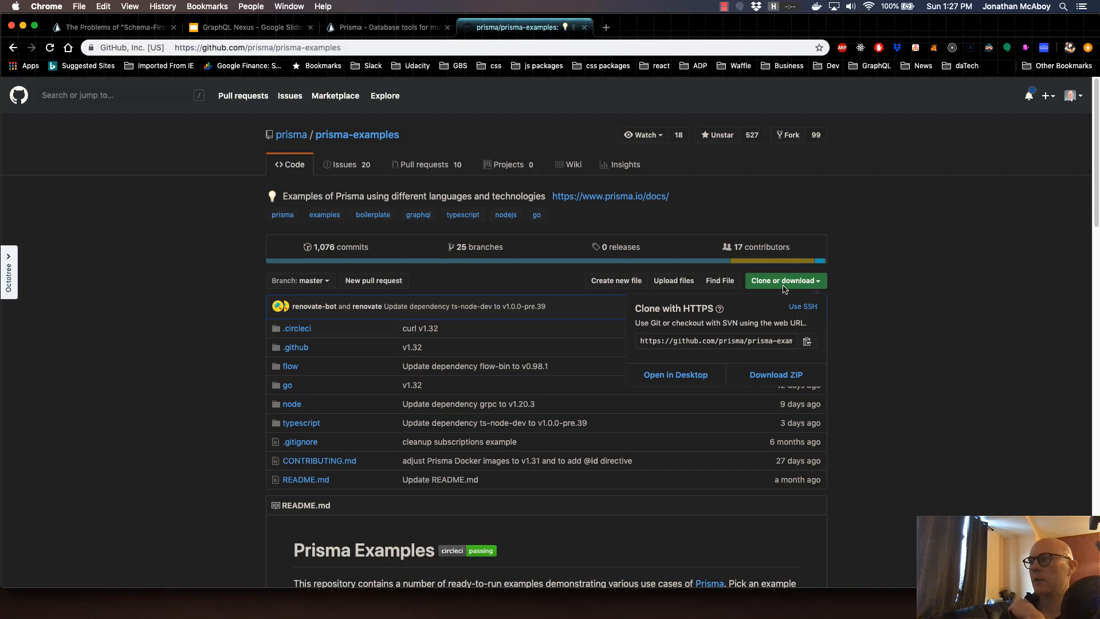
{"action": "mouse_move", "coordinate": [734, 341]}
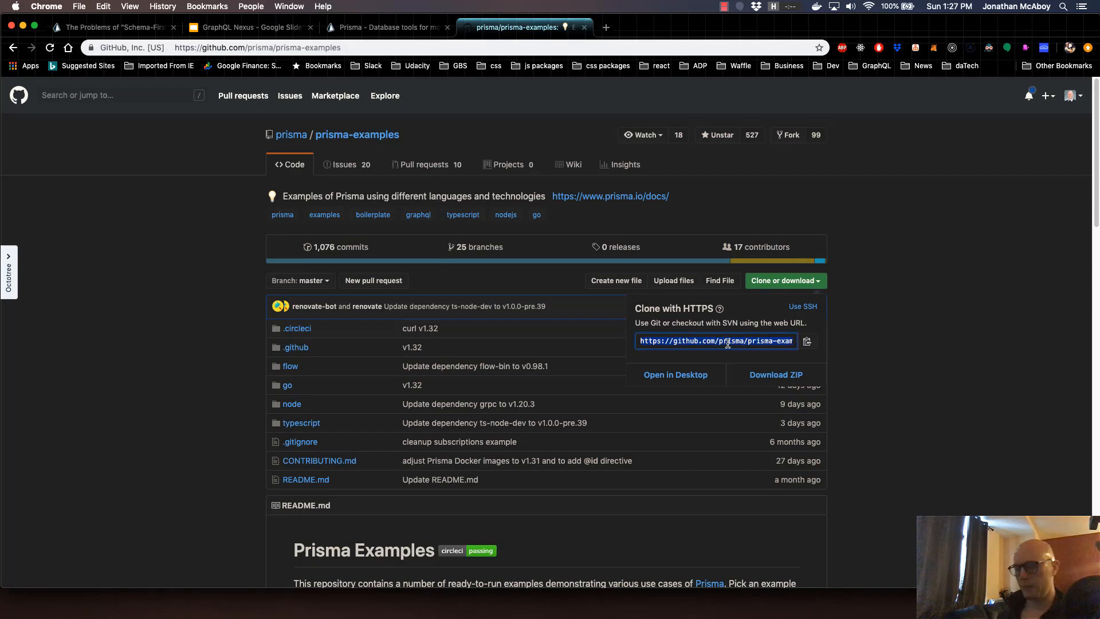
{"action": "mouse_move", "coordinate": [602, 399]}
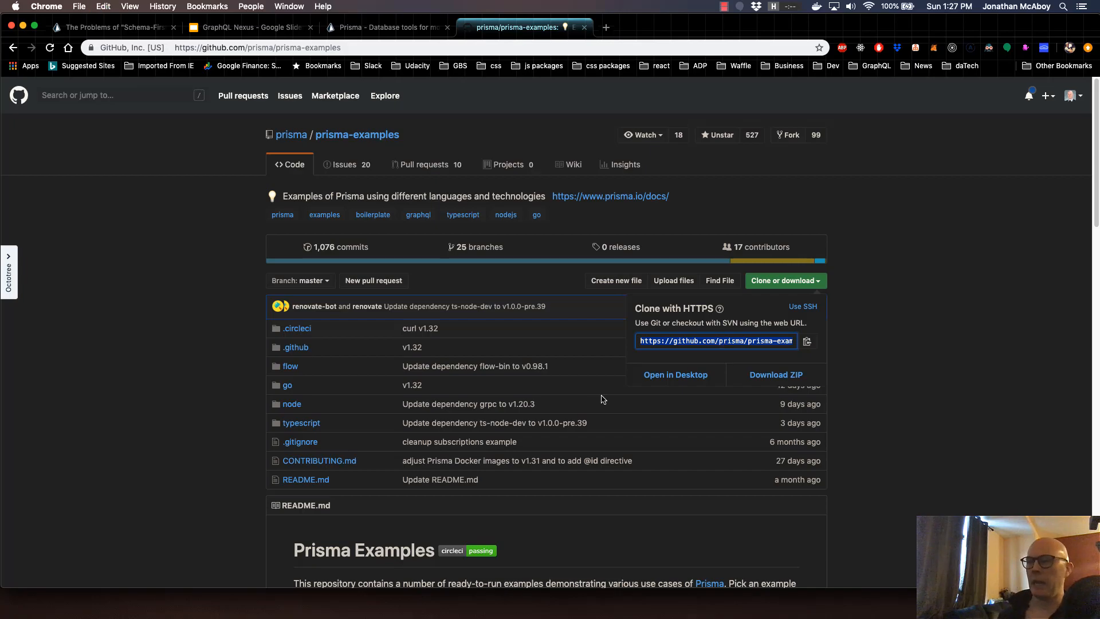
{"action": "mouse_move", "coordinate": [204, 290]}
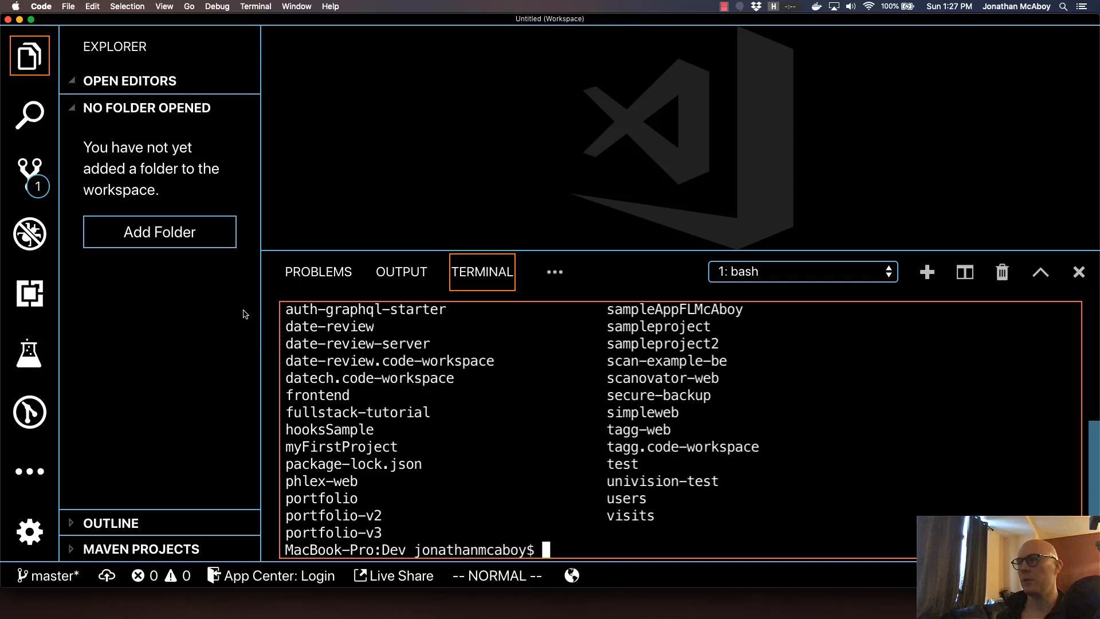
{"action": "mouse_move", "coordinate": [660, 364]}
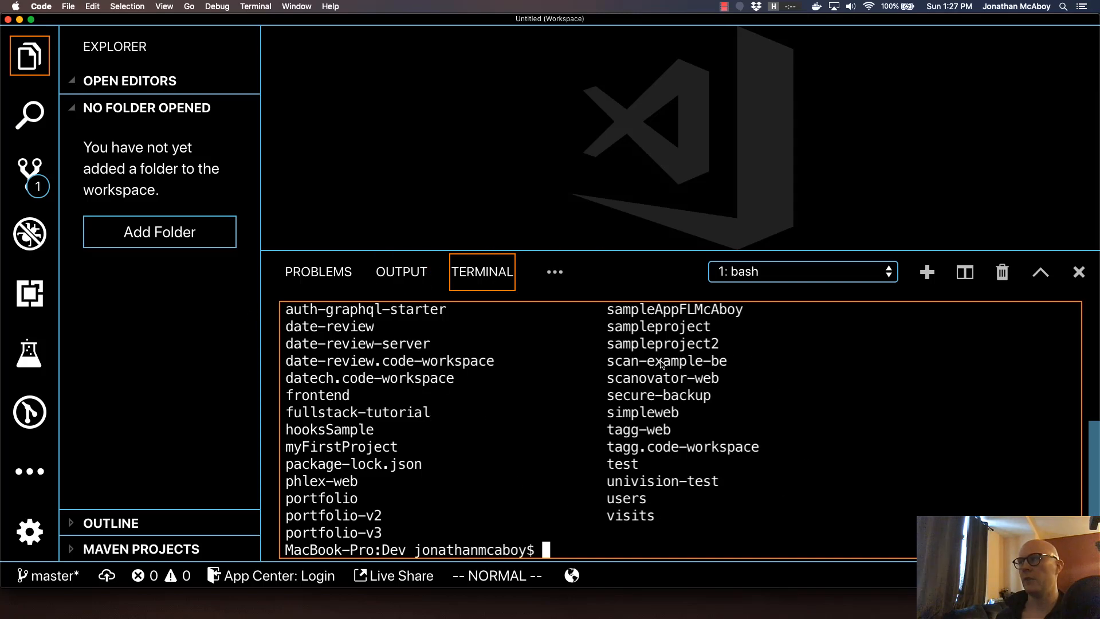
{"action": "mouse_move", "coordinate": [776, 462]}
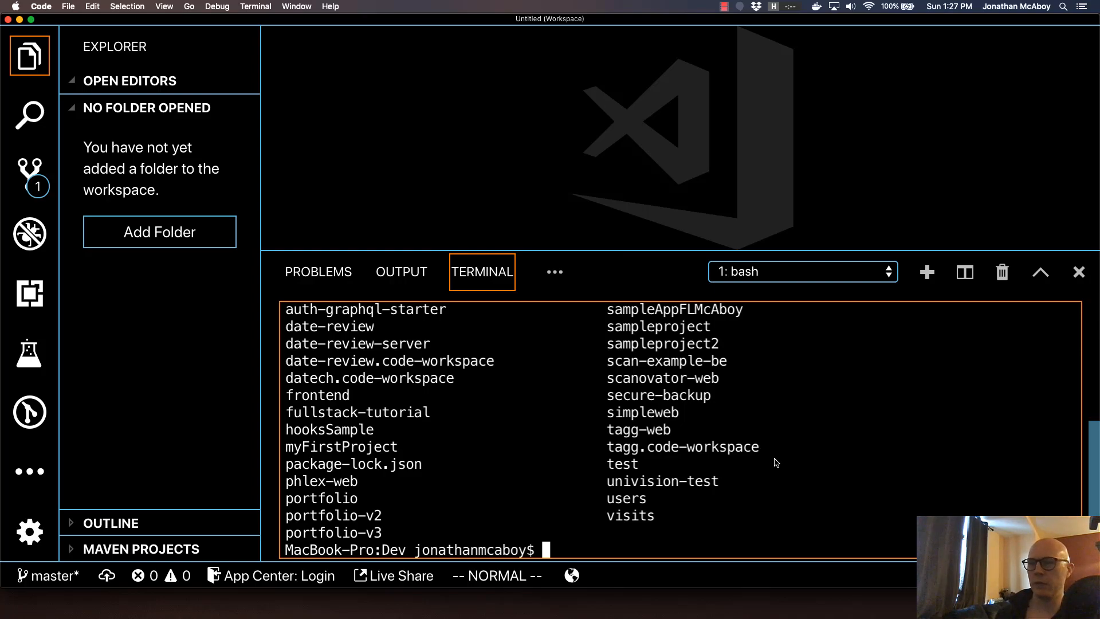
Run git clone with the prisma-examples URL to clone it into Dev
{"action": "type", "text": "git clone https://github.com/prisma/prisma-exam"}
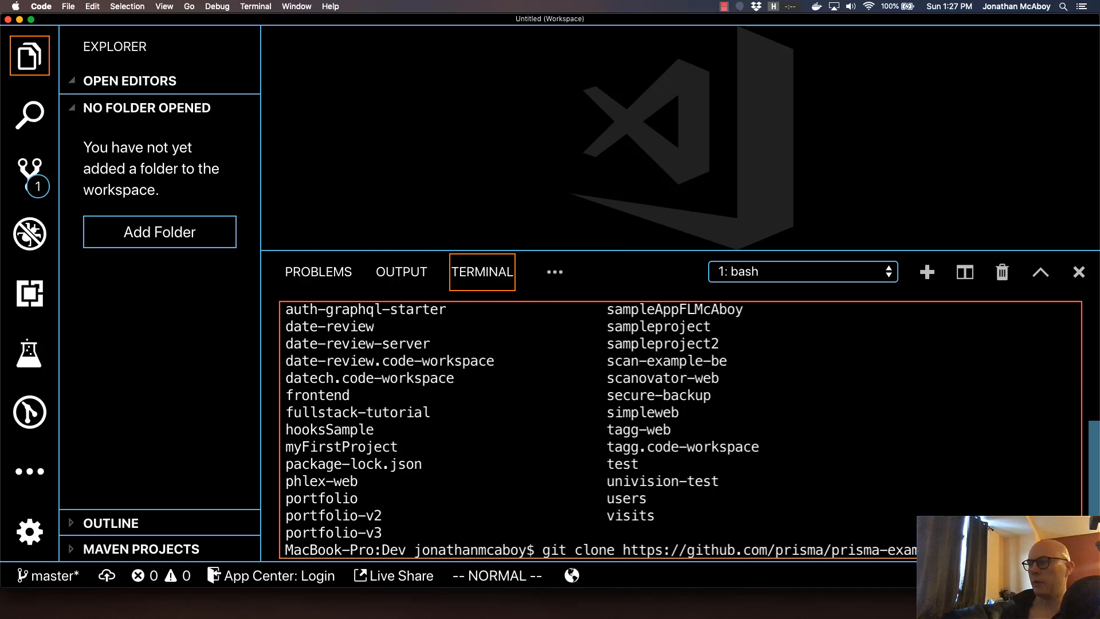
{"action": "key", "text": "Return"}
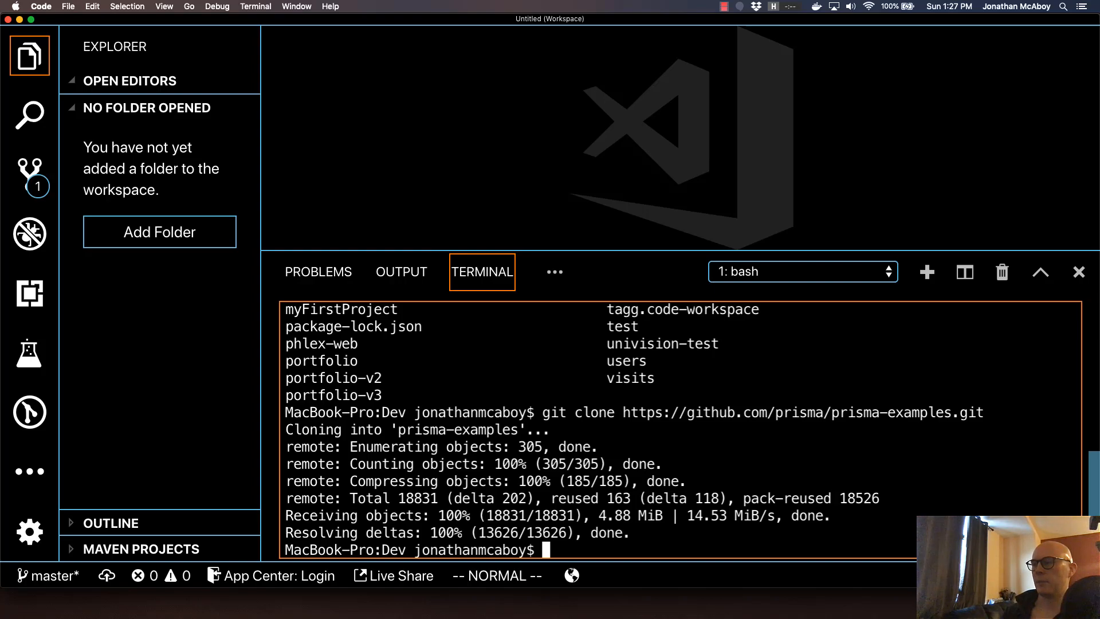
Change directory into prisma-examples/typescript/graphql-apollo-server
{"action": "scroll", "scroll_direction": "up", "scroll_amount": 3}
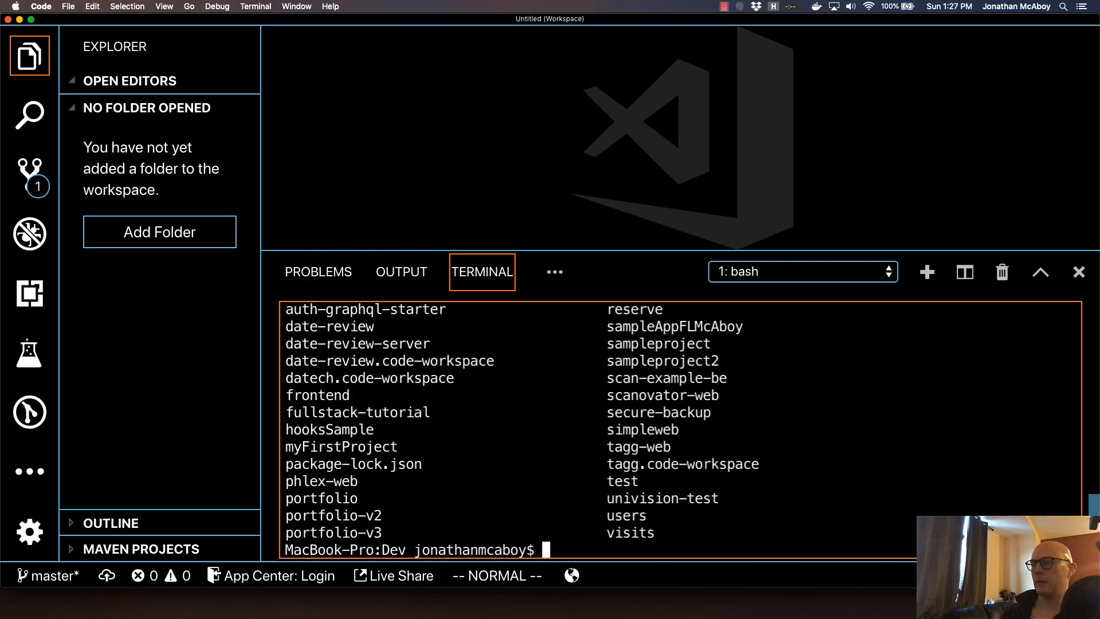
{"action": "type", "text": "cd ty"}
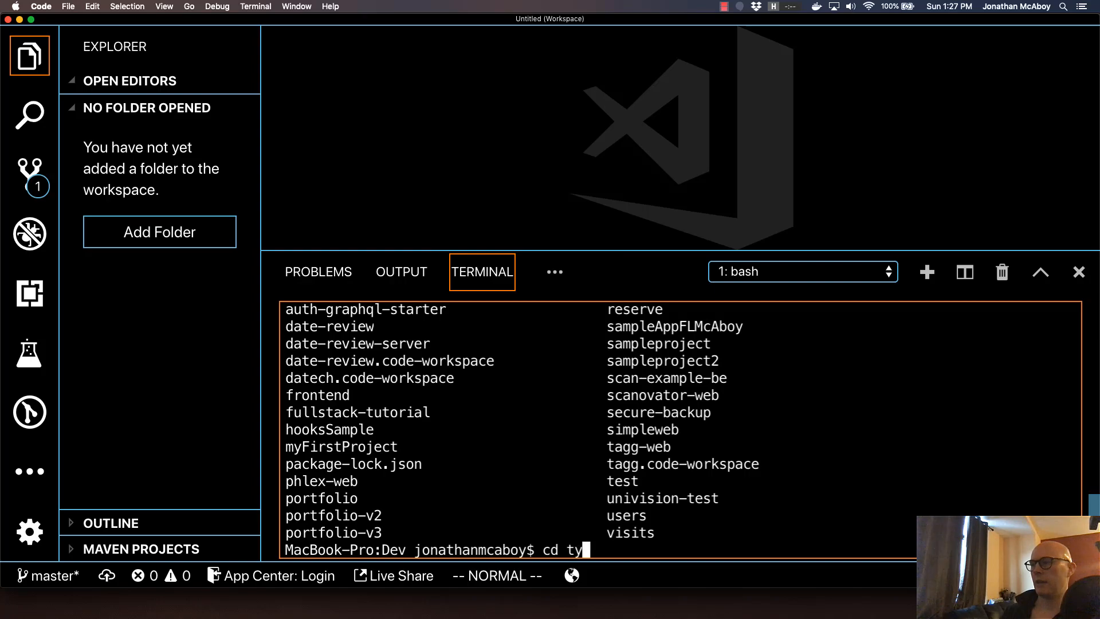
{"action": "key", "text": "Return"}
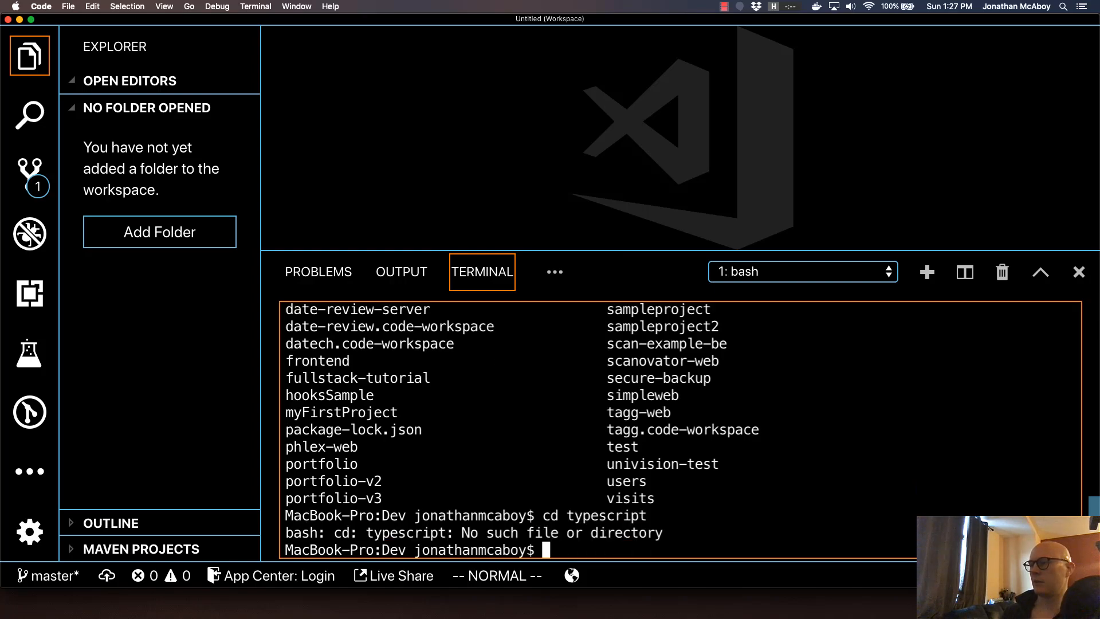
{"action": "type", "text": "cd"}
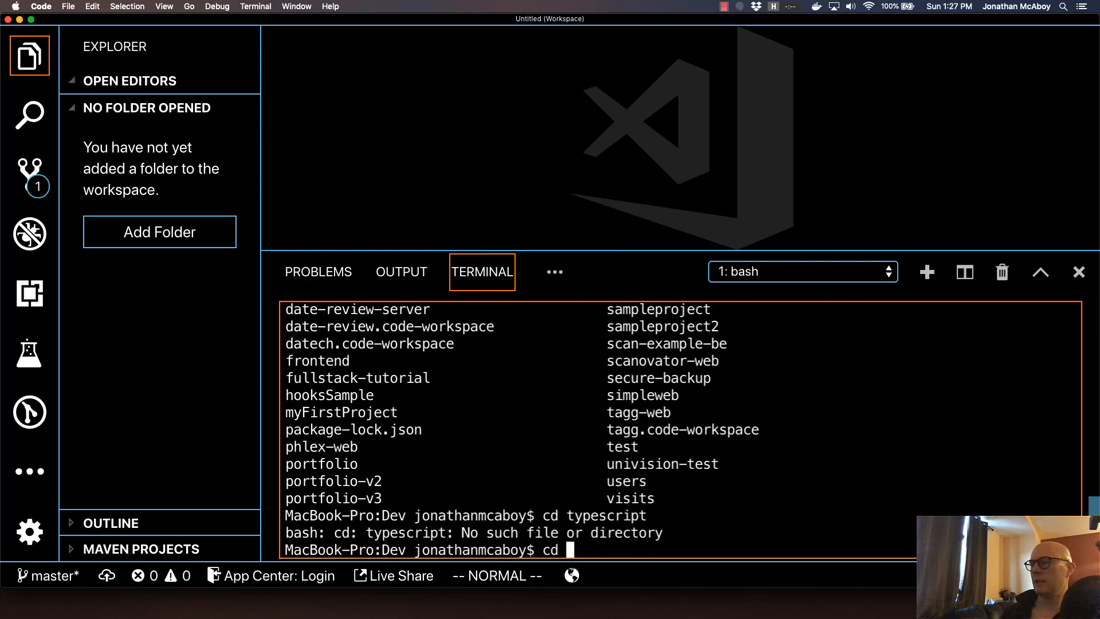
{"action": "type", "text": "prisma-examples"}
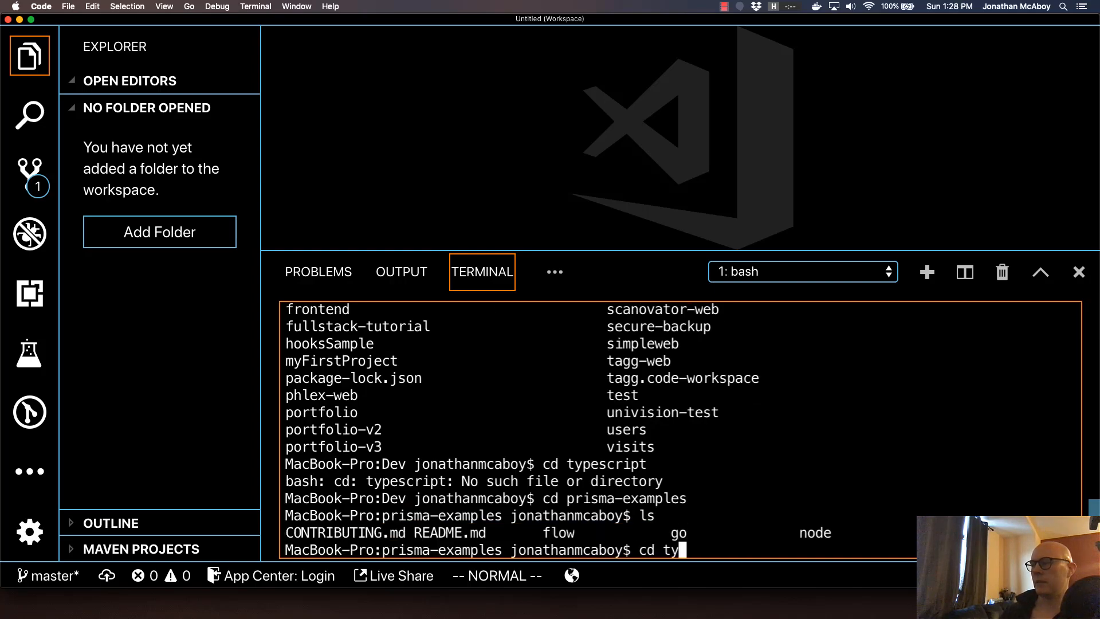
{"action": "key", "text": "Return"}
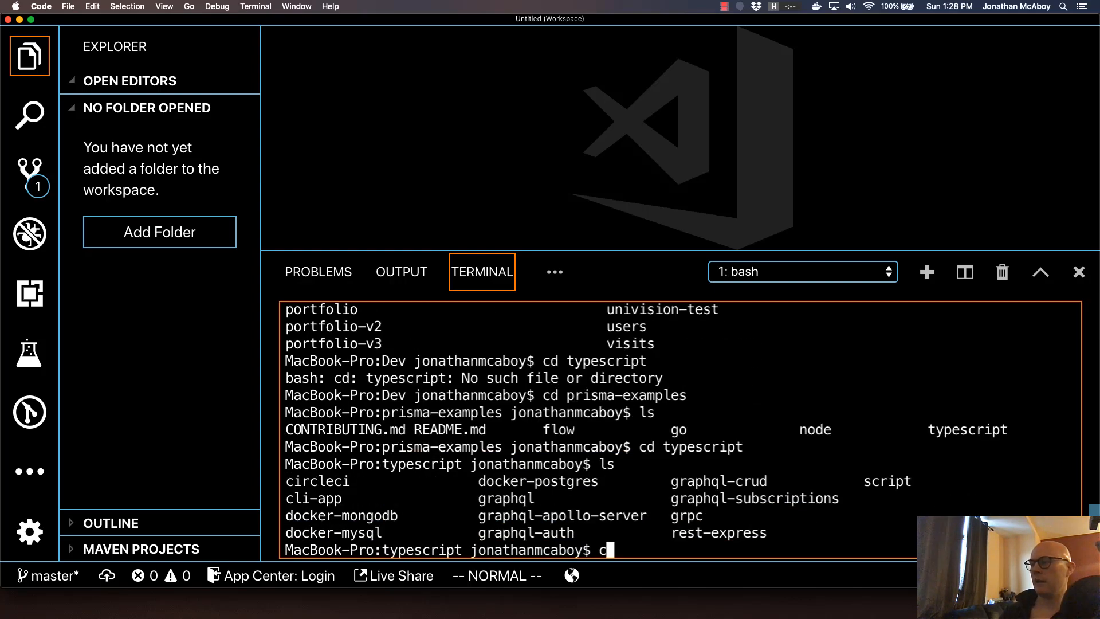
{"action": "type", "text": "d graphql-ap"}
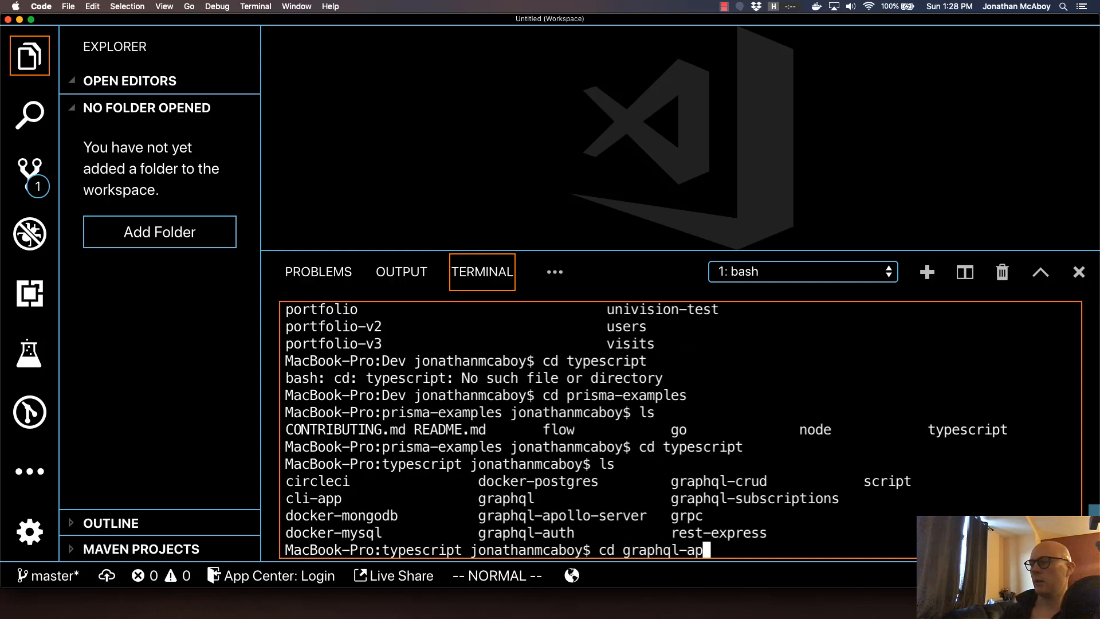
{"action": "key", "text": "Return"}
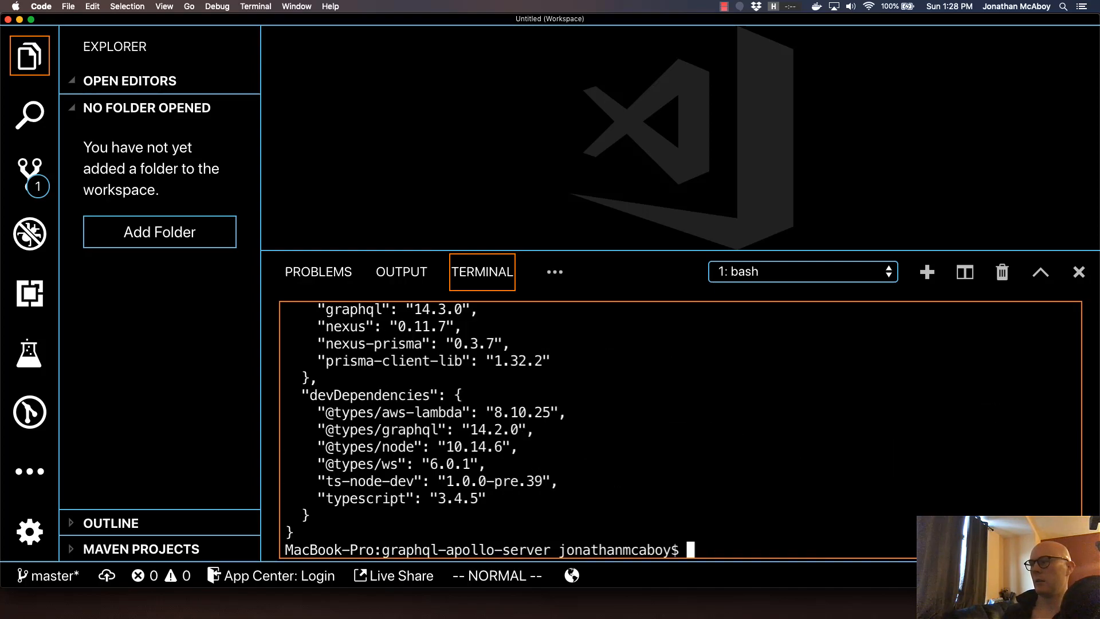
Review the printed package.json scripts and dependencies in the terminal
{"action": "scroll", "scroll_direction": "up", "scroll_amount": 3}
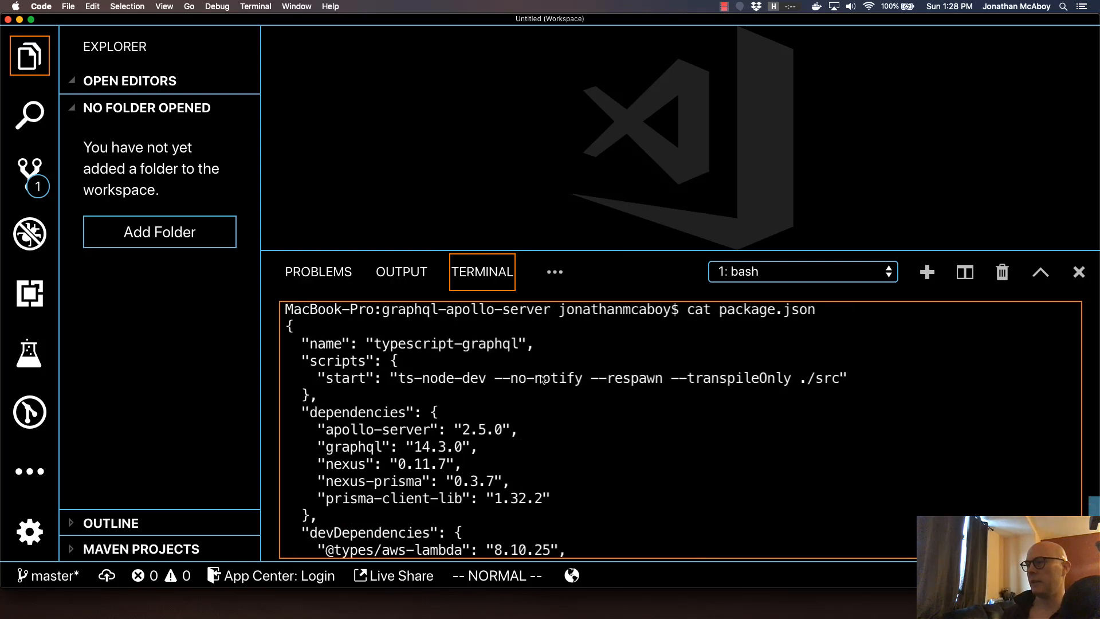
{"action": "scroll", "scroll_direction": "down", "scroll_amount": 3}
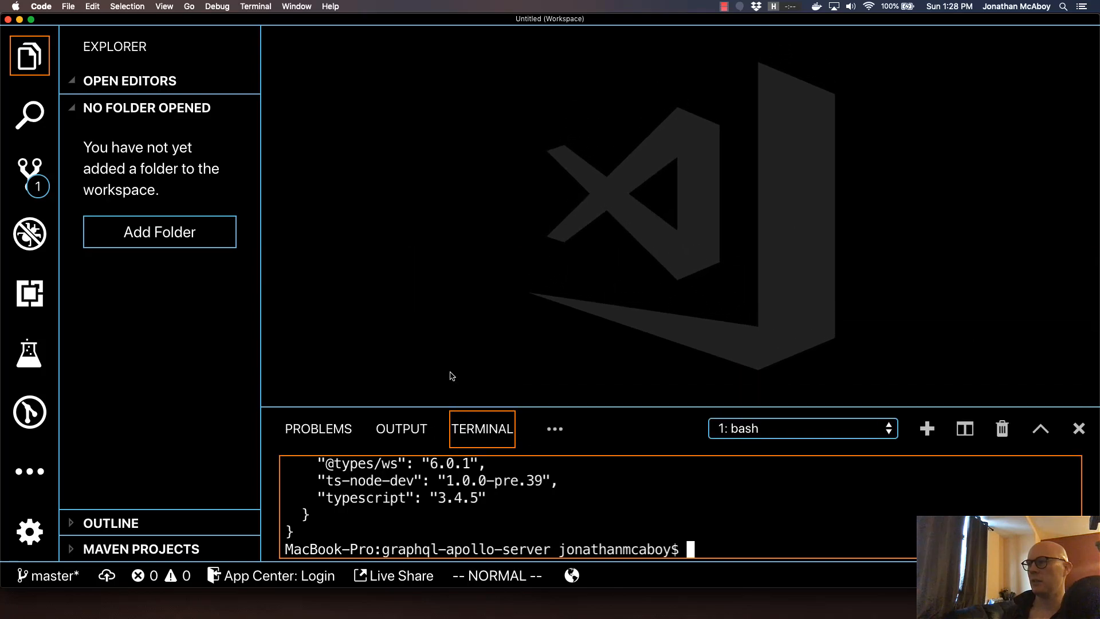
{"action": "mouse_move", "coordinate": [292, 133]}
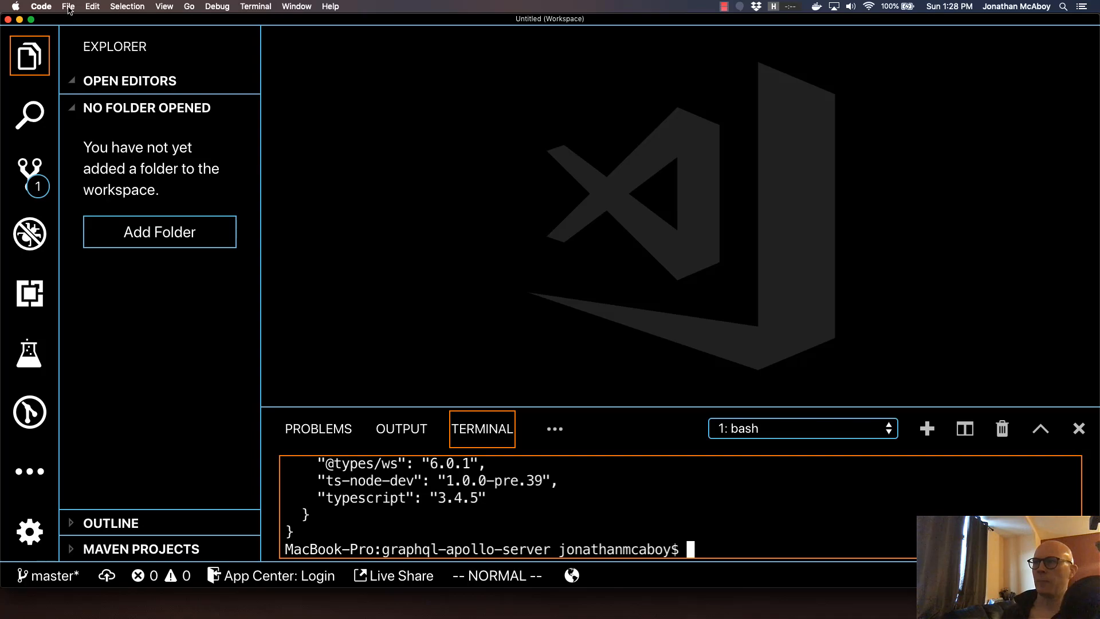
Add Desktop/Dev/prisma-examples/typescript/graphql-apollo-server to the workspace and expand it
{"action": "left_click", "coordinate": [68, 7]}
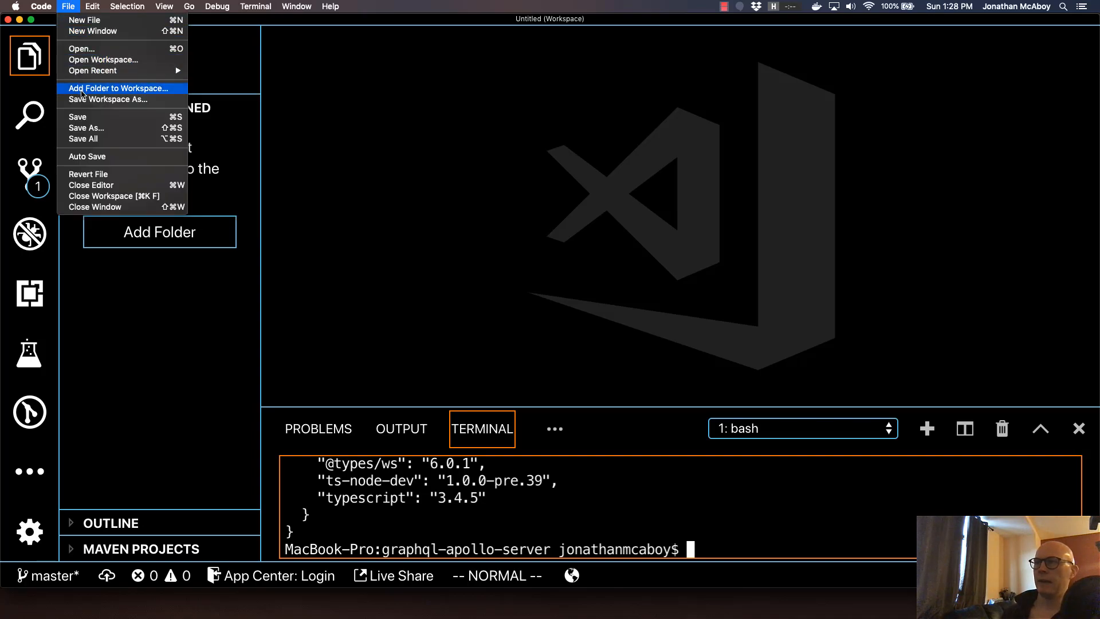
{"action": "left_click", "coordinate": [119, 89]}
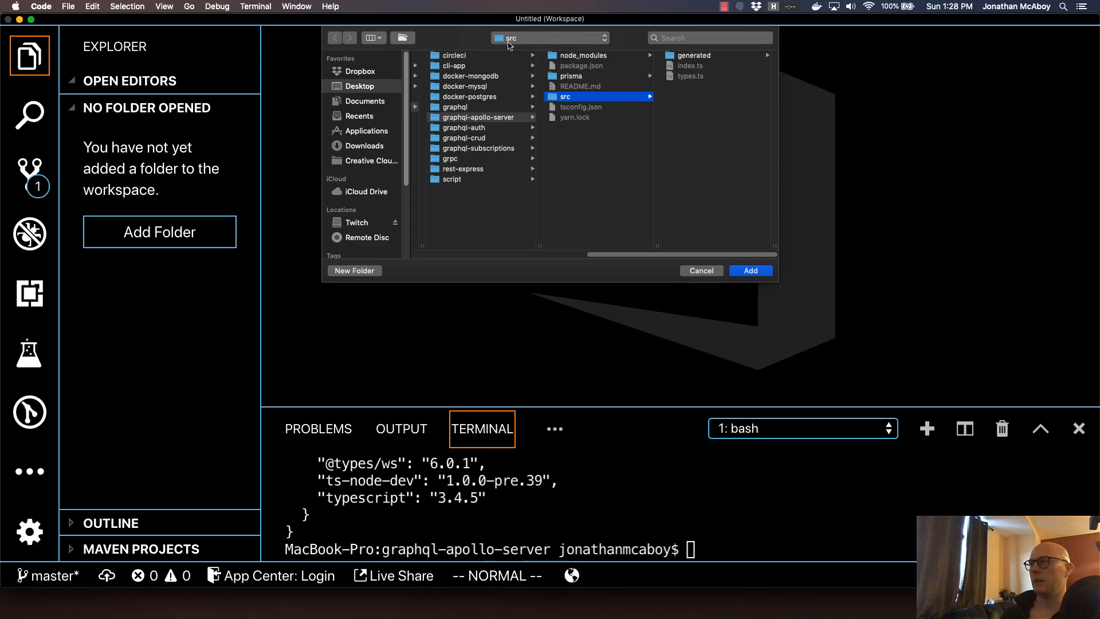
{"action": "mouse_move", "coordinate": [503, 128]}
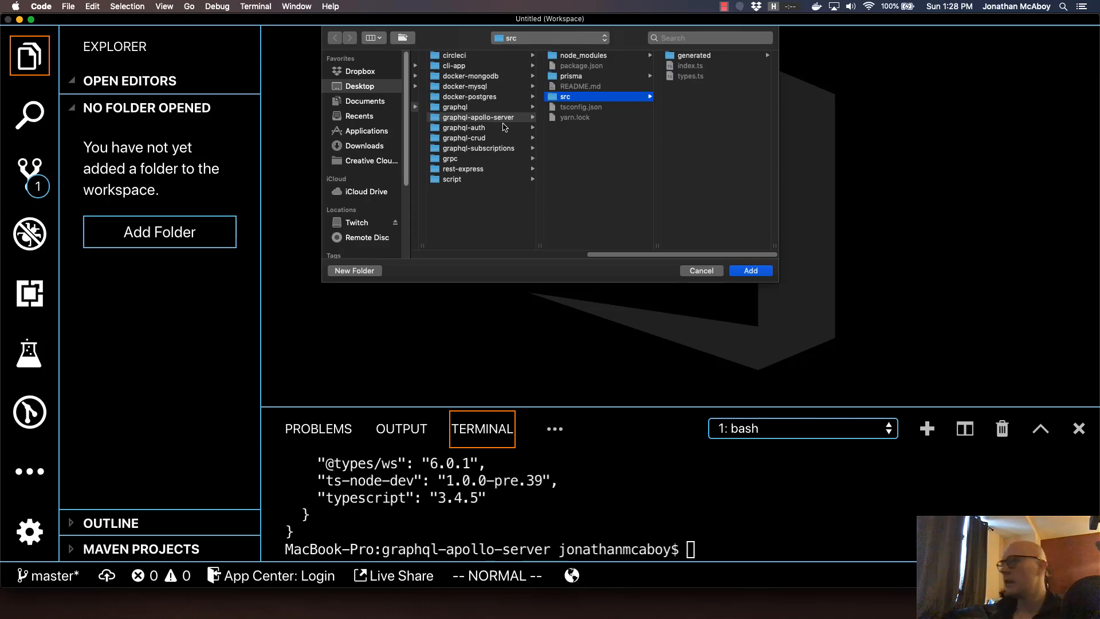
{"action": "mouse_move", "coordinate": [471, 124]}
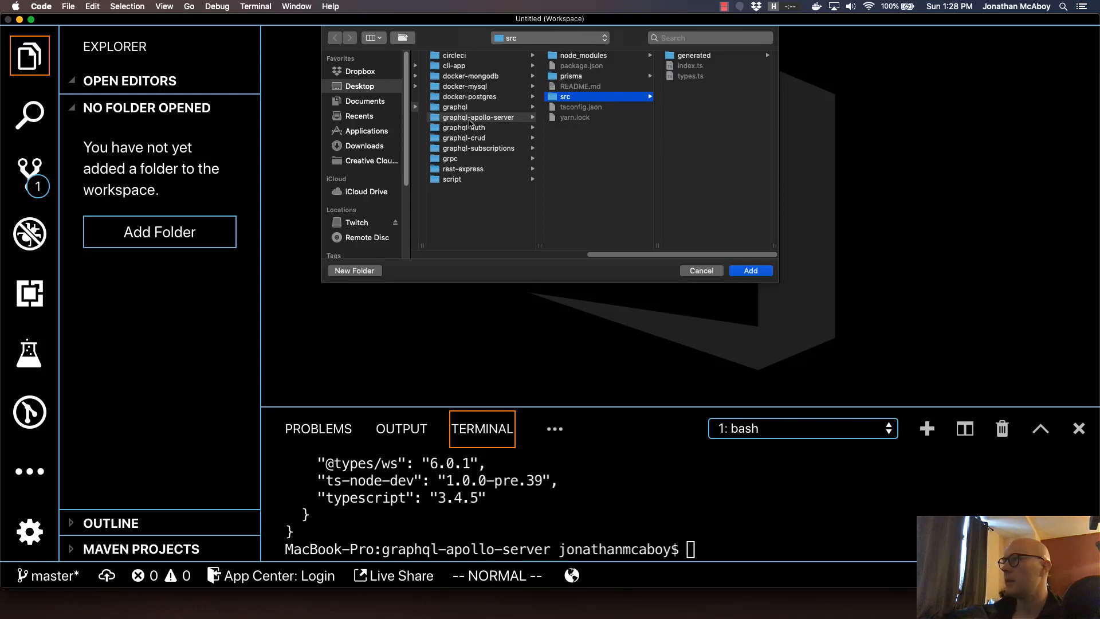
{"action": "left_click", "coordinate": [360, 85]}
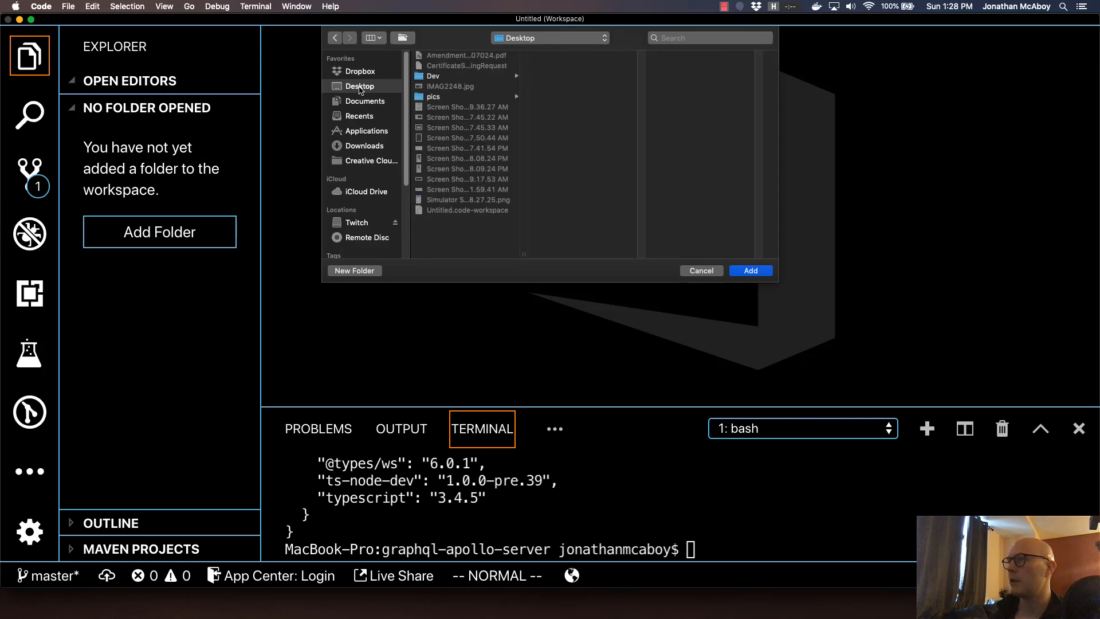
{"action": "left_click", "coordinate": [434, 75]}
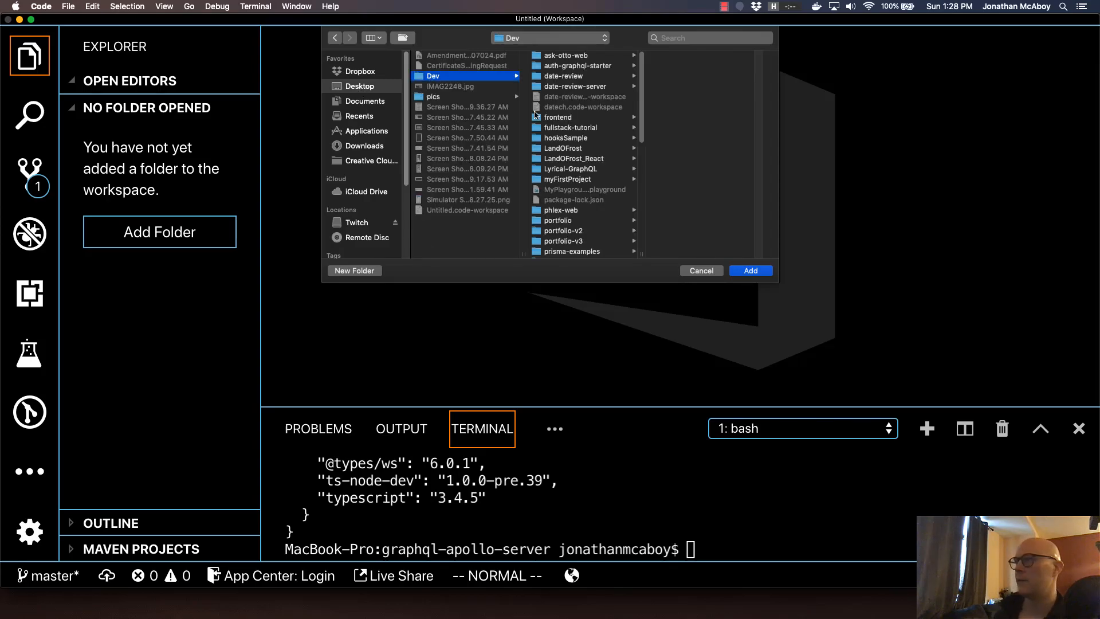
{"action": "scroll", "scroll_direction": "down", "scroll_amount": 3}
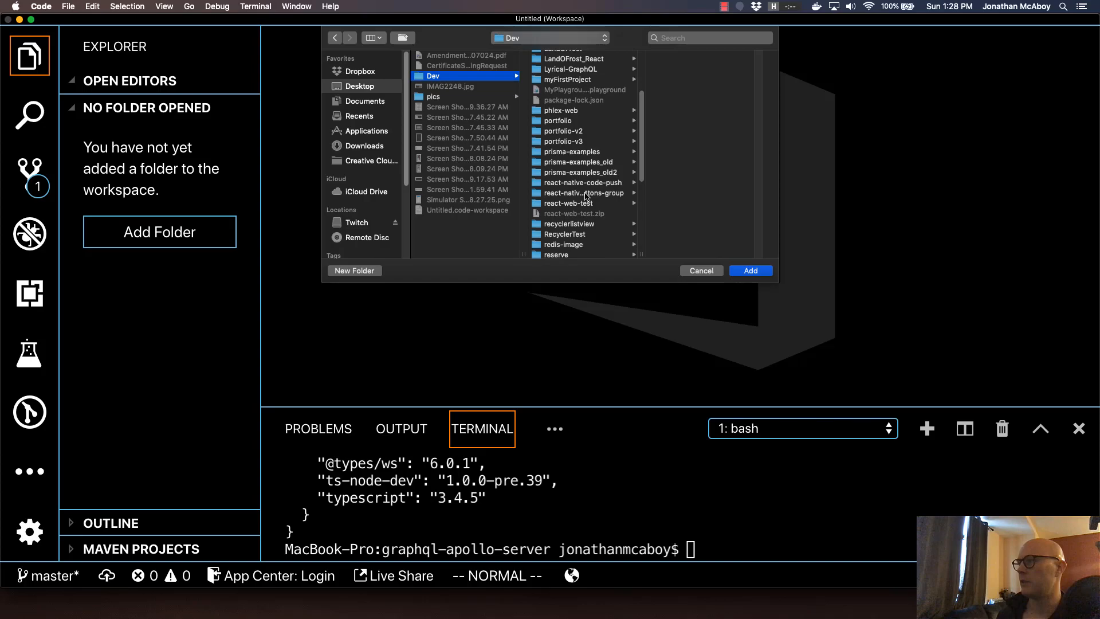
{"action": "left_click", "coordinate": [571, 152]}
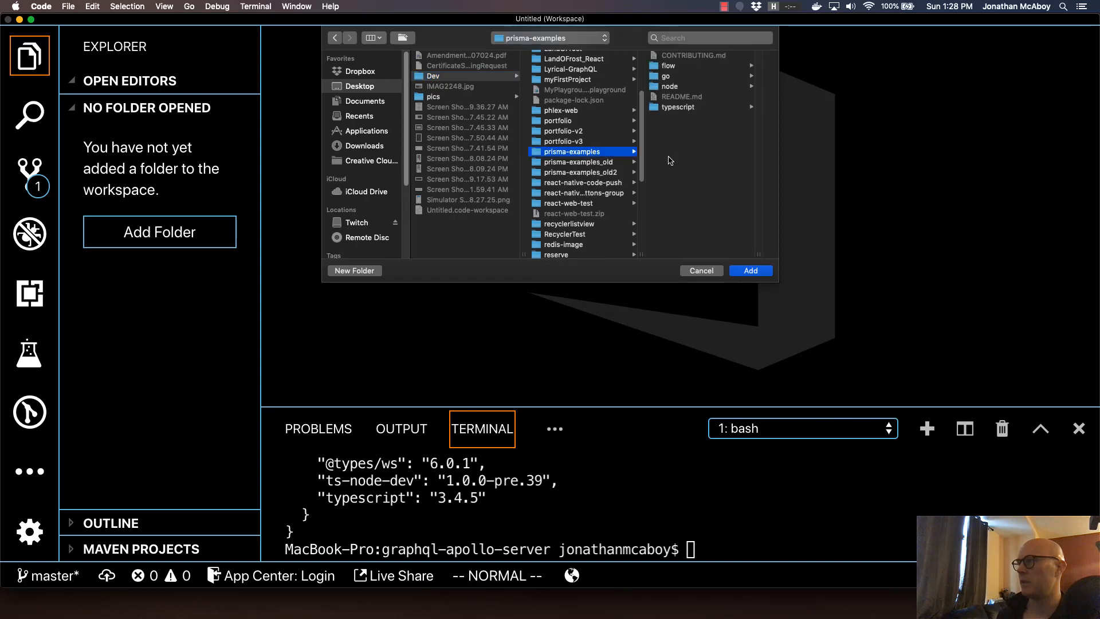
{"action": "left_click", "coordinate": [677, 107]}
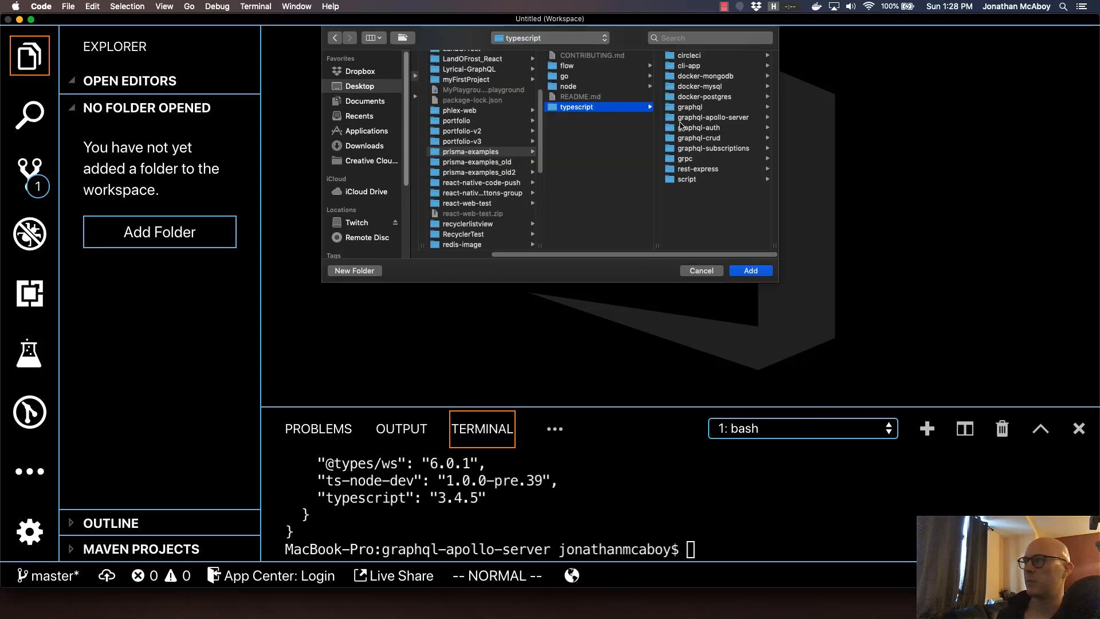
{"action": "left_click", "coordinate": [714, 117]}
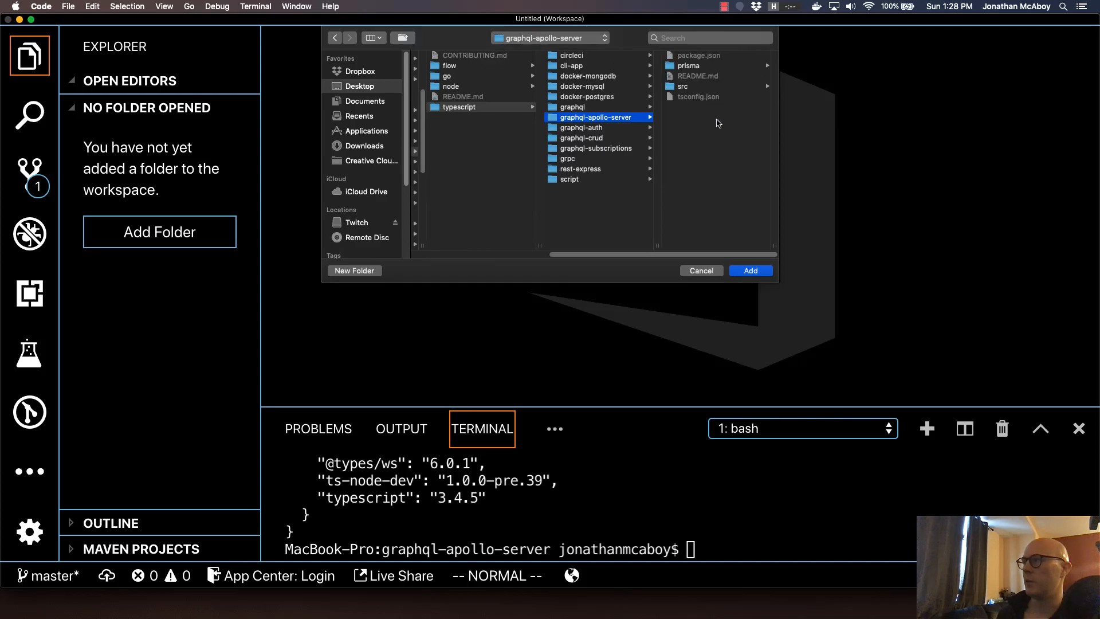
{"action": "left_click", "coordinate": [750, 271]}
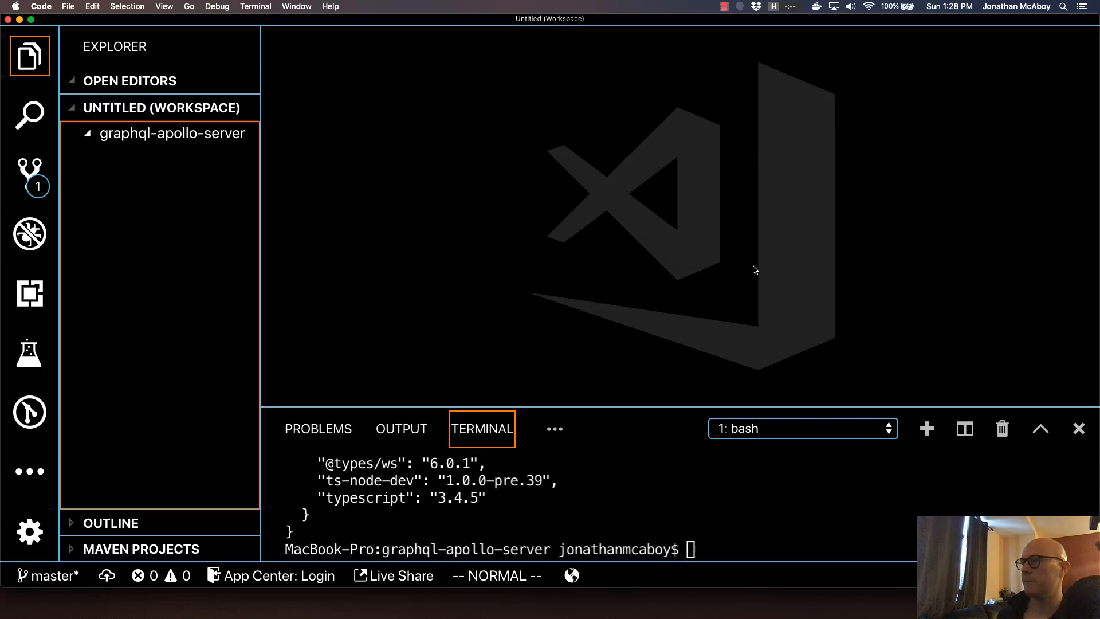
{"action": "left_click", "coordinate": [171, 133]}
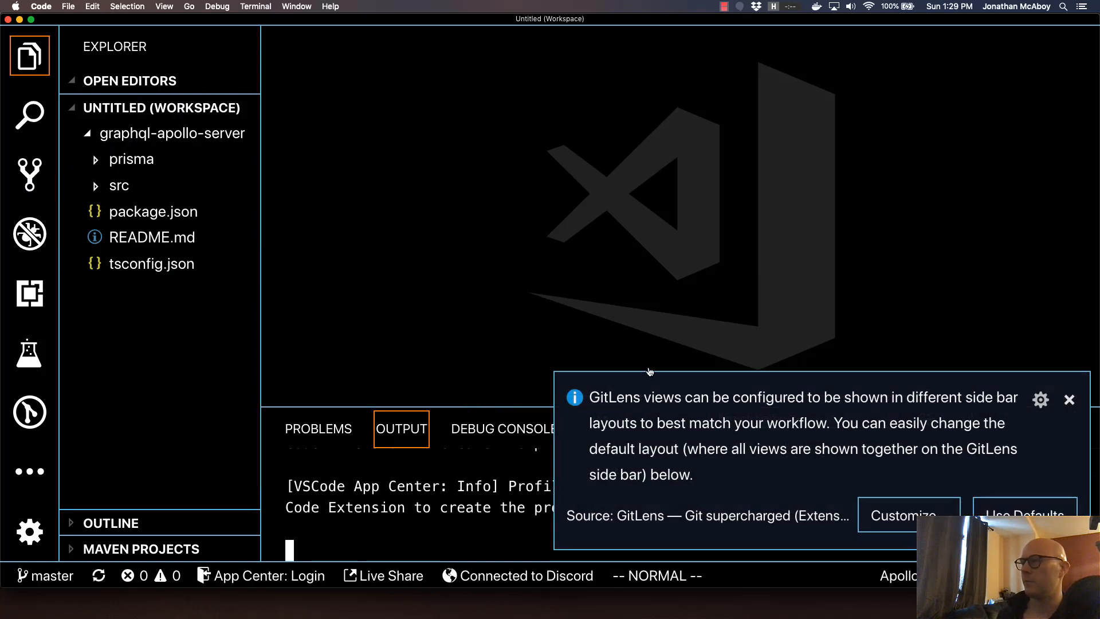
Open package.json in the editor and look over its scripts and dependencies
{"action": "left_click", "coordinate": [1070, 399]}
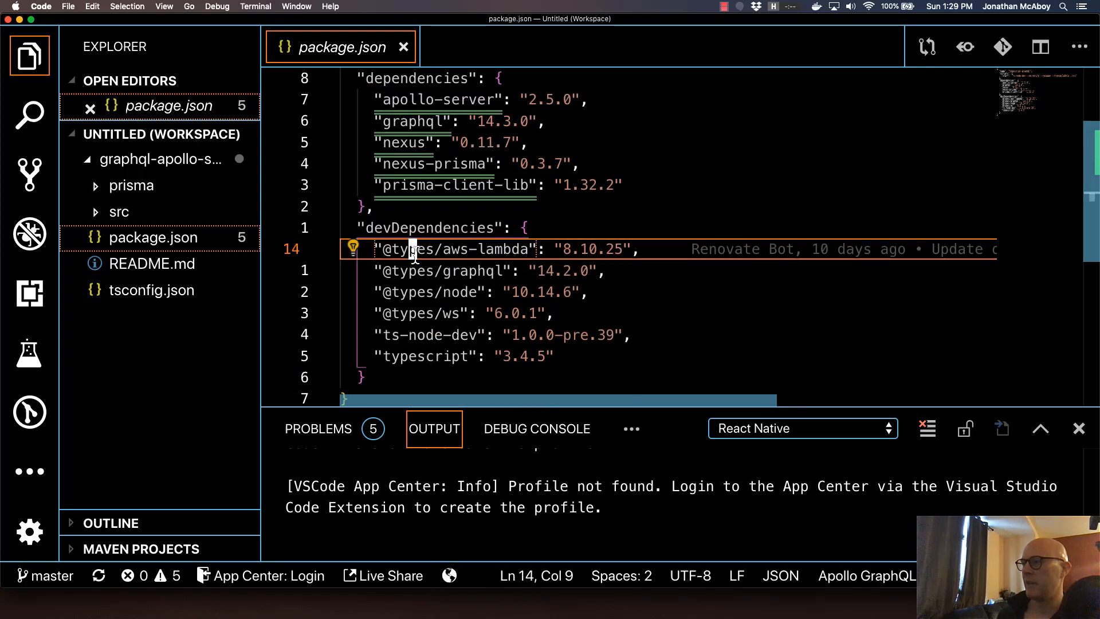
{"action": "left_click", "coordinate": [489, 292]}
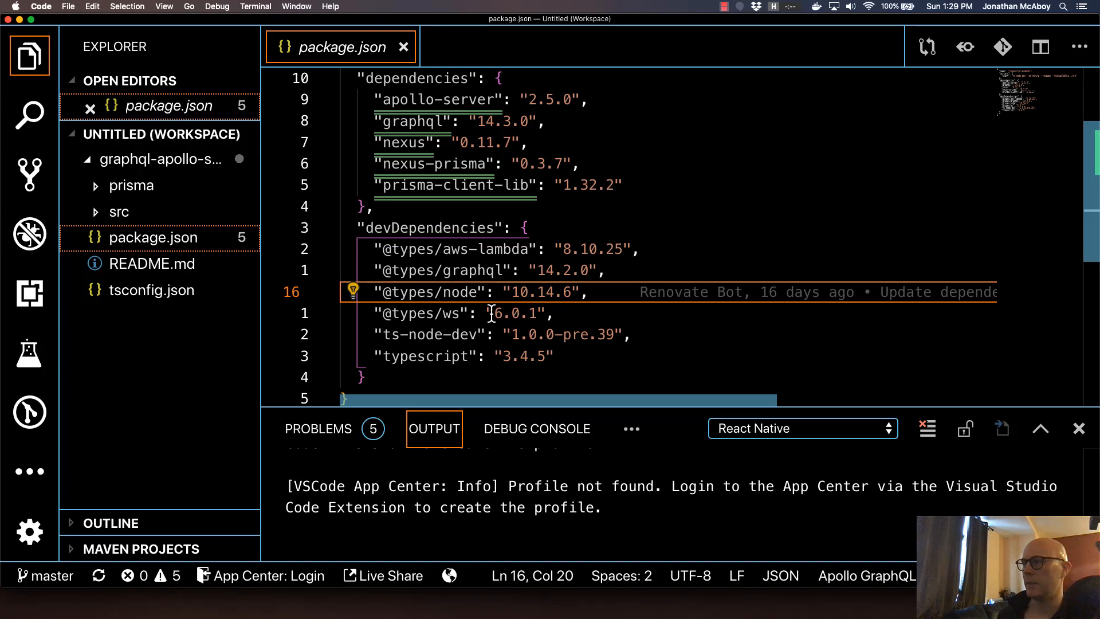
{"action": "scroll", "scroll_direction": "up", "scroll_amount": 3}
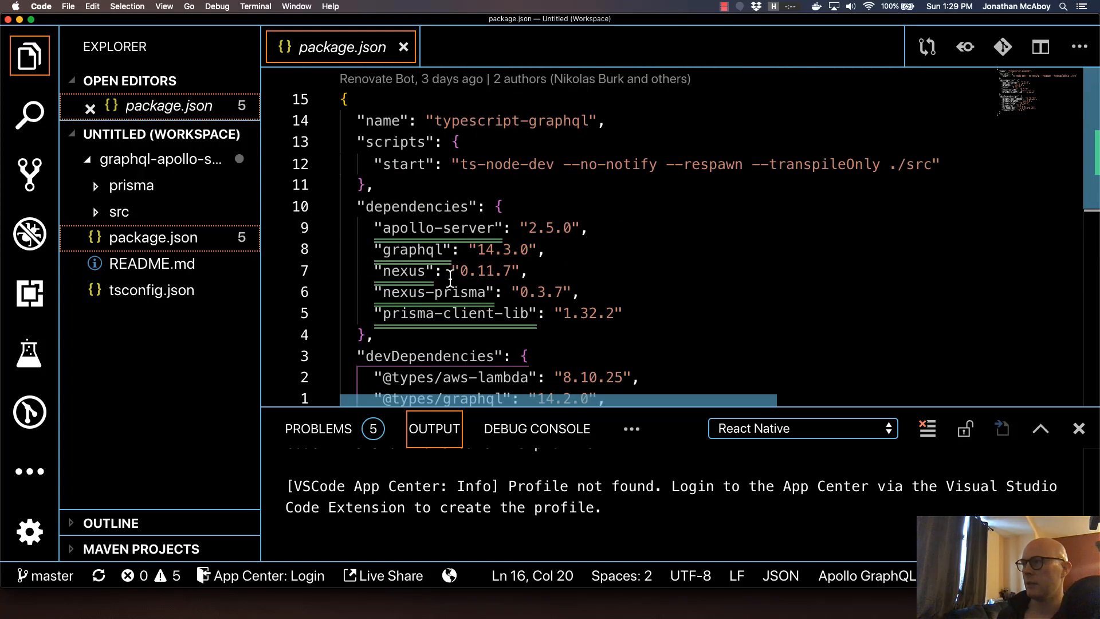
{"action": "mouse_move", "coordinate": [489, 298]}
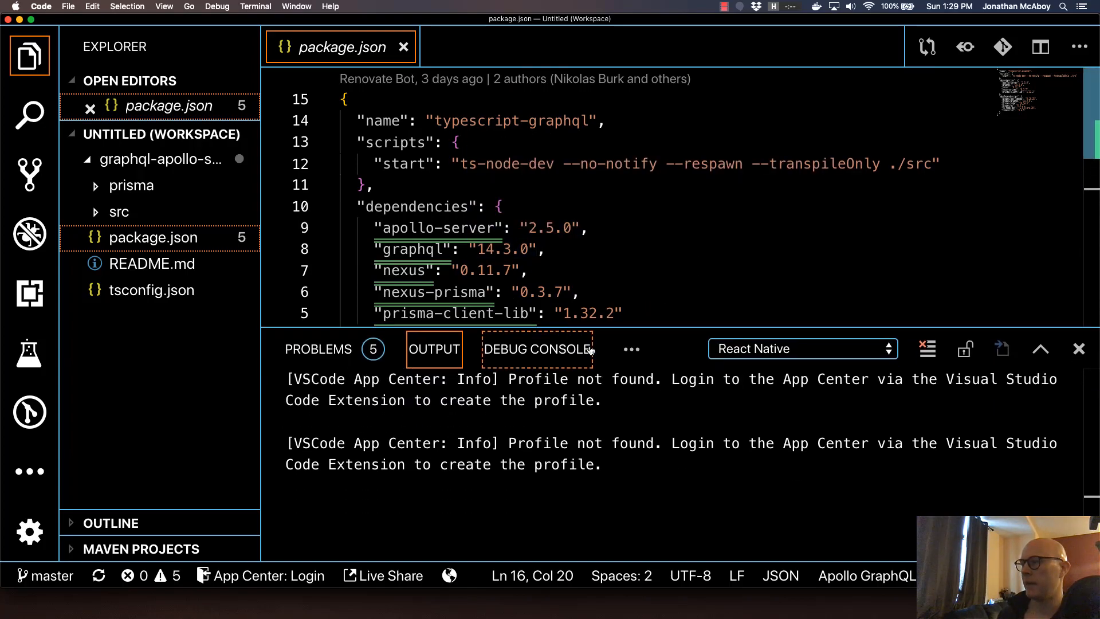
Run yarn in the terminal to install the project's dependencies
{"action": "left_click", "coordinate": [483, 349]}
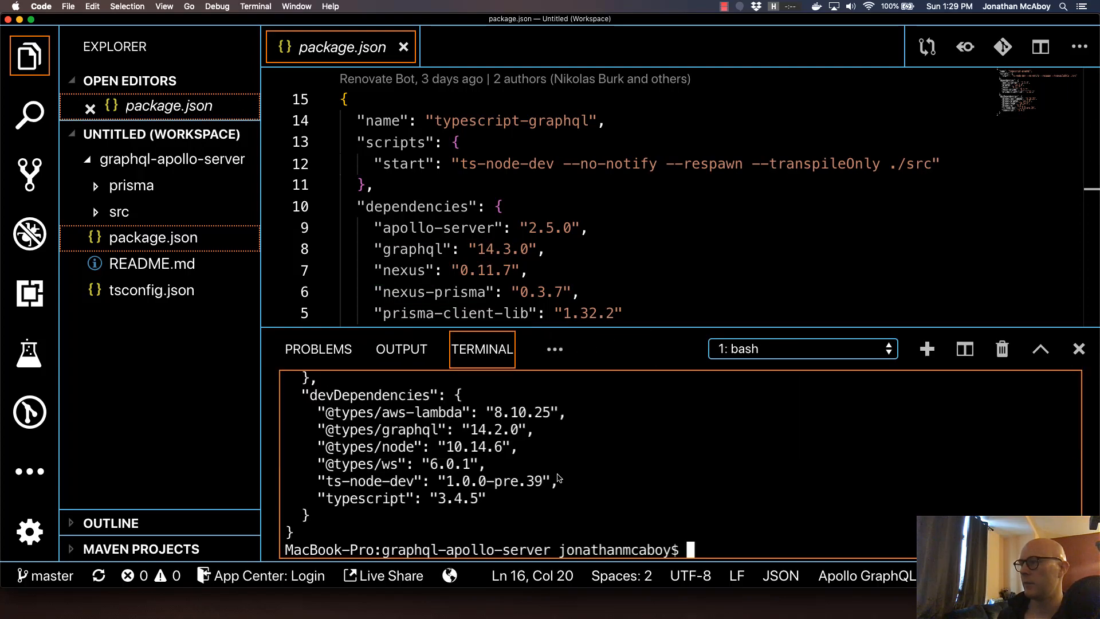
{"action": "mouse_move", "coordinate": [670, 501]}
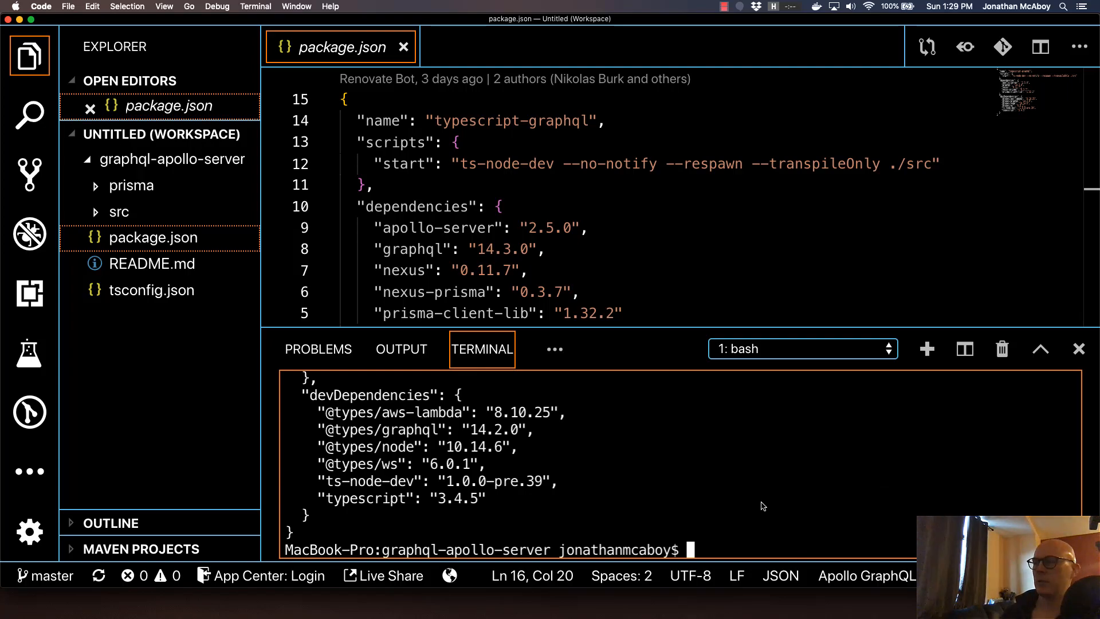
{"action": "type", "text": "yarn"}
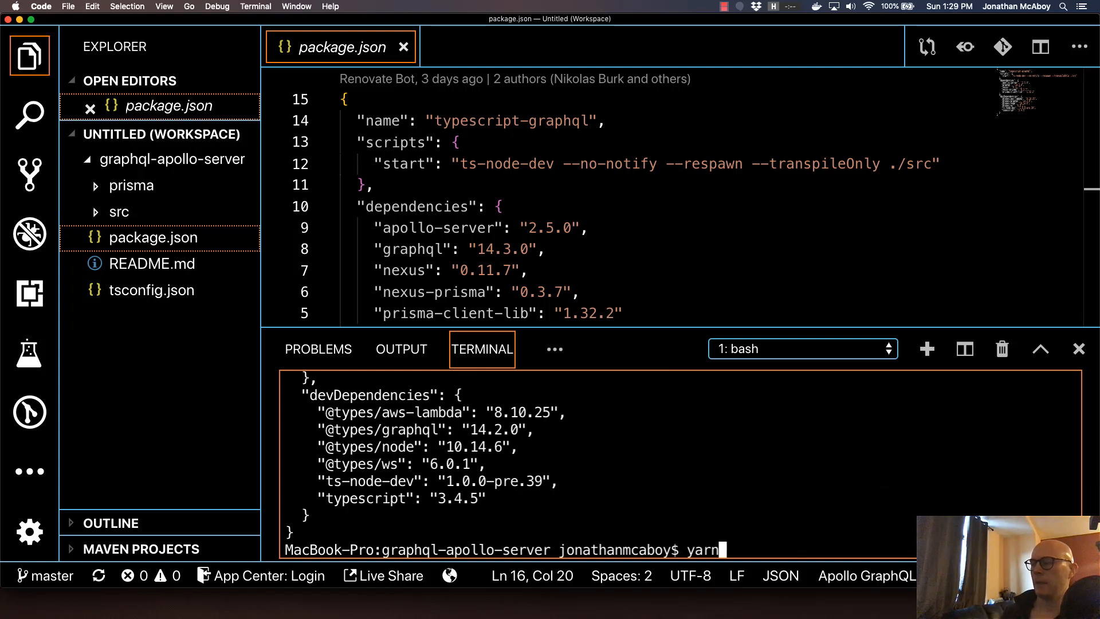
{"action": "type", "text": "npm in"}
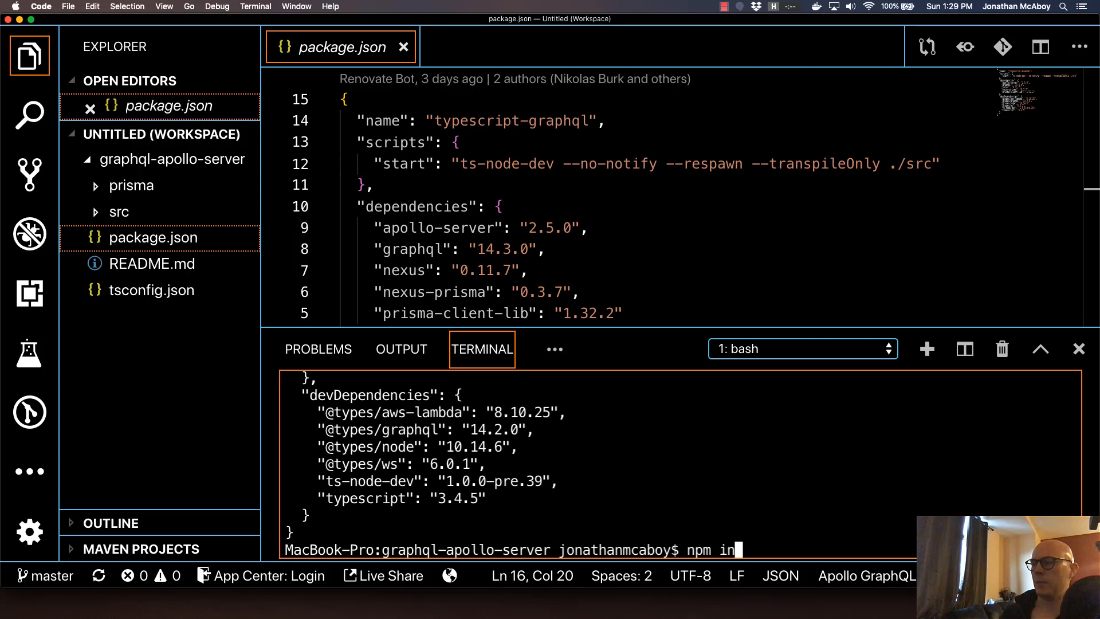
{"action": "key", "text": "ctrl+c"}
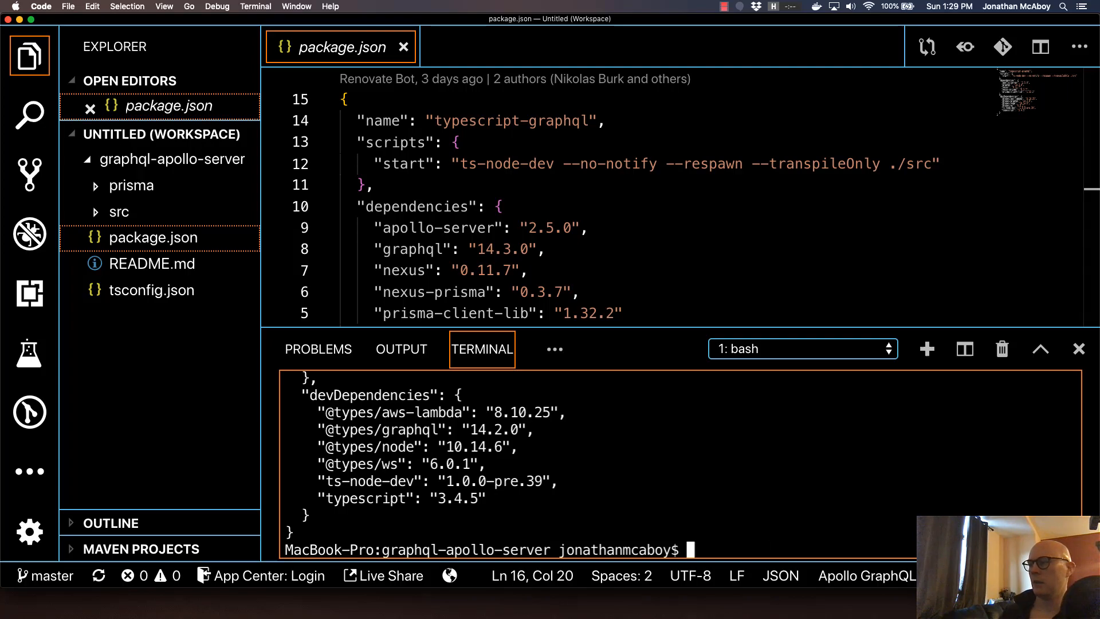
{"action": "type", "text": "yarn"}
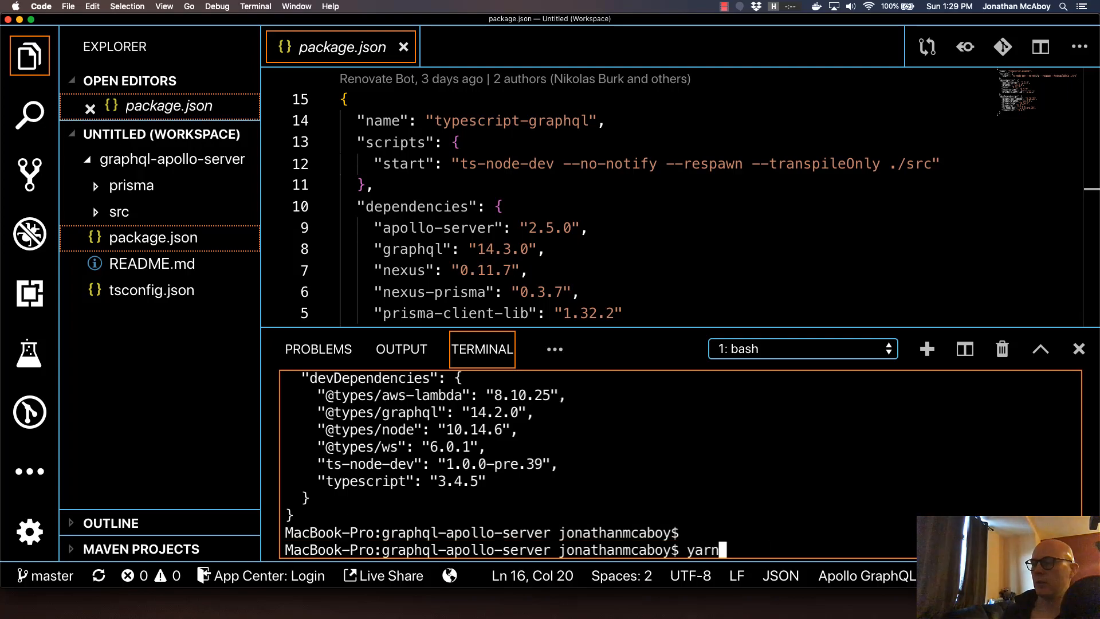
{"action": "key", "text": "Return"}
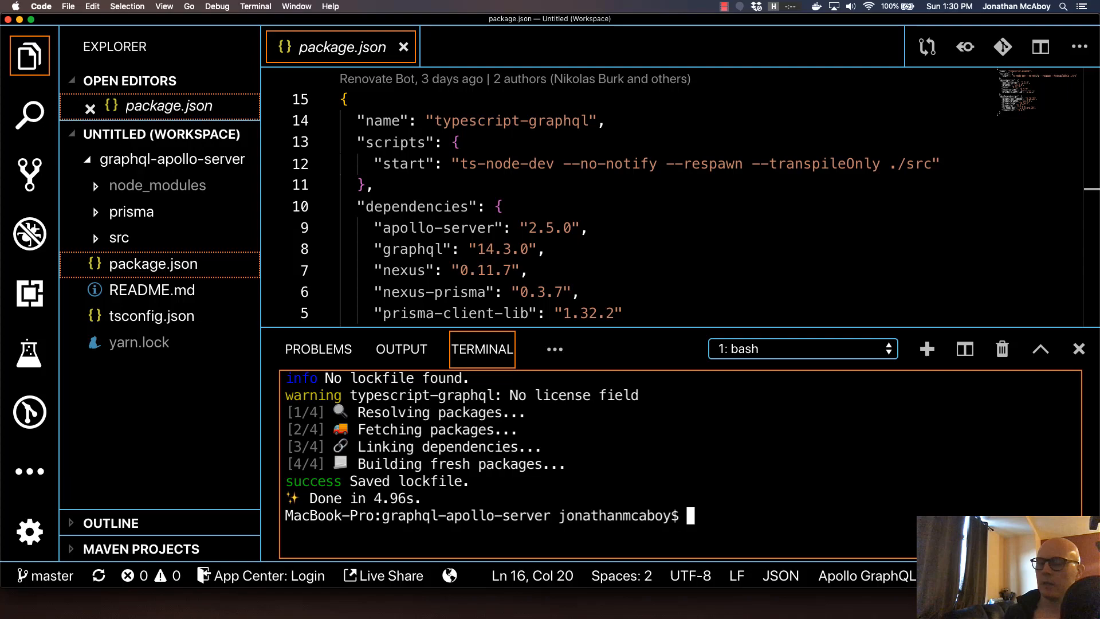
Run npm install -g prisma to install the Prisma CLI globally
{"action": "type", "text": "npm install"}
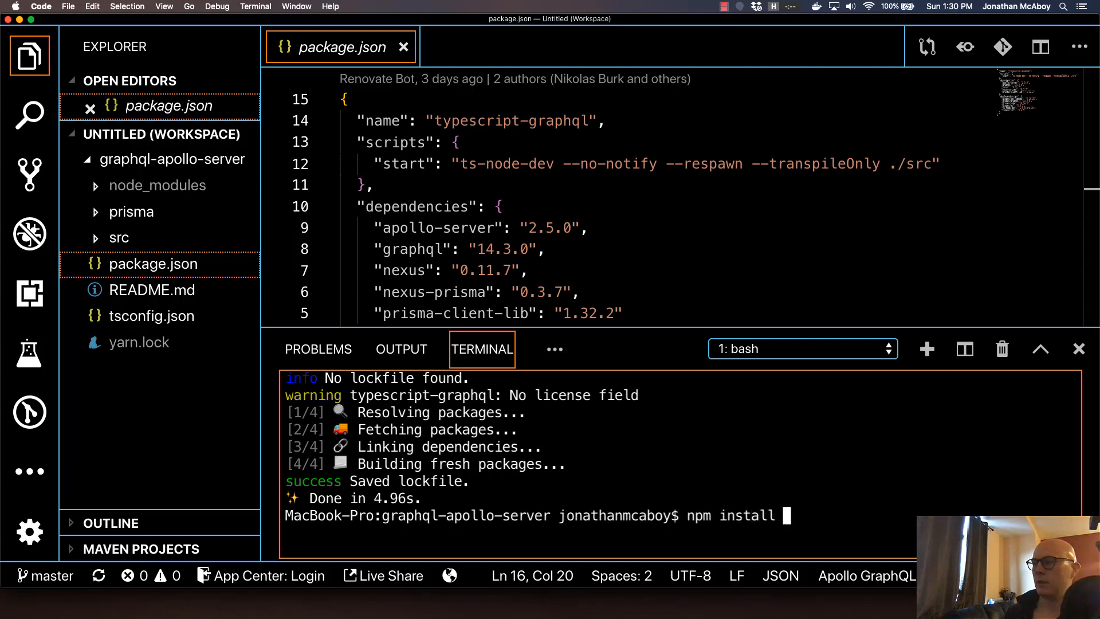
{"action": "type", "text": "-g prisma"}
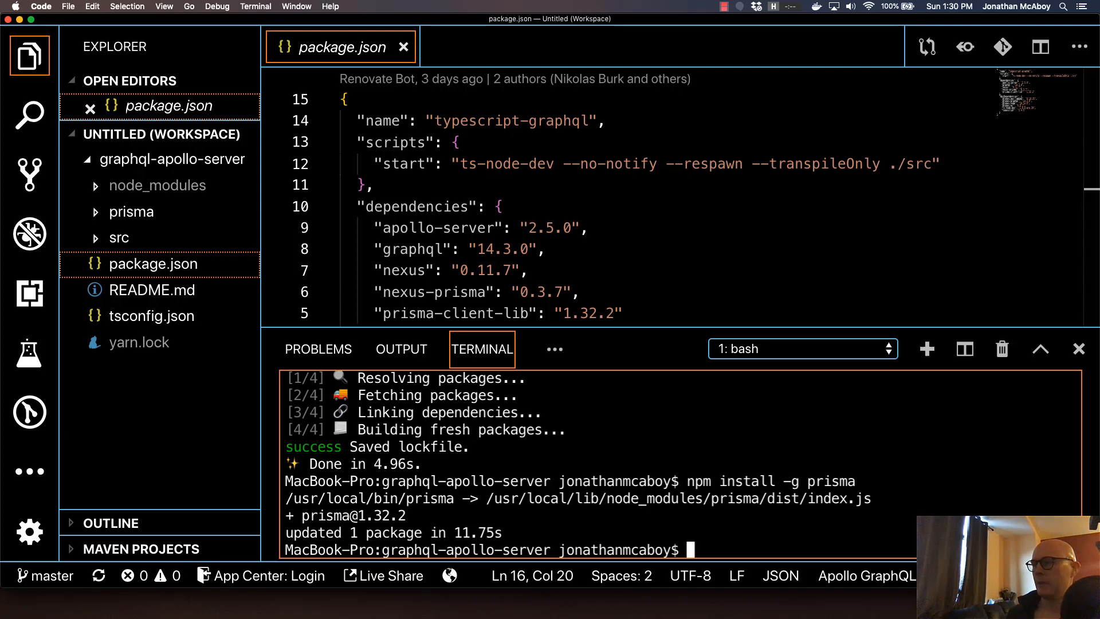
{"action": "mouse_move", "coordinate": [581, 373]}
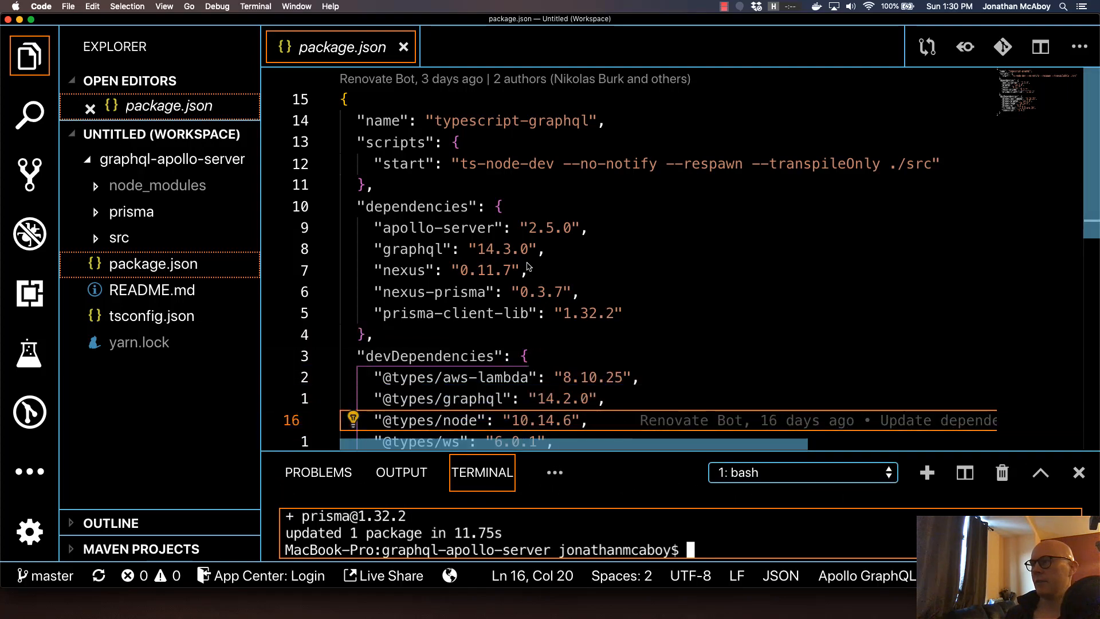
Expand the prisma folder in the Explorer and close the terminal panel
{"action": "left_click", "coordinate": [491, 270]}
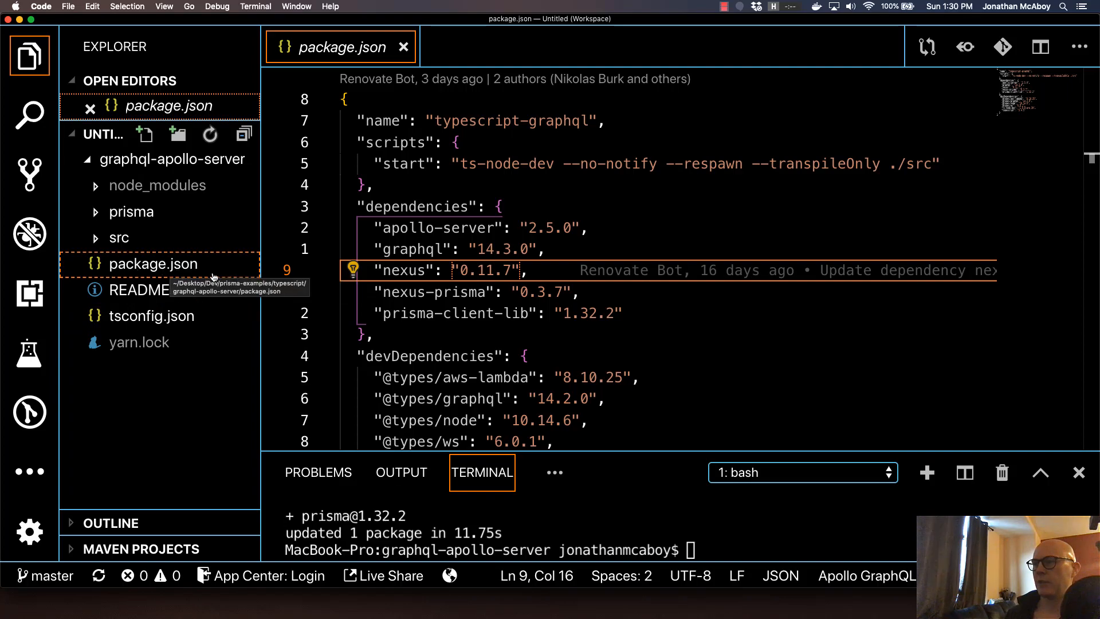
{"action": "mouse_move", "coordinate": [110, 320]}
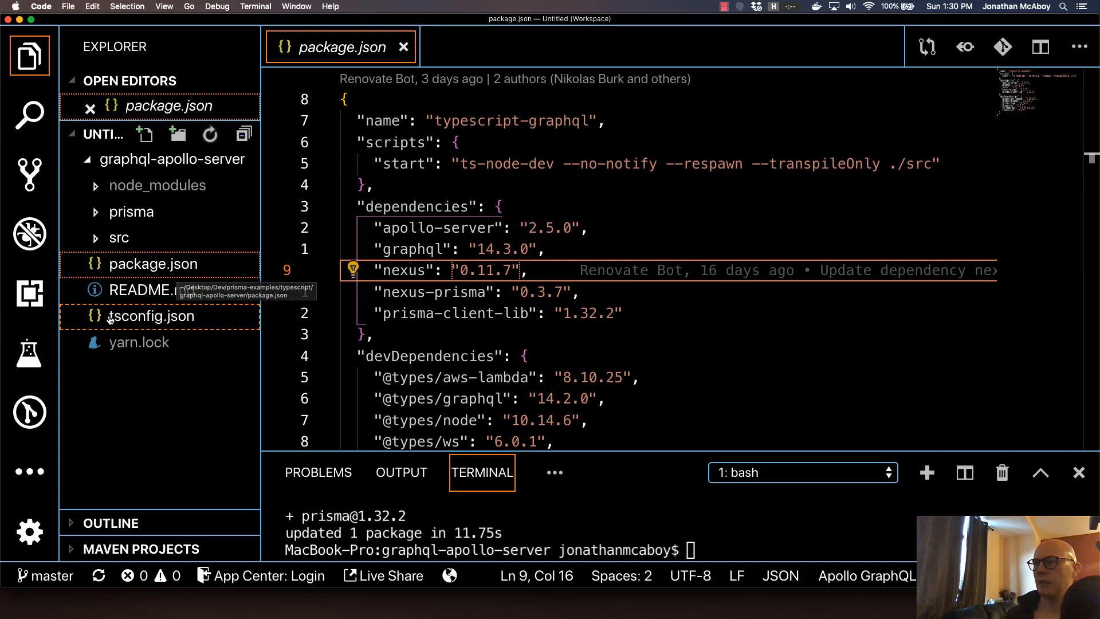
{"action": "mouse_move", "coordinate": [152, 316]}
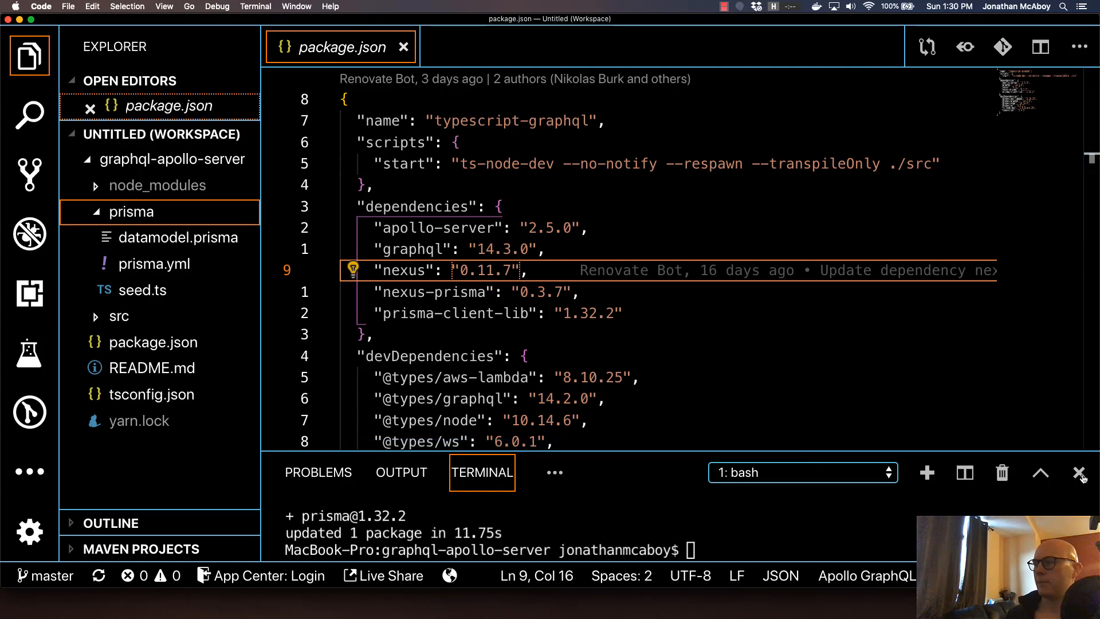
{"action": "left_click", "coordinate": [1081, 473]}
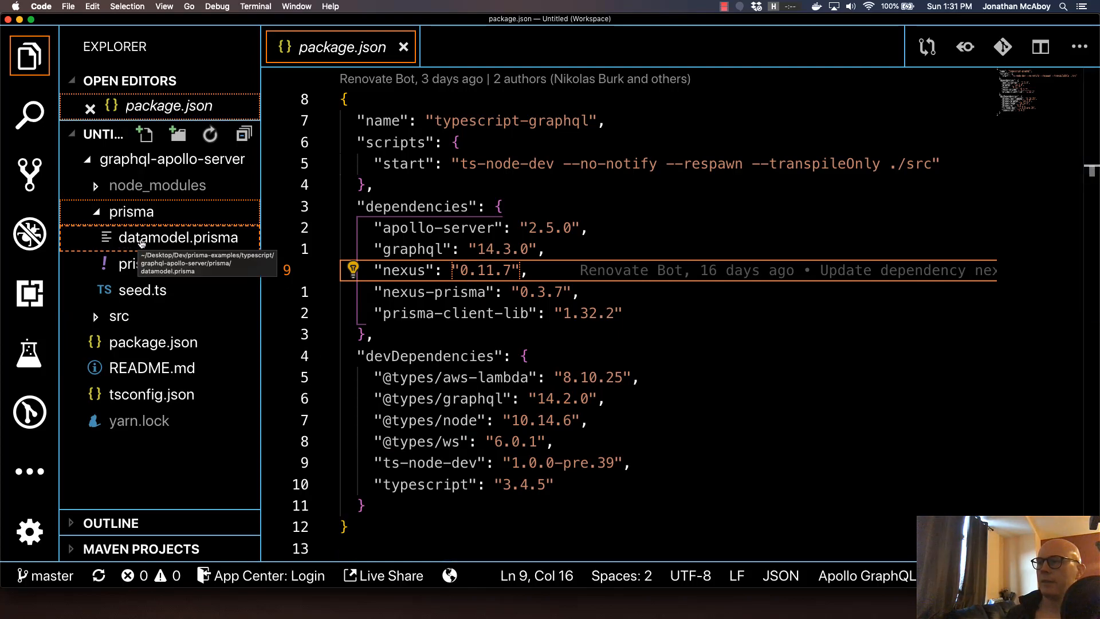
Open datamodel.prisma showing the User and Post types
{"action": "left_click", "coordinate": [180, 237]}
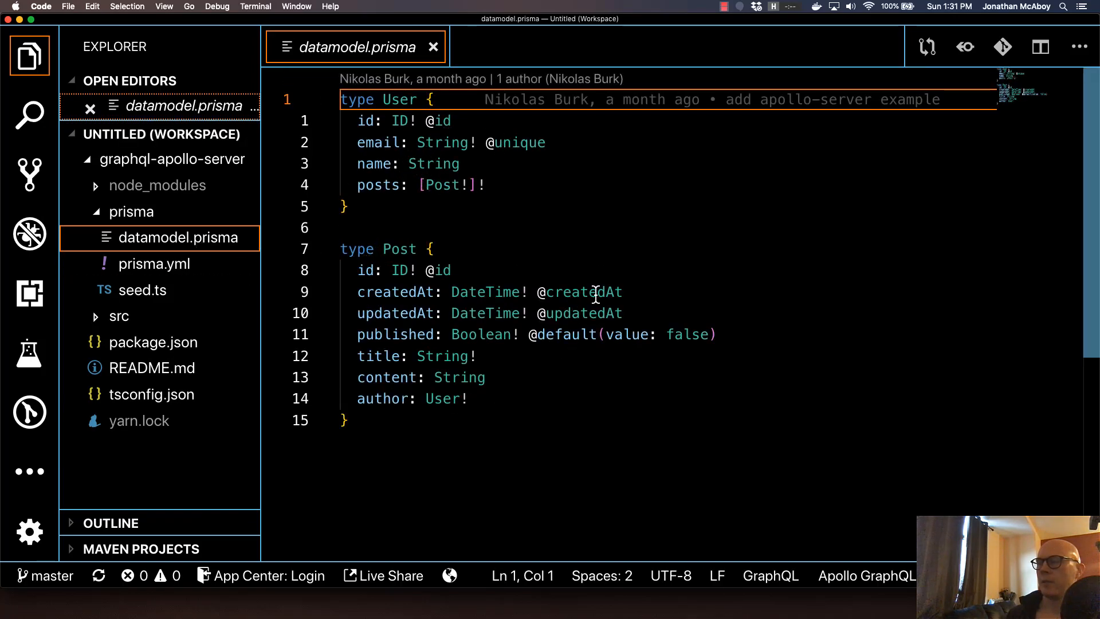
{"action": "mouse_move", "coordinate": [492, 178]}
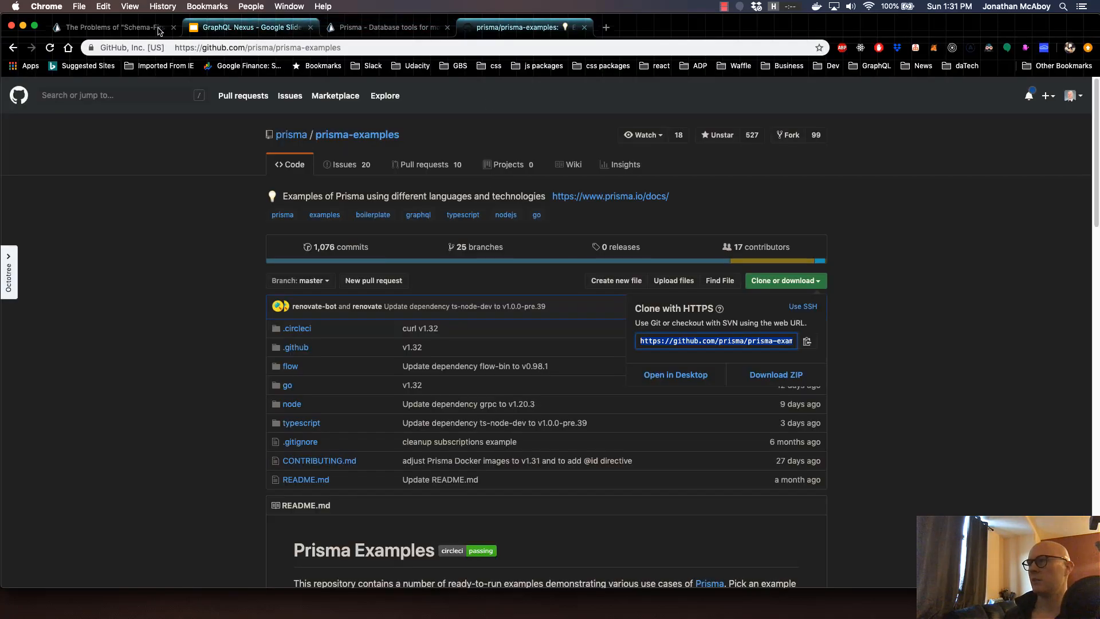
Switch to the GraphQL Nexus slide deck on the Prisma-nexus plugin slide
{"action": "left_click", "coordinate": [249, 26]}
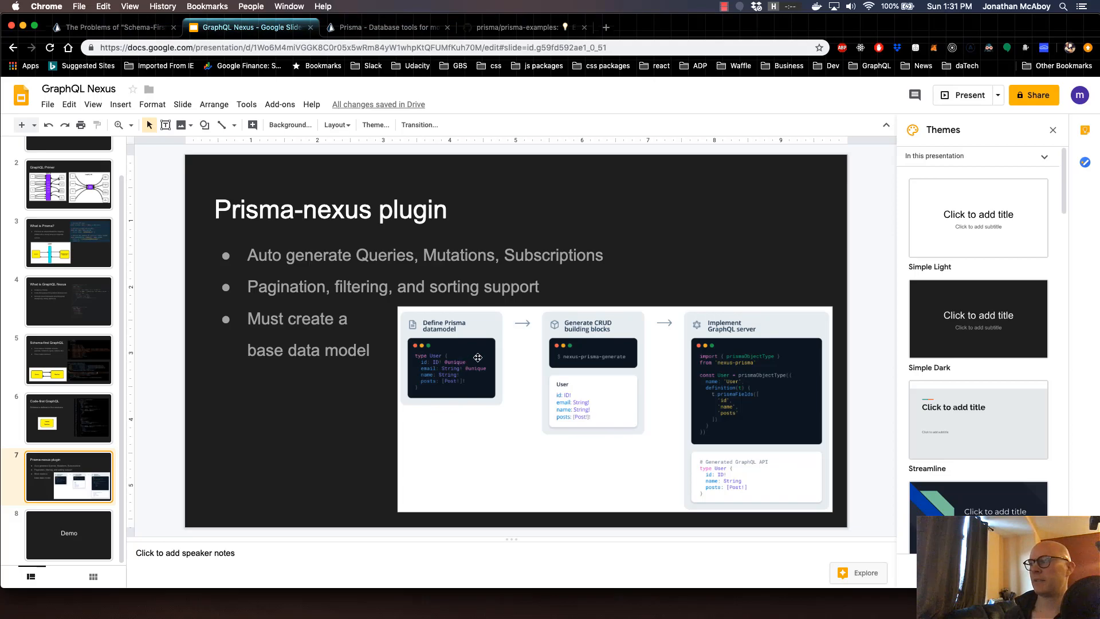
{"action": "mouse_move", "coordinate": [423, 407]}
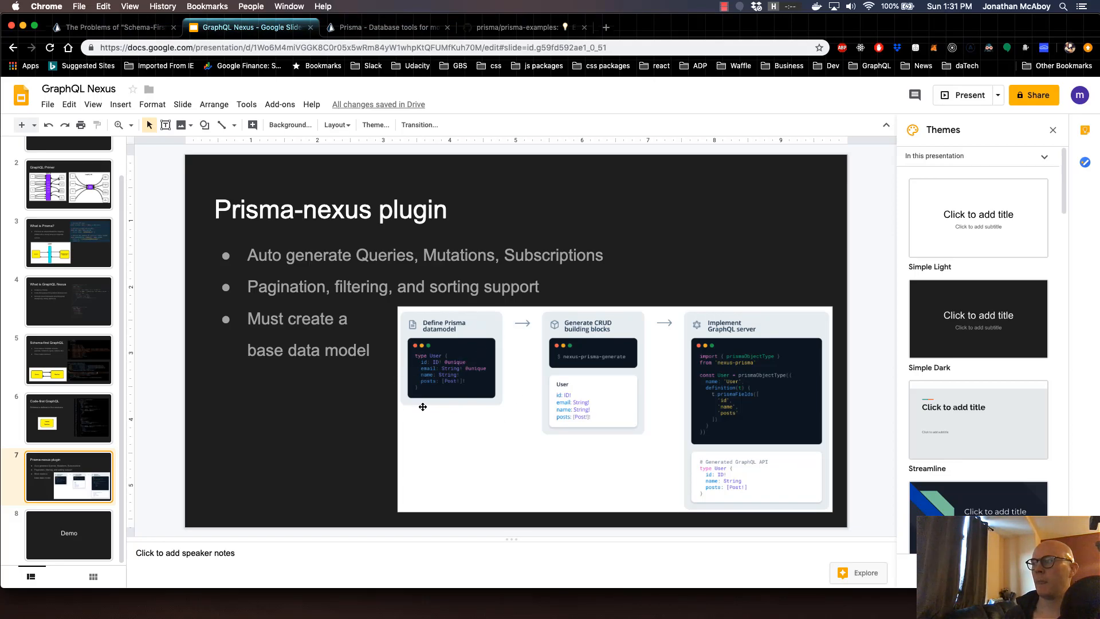
{"action": "mouse_move", "coordinate": [461, 339]}
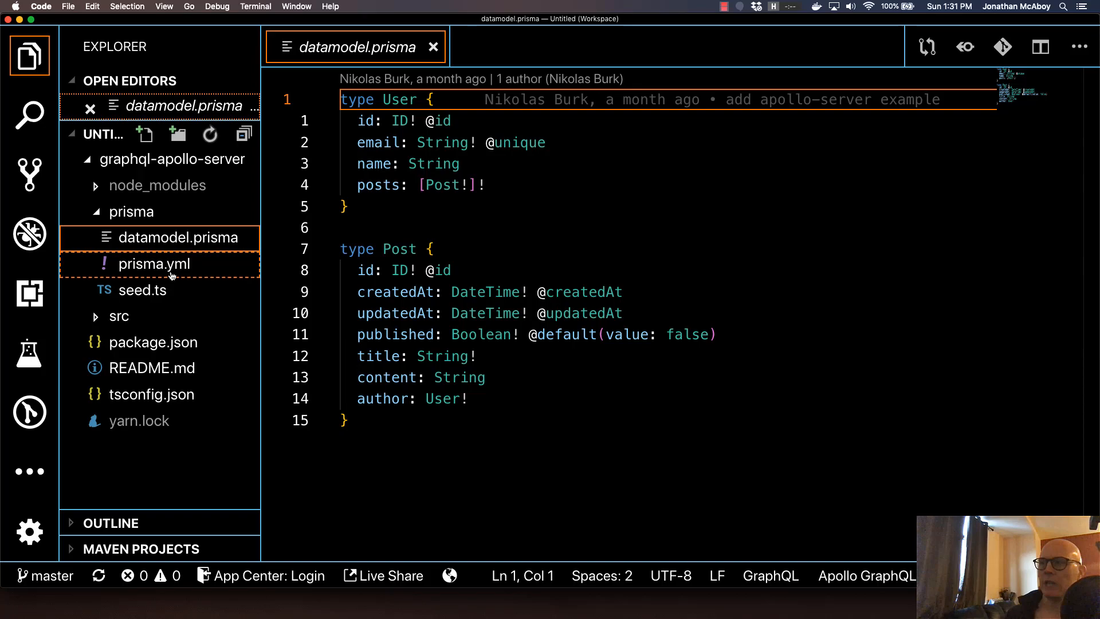
Inspect prisma.yml: the empty endpoint value, the datamodel.prisma reference, and the generate and hooks entries
{"action": "left_click", "coordinate": [153, 264]}
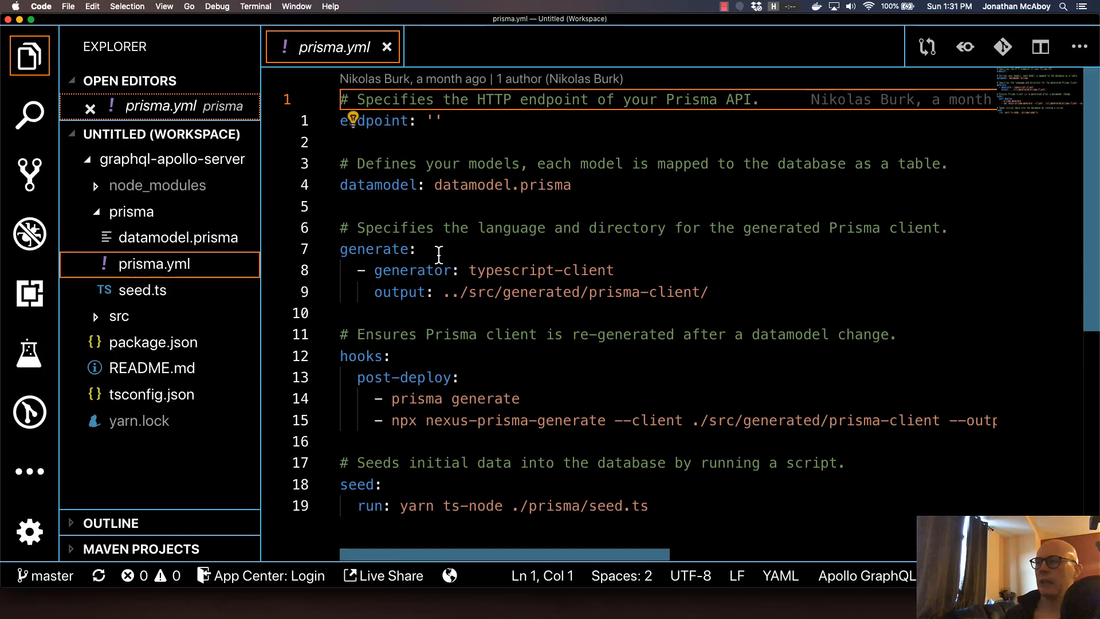
{"action": "mouse_move", "coordinate": [486, 164]}
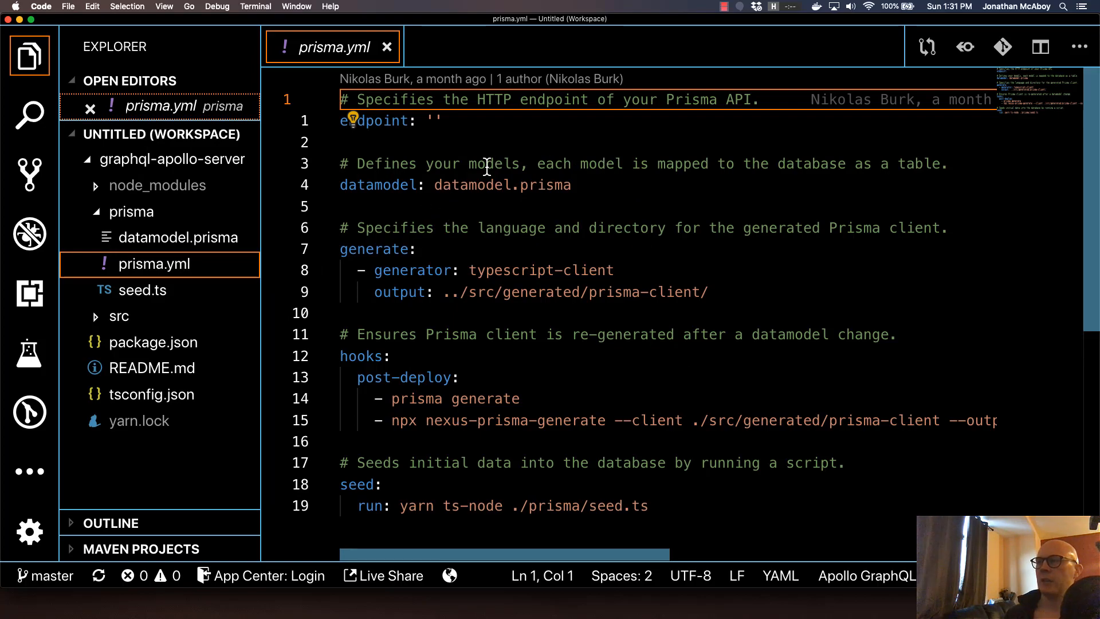
{"action": "mouse_move", "coordinate": [442, 368]}
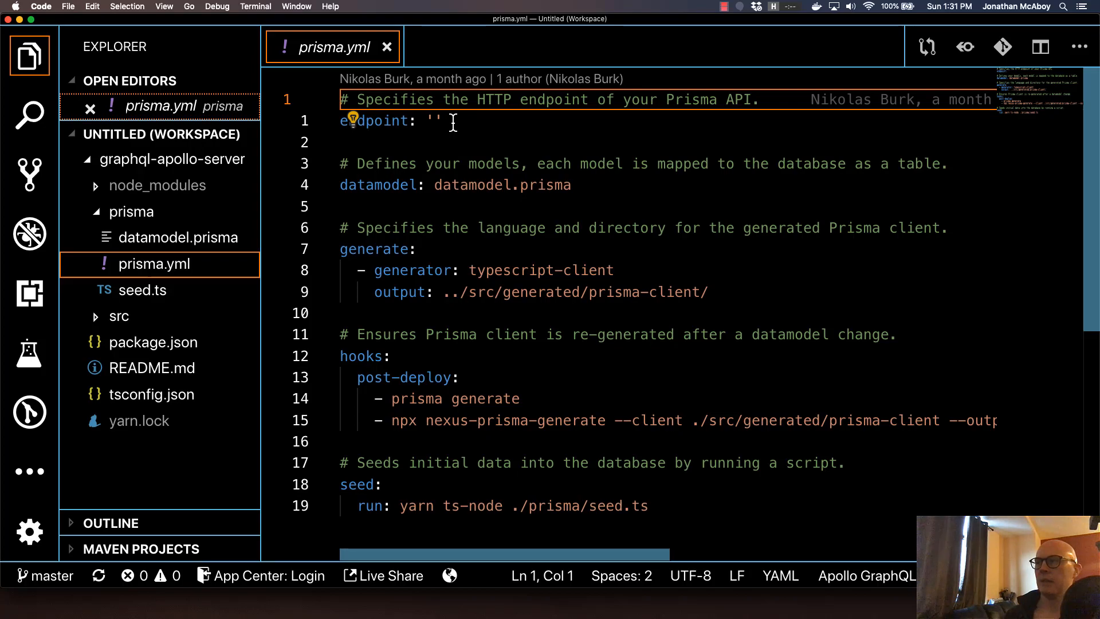
{"action": "left_click", "coordinate": [438, 120]}
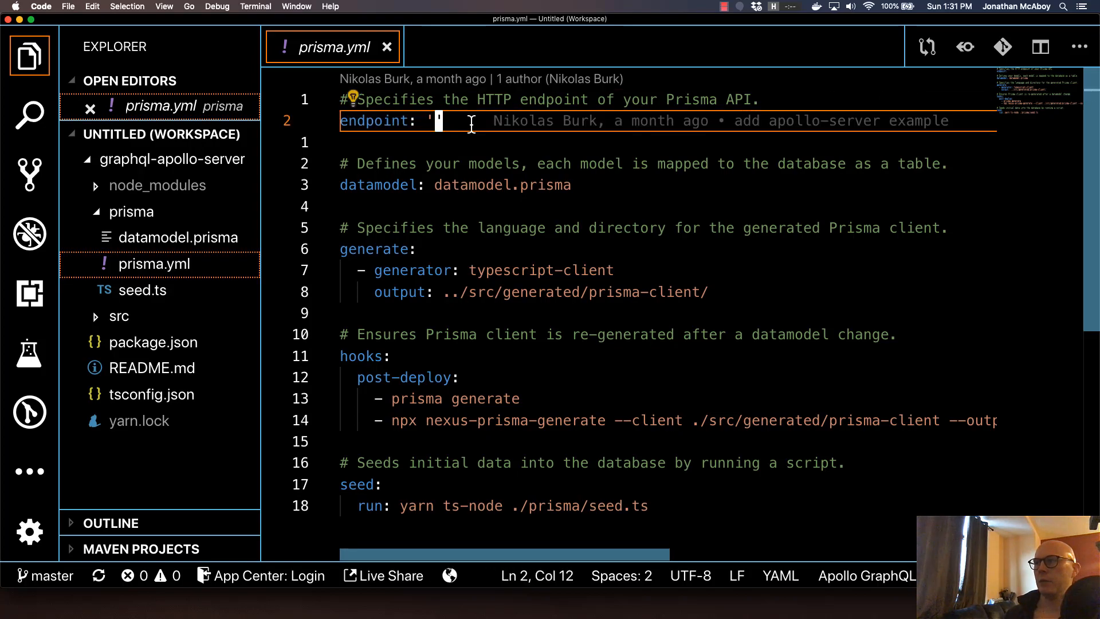
{"action": "left_click", "coordinate": [496, 185]}
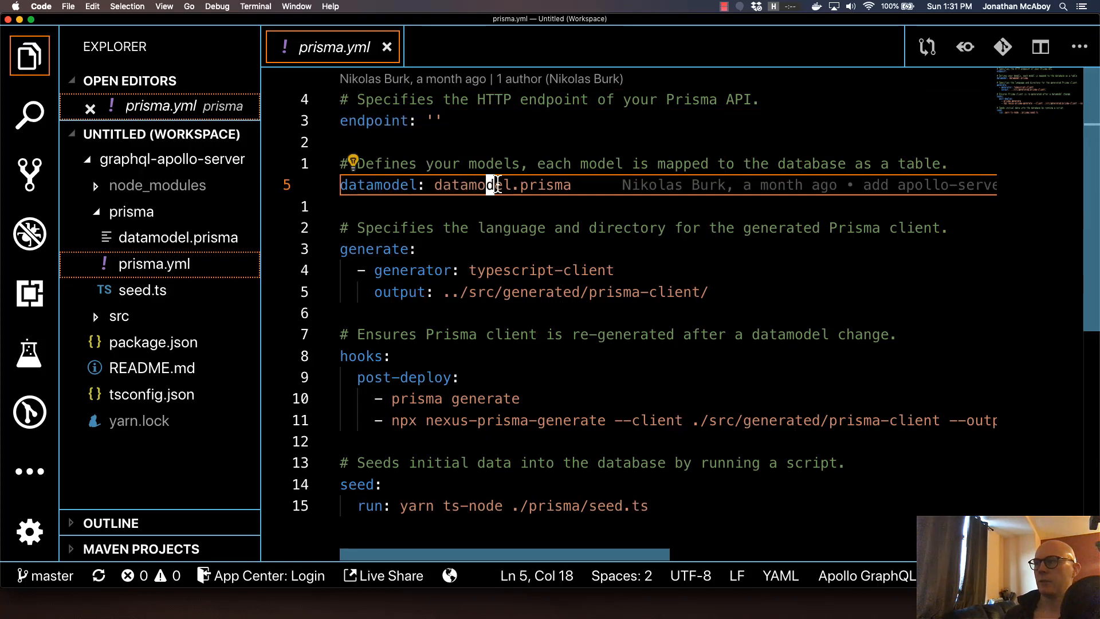
{"action": "double_click", "coordinate": [504, 185]}
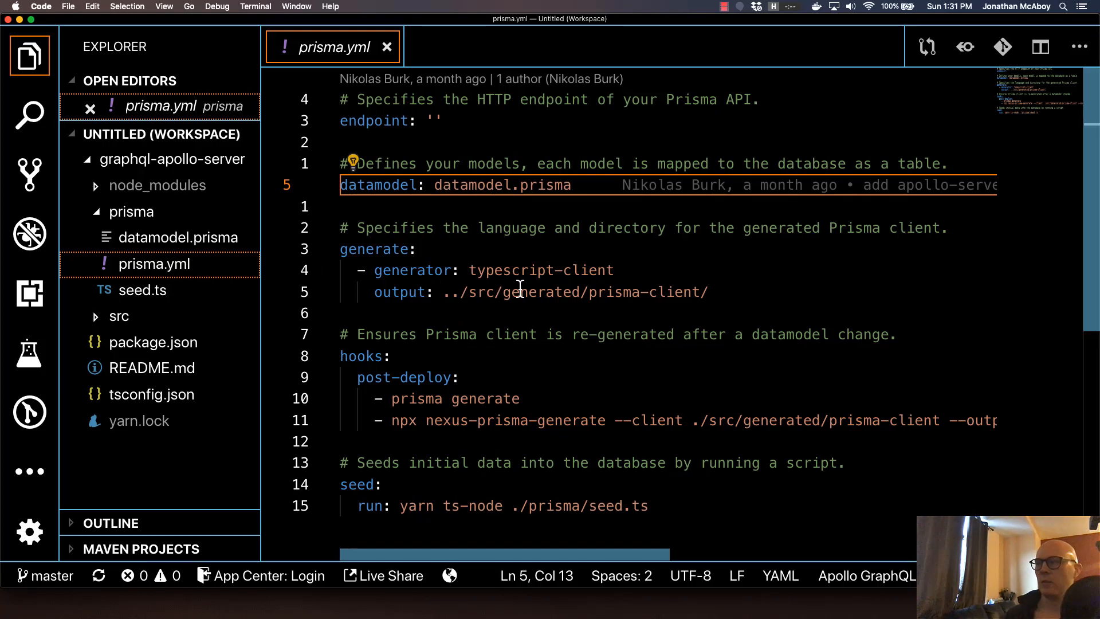
{"action": "mouse_move", "coordinate": [392, 274]}
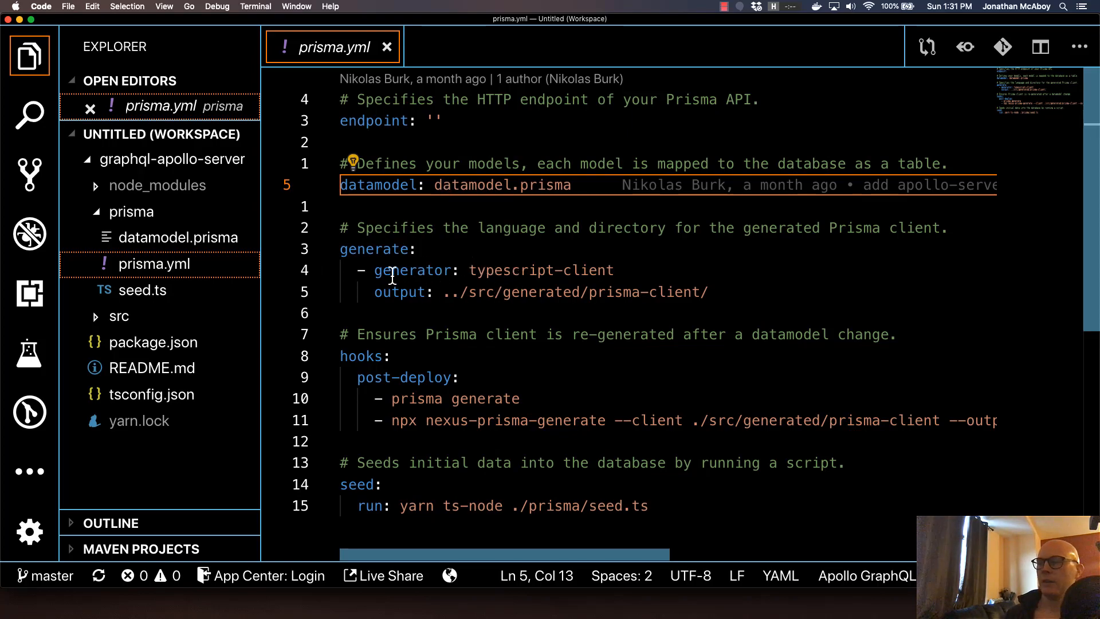
{"action": "mouse_move", "coordinate": [708, 309]}
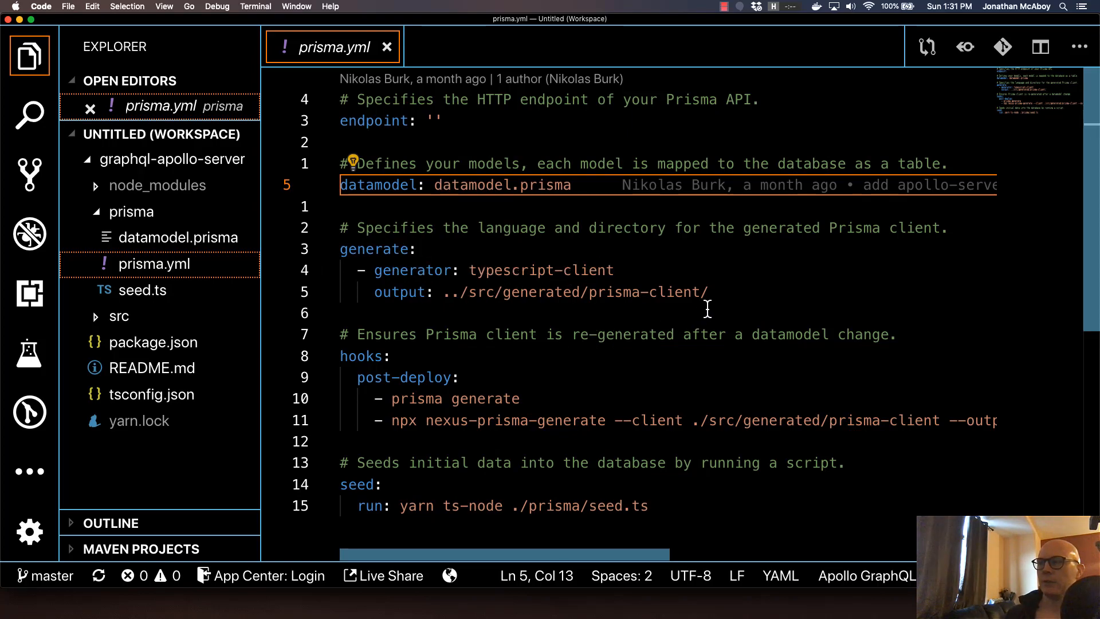
{"action": "mouse_move", "coordinate": [667, 312]}
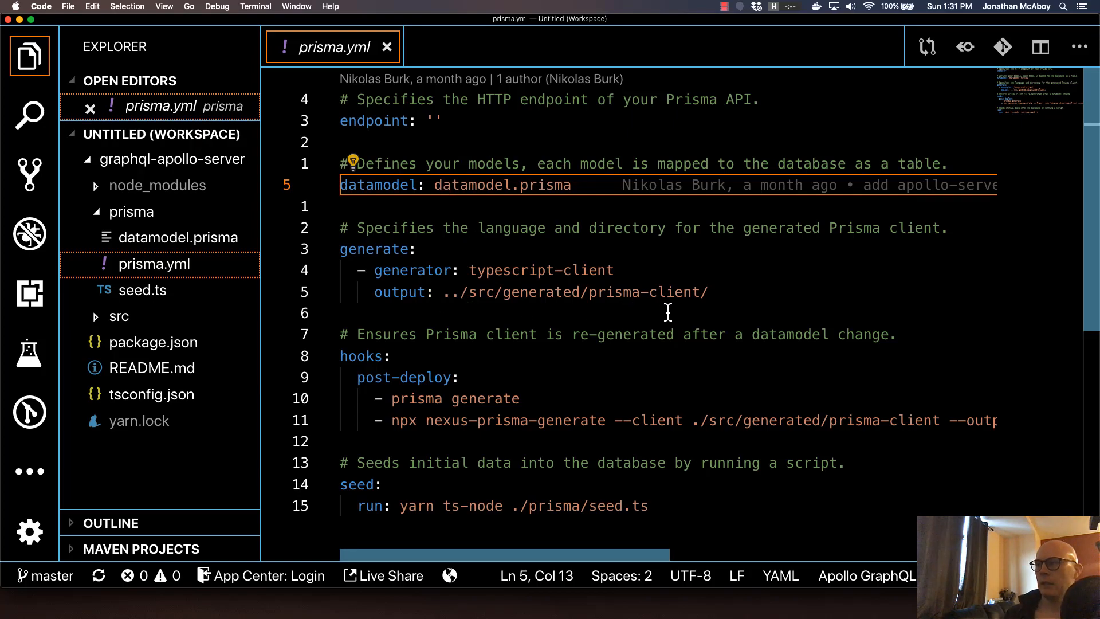
{"action": "mouse_move", "coordinate": [363, 360]}
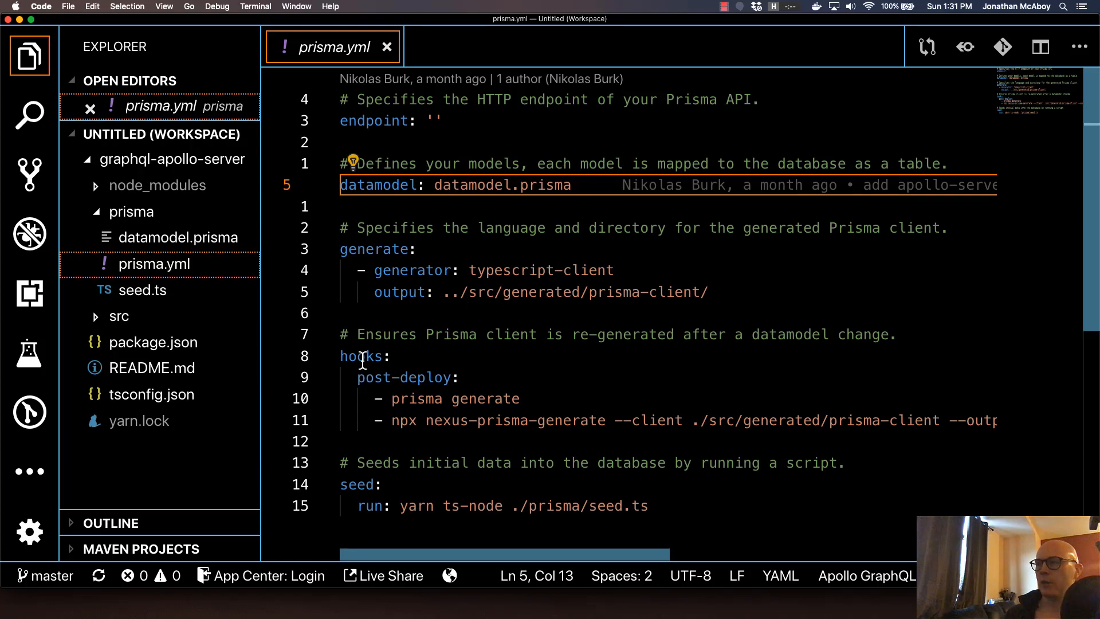
{"action": "mouse_move", "coordinate": [357, 378]}
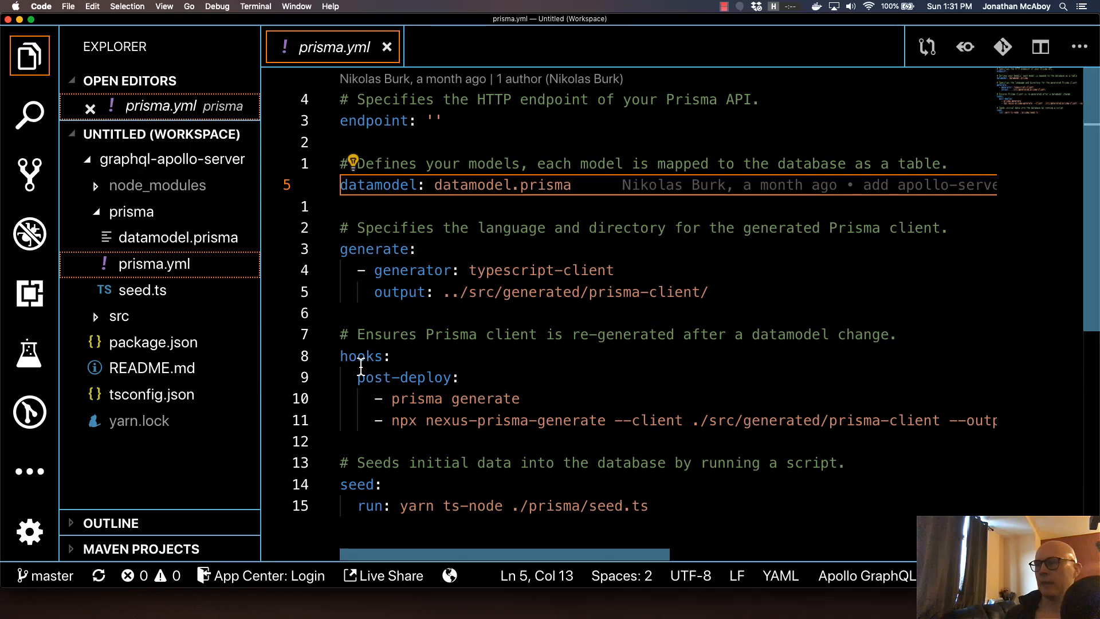
{"action": "mouse_move", "coordinate": [484, 285]}
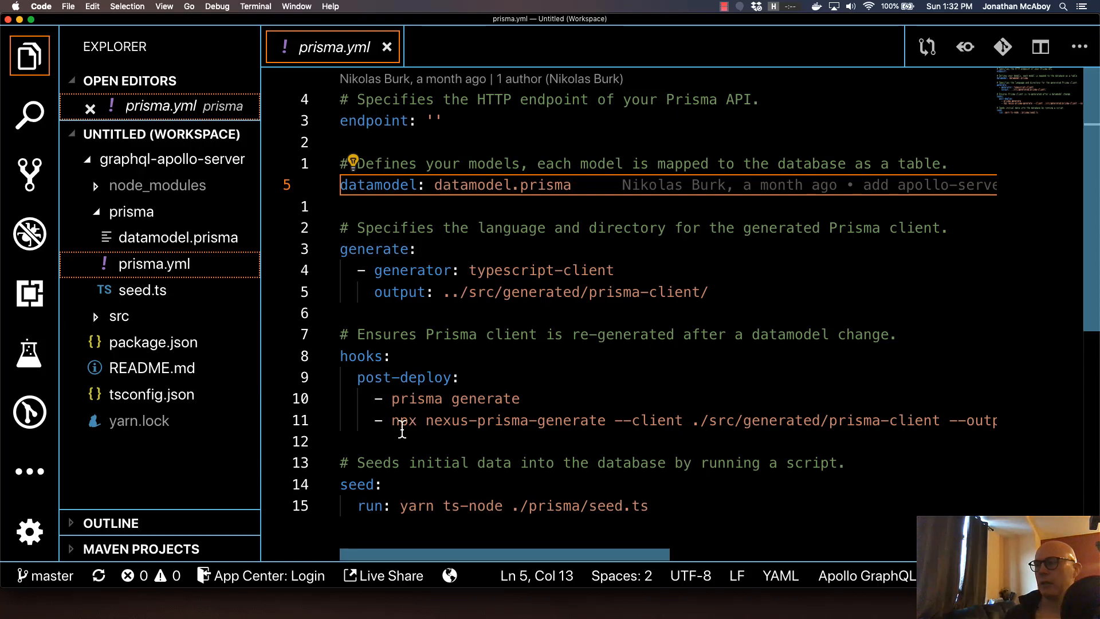
{"action": "double_click", "coordinate": [502, 421]}
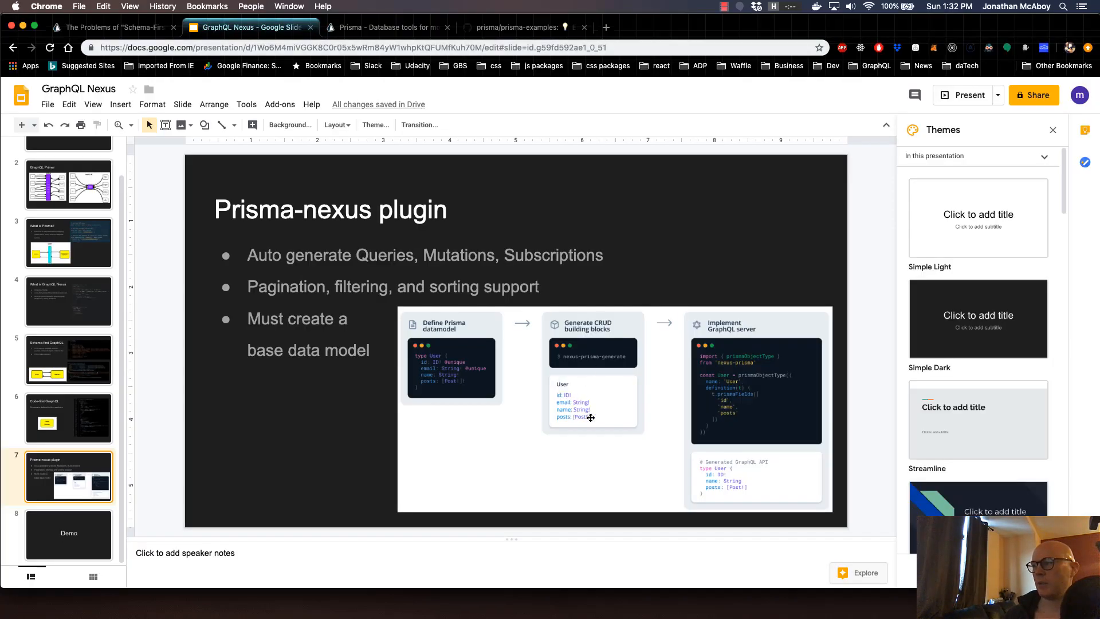
{"action": "mouse_move", "coordinate": [568, 366]}
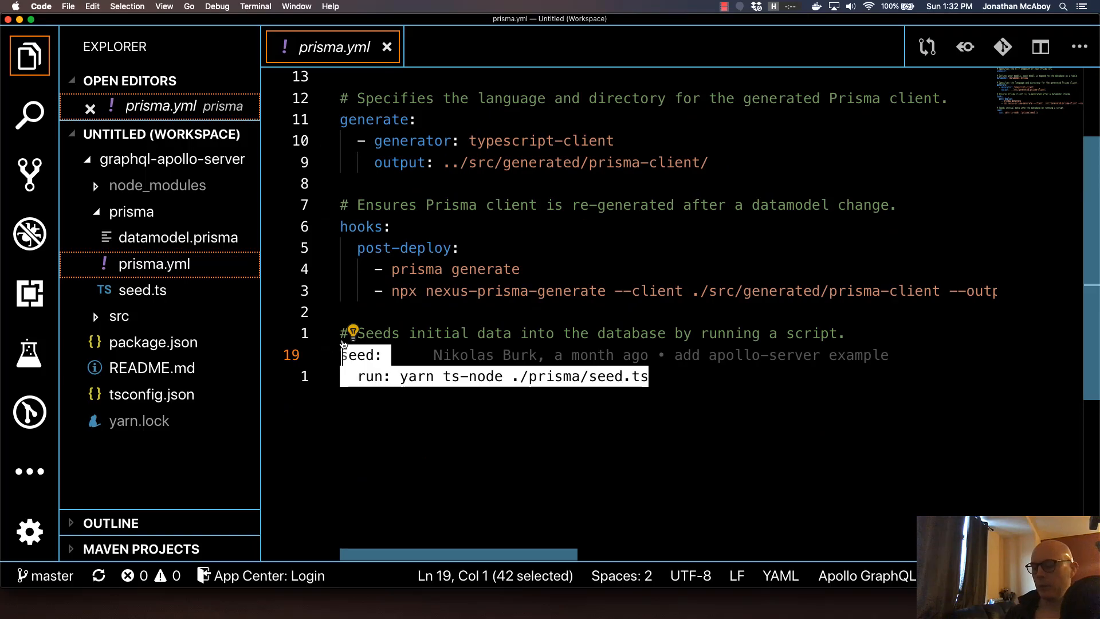
Comment out the seed lines with #, then format and save prisma.yml
{"action": "type", "text": "#"}
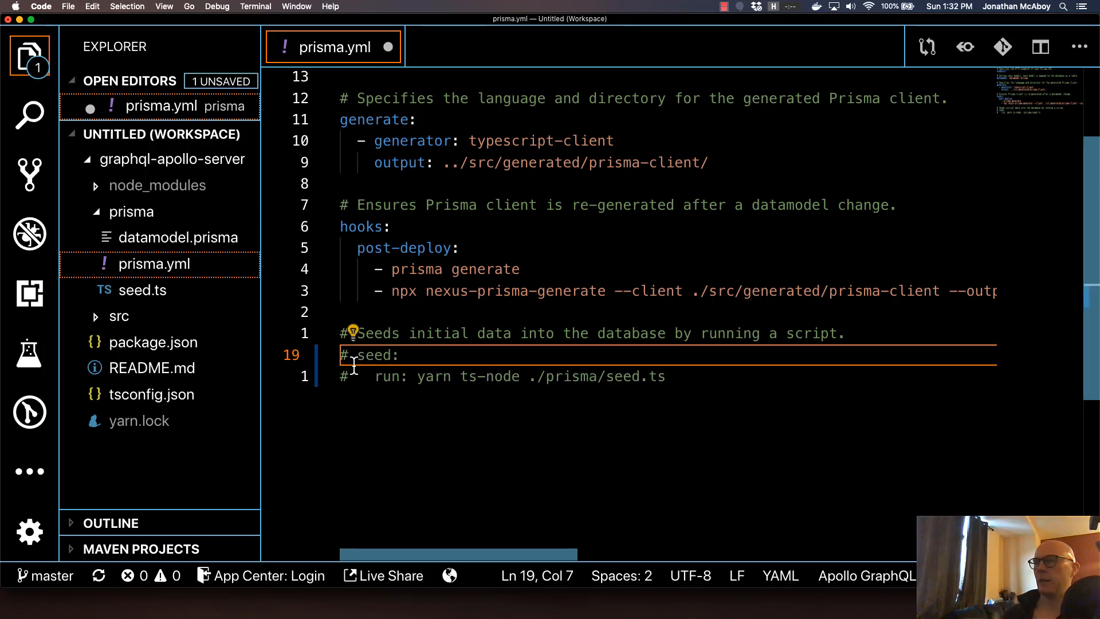
{"action": "mouse_move", "coordinate": [406, 156]}
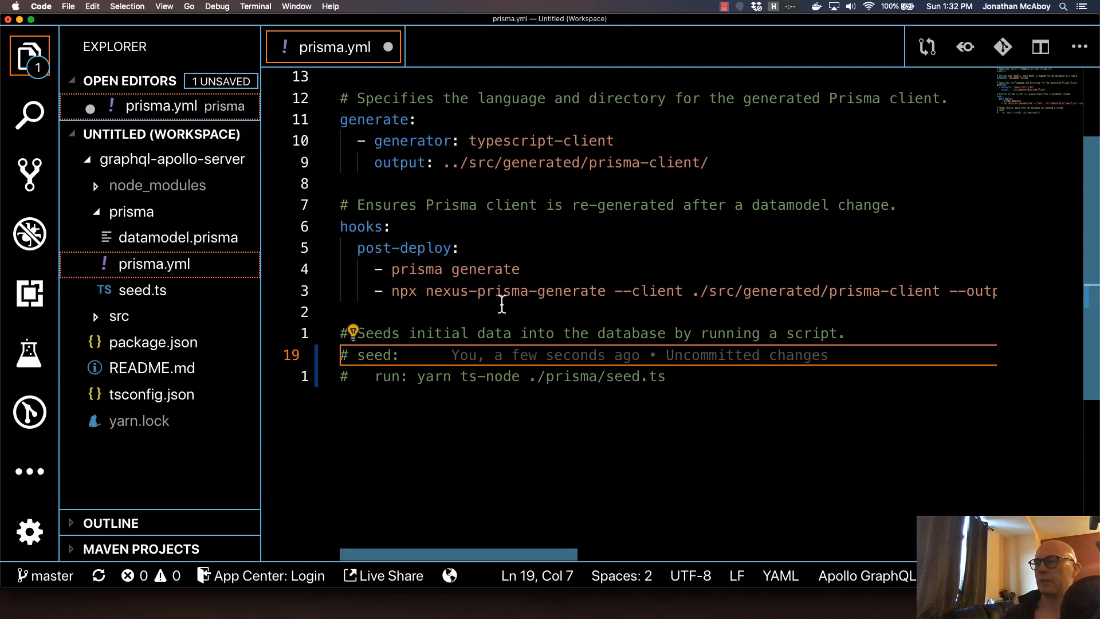
{"action": "mouse_move", "coordinate": [367, 358]}
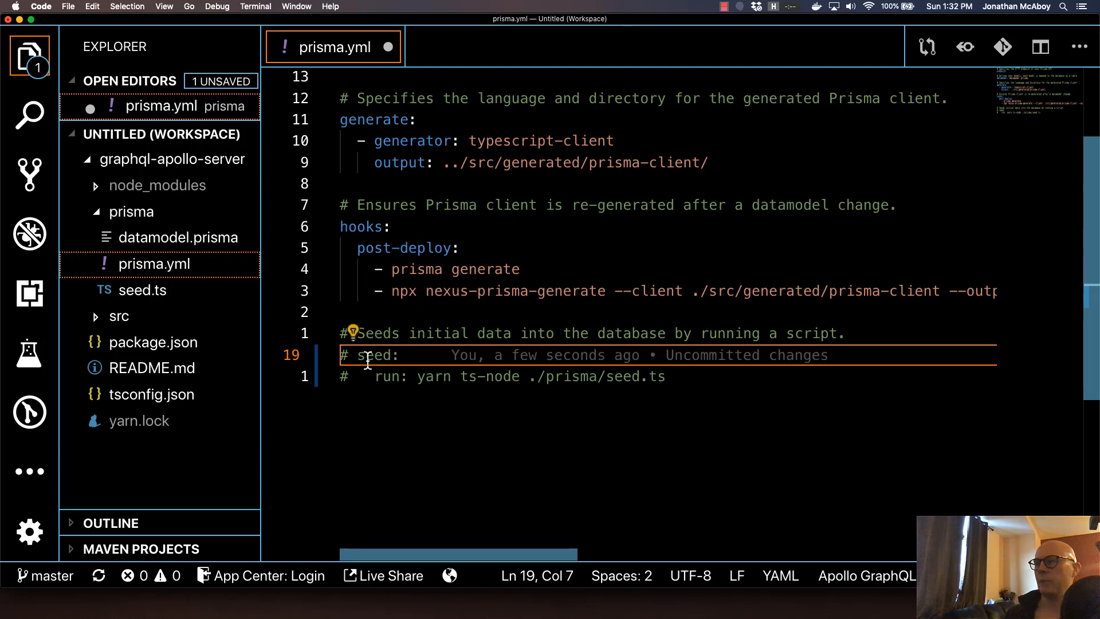
{"action": "mouse_move", "coordinate": [668, 383]}
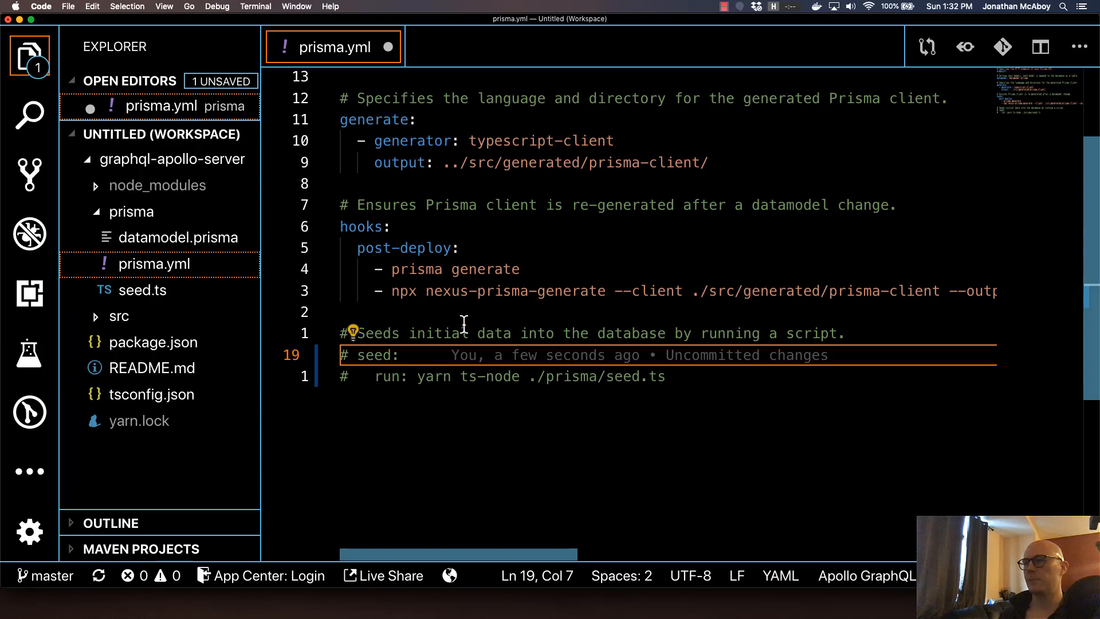
{"action": "right_click", "coordinate": [142, 290]}
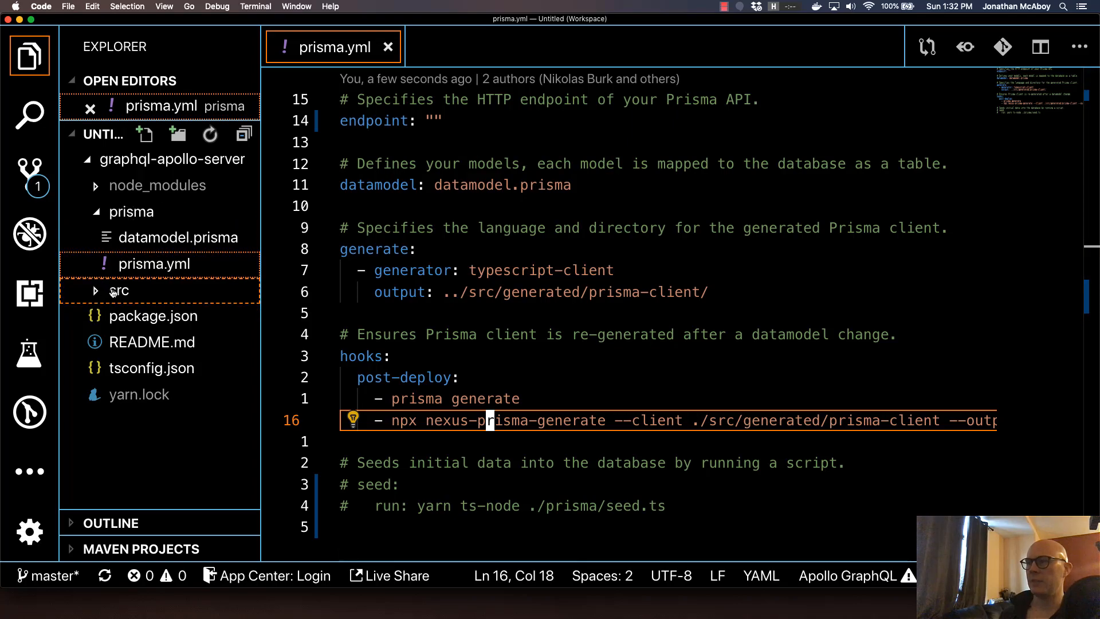
Expand the src folder and bring up index.ts with its imports and User object type
{"action": "left_click", "coordinate": [119, 290]}
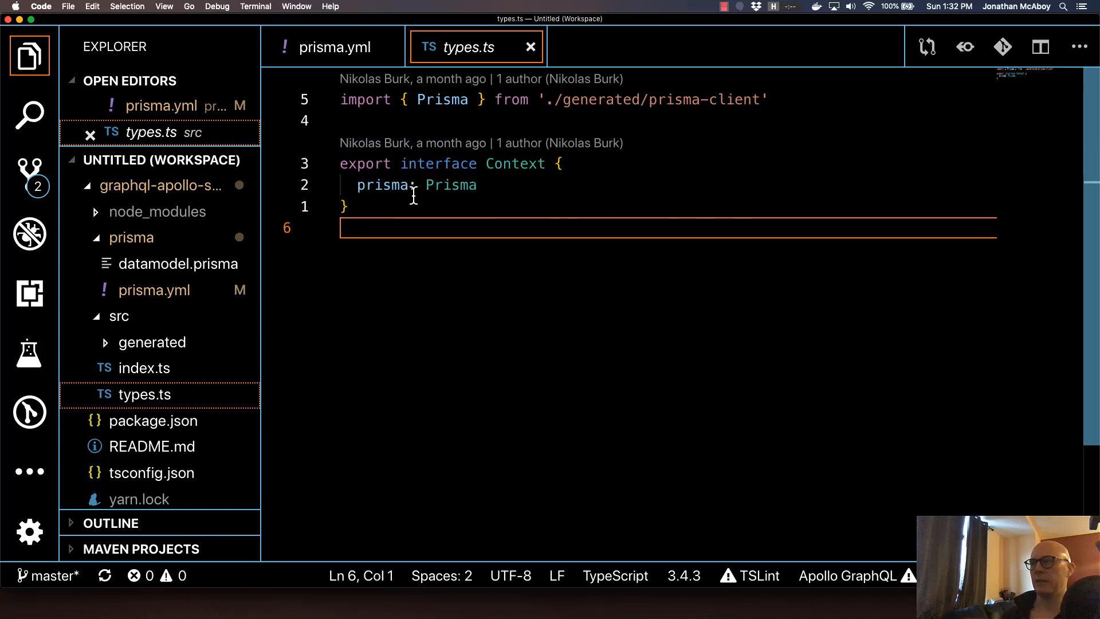
{"action": "mouse_move", "coordinate": [549, 202]}
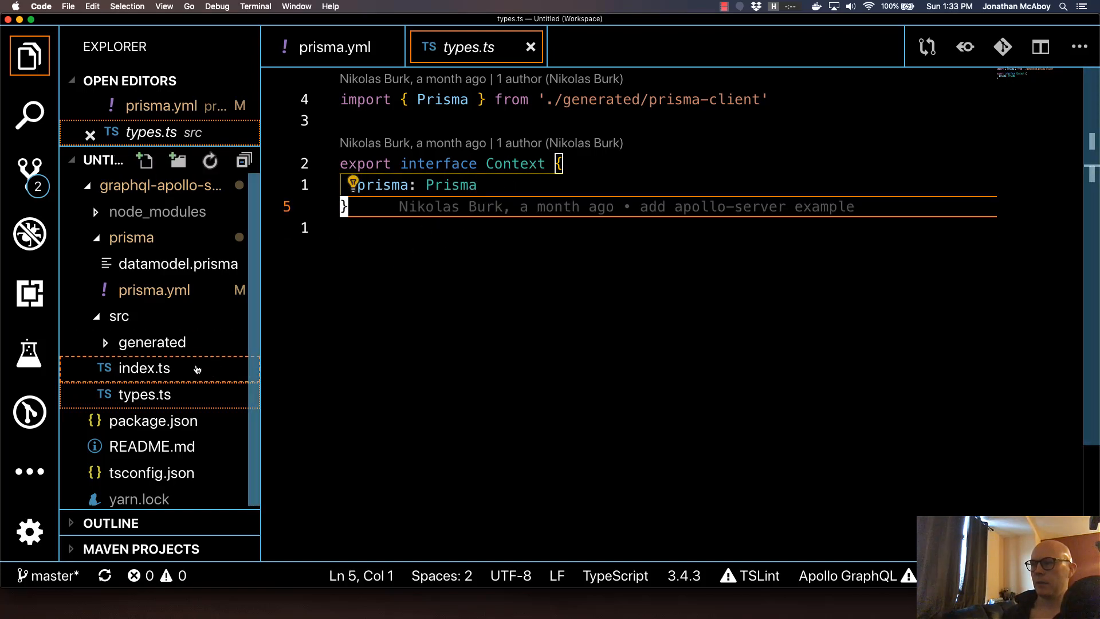
{"action": "mouse_move", "coordinate": [133, 380]}
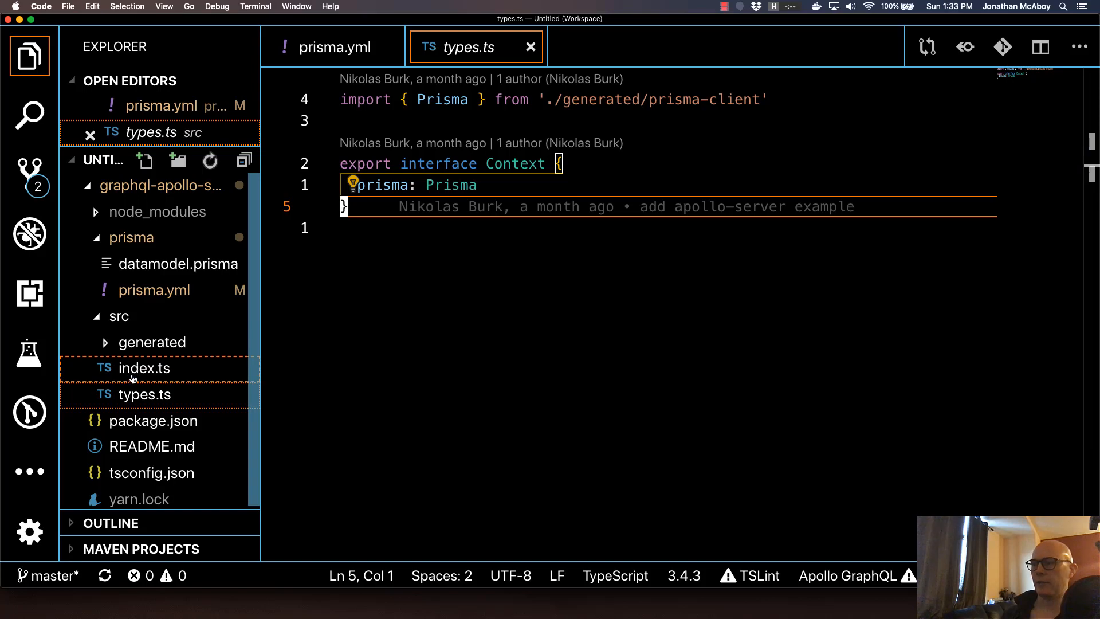
{"action": "mouse_move", "coordinate": [152, 341]}
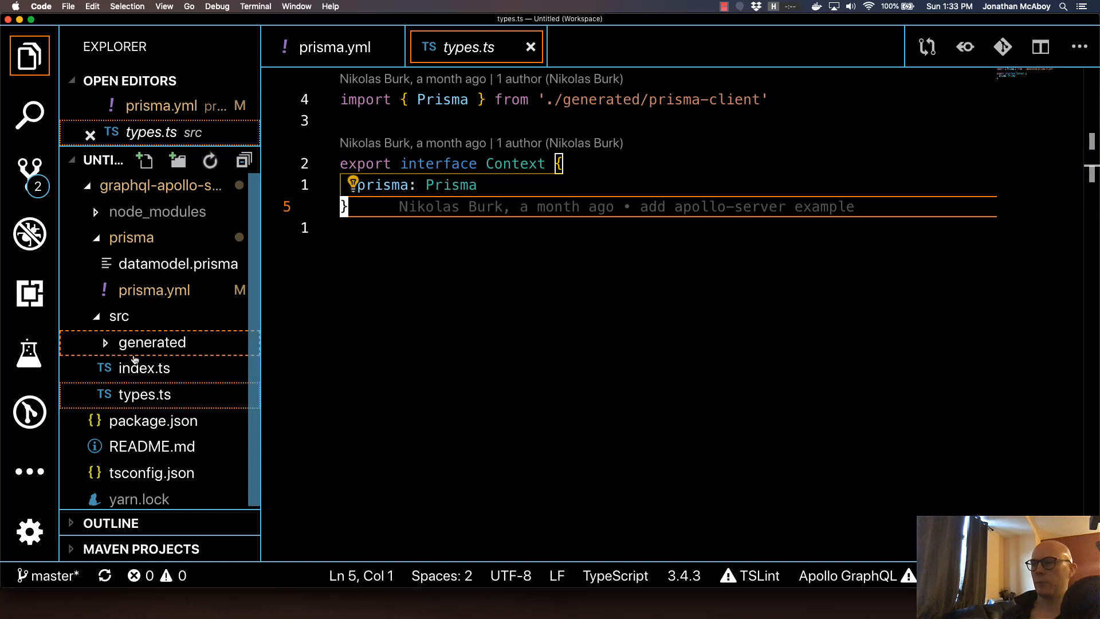
{"action": "left_click", "coordinate": [144, 368]}
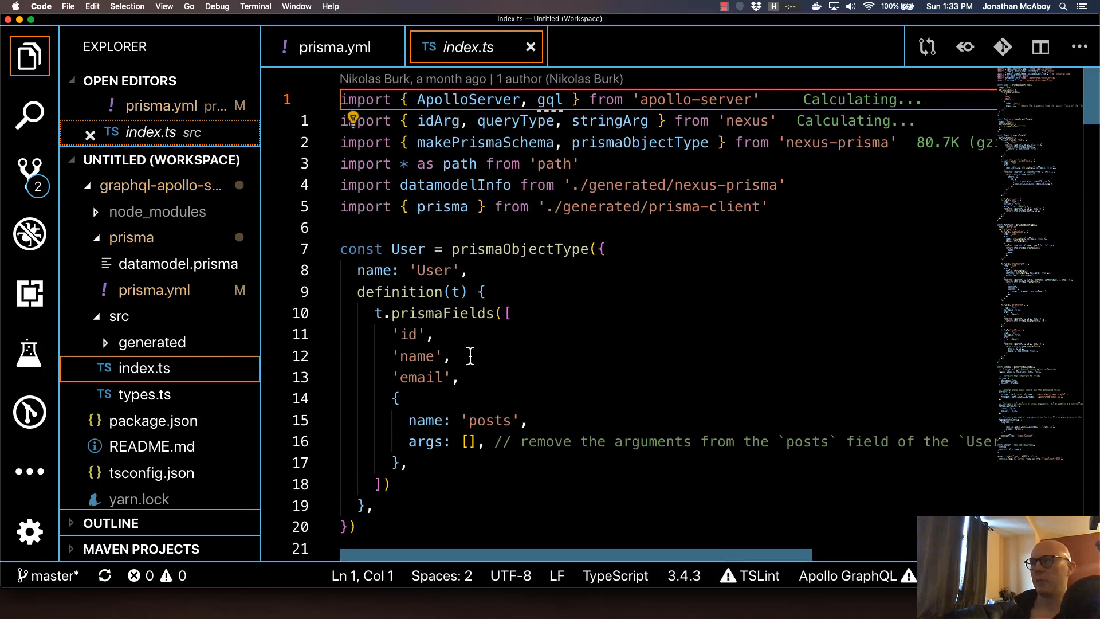
{"action": "mouse_move", "coordinate": [476, 345]}
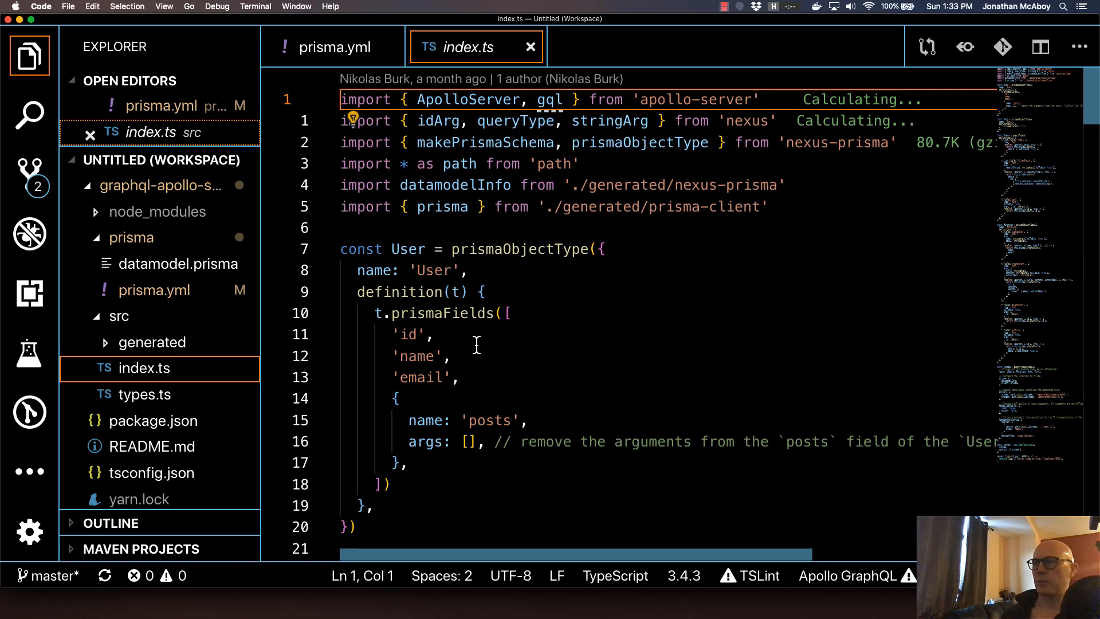
{"action": "mouse_move", "coordinate": [558, 392]}
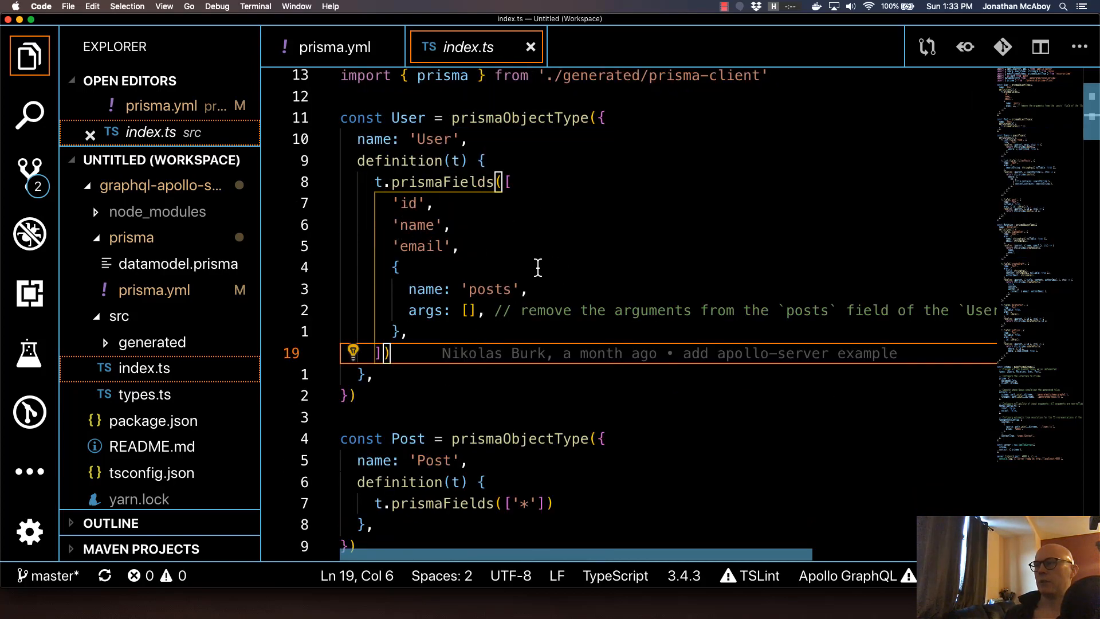
{"action": "scroll", "scroll_direction": "down", "scroll_amount": 3}
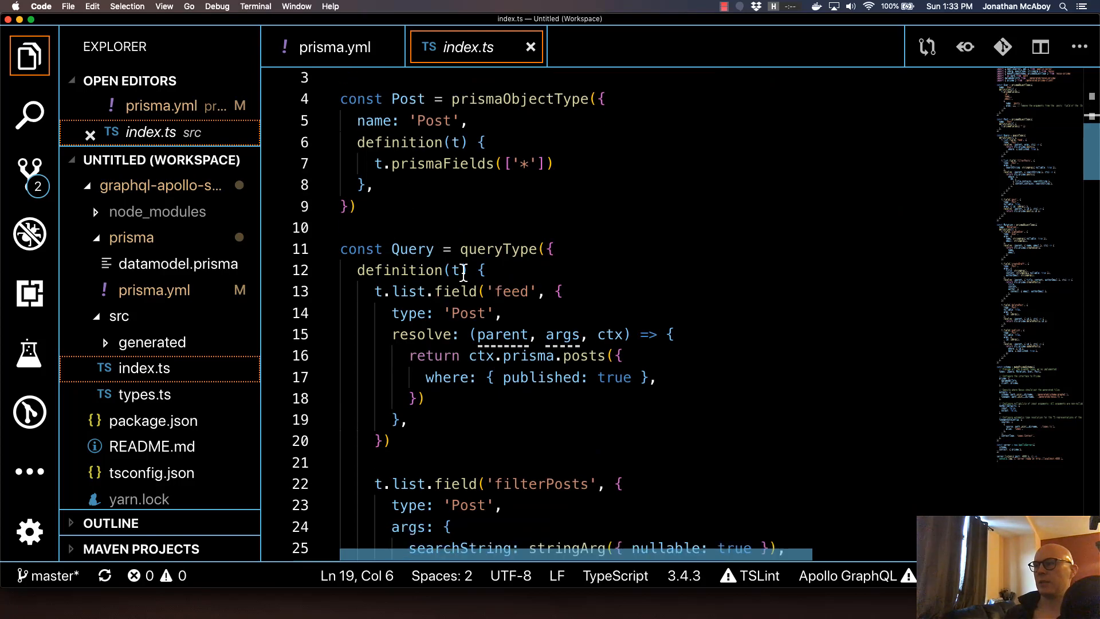
{"action": "left_click", "coordinate": [499, 313]}
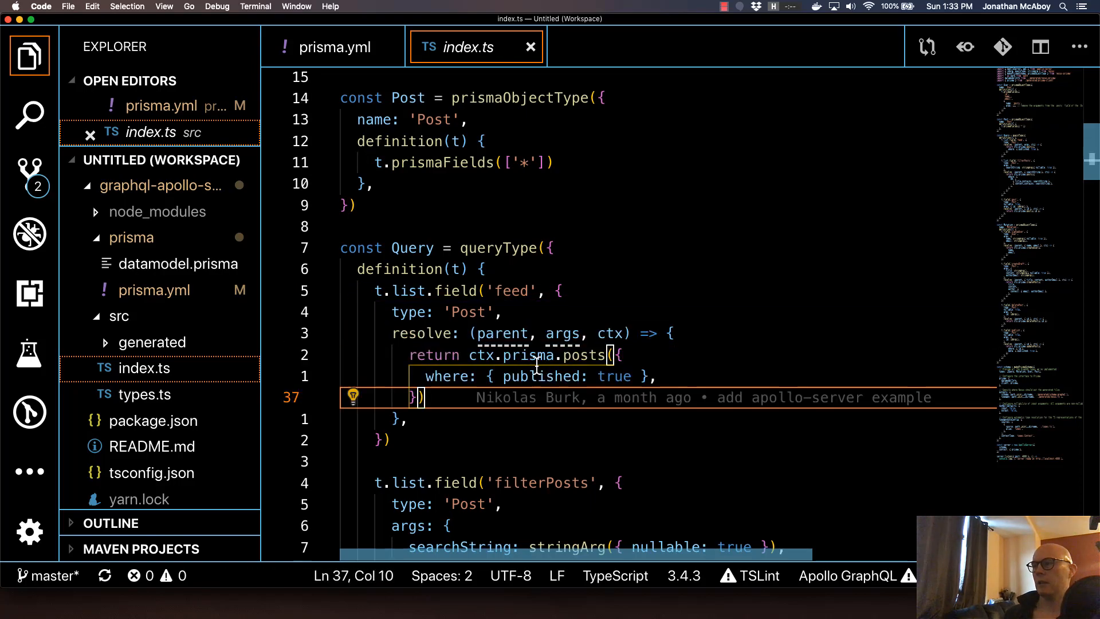
{"action": "scroll", "scroll_direction": "down", "scroll_amount": 3}
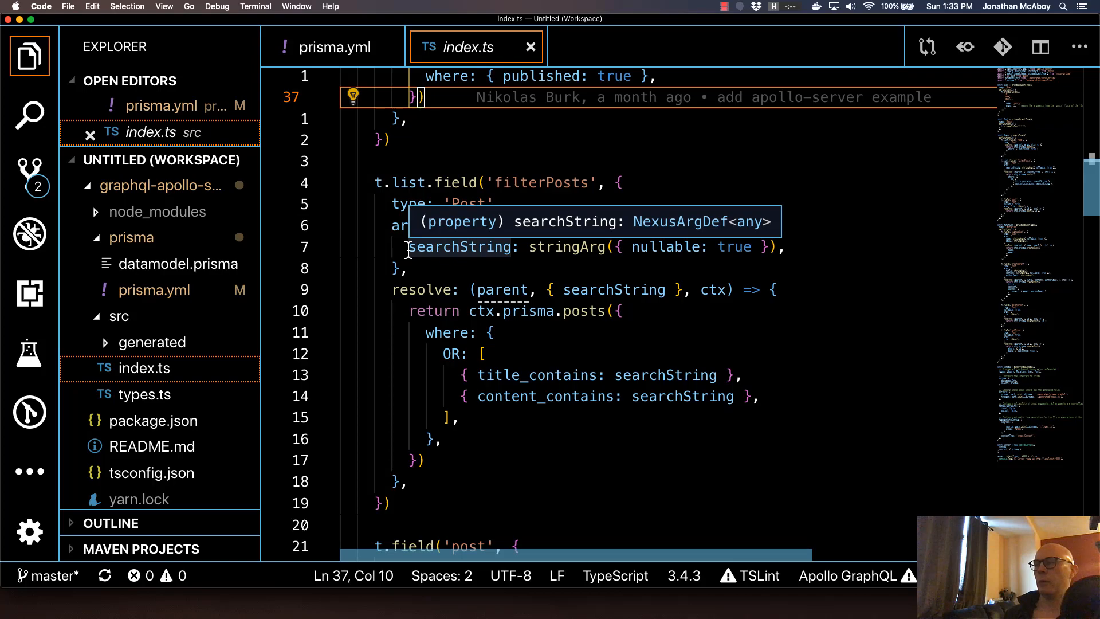
{"action": "left_click", "coordinate": [530, 247]}
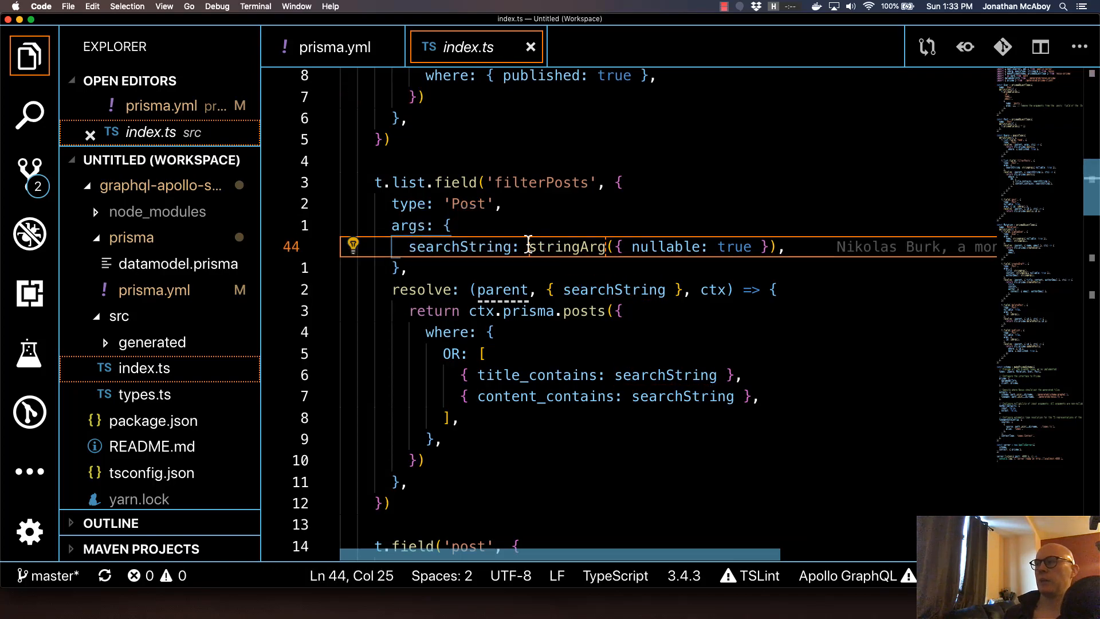
{"action": "left_click", "coordinate": [621, 247]}
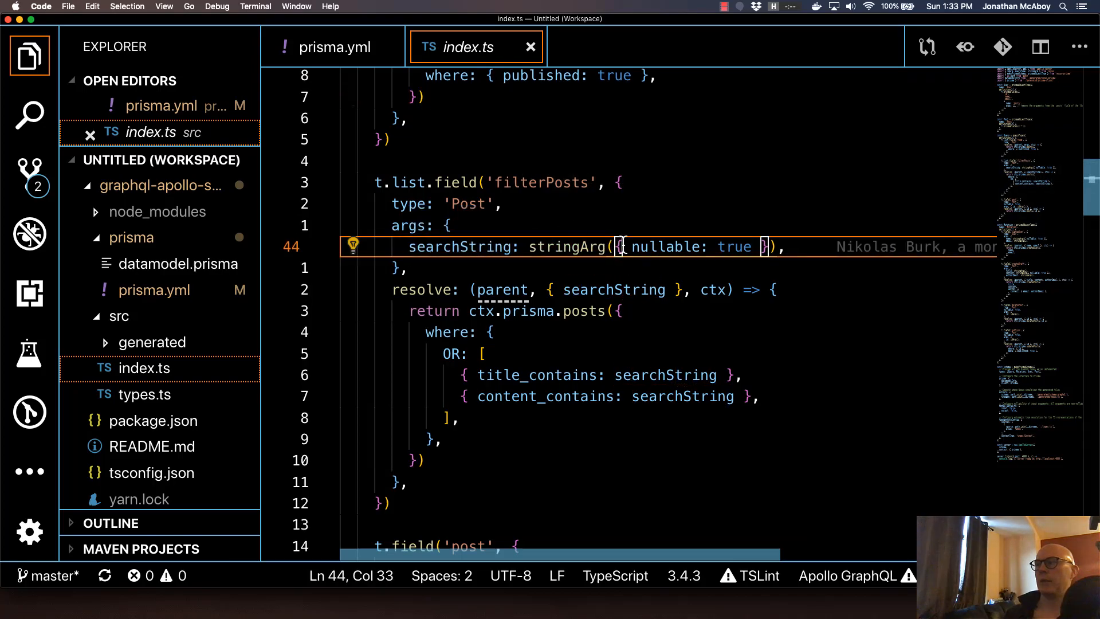
{"action": "mouse_move", "coordinate": [625, 270]}
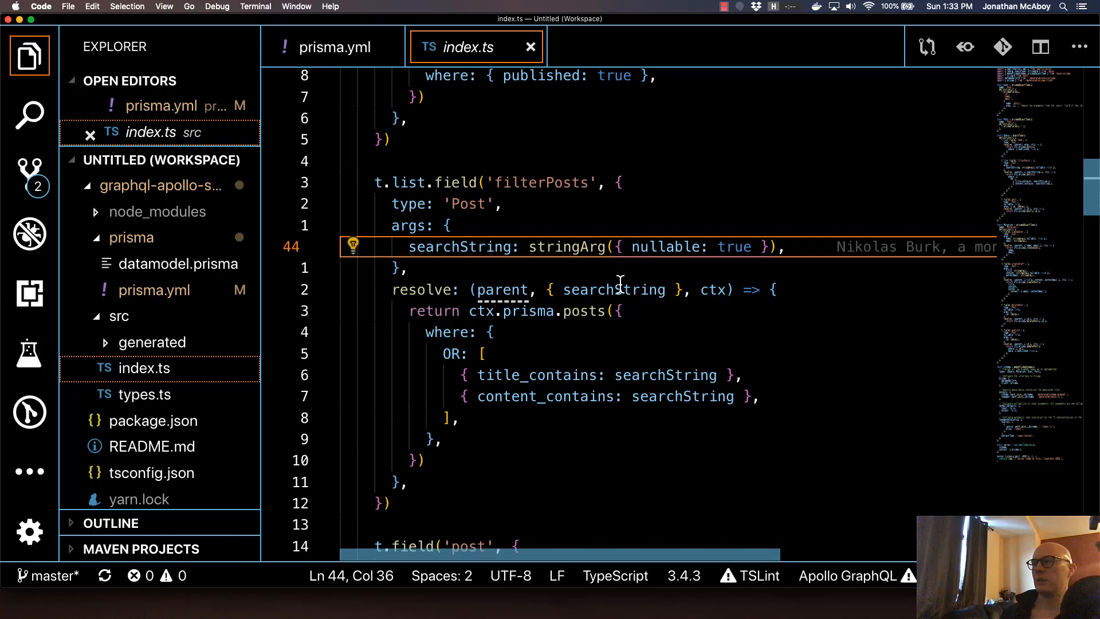
{"action": "scroll", "scroll_direction": "down", "scroll_amount": 3}
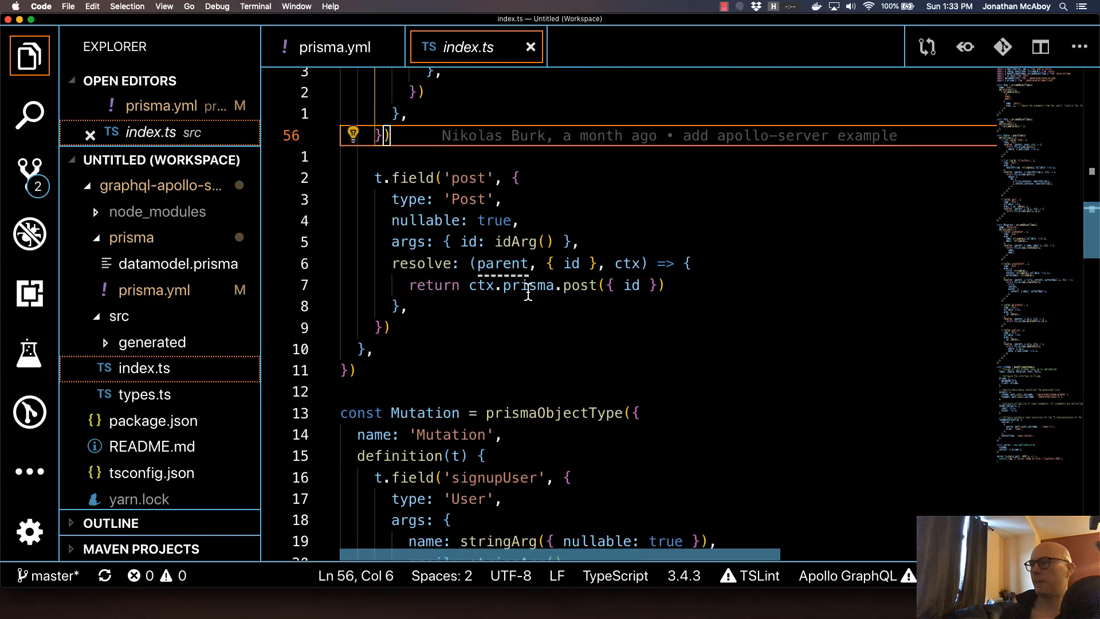
{"action": "scroll", "scroll_direction": "down", "scroll_amount": 3}
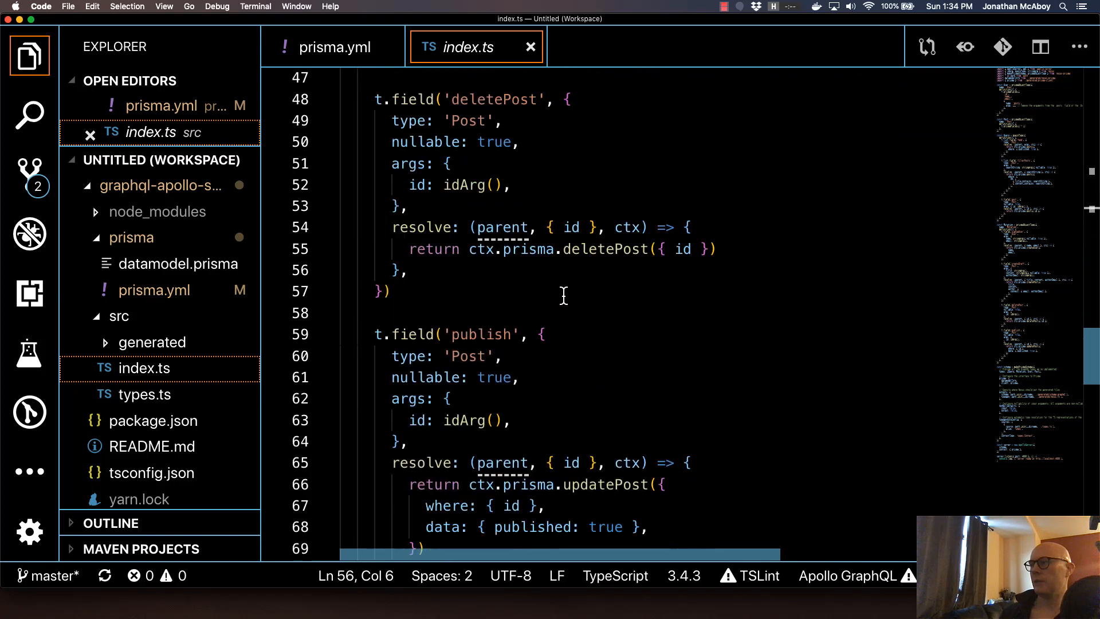
{"action": "scroll", "scroll_direction": "down", "scroll_amount": 3}
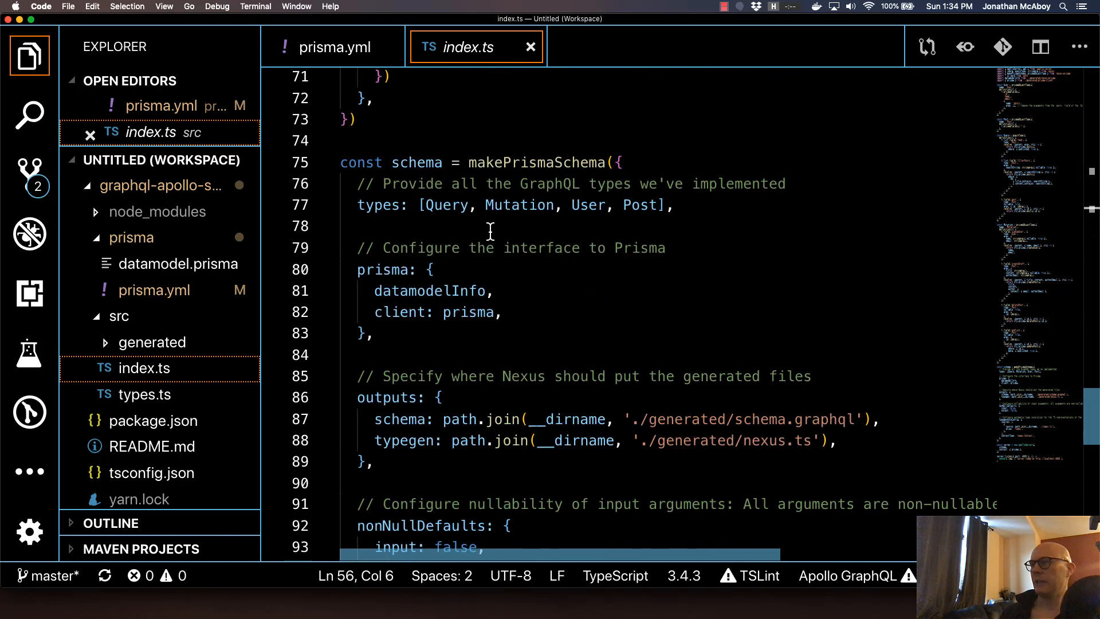
{"action": "double_click", "coordinate": [417, 162]}
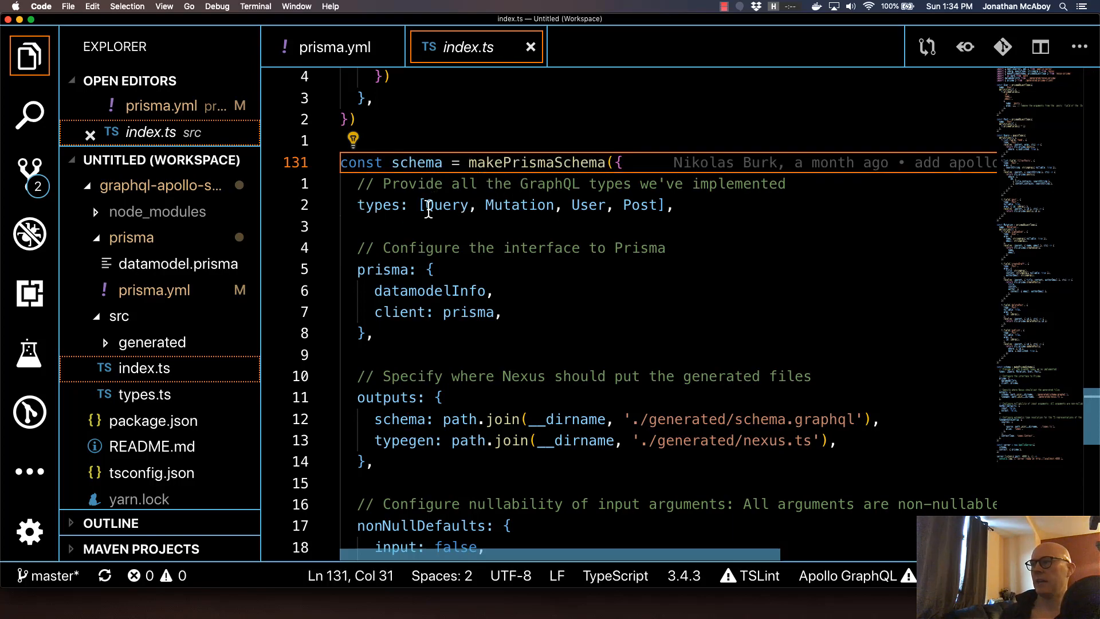
{"action": "scroll", "scroll_direction": "up", "scroll_amount": 3}
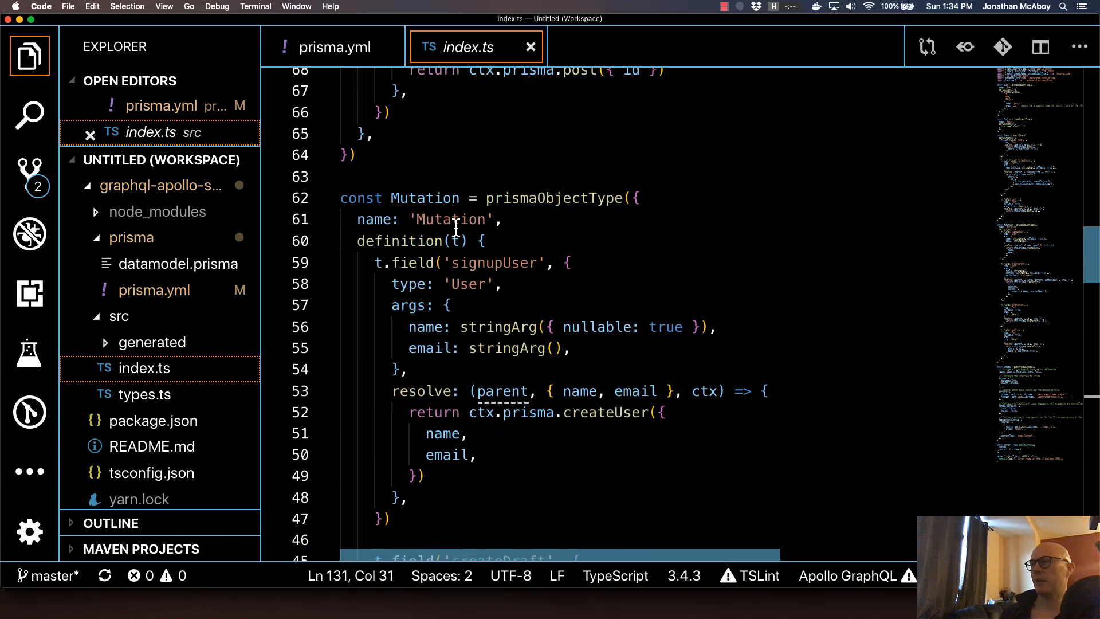
{"action": "scroll", "scroll_direction": "down", "scroll_amount": 3}
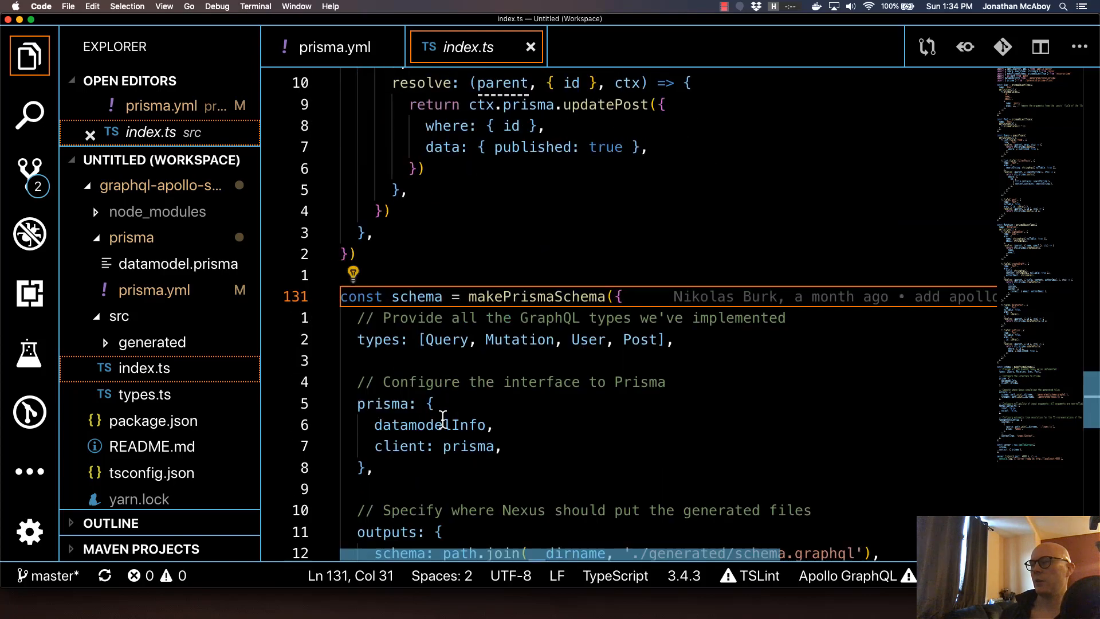
{"action": "scroll", "scroll_direction": "down", "scroll_amount": 3}
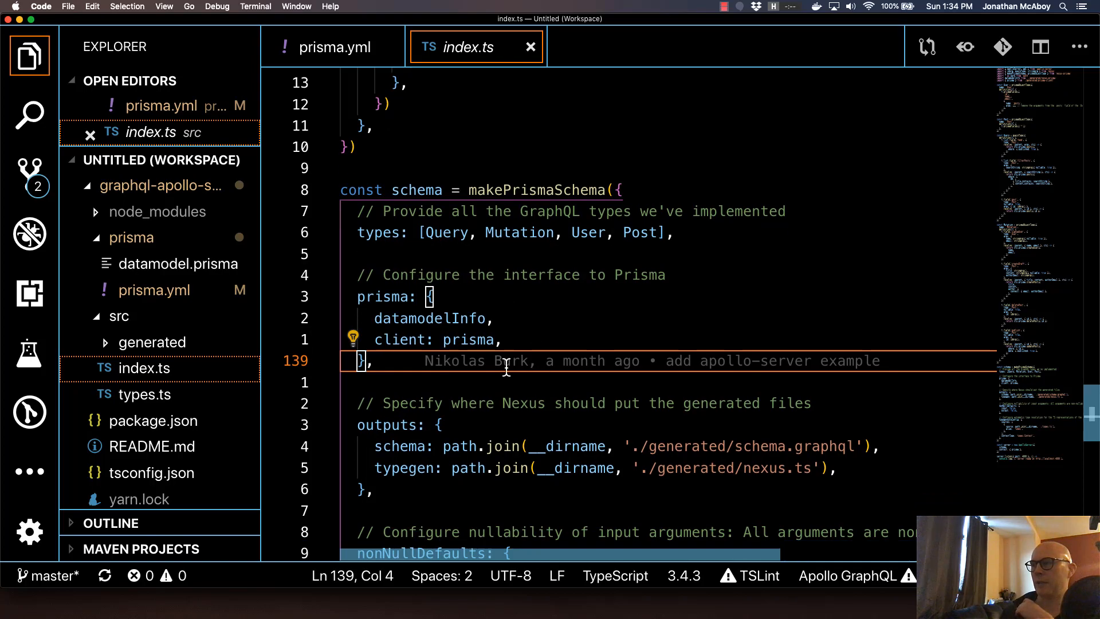
{"action": "scroll", "scroll_direction": "down", "scroll_amount": 3}
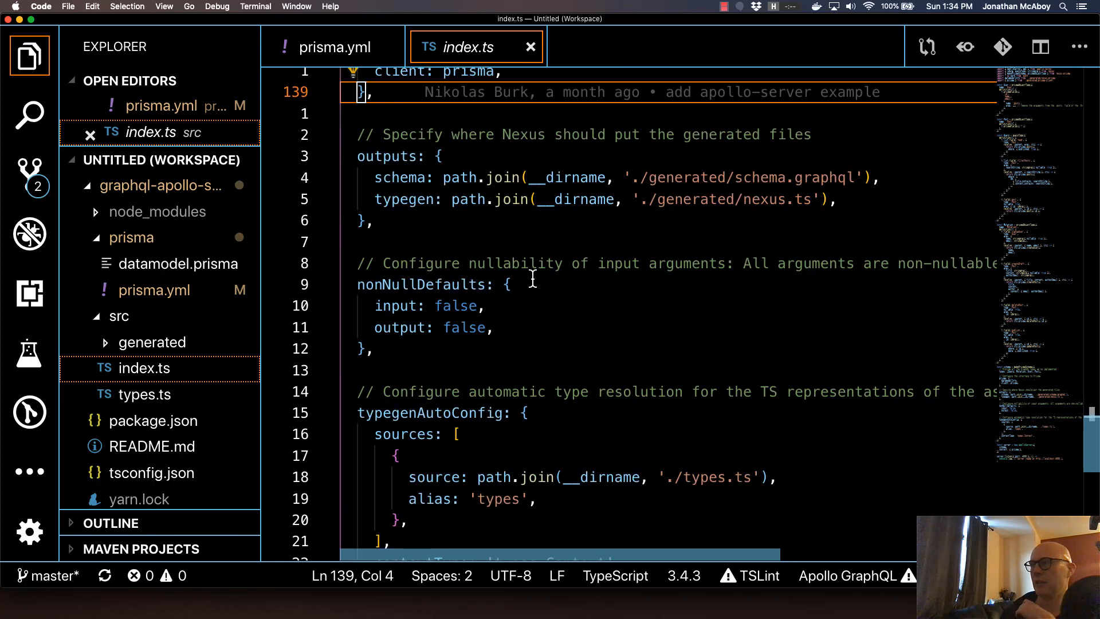
{"action": "scroll", "scroll_direction": "down", "scroll_amount": 3}
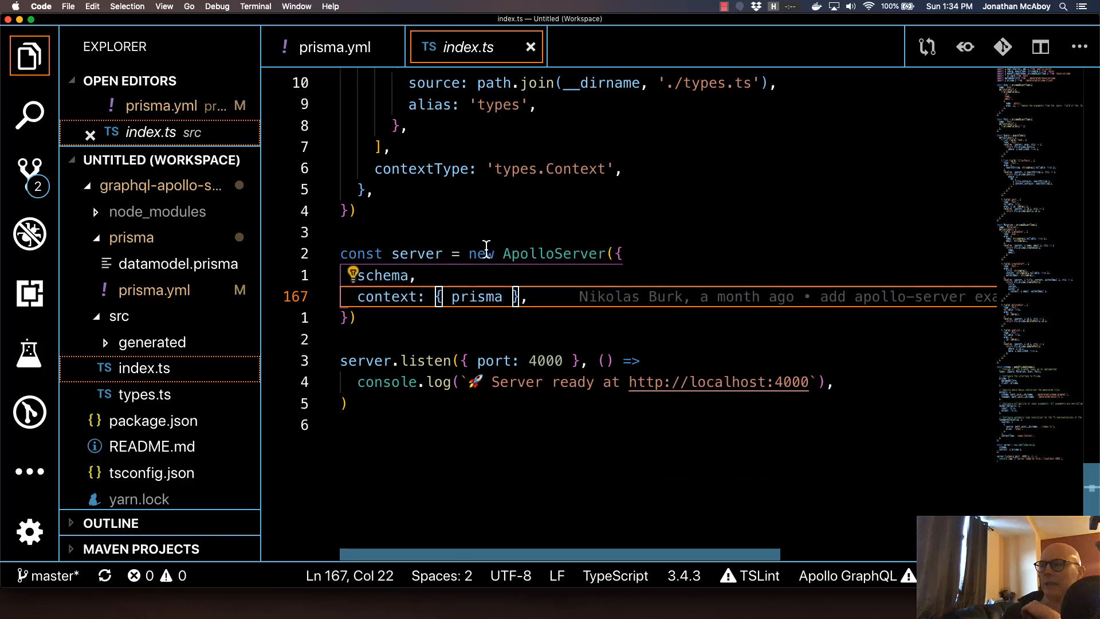
{"action": "mouse_move", "coordinate": [449, 176]}
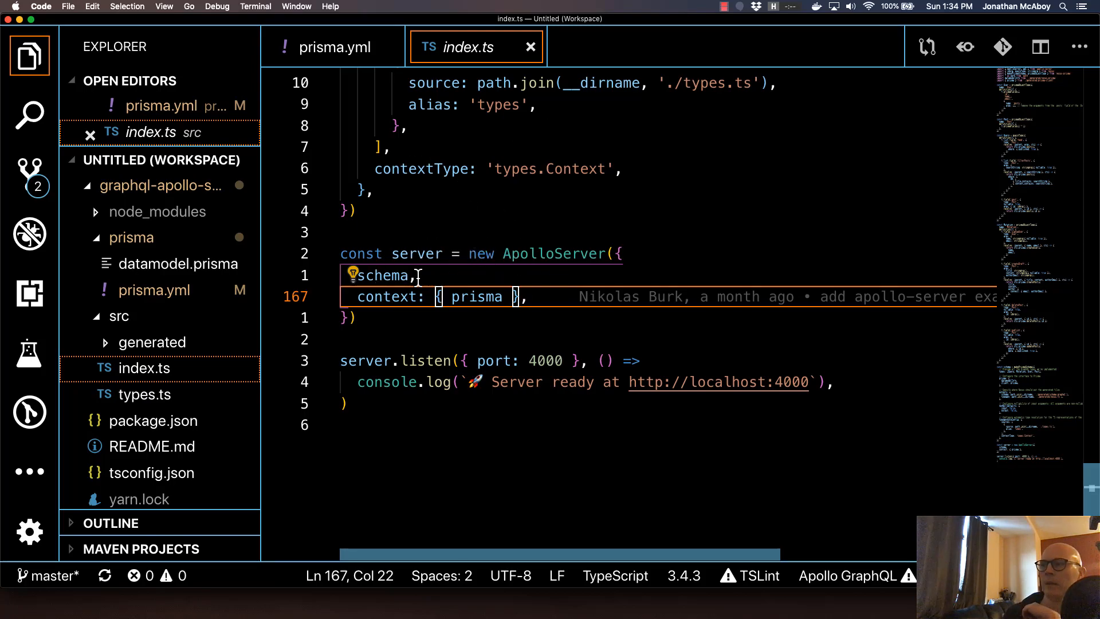
{"action": "double_click", "coordinate": [476, 296]}
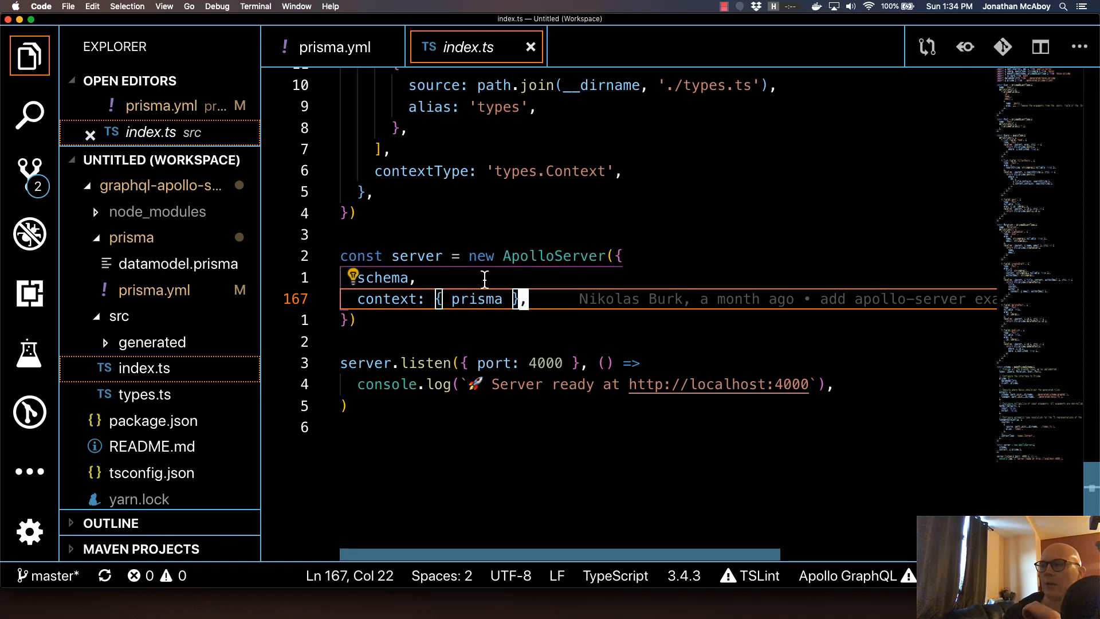
{"action": "scroll", "scroll_direction": "up", "scroll_amount": 3}
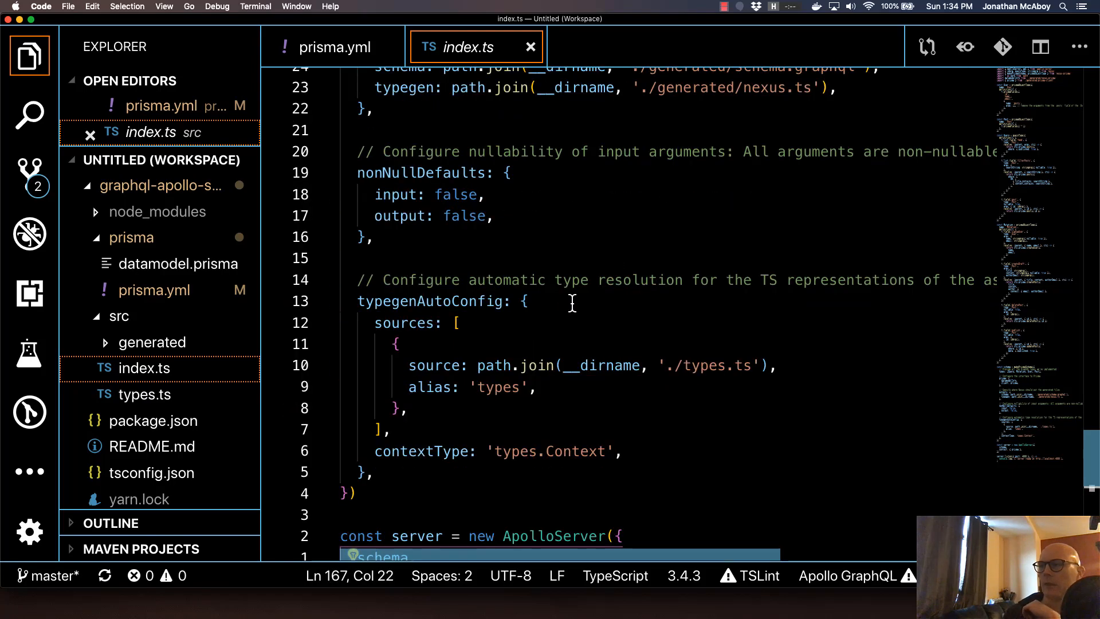
{"action": "scroll", "scroll_direction": "up", "scroll_amount": 3}
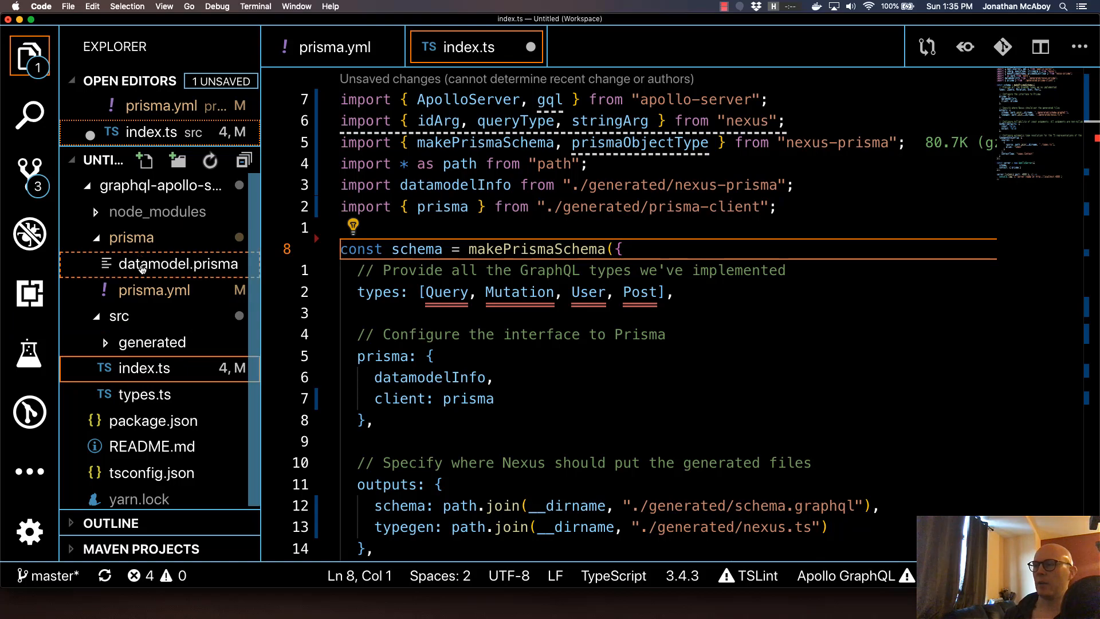
In datamodel.prisma, start an empty 'type Employee {}' block
{"action": "left_click", "coordinate": [178, 263]}
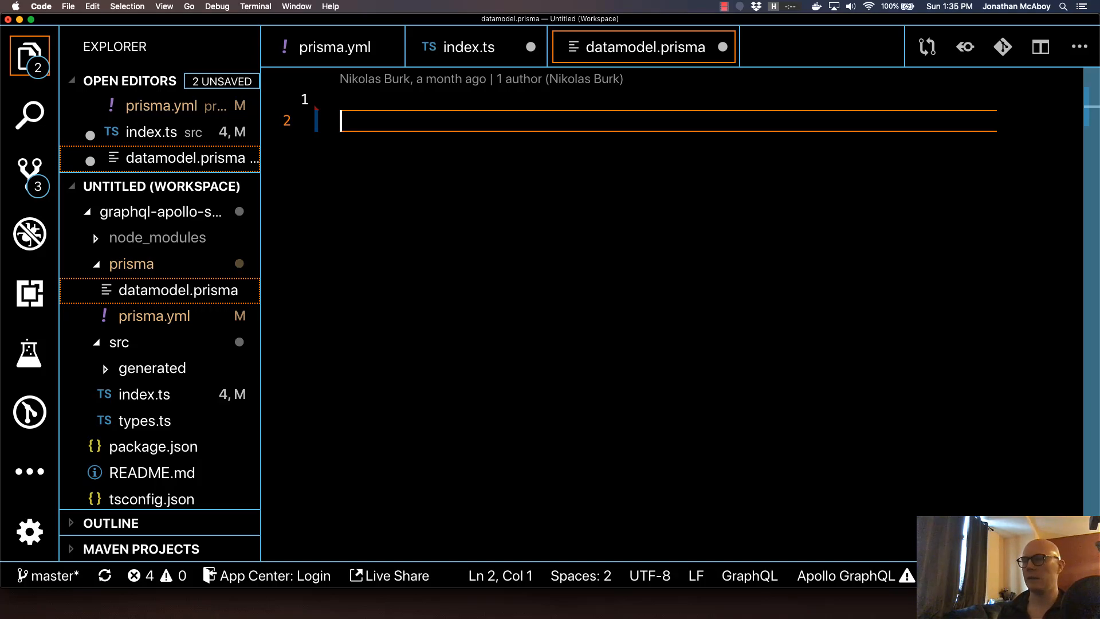
{"action": "type", "text": "type"}
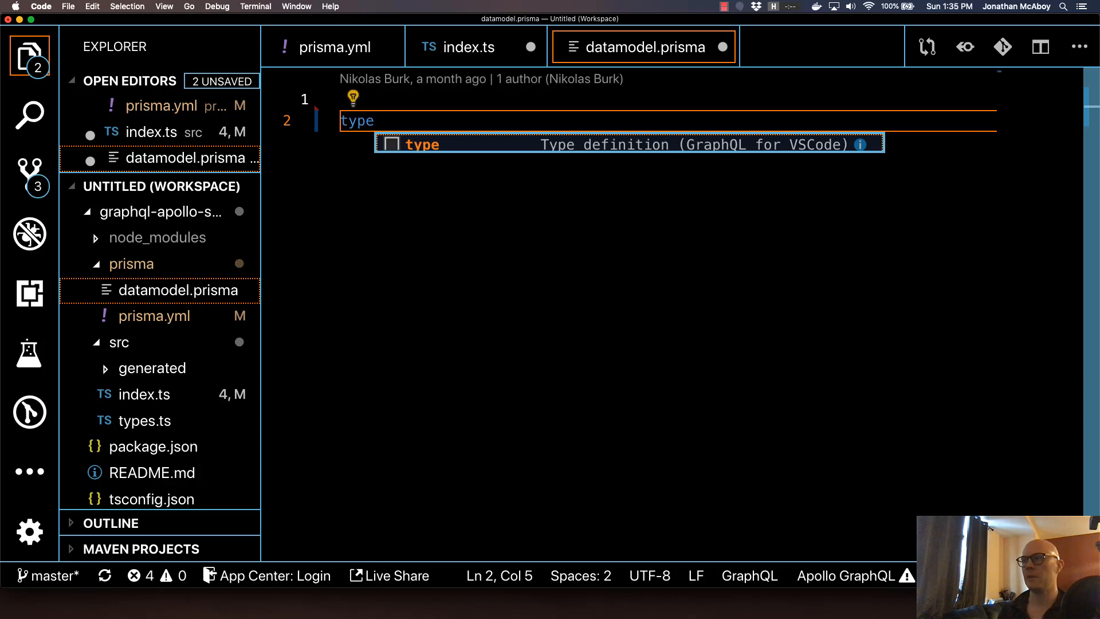
{"action": "type", "text": "Employee"}
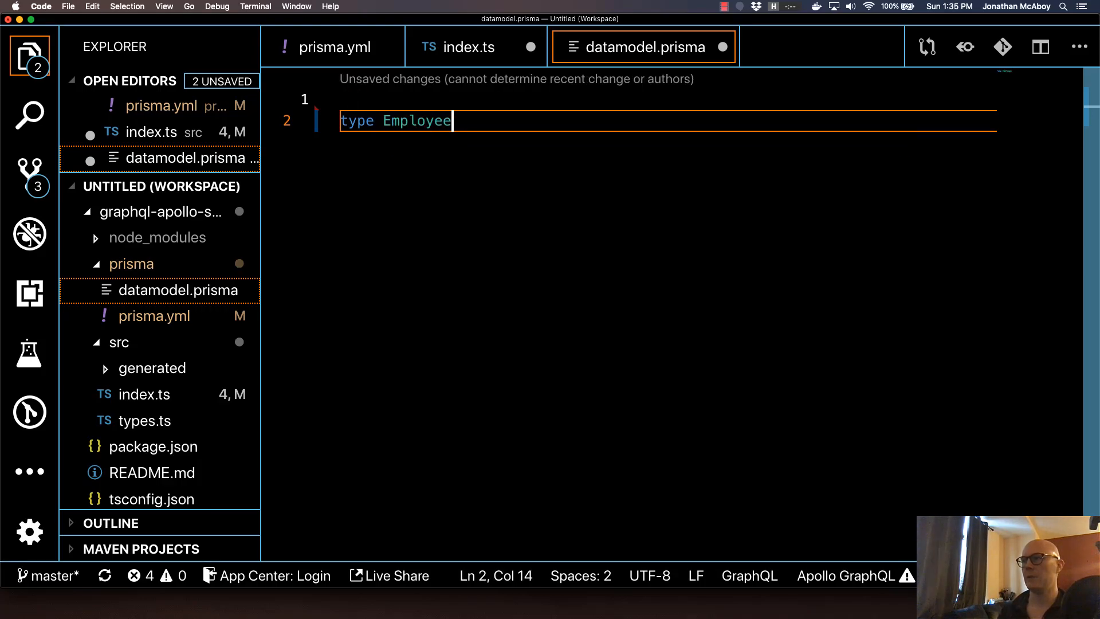
{"action": "type", "text": "{}"}
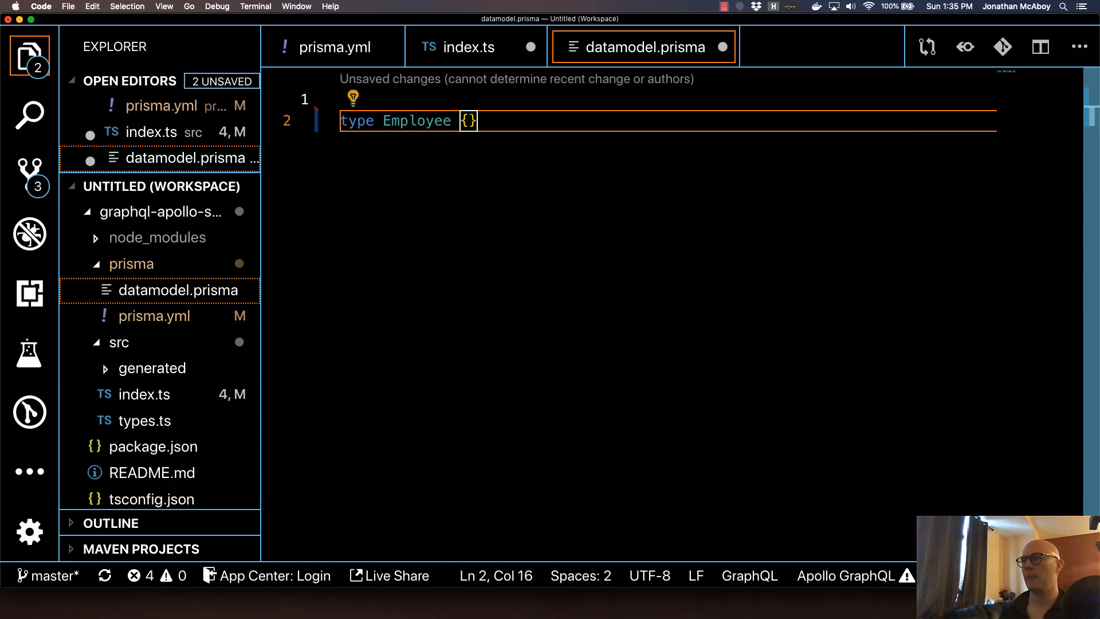
{"action": "key", "text": "Return"}
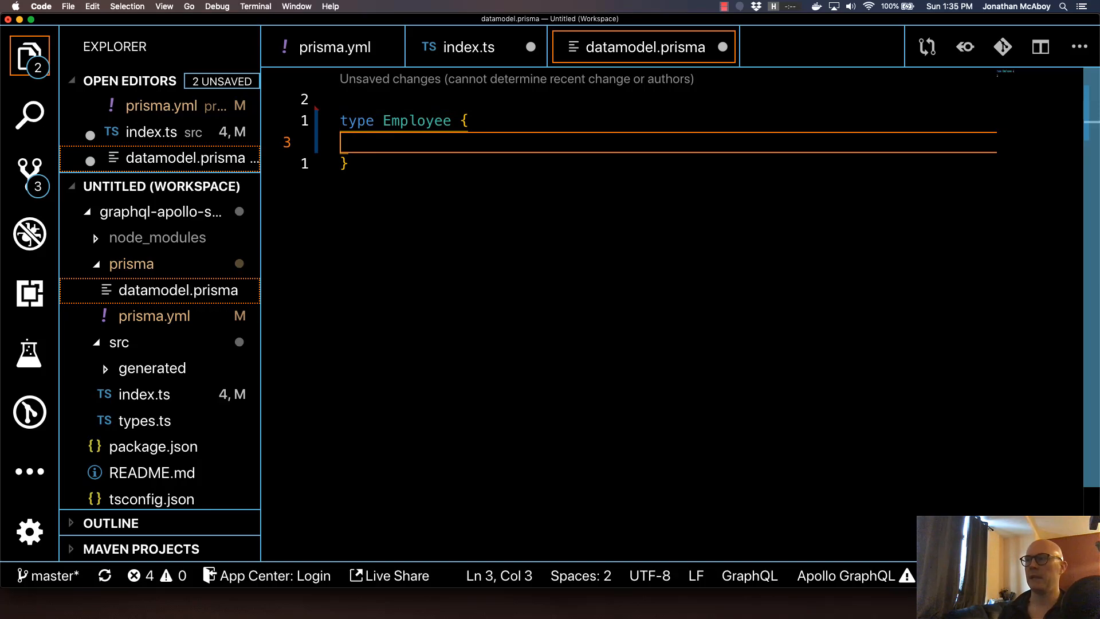
{"action": "type", "text": "id:"}
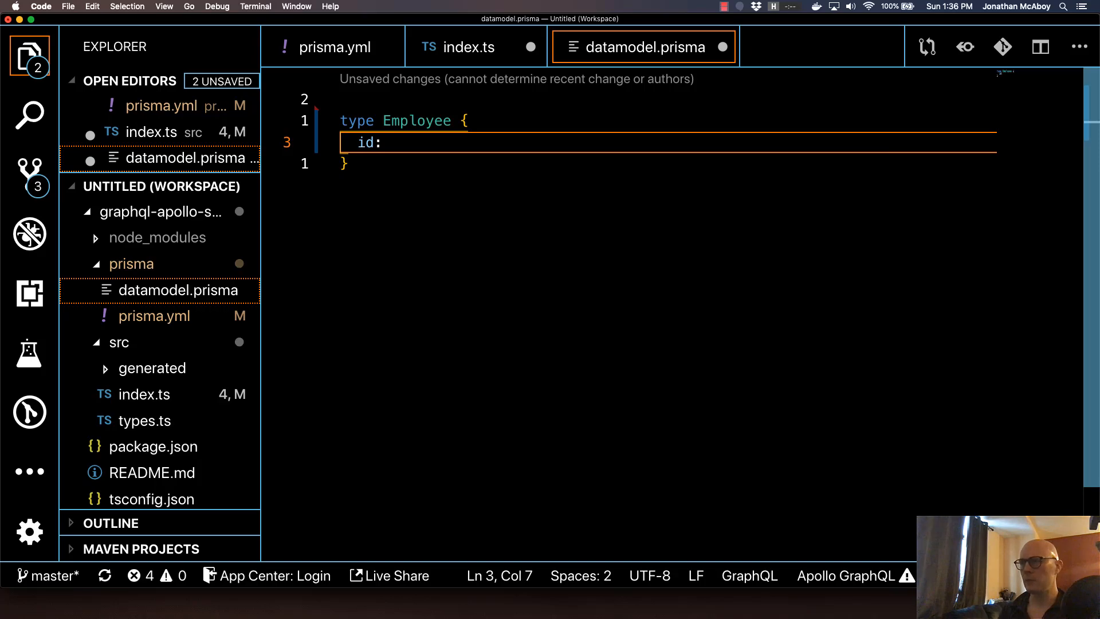
{"action": "type", "text": "I"}
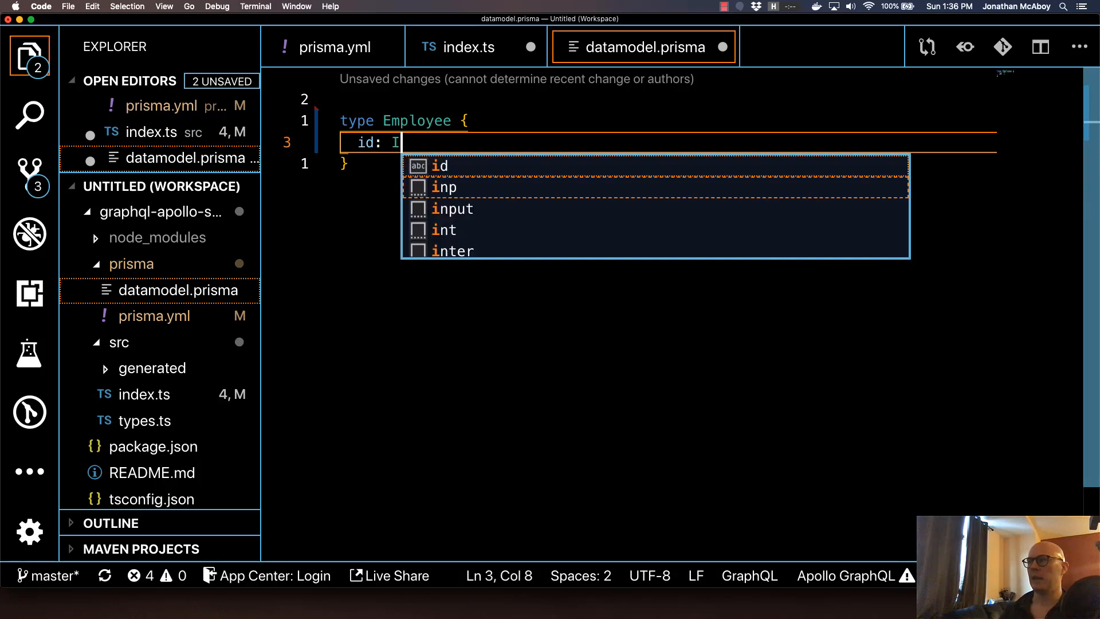
{"action": "type", "text": "D"}
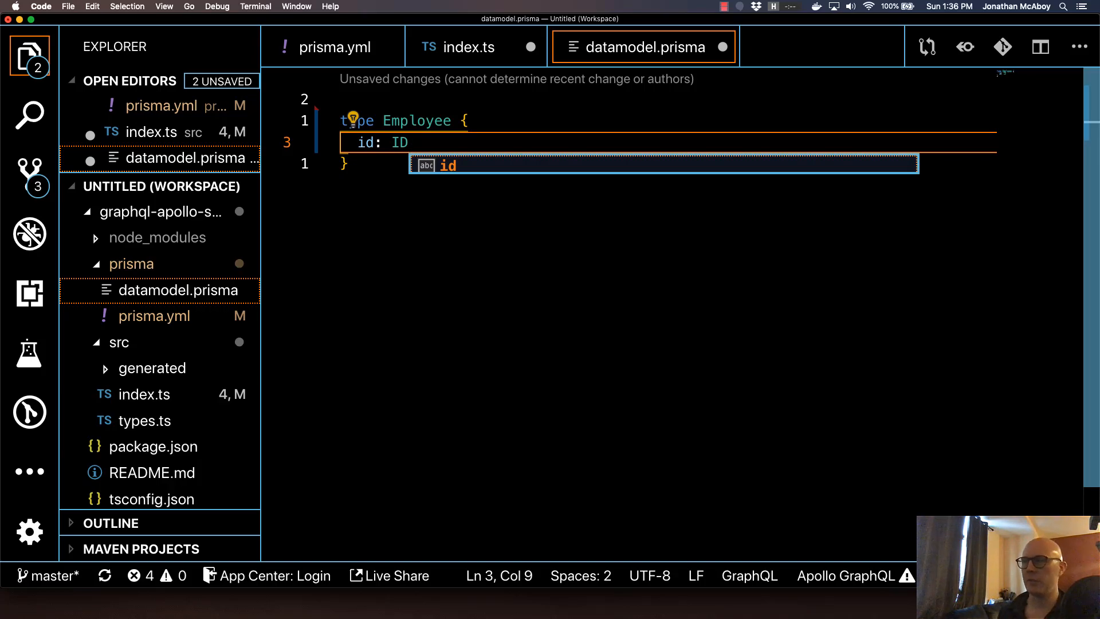
{"action": "type", "text": "!"}
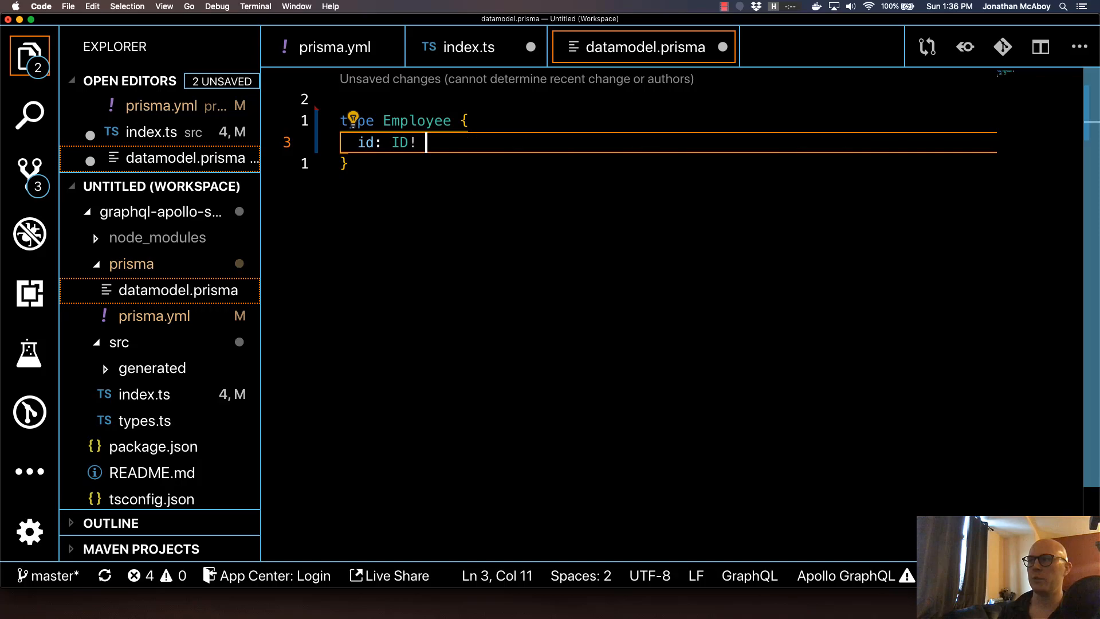
{"action": "type", "text": "@"}
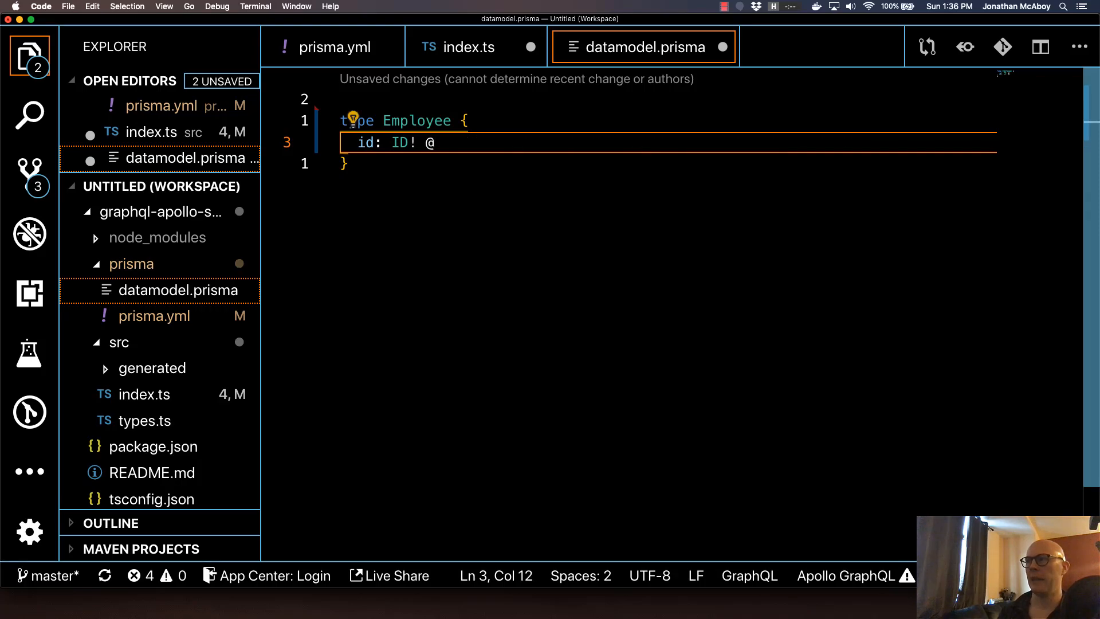
{"action": "type", "text": "id"}
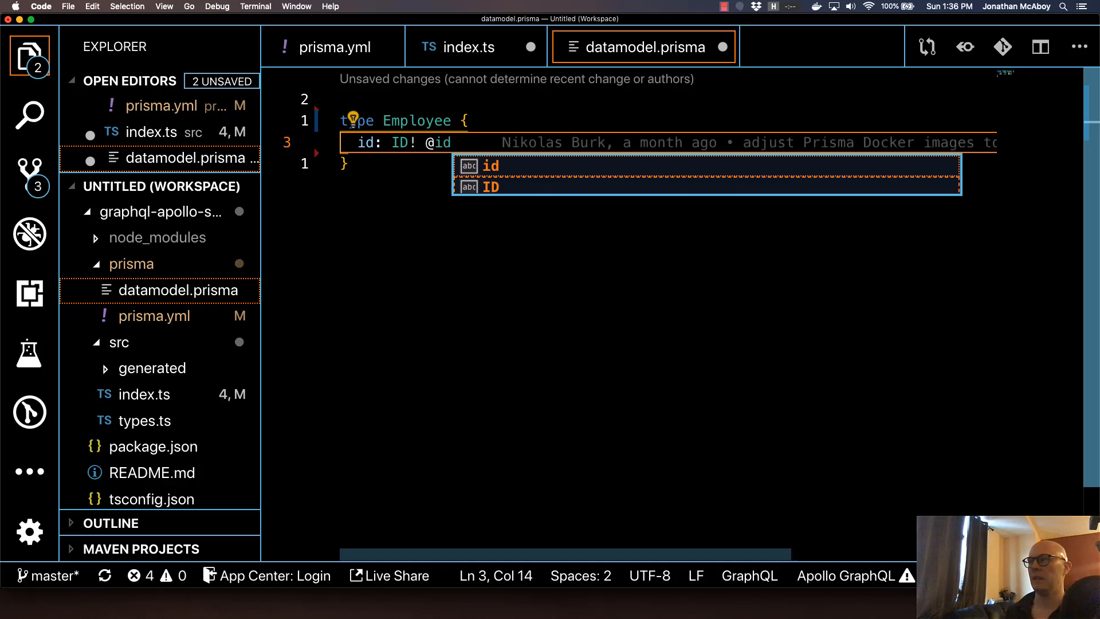
{"action": "key", "text": "Escape"}
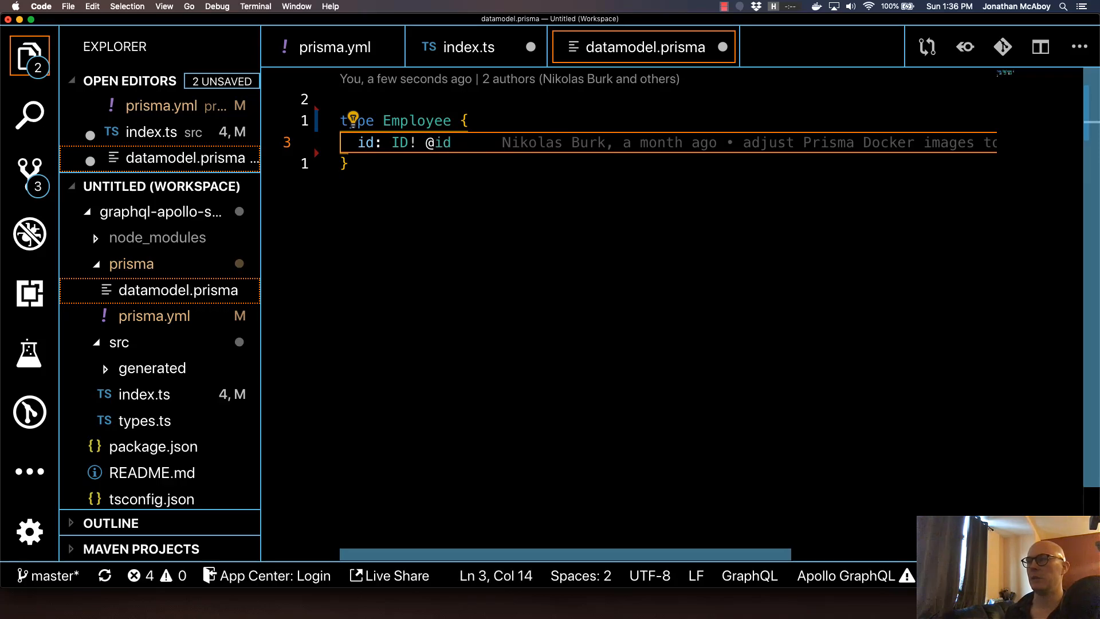
{"action": "left_click", "coordinate": [435, 142]}
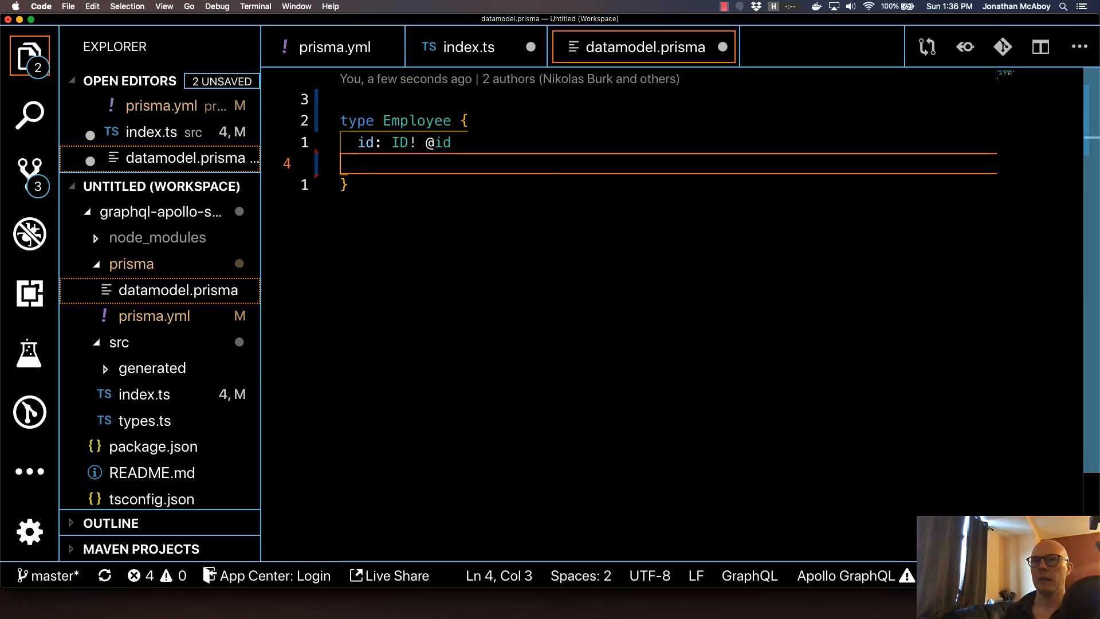
Add 'name: String!', 'email: String' and 'photo_url: String' fields
{"action": "type", "text": "name"}
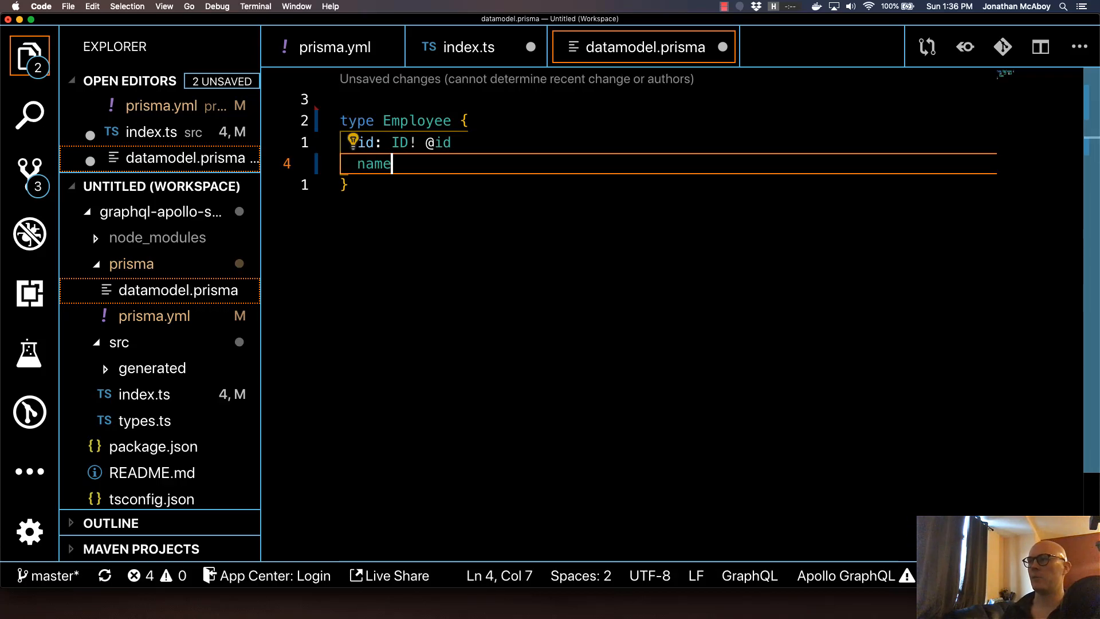
{"action": "type", "text": ": String"}
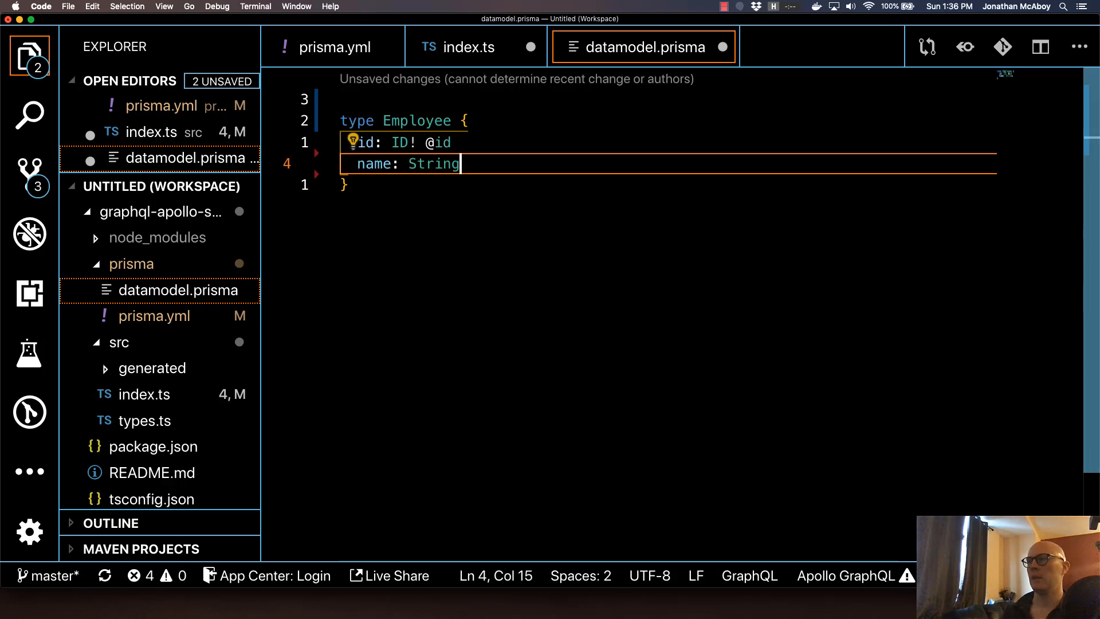
{"action": "type", "text": "!"}
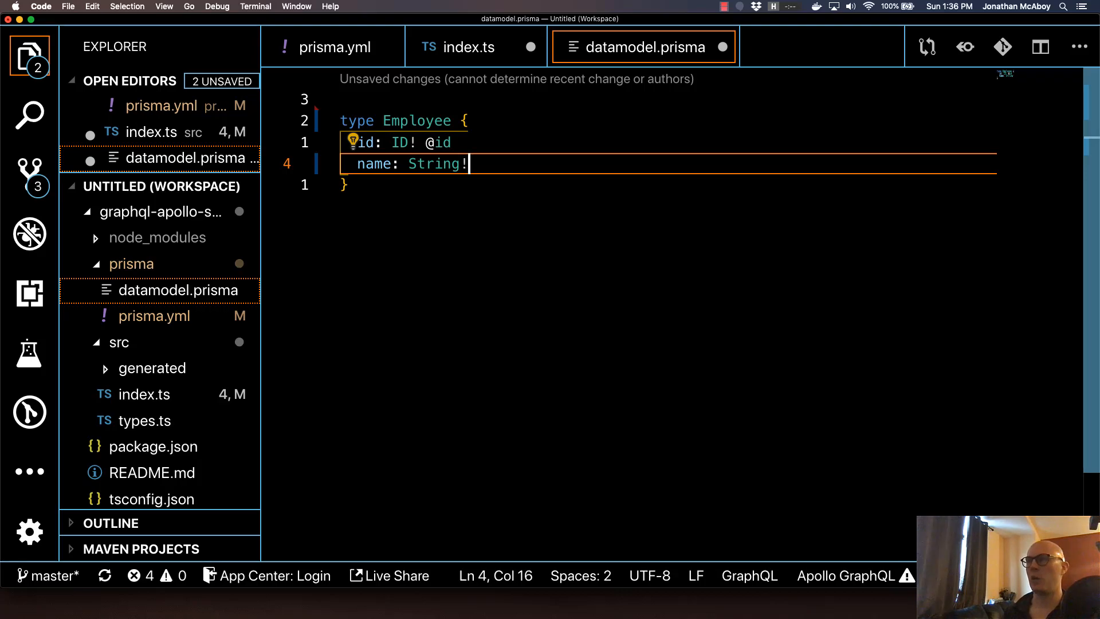
{"action": "type", "text": "e"}
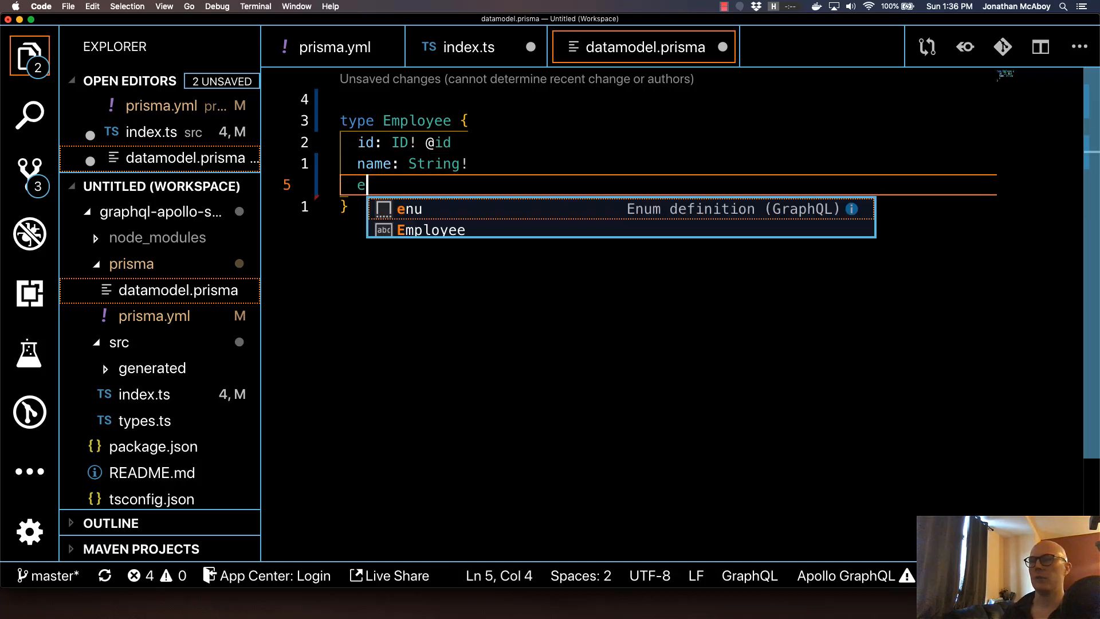
{"action": "type", "text": "mail: String!"}
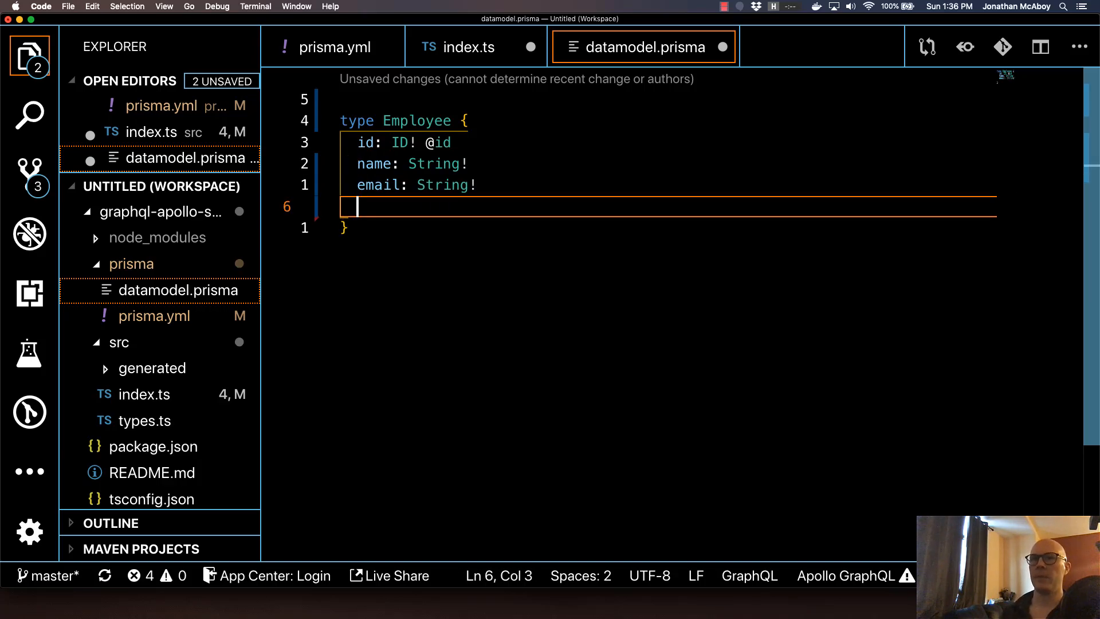
{"action": "type", "text": "photo_rul"}
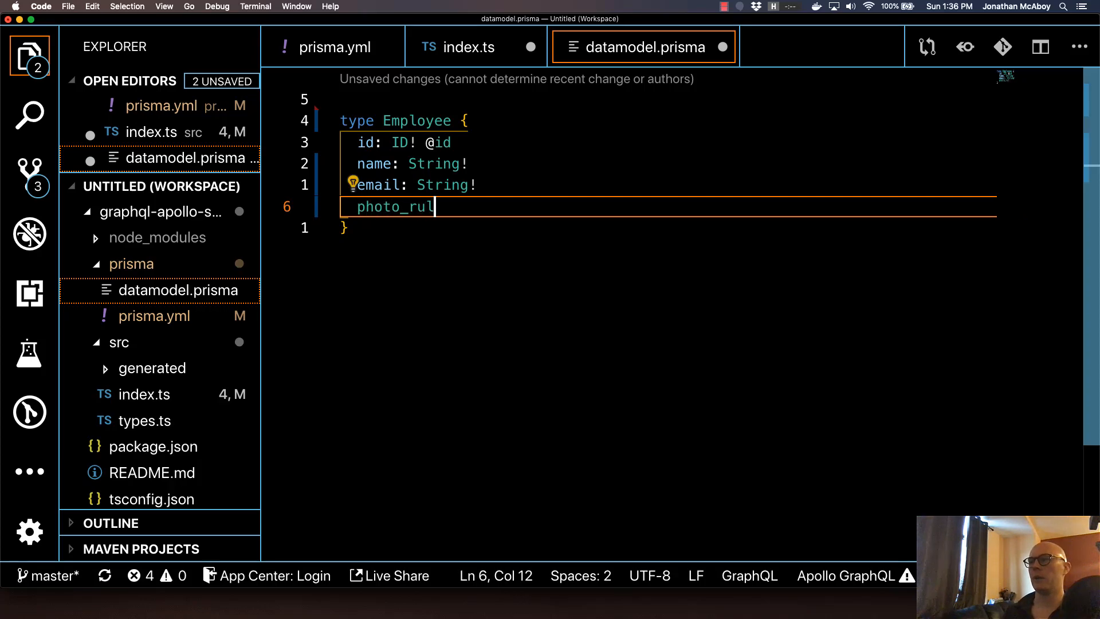
{"action": "type", "text": "l: Stir"}
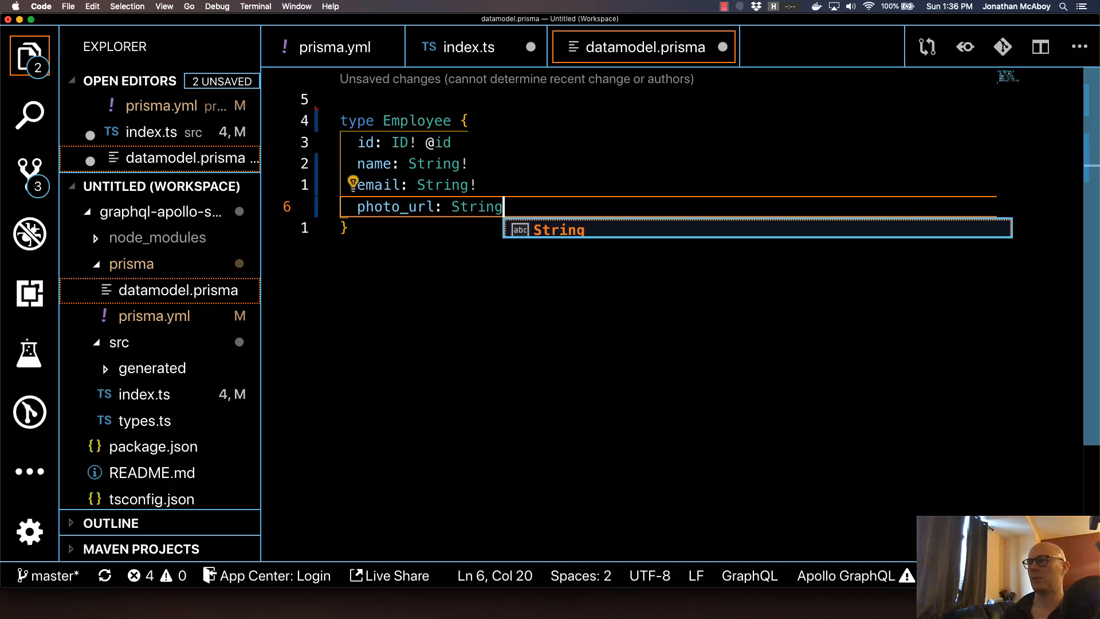
{"action": "key", "text": "Return"}
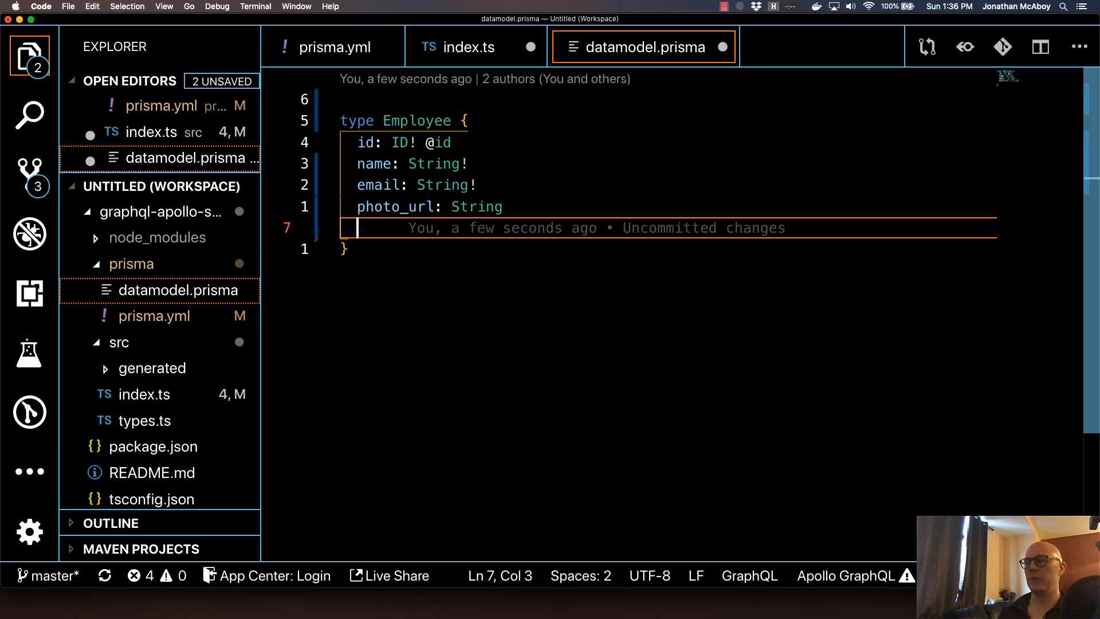
{"action": "type", "text": "create"}
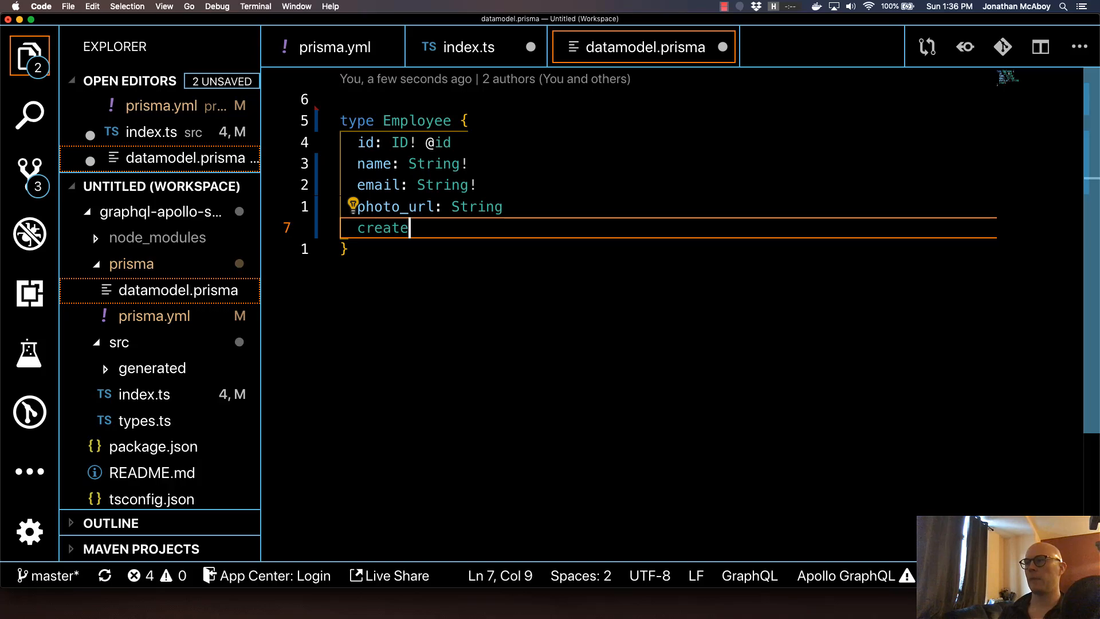
{"action": "type", "text": "At:"}
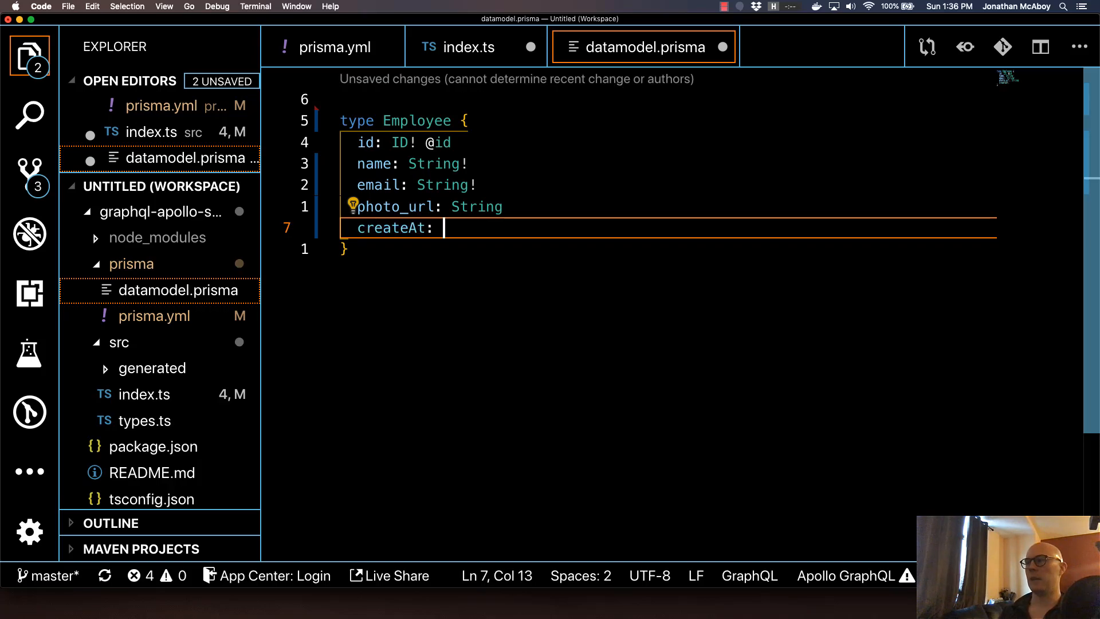
{"action": "type", "text": "DateTime"}
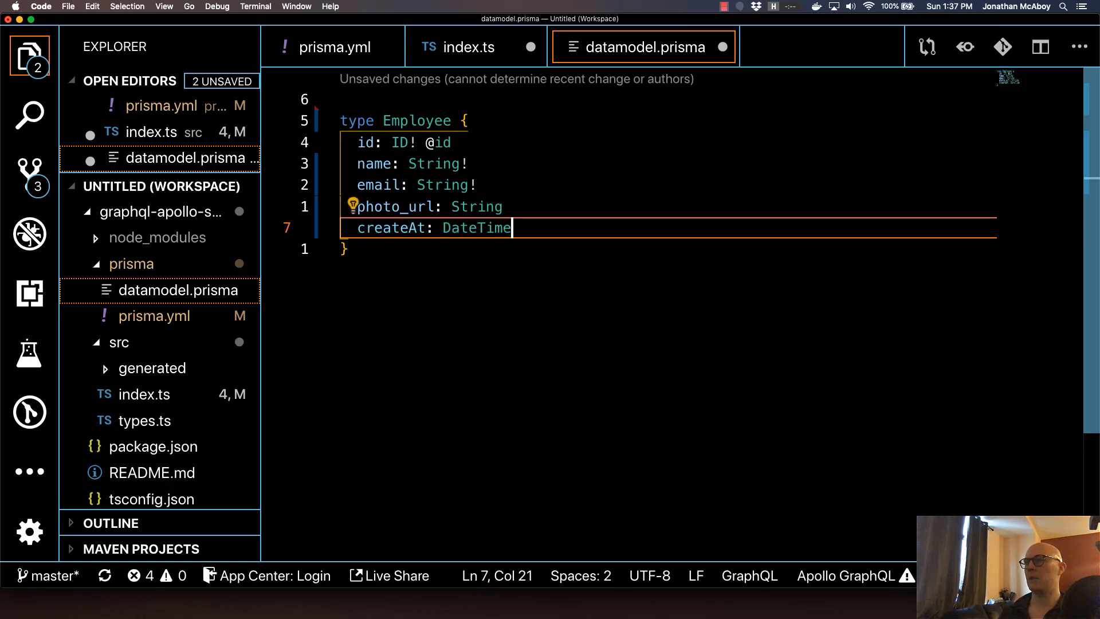
{"action": "type", "text": "!"}
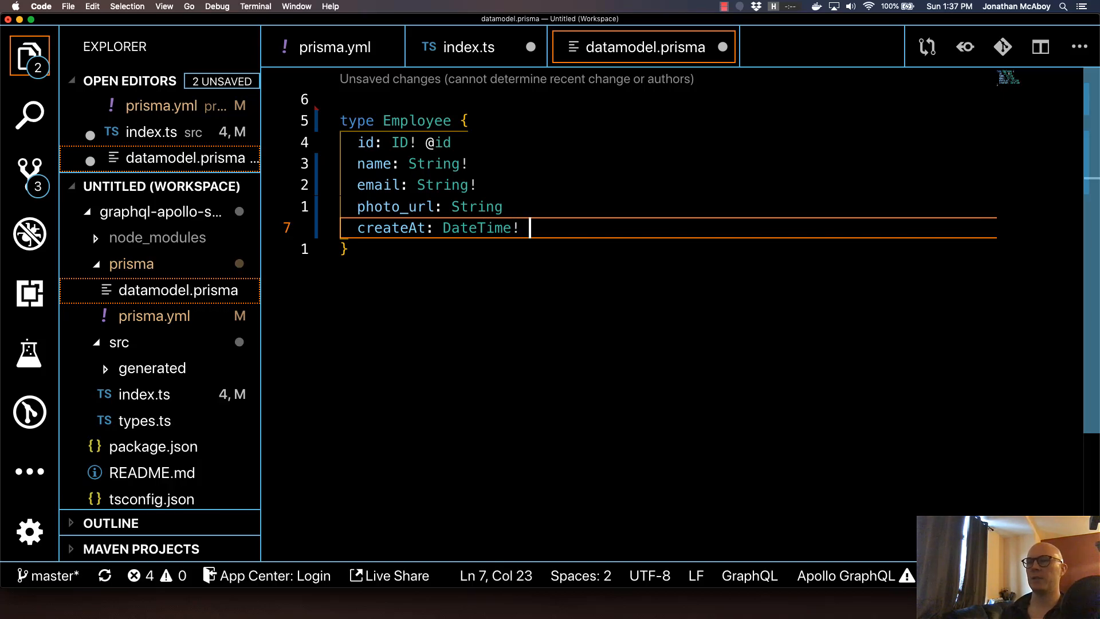
{"action": "type", "text": "@createAt"}
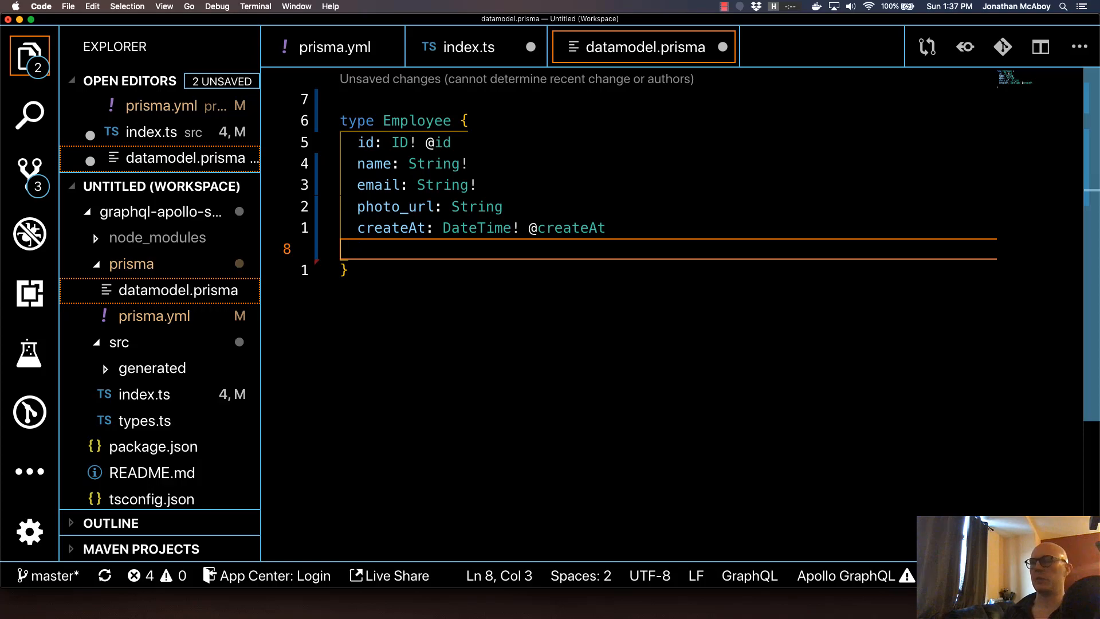
{"action": "type", "text": "upd"}
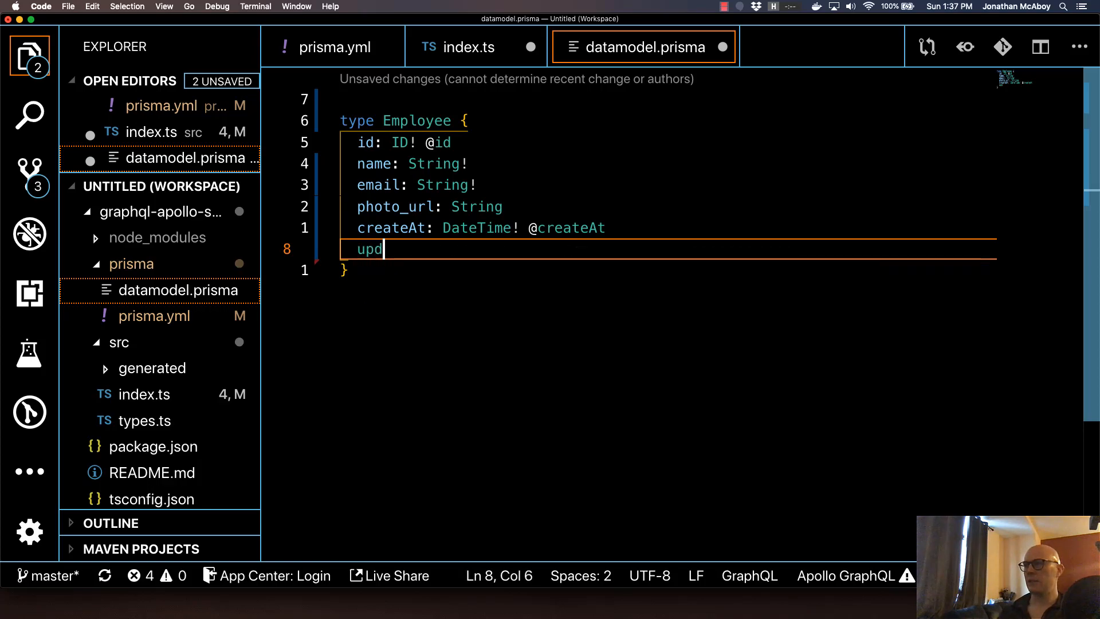
{"action": "type", "text": "ateAt"}
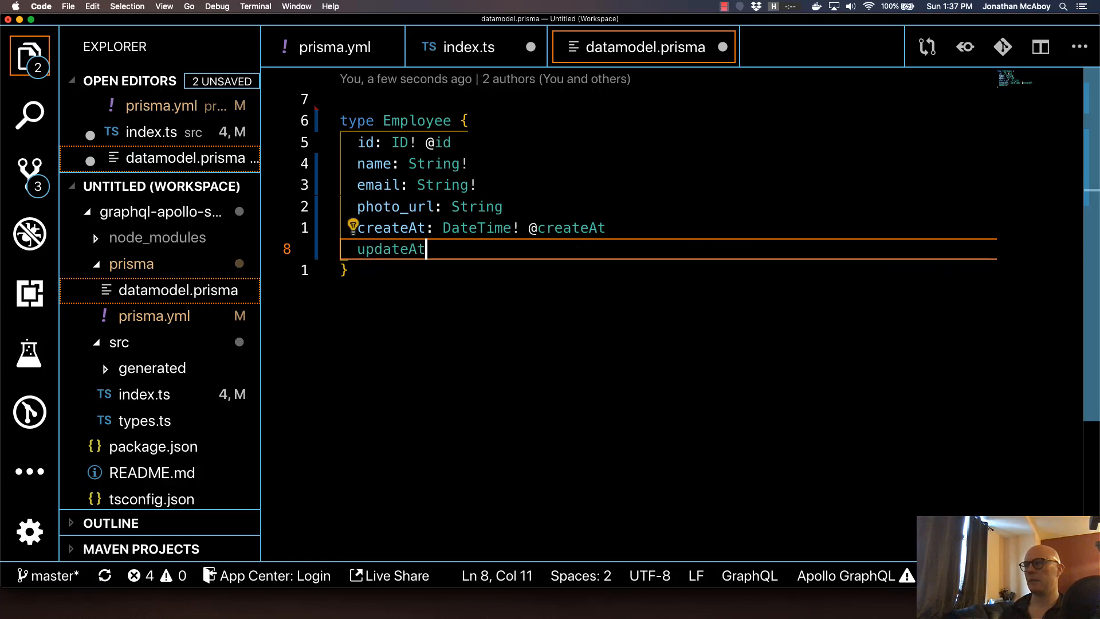
{"action": "type", "text": ": DateTime"}
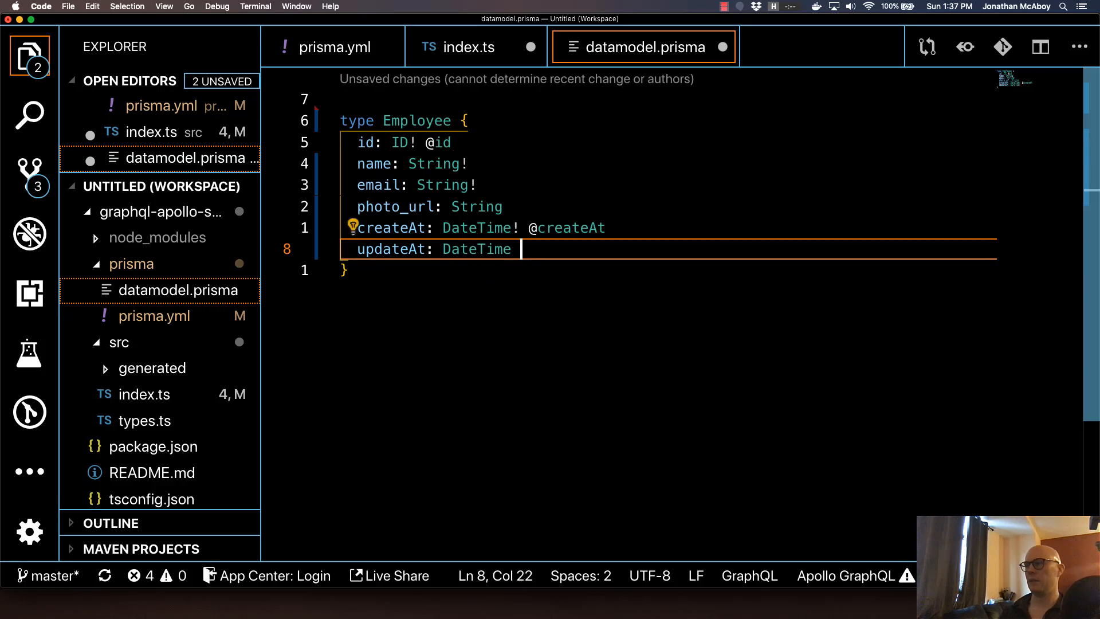
{"action": "type", "text": "@updateAt"}
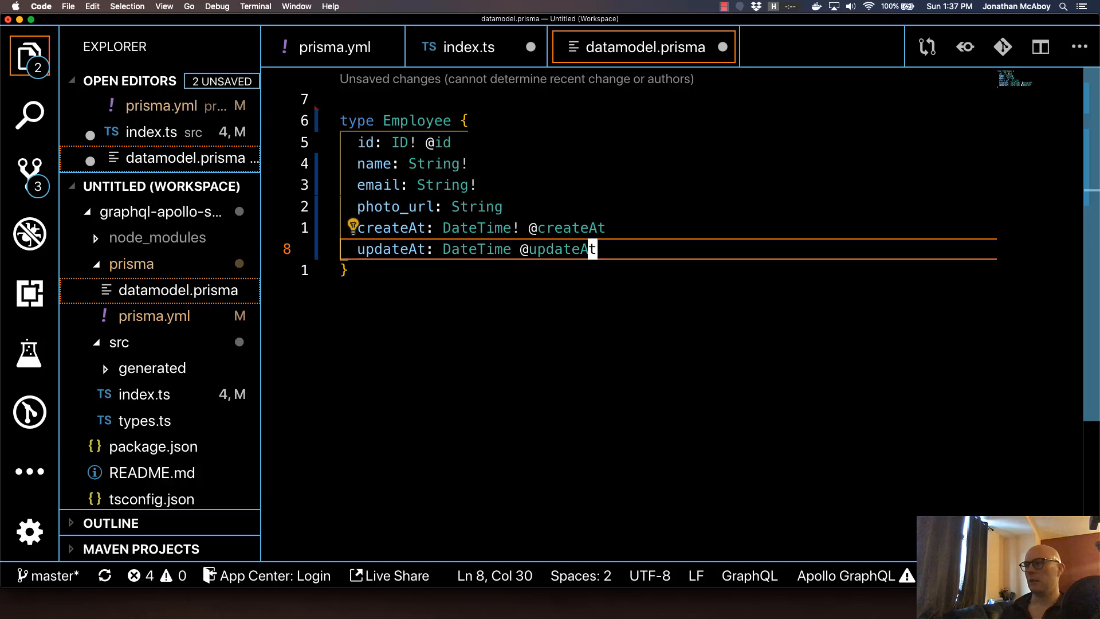
{"action": "key", "text": "Return"}
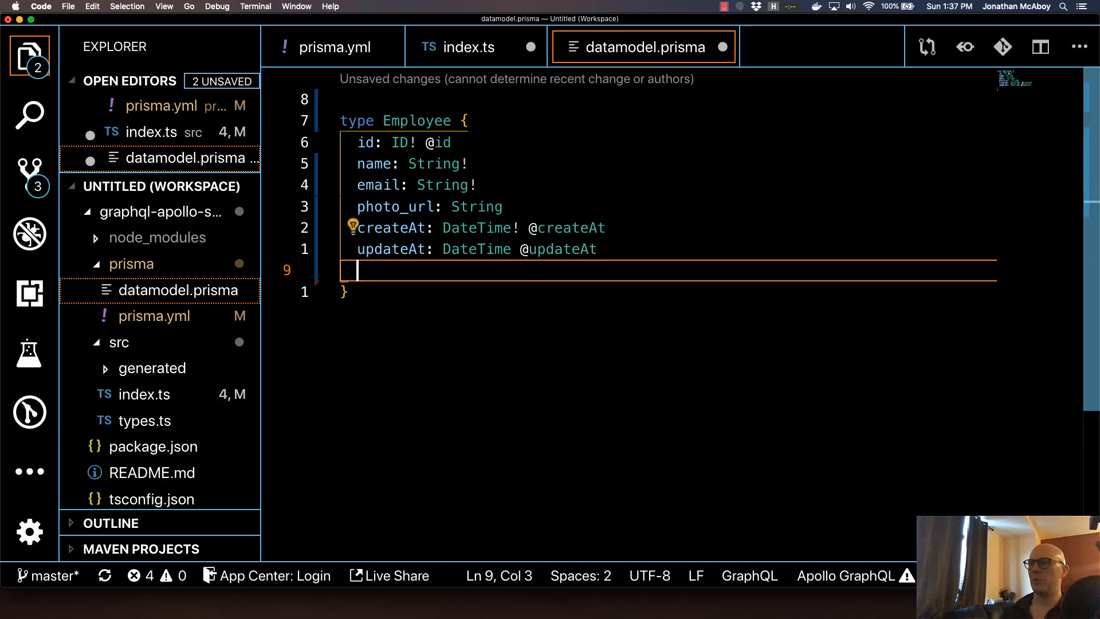
{"action": "type", "text": "status"}
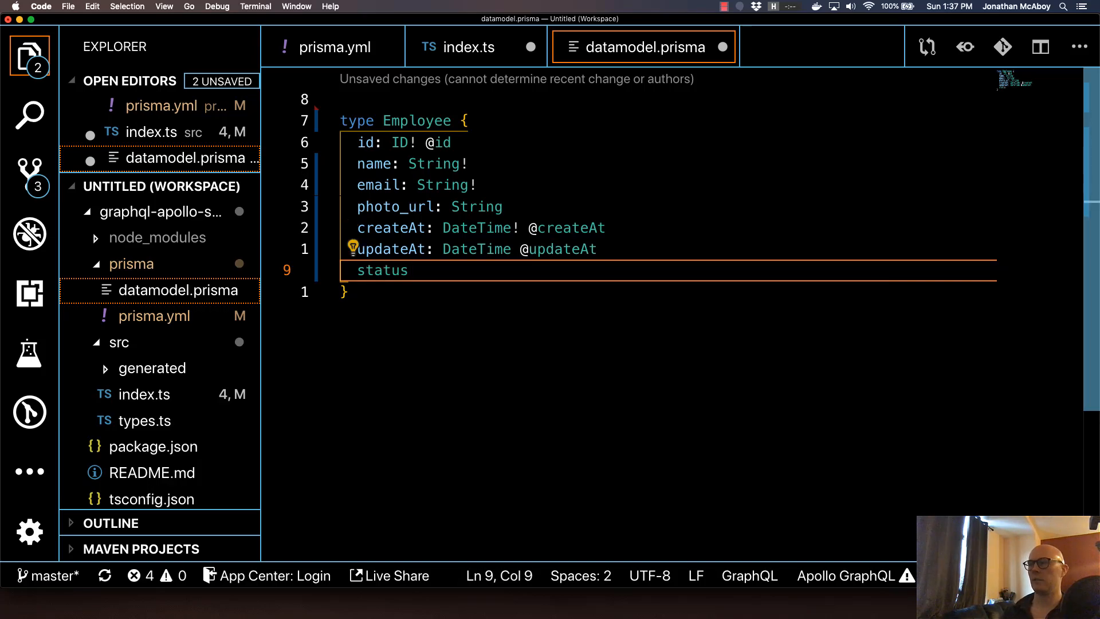
{"action": "type", "text": ":"}
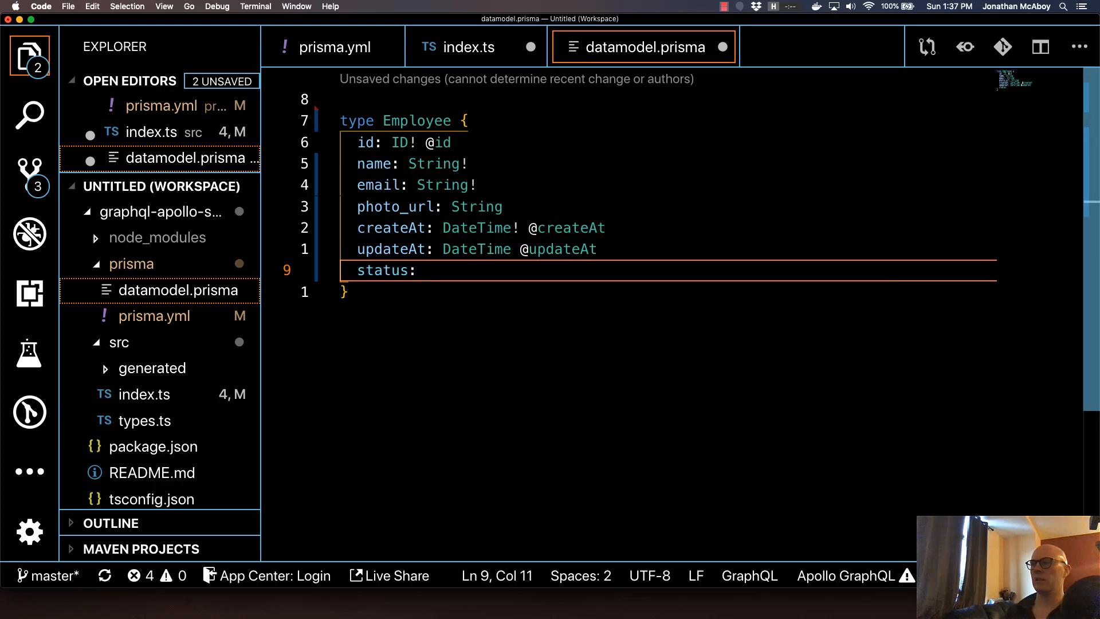
{"action": "type", "text": "Boolean"}
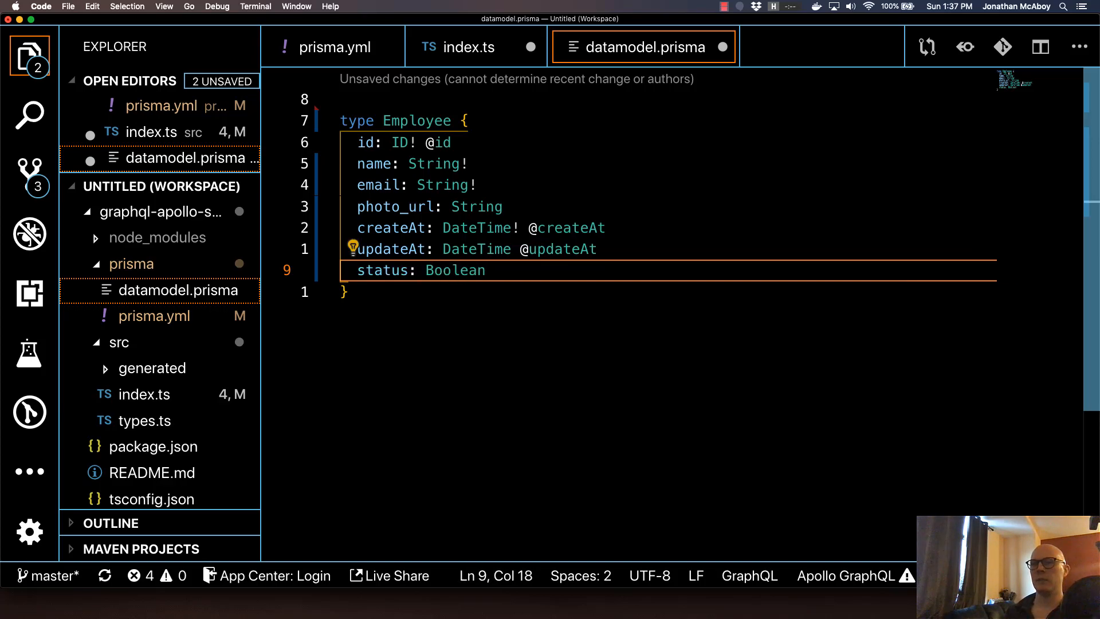
{"action": "type", "text": "@default"}
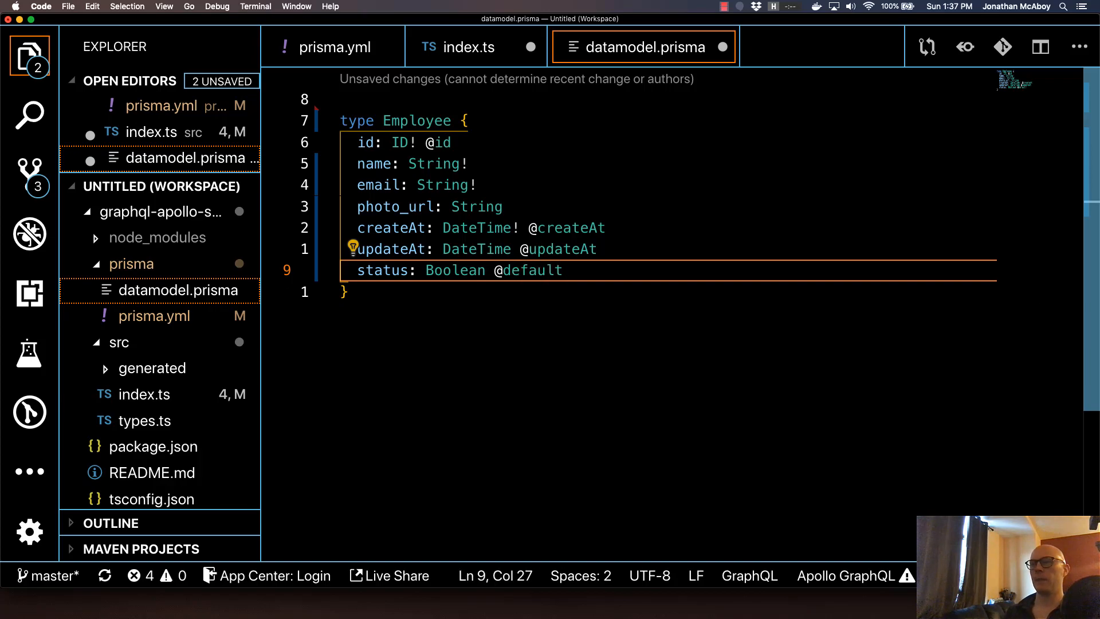
{"action": "type", "text": "()"}
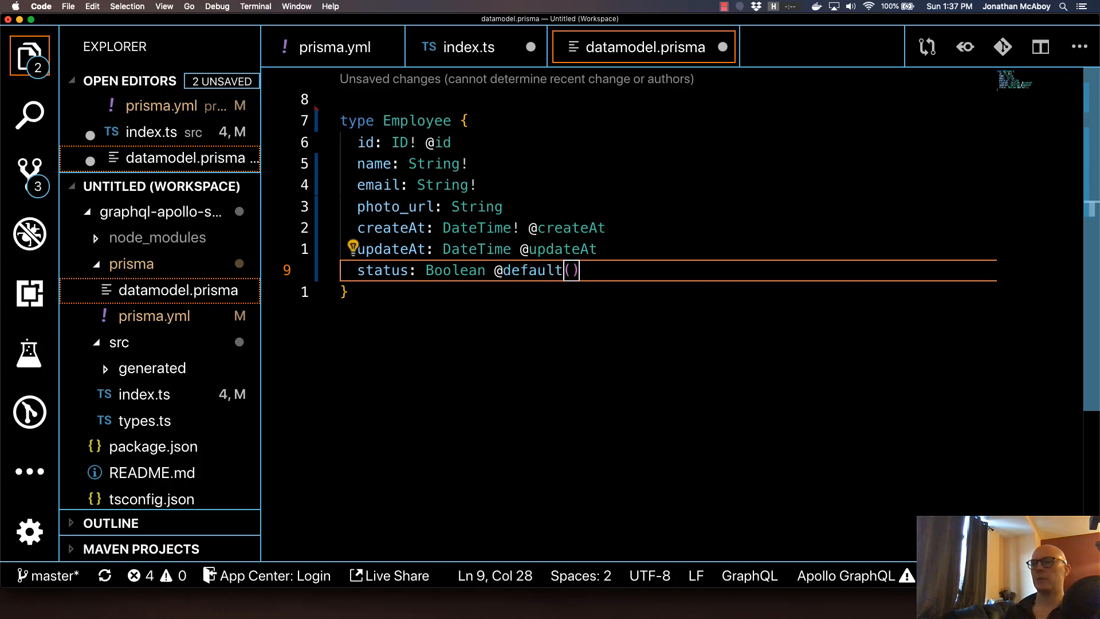
{"action": "type", "text": "value"}
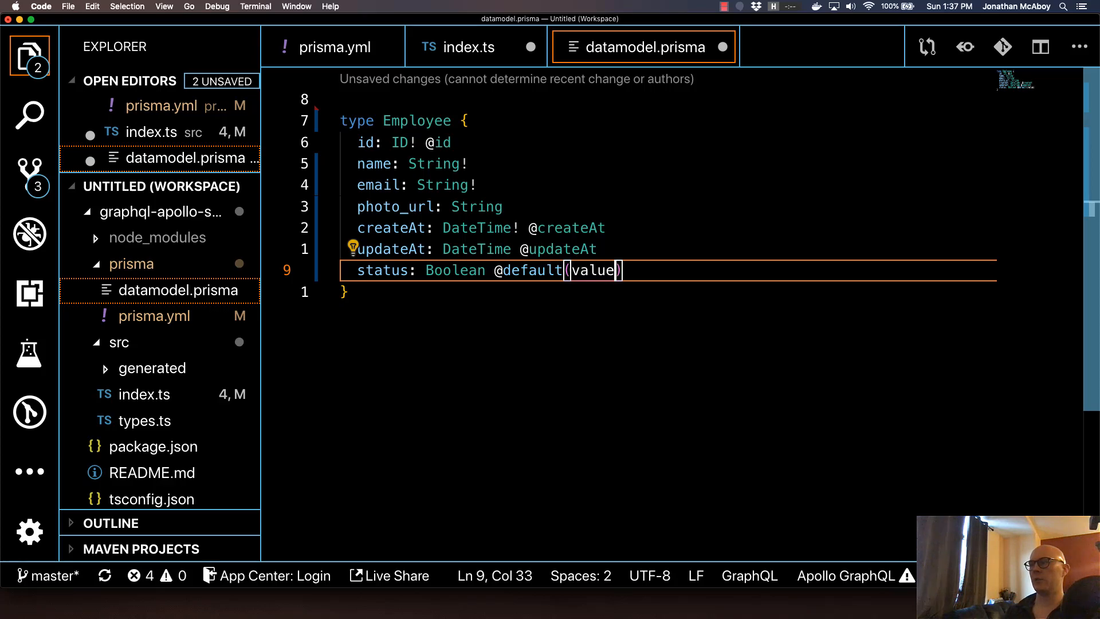
{"action": "type", "text": ": true"}
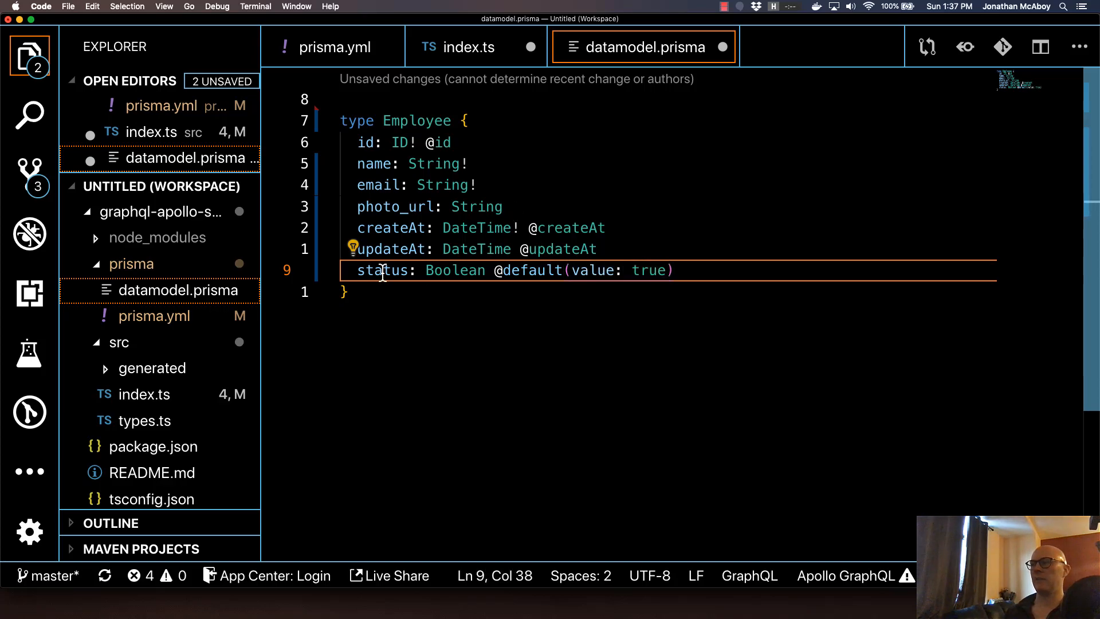
{"action": "double_click", "coordinate": [383, 270]}
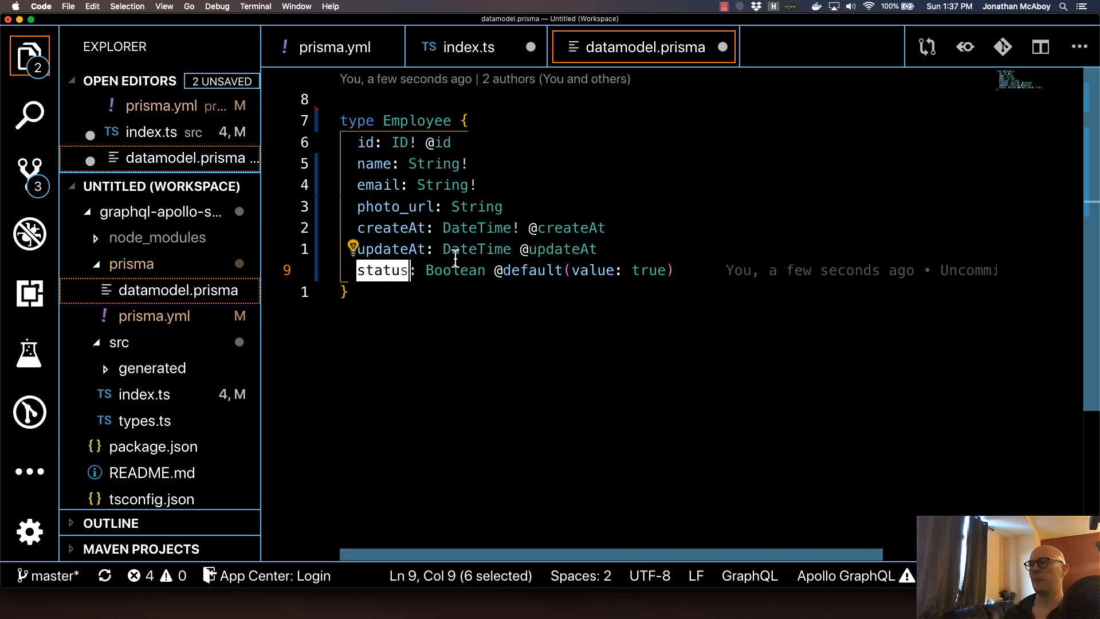
{"action": "mouse_move", "coordinate": [644, 279]}
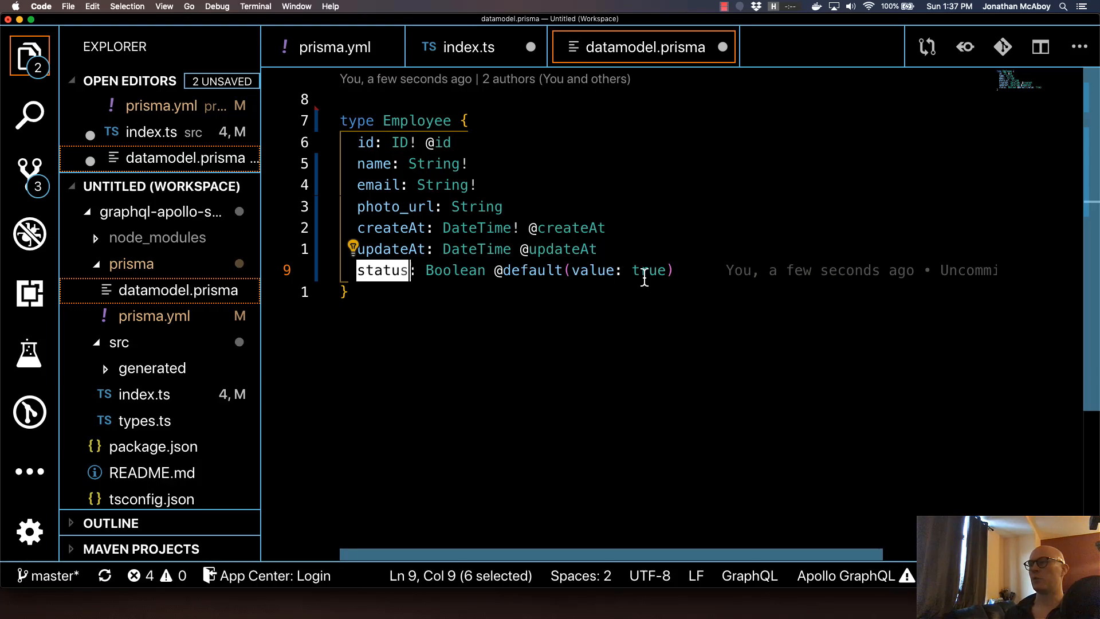
{"action": "left_click", "coordinate": [704, 271]}
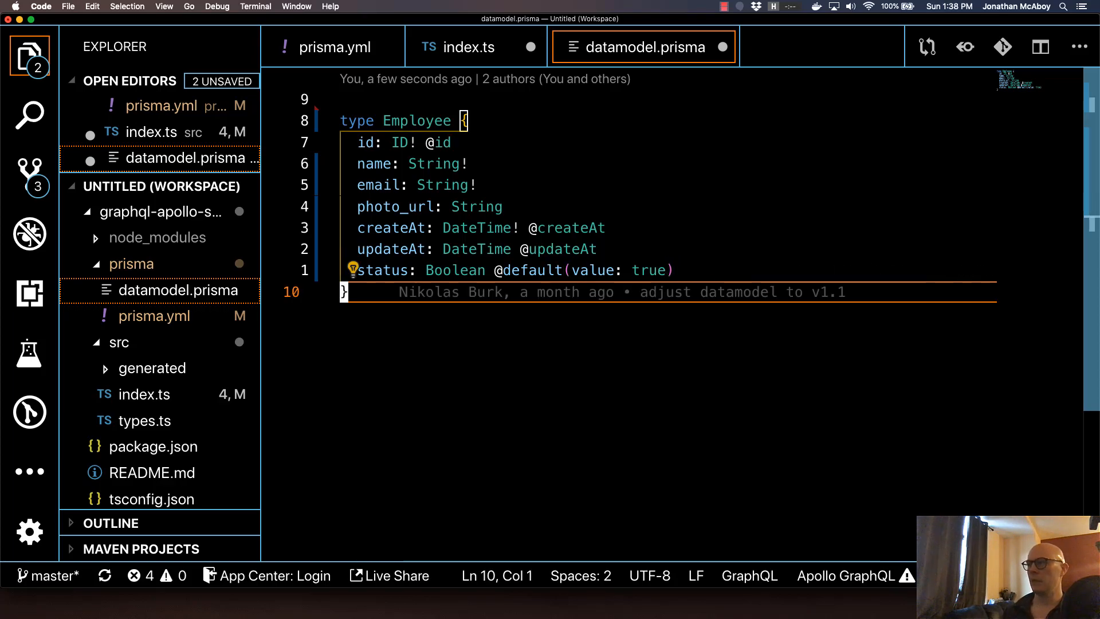
{"action": "type", "text": "tyep"}
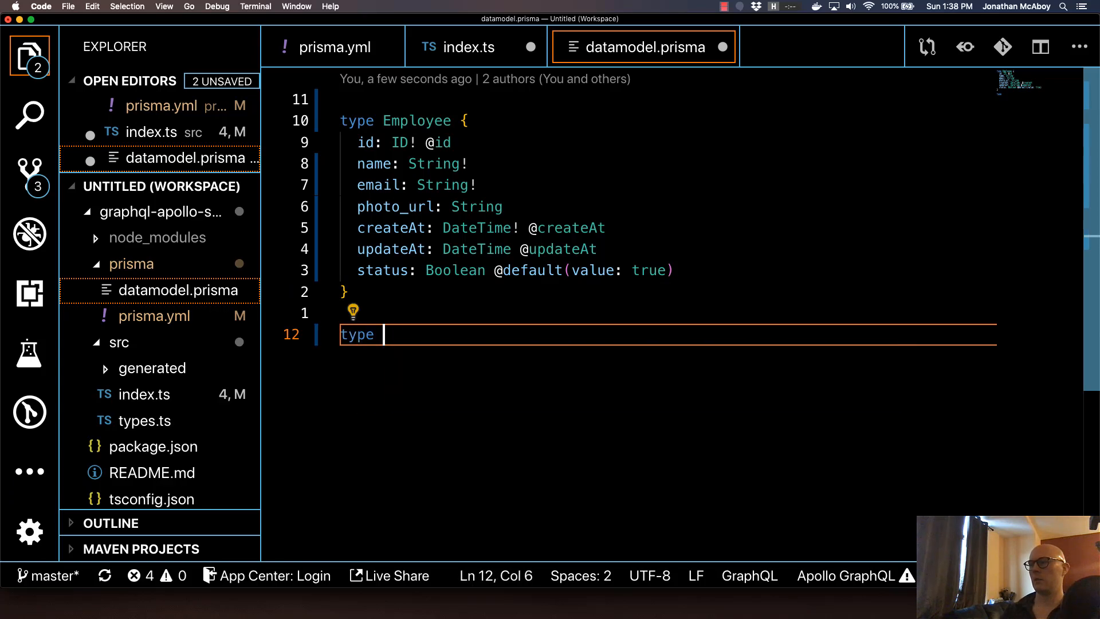
{"action": "type", "text": "Employer"}
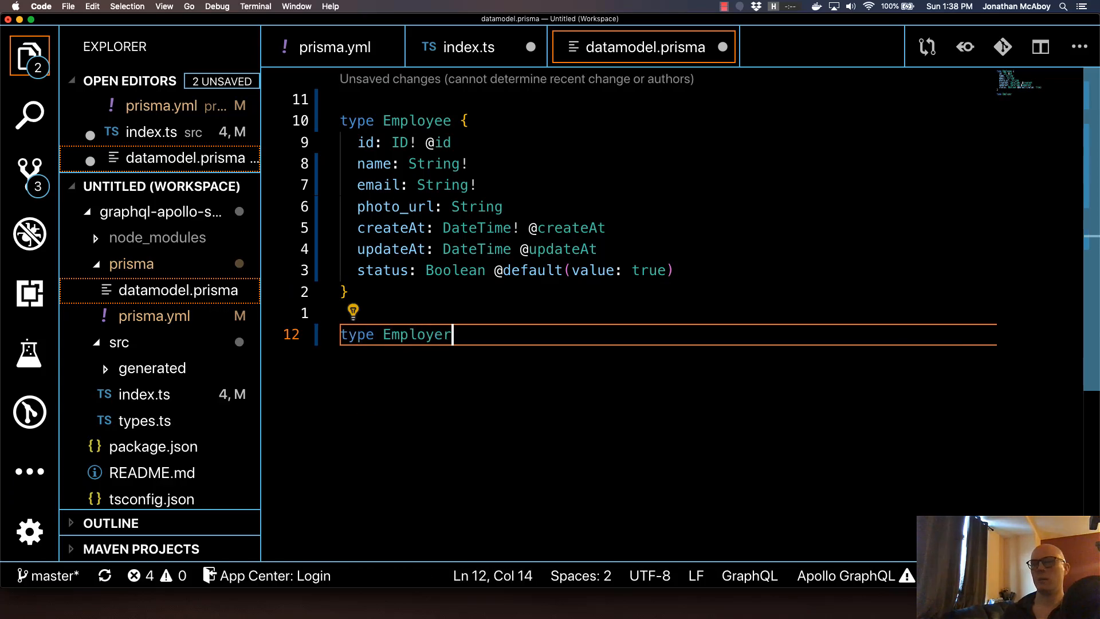
{"action": "type", "text": "{"}
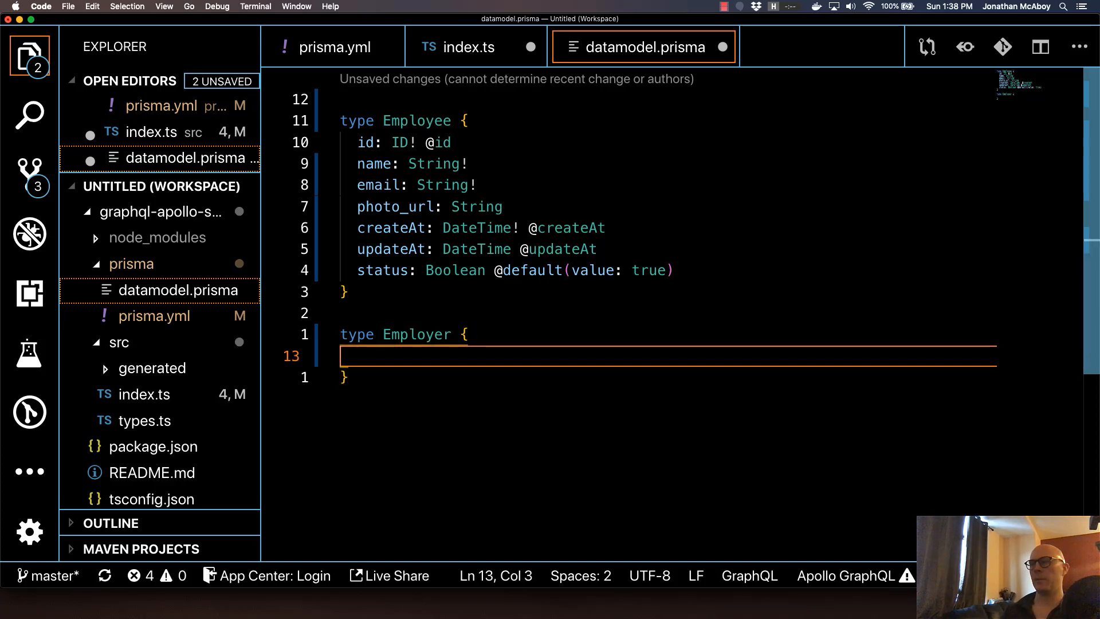
{"action": "type", "text": "id:"}
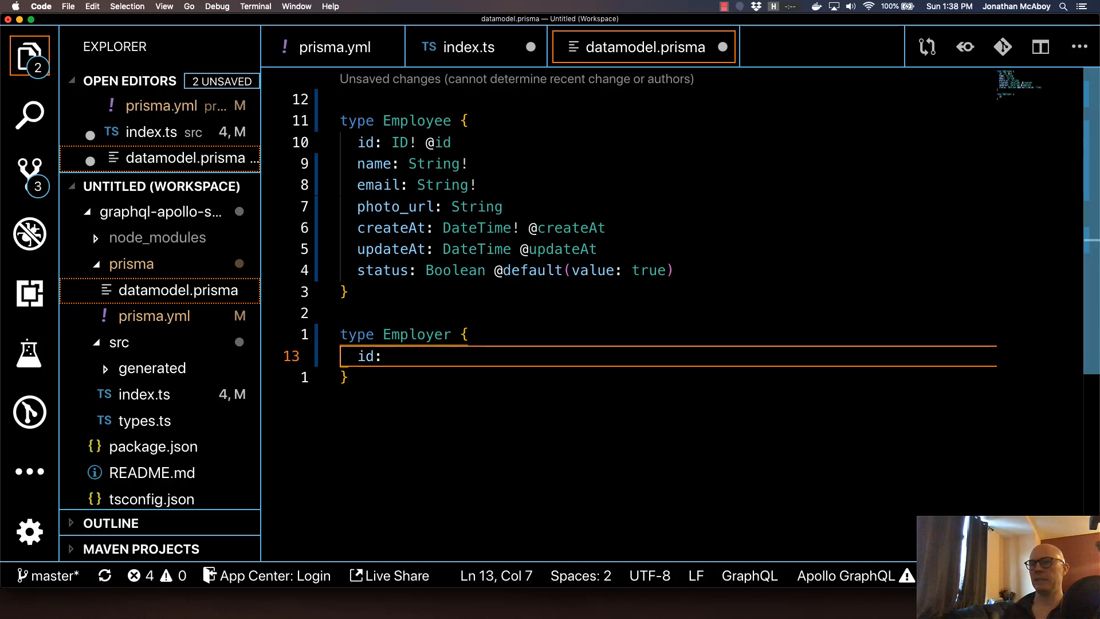
{"action": "type", "text": "ID! @"}
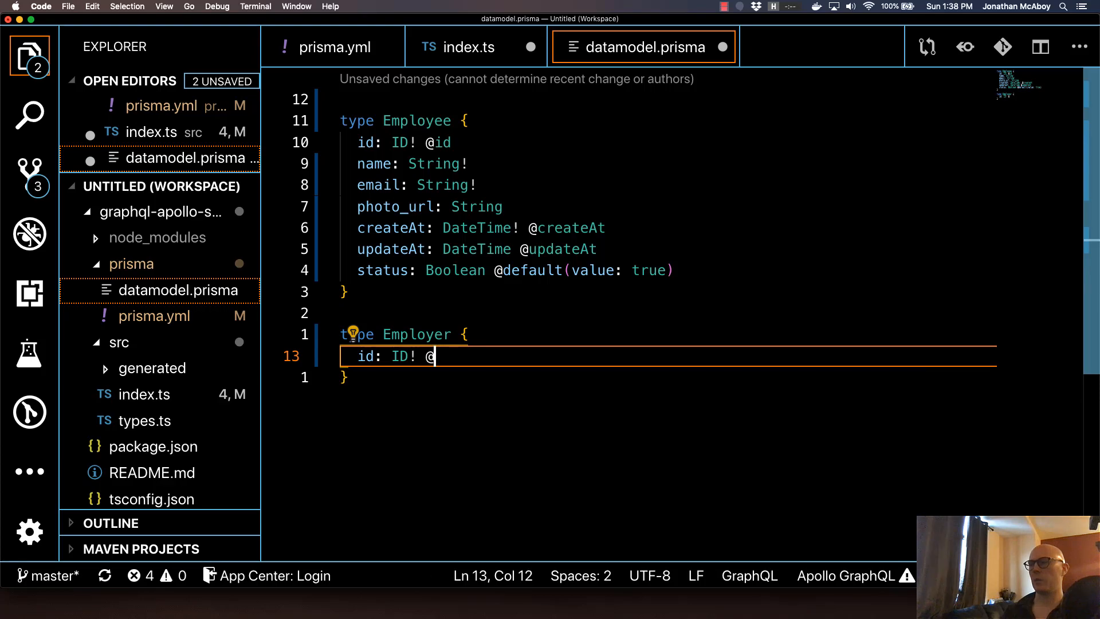
{"action": "type", "text": "id"}
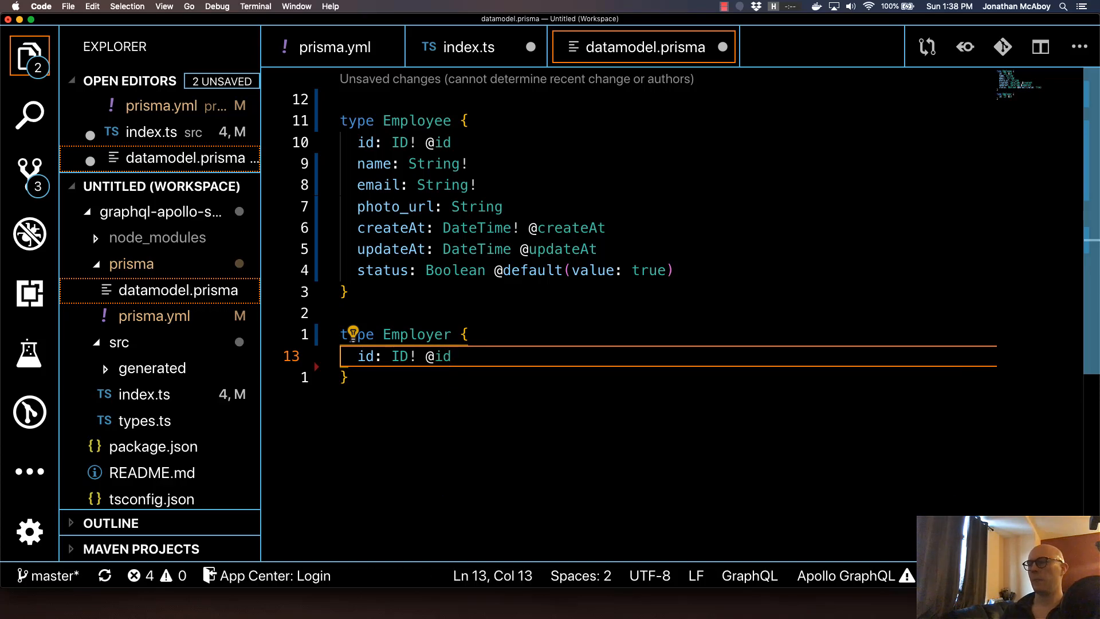
{"action": "key", "text": "Return"}
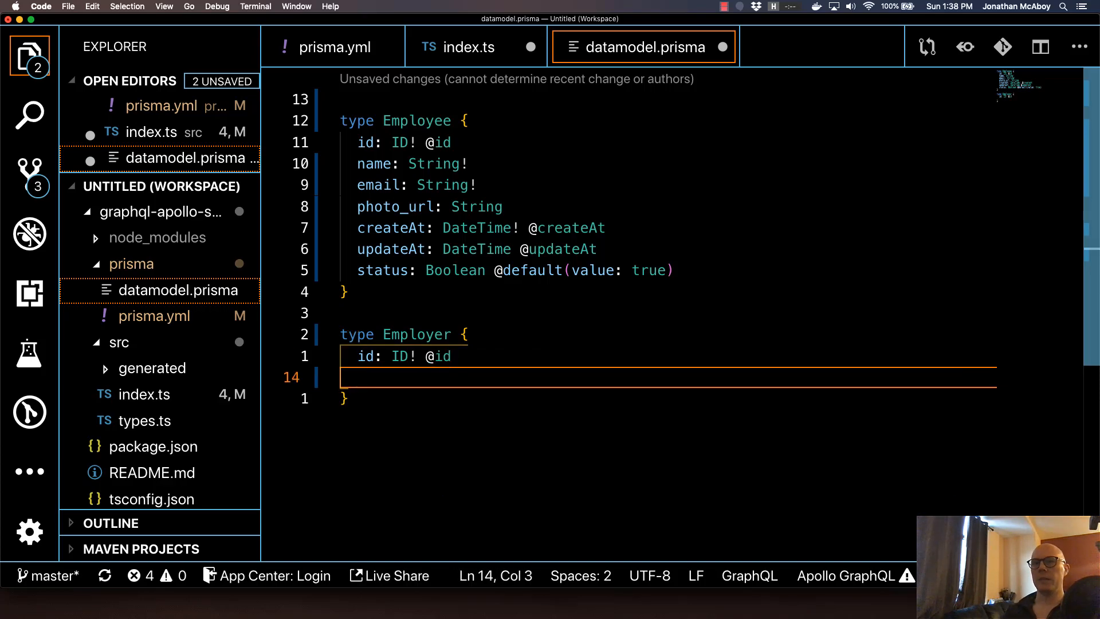
Add Employer's 'name: String' field along with email, photo_url, createAt and updateAt
{"action": "type", "text": "name"}
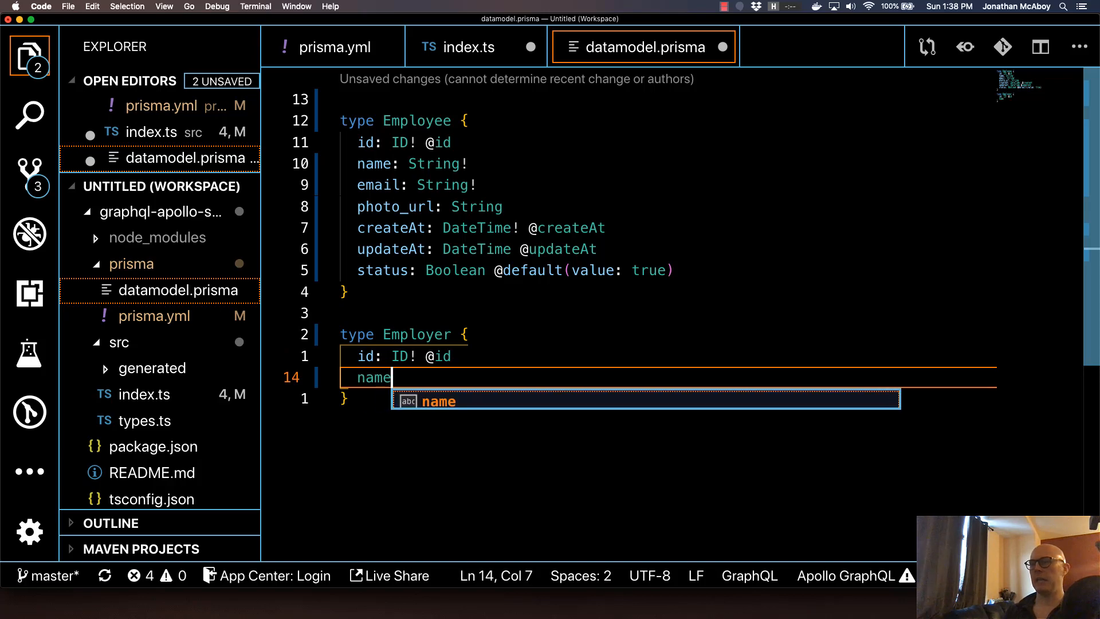
{"action": "type", "text": ": String!"}
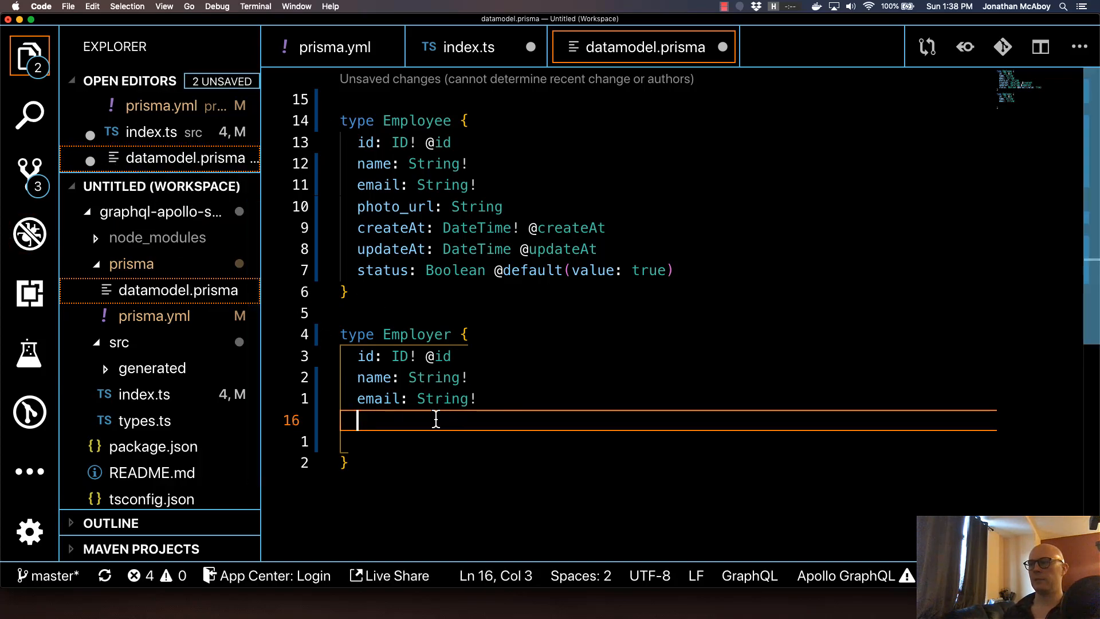
{"action": "type", "text": "photo_url:"}
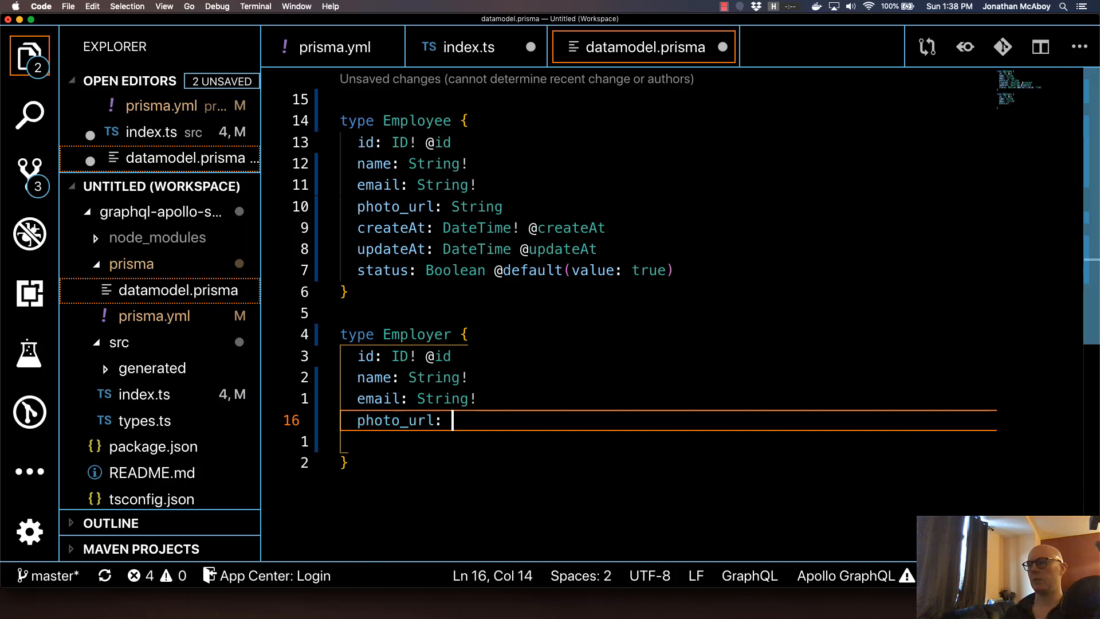
{"action": "type", "text": "String"}
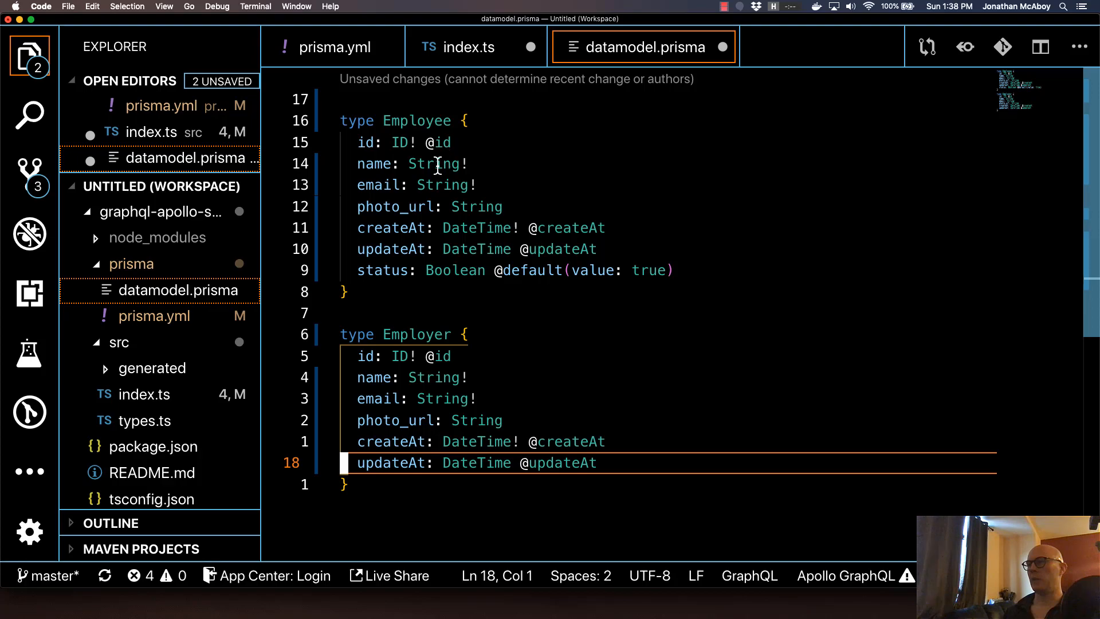
{"action": "mouse_move", "coordinate": [714, 276]}
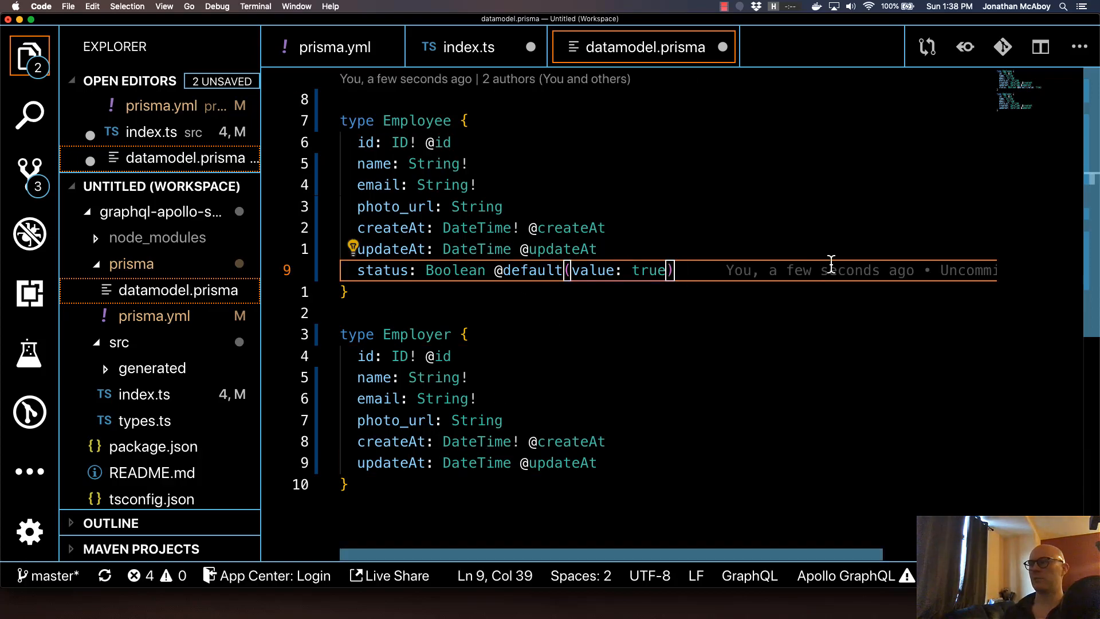
{"action": "mouse_move", "coordinate": [448, 133]}
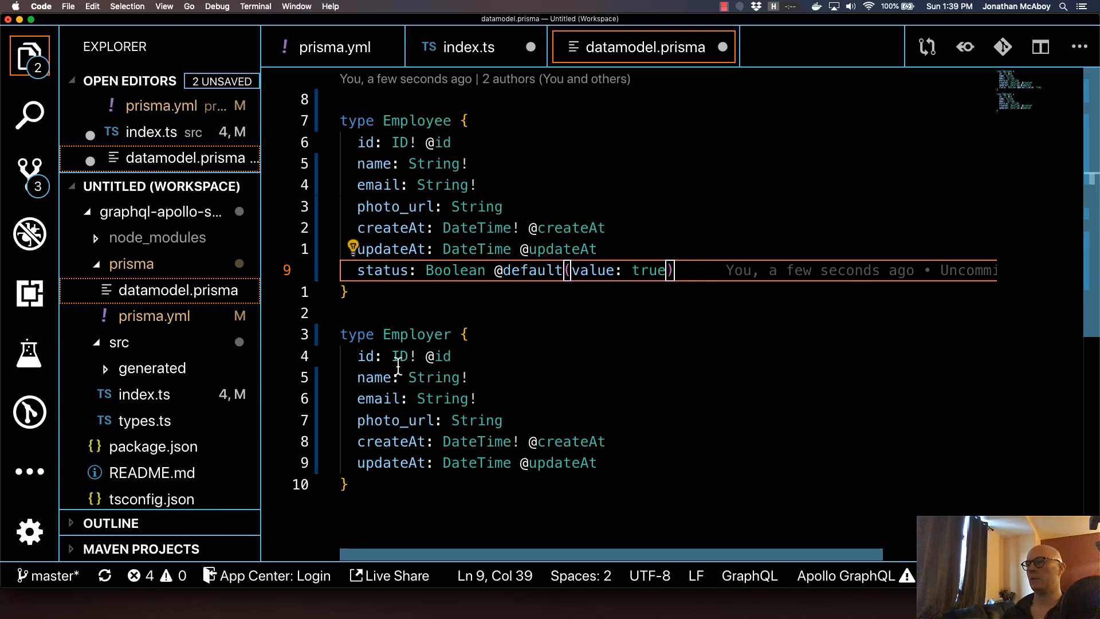
{"action": "mouse_move", "coordinate": [649, 365]}
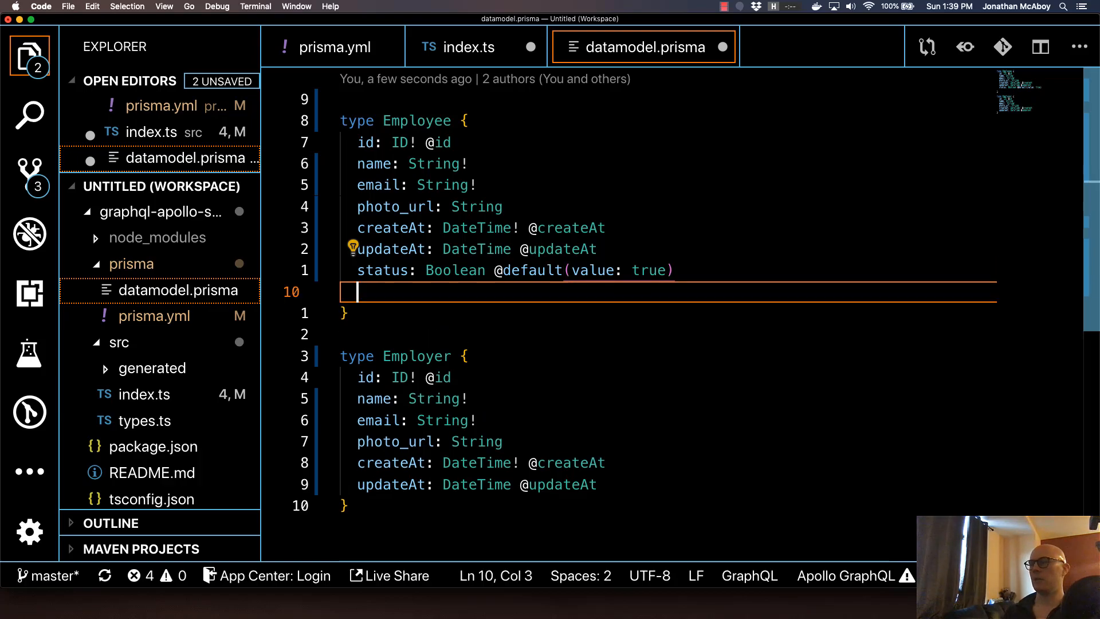
Add an 'employer: Employer' field at the end of the Employee type
{"action": "type", "text": "employer:"}
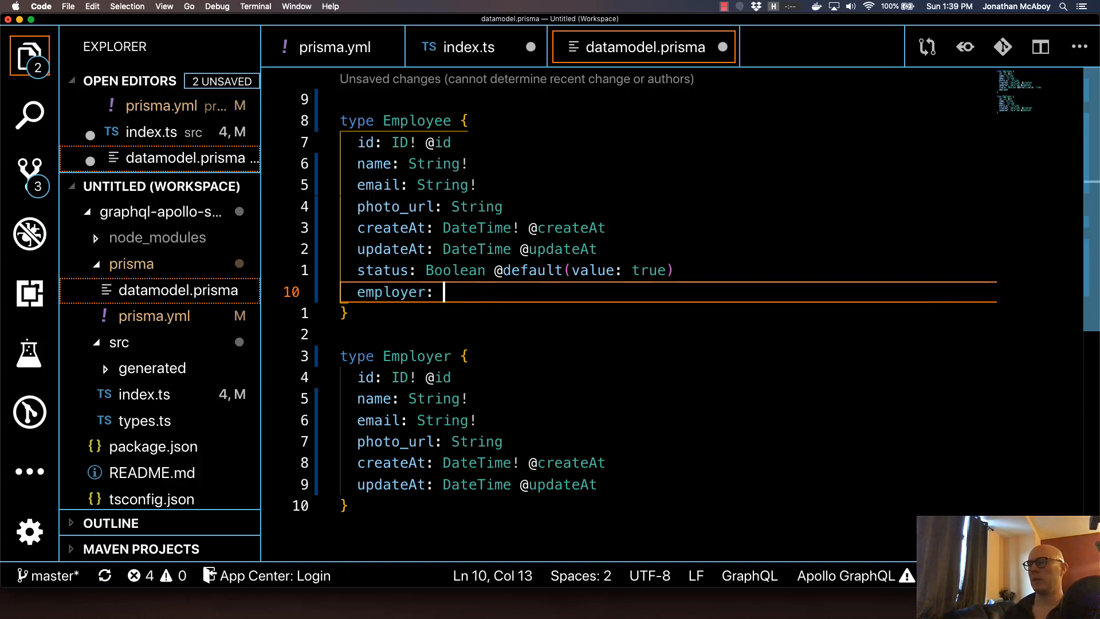
{"action": "type", "text": "Employer"}
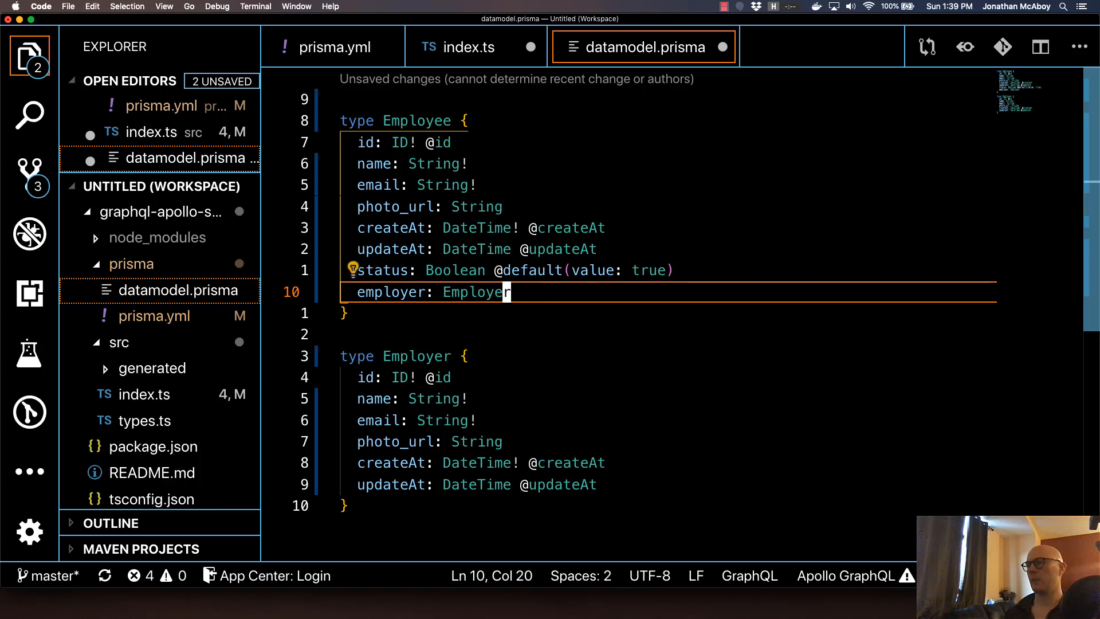
{"action": "mouse_move", "coordinate": [422, 364]}
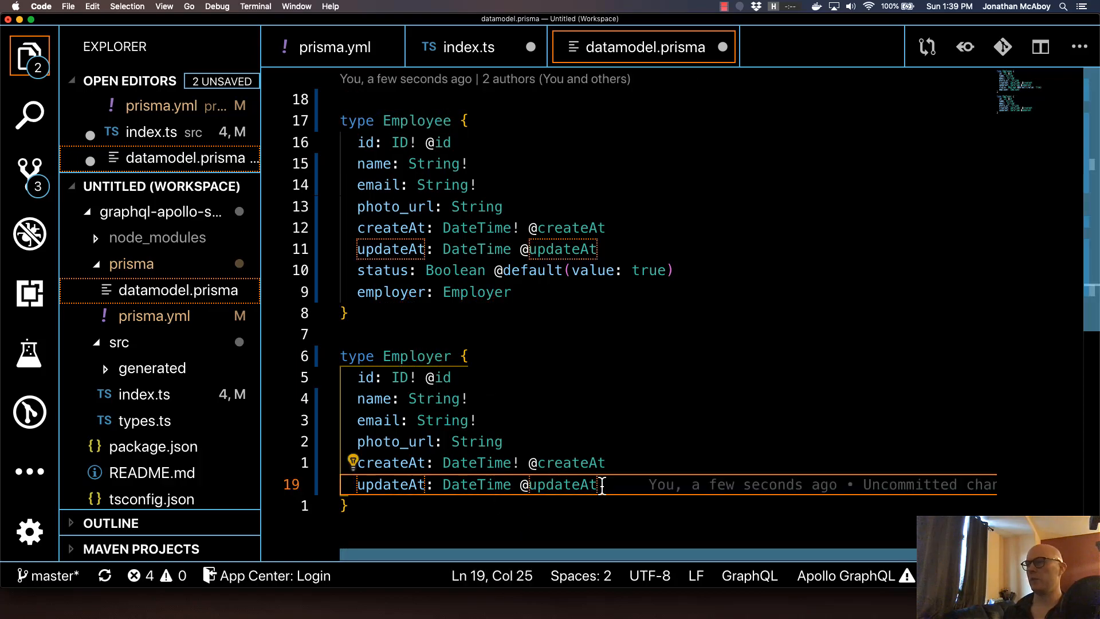
Add 'employees: [Employee]' to Employer and save datamodel.prisma
{"action": "type", "text": "employee:"}
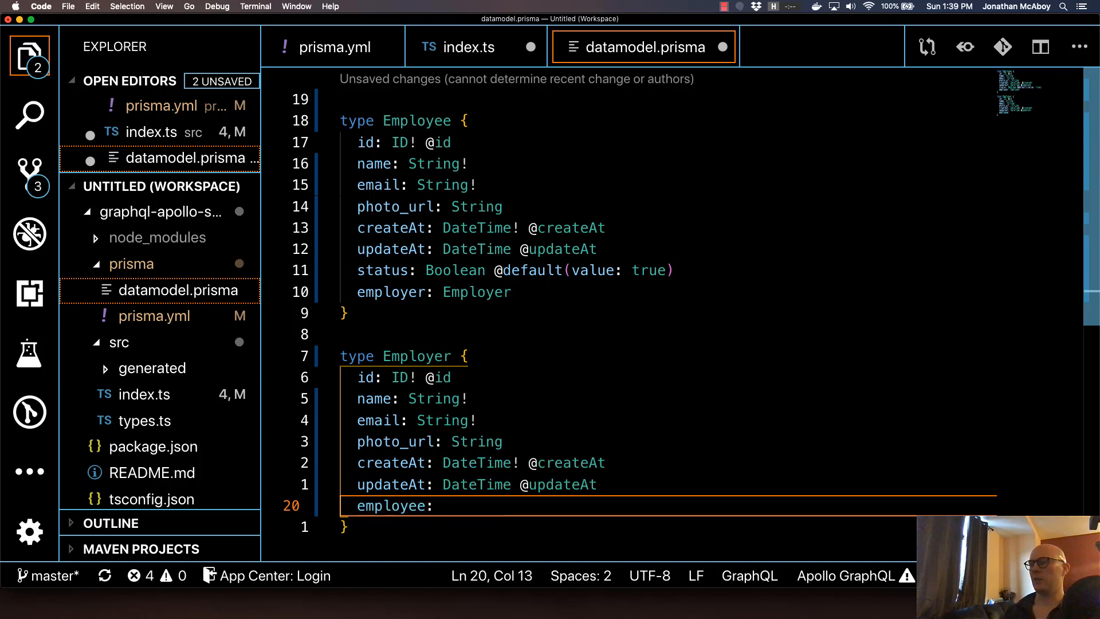
{"action": "type", "text": "Employ]"}
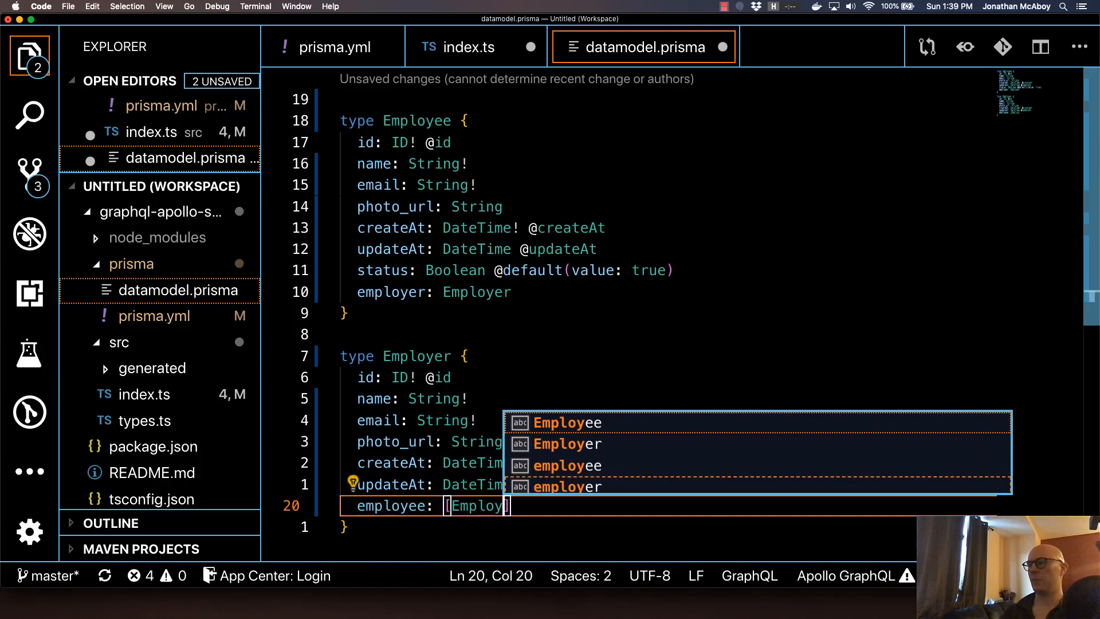
{"action": "type", "text": "es"}
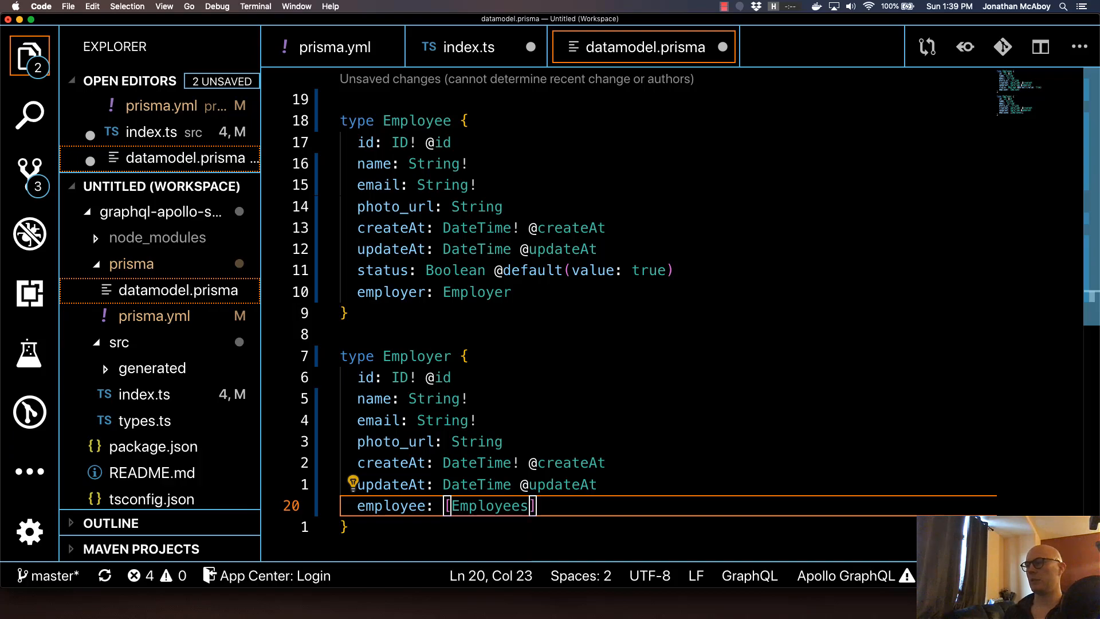
{"action": "key", "text": "Backspace"}
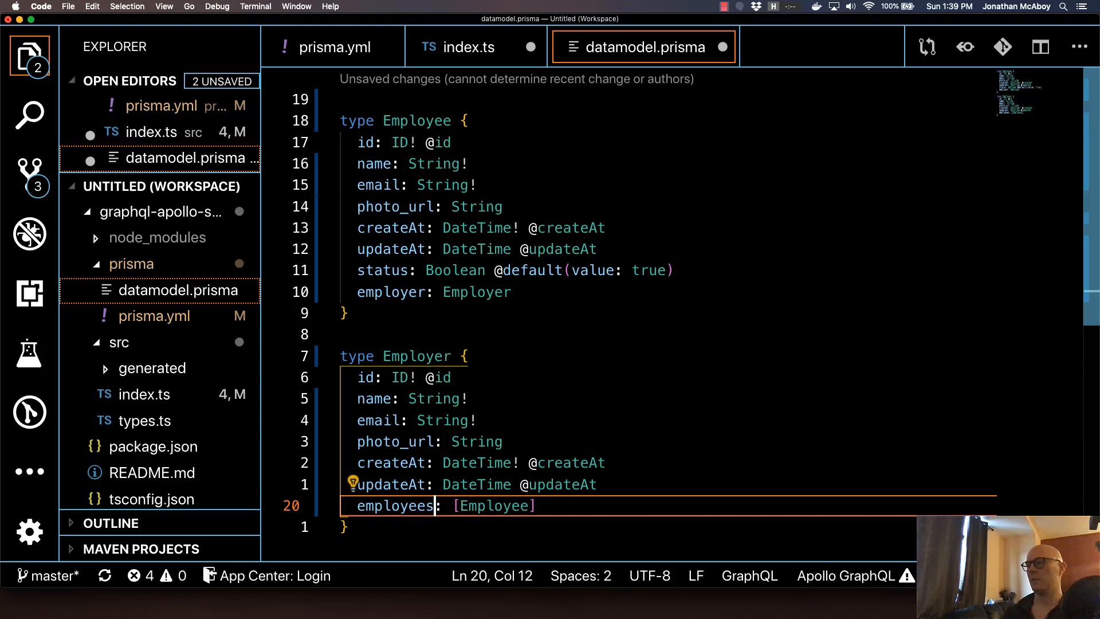
{"action": "key", "text": "Left"}
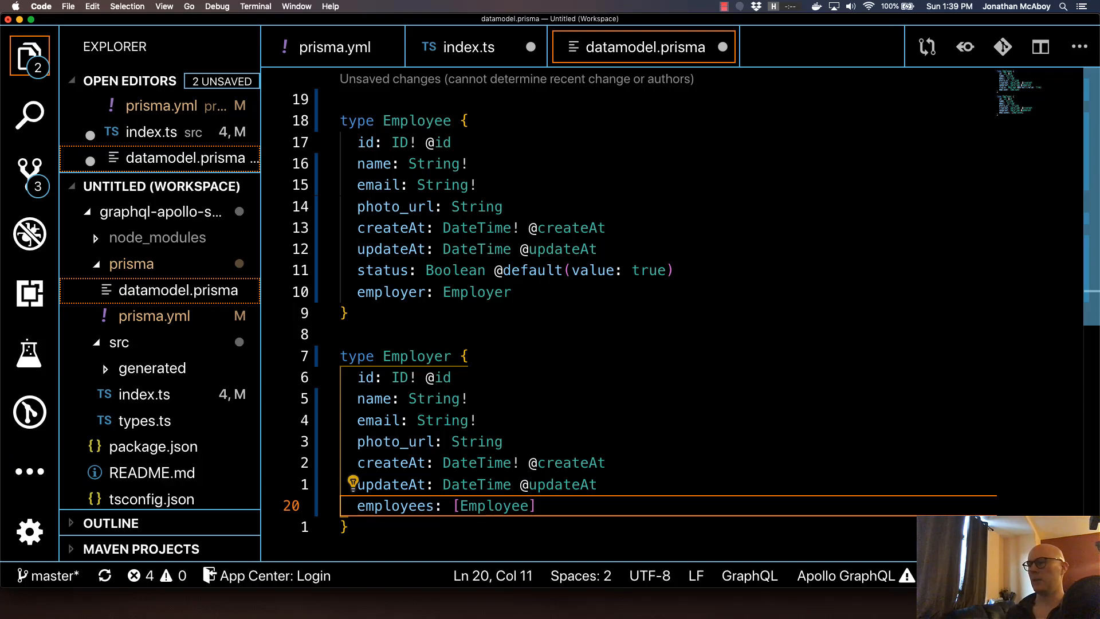
{"action": "mouse_move", "coordinate": [433, 395]}
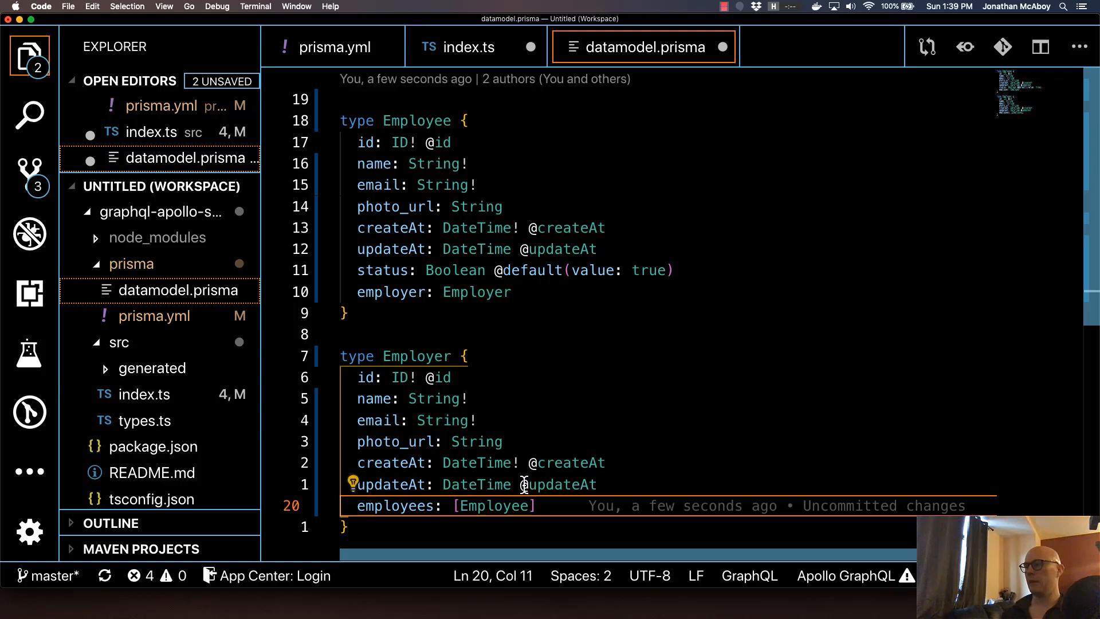
{"action": "key", "text": "cmd+s"}
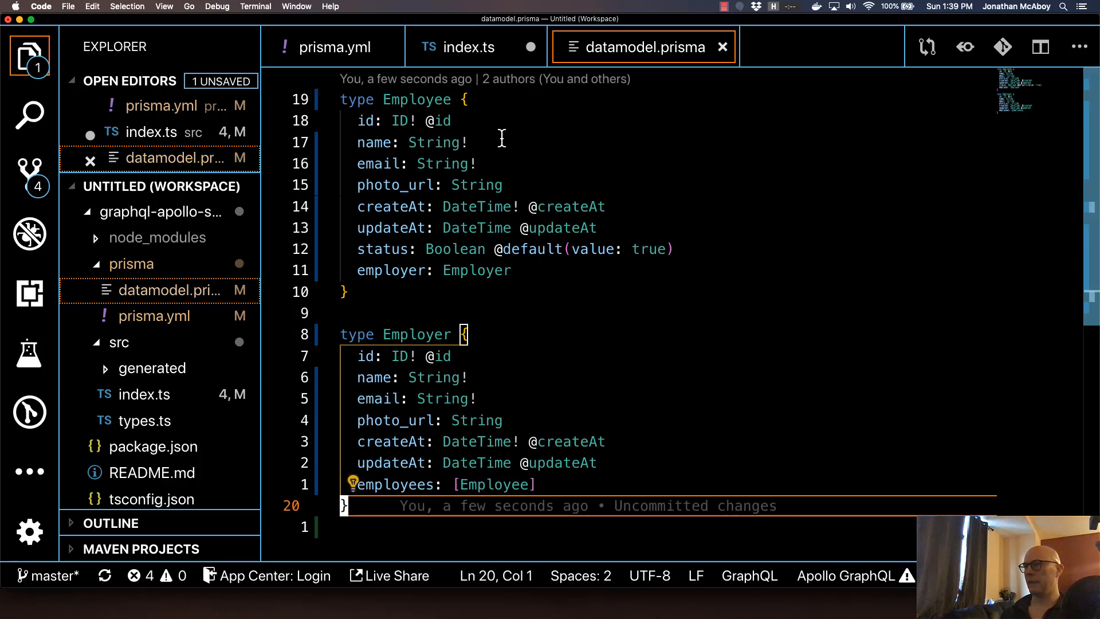
{"action": "mouse_move", "coordinate": [492, 419]}
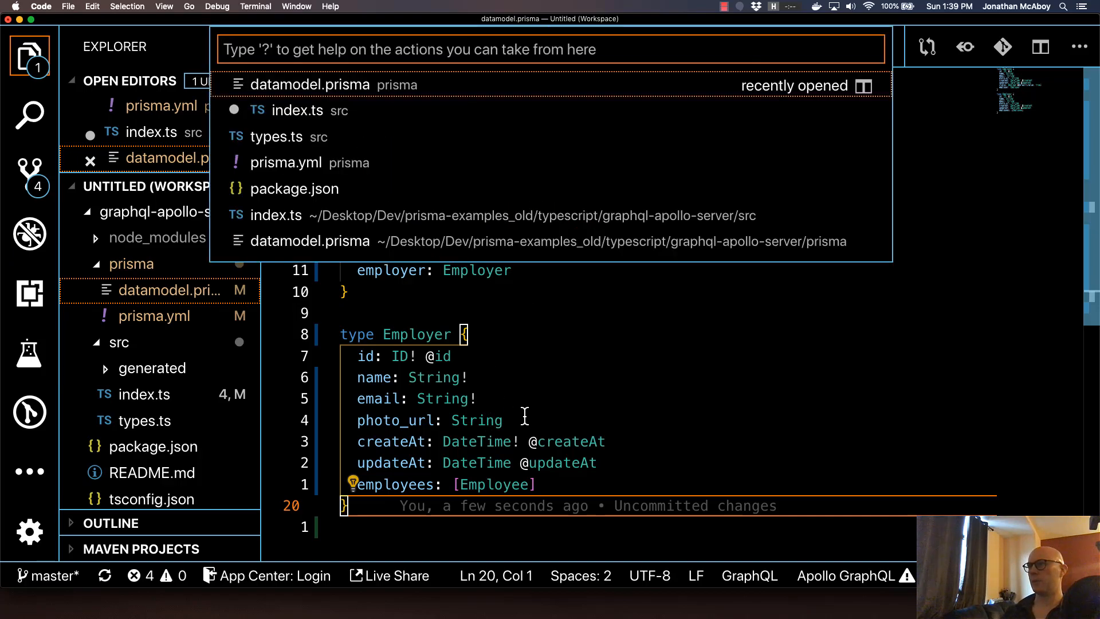
In the integrated terminal, confirm the folder with pwd and launch 'prisma deploy'
{"action": "type", "text": ">in"}
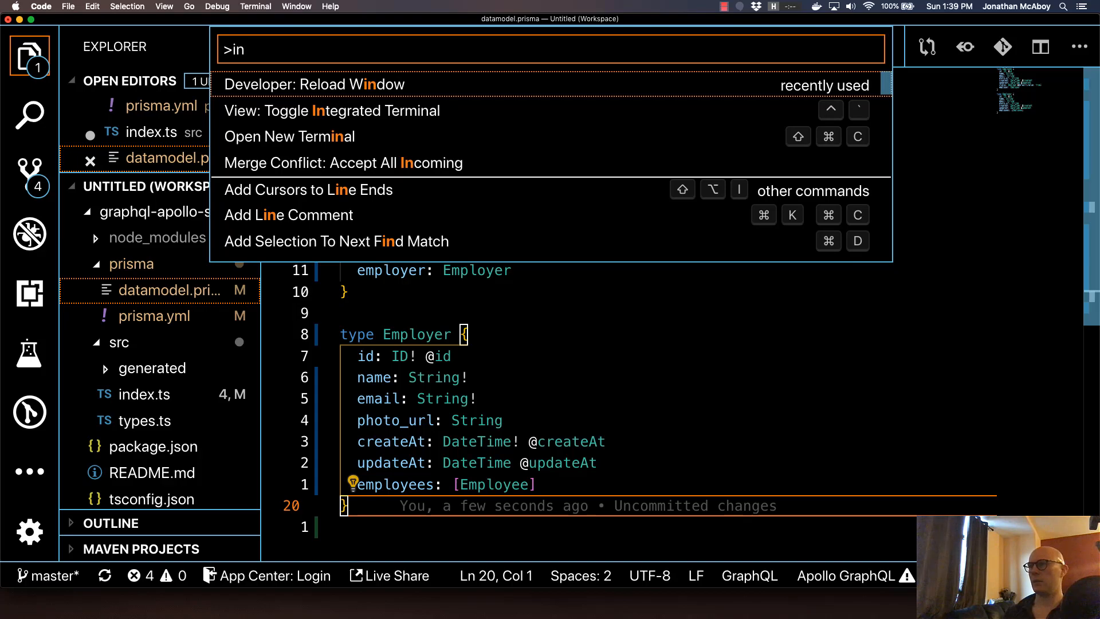
{"action": "left_click", "coordinate": [333, 110]}
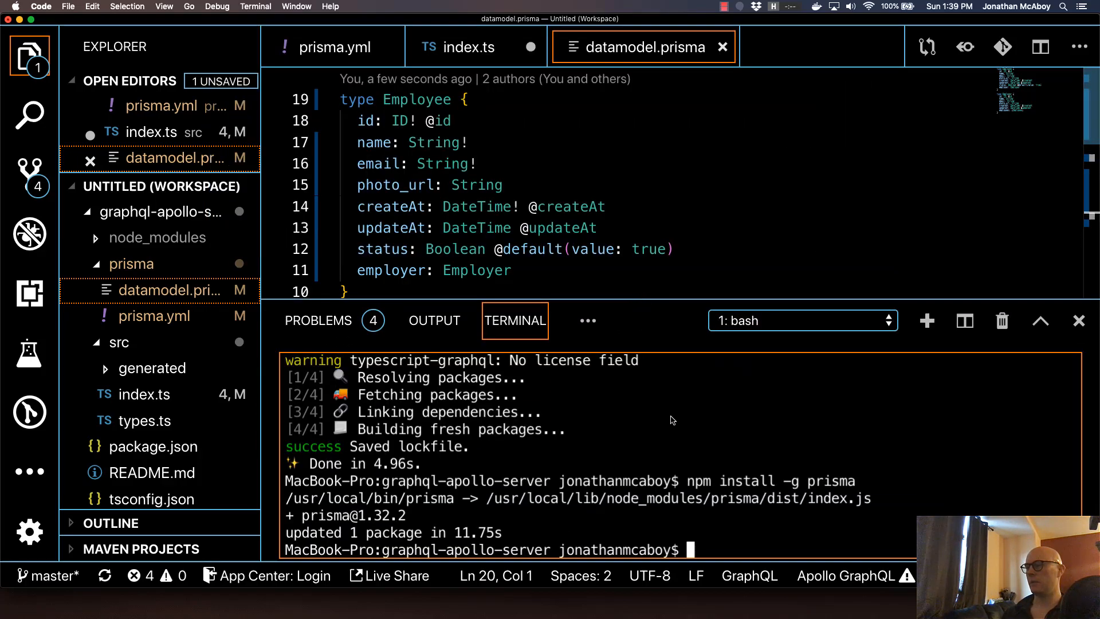
{"action": "mouse_move", "coordinate": [723, 553]}
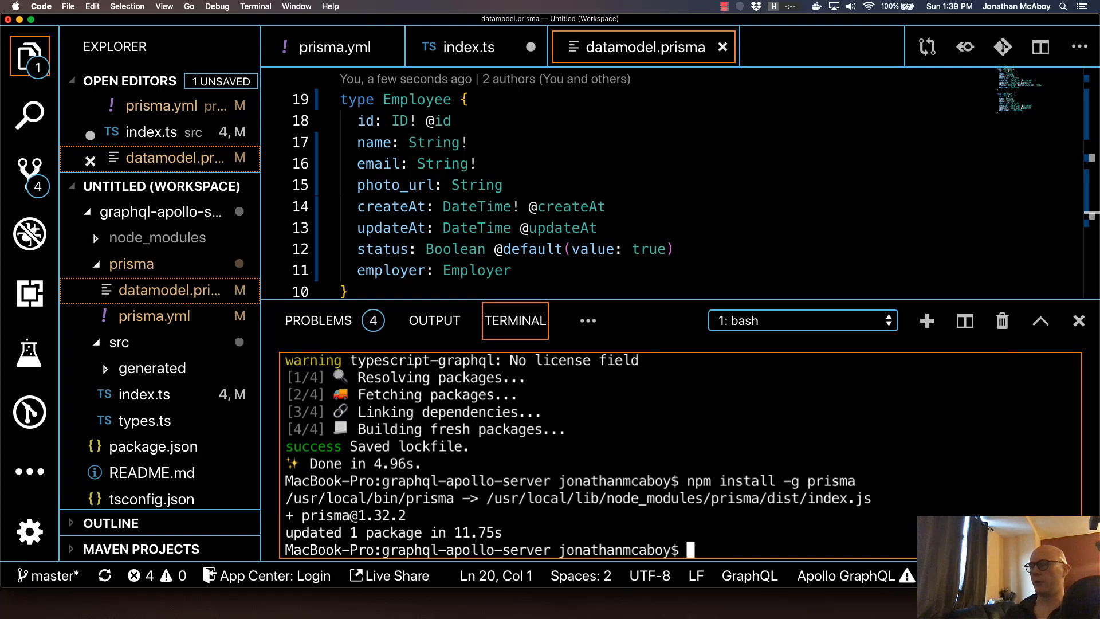
{"action": "type", "text": "pwd"}
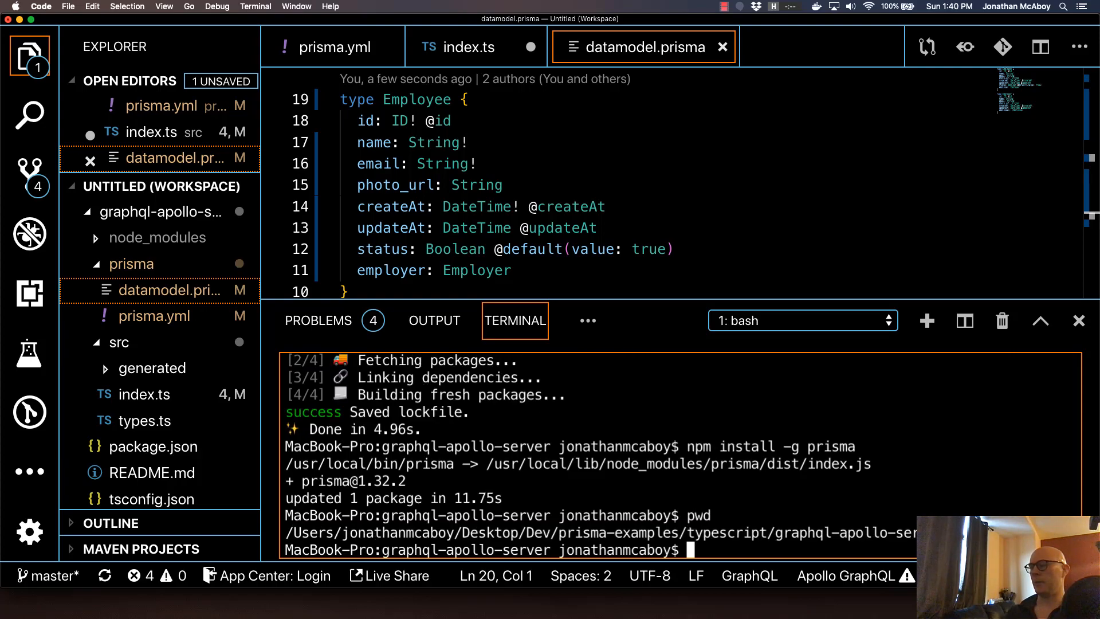
{"action": "type", "text": "prisma d"}
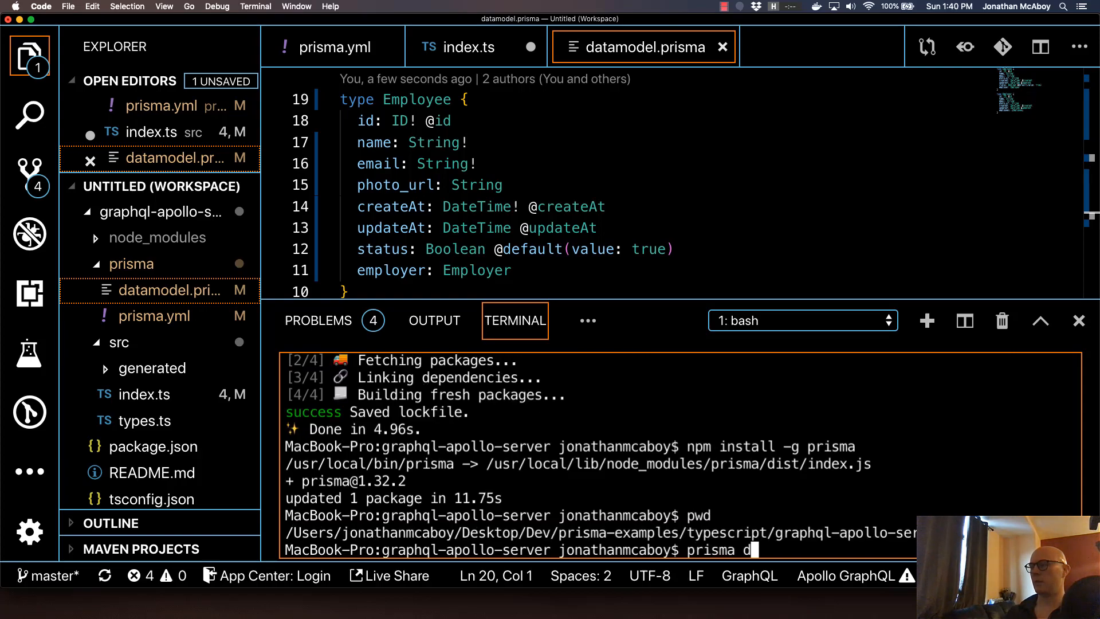
{"action": "type", "text": "eploy"}
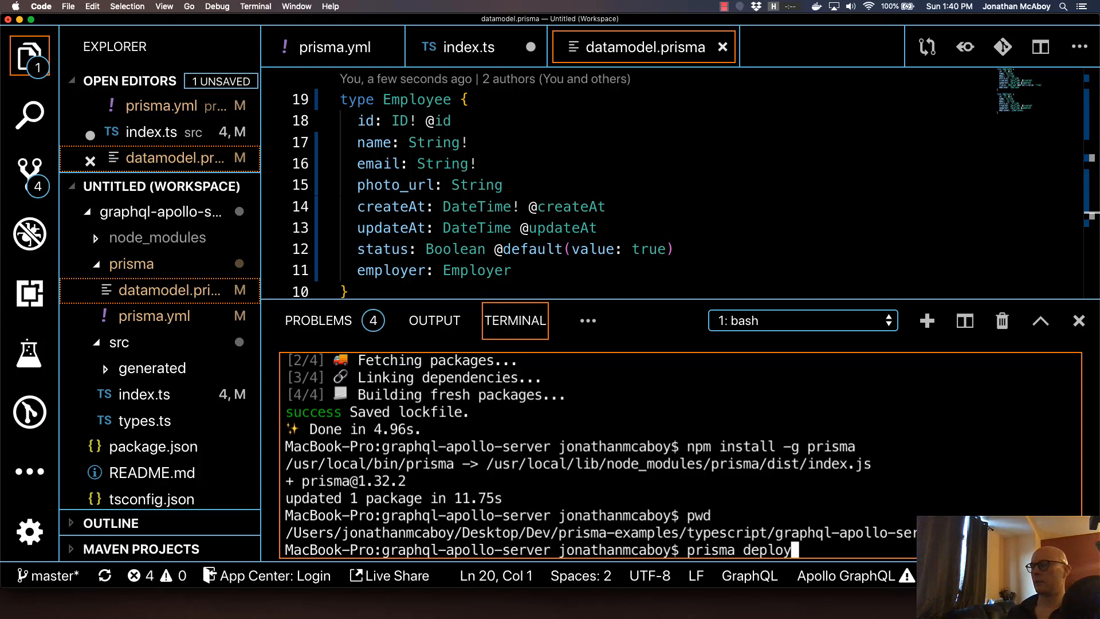
{"action": "key", "text": "Return"}
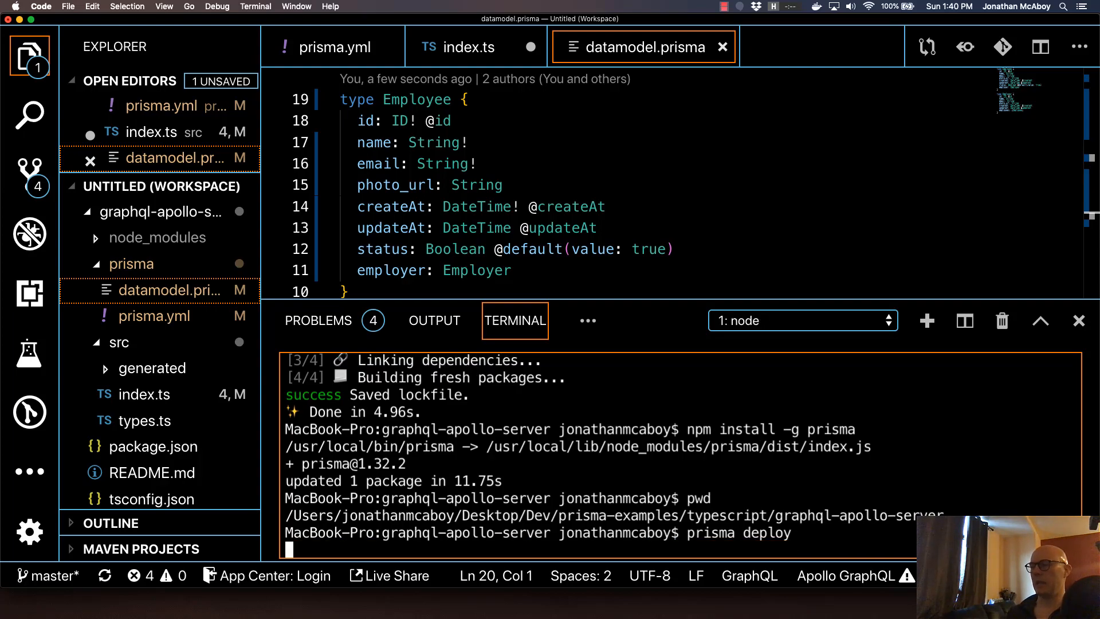
Accept a new demo server with MySQL and name the service mcaboy-digital-example to finish deploying
{"action": "key", "text": "Return"}
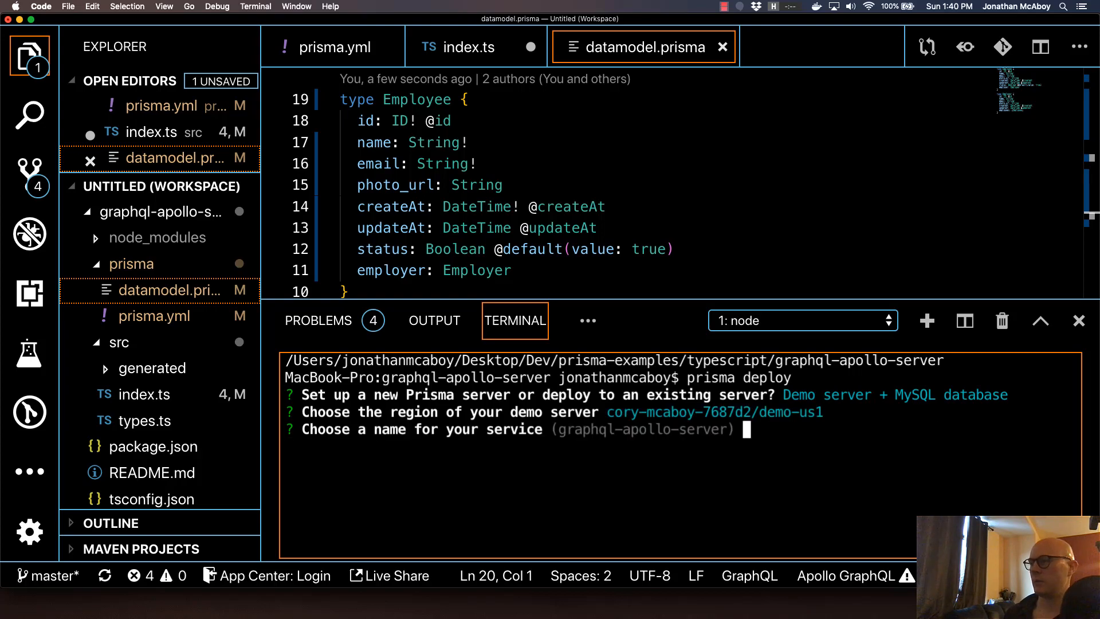
{"action": "mouse_move", "coordinate": [615, 477]}
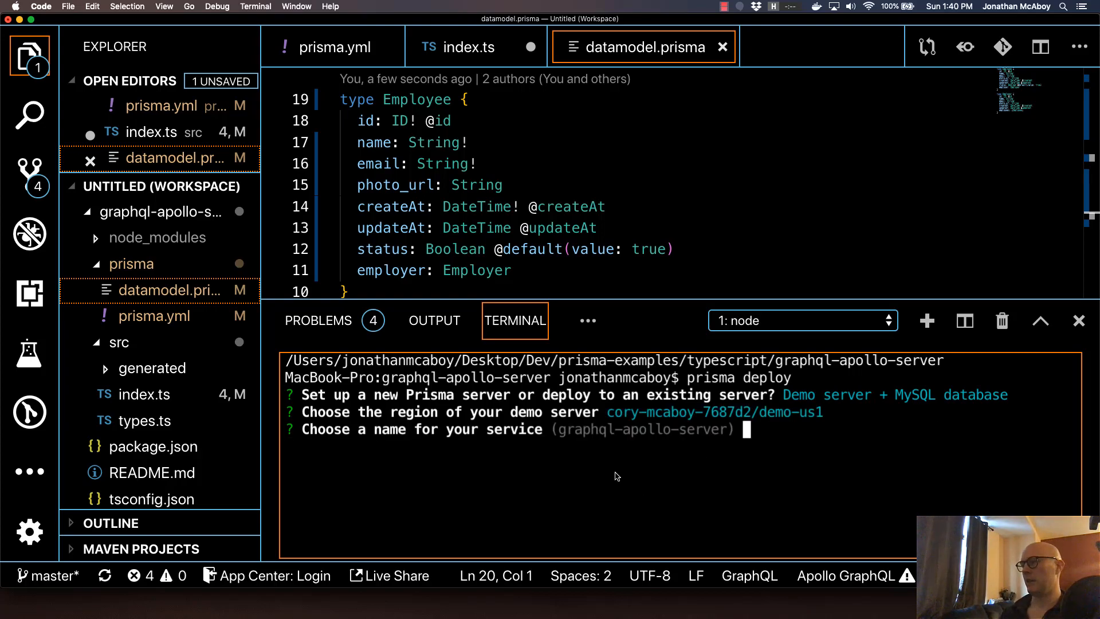
{"action": "type", "text": "mcaboy-g"}
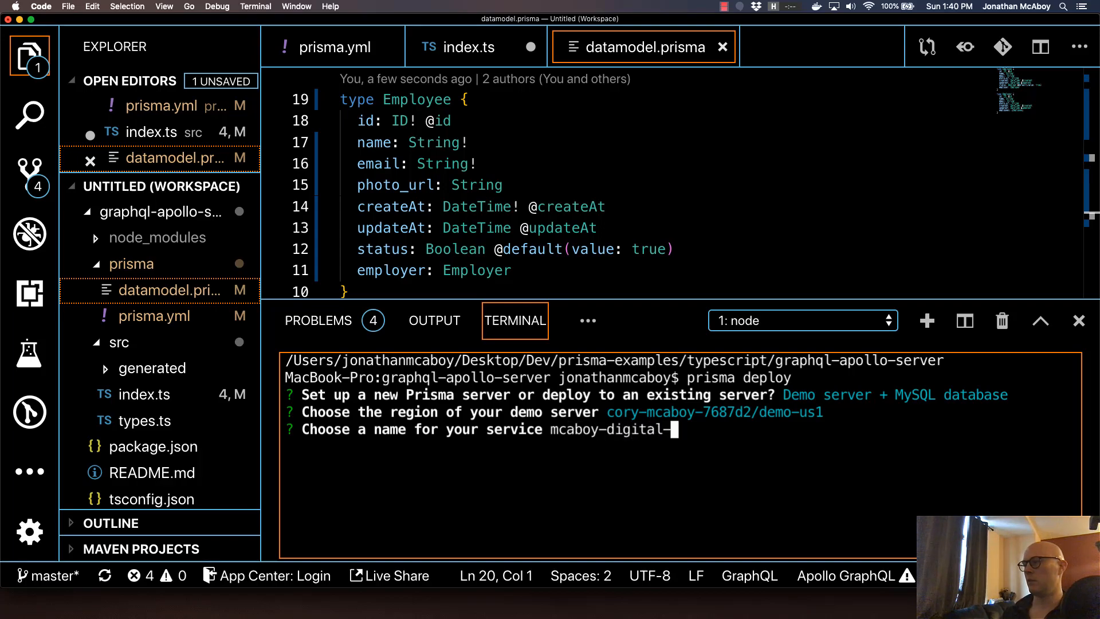
{"action": "type", "text": "example"}
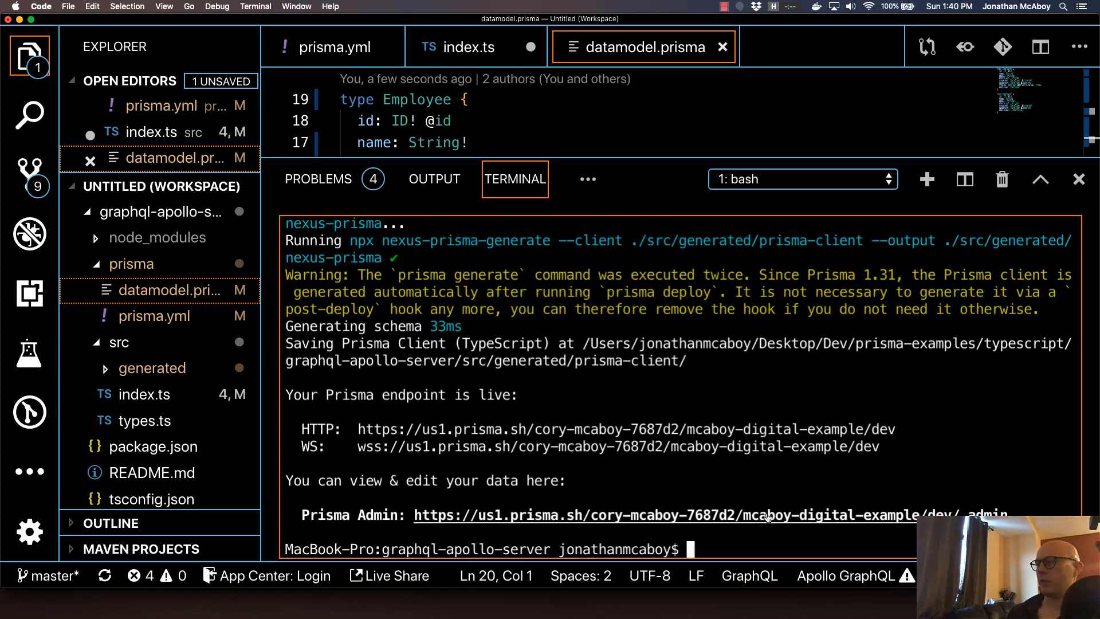
{"action": "mouse_move", "coordinate": [638, 507]}
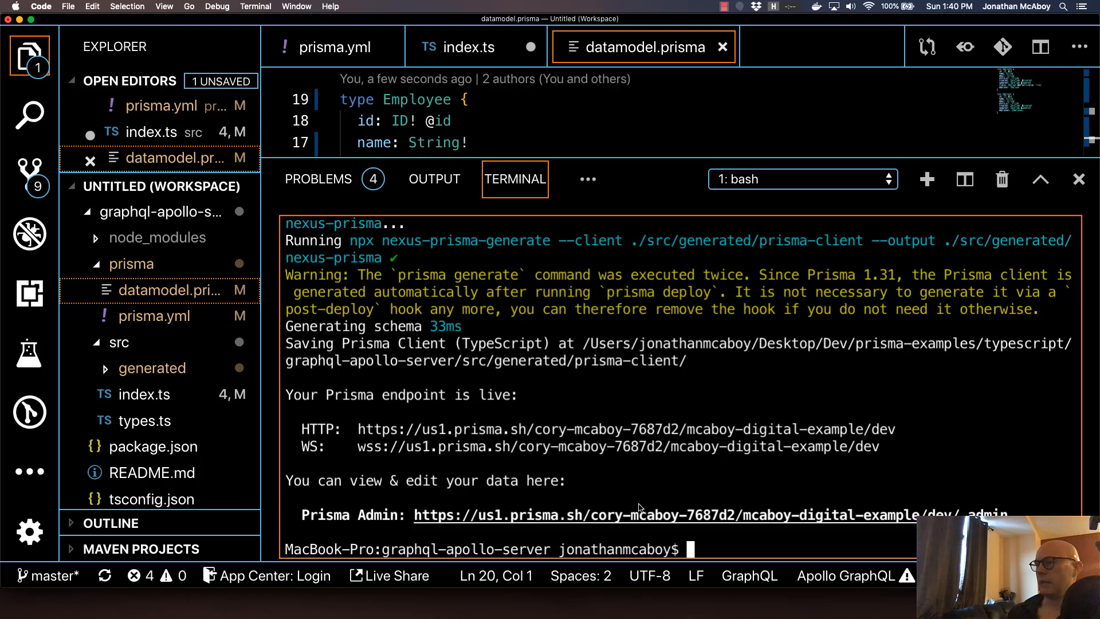
{"action": "mouse_move", "coordinate": [446, 545]}
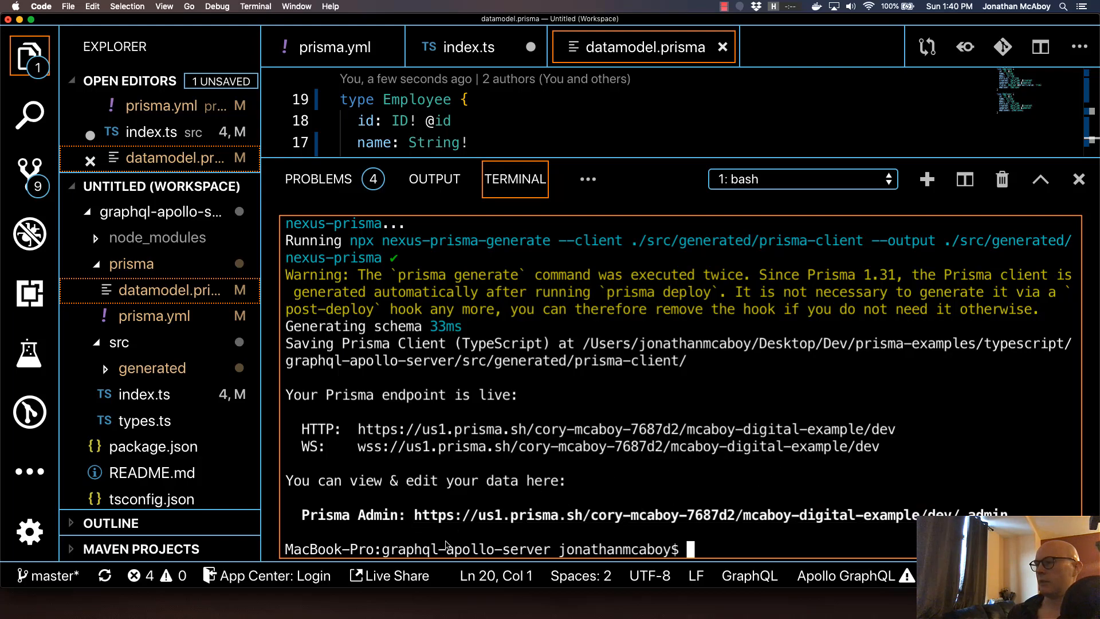
{"action": "mouse_move", "coordinate": [642, 146]}
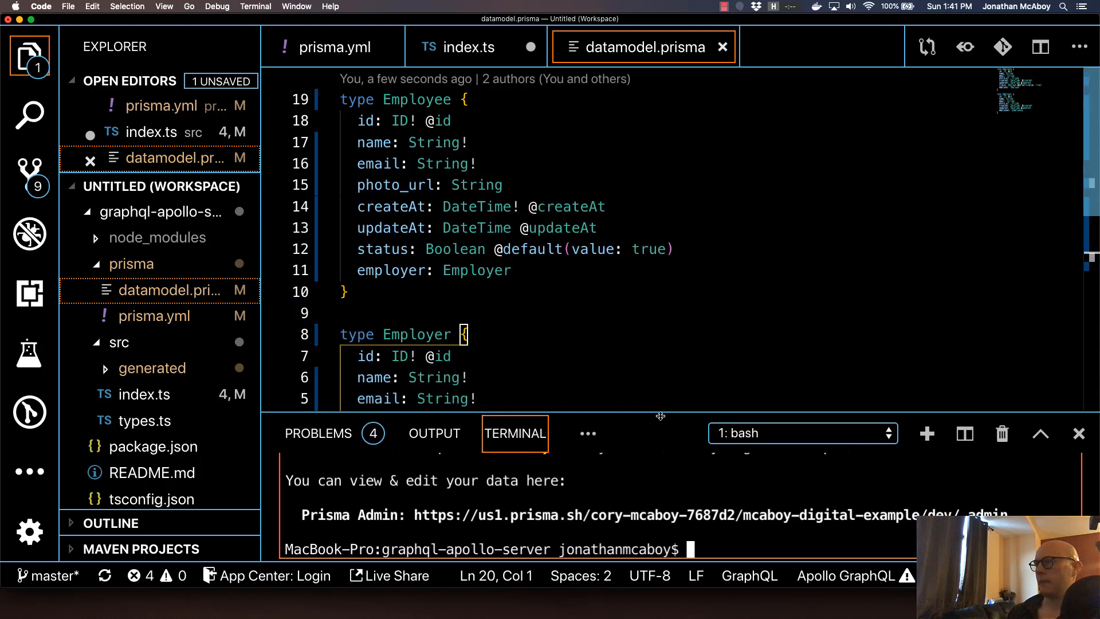
View the deployed endpoint URL in prisma.yml alongside the Employee/Employer datamodel, ending on index.ts
{"action": "left_click", "coordinate": [330, 47]}
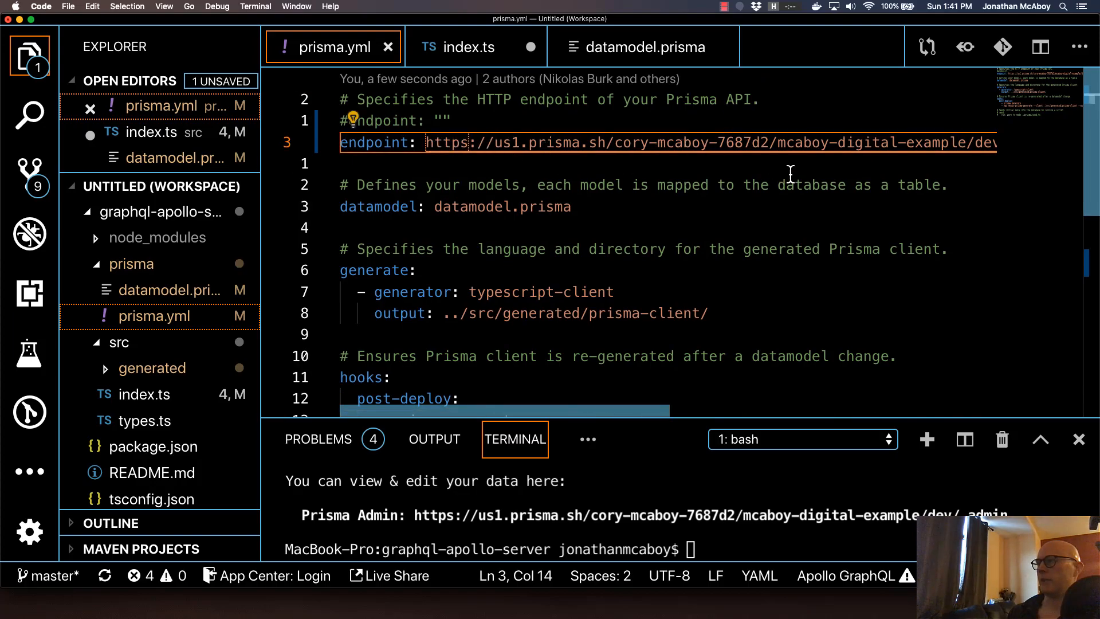
{"action": "mouse_move", "coordinate": [463, 142]}
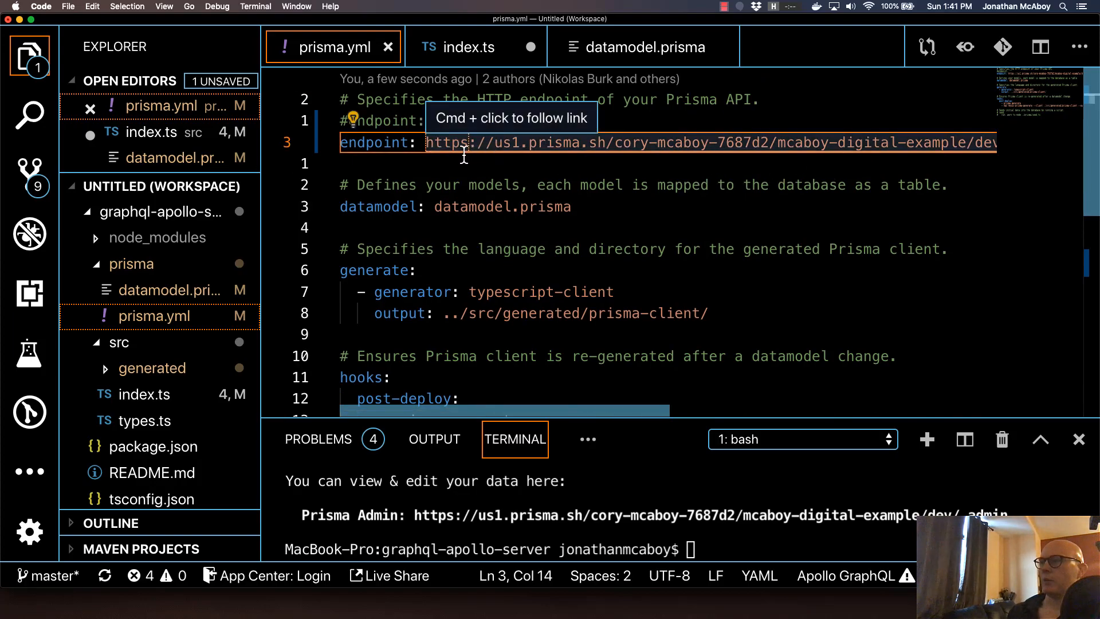
{"action": "mouse_move", "coordinate": [592, 149]}
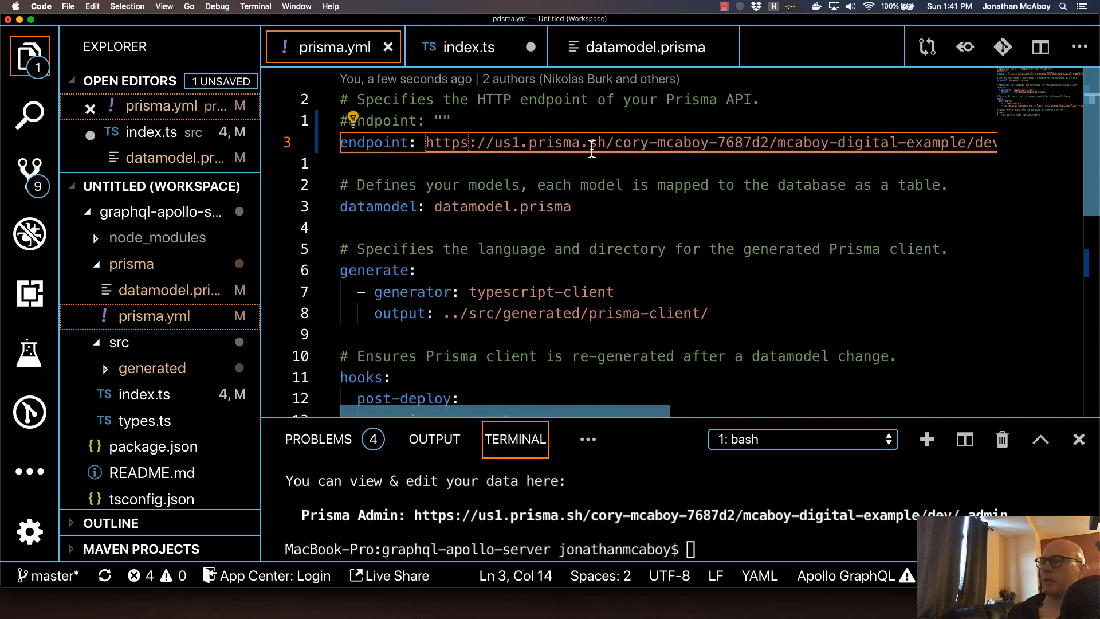
{"action": "left_click", "coordinate": [640, 47]}
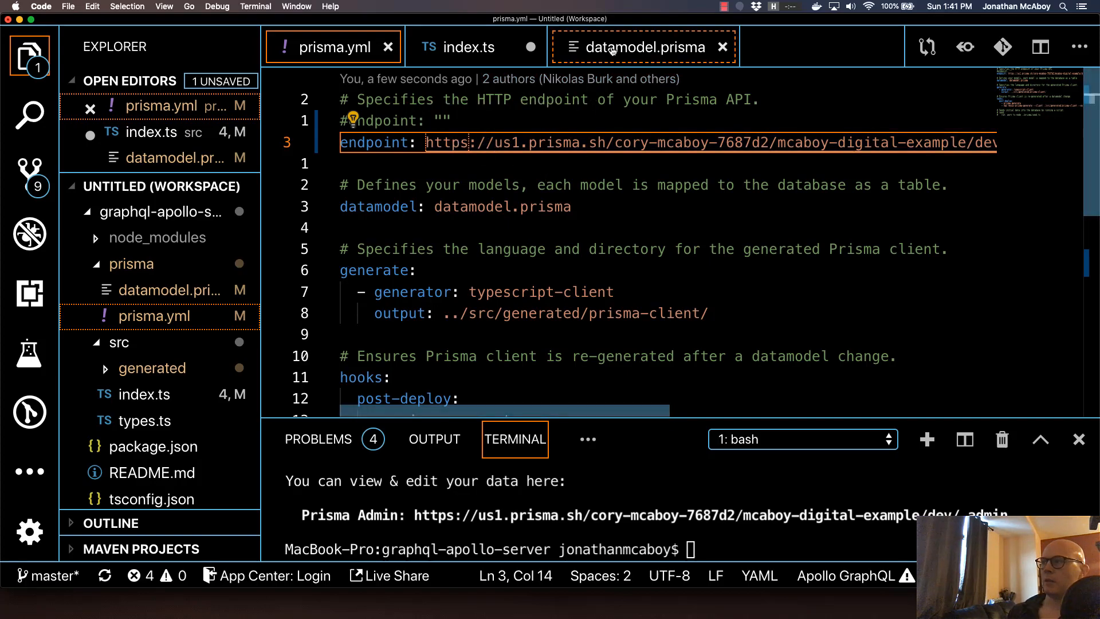
{"action": "left_click", "coordinate": [640, 47]}
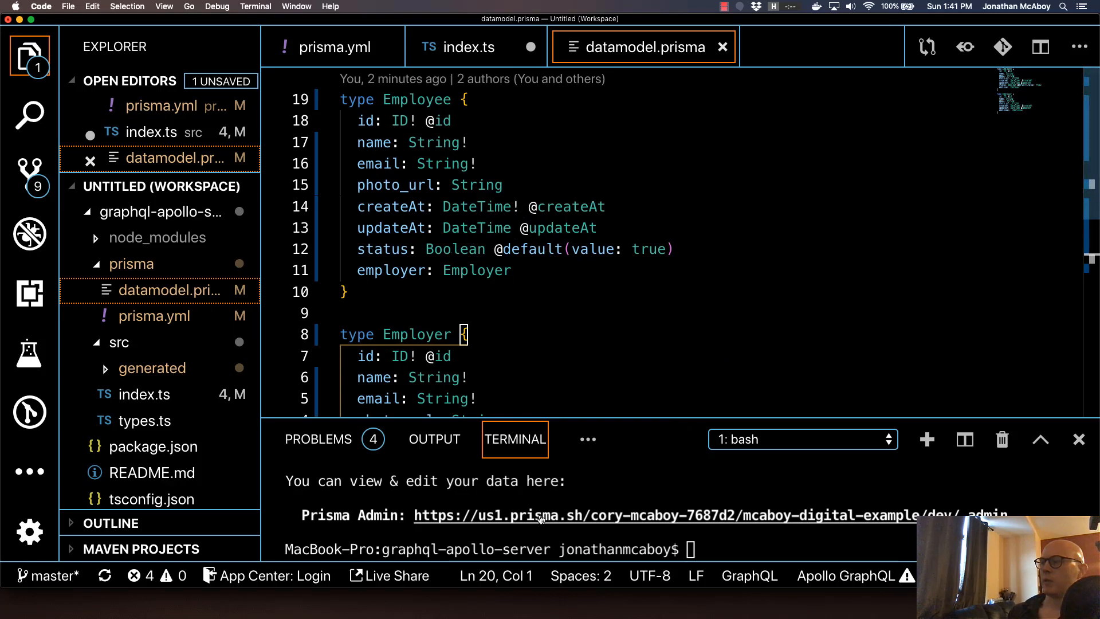
{"action": "left_click", "coordinate": [323, 46]}
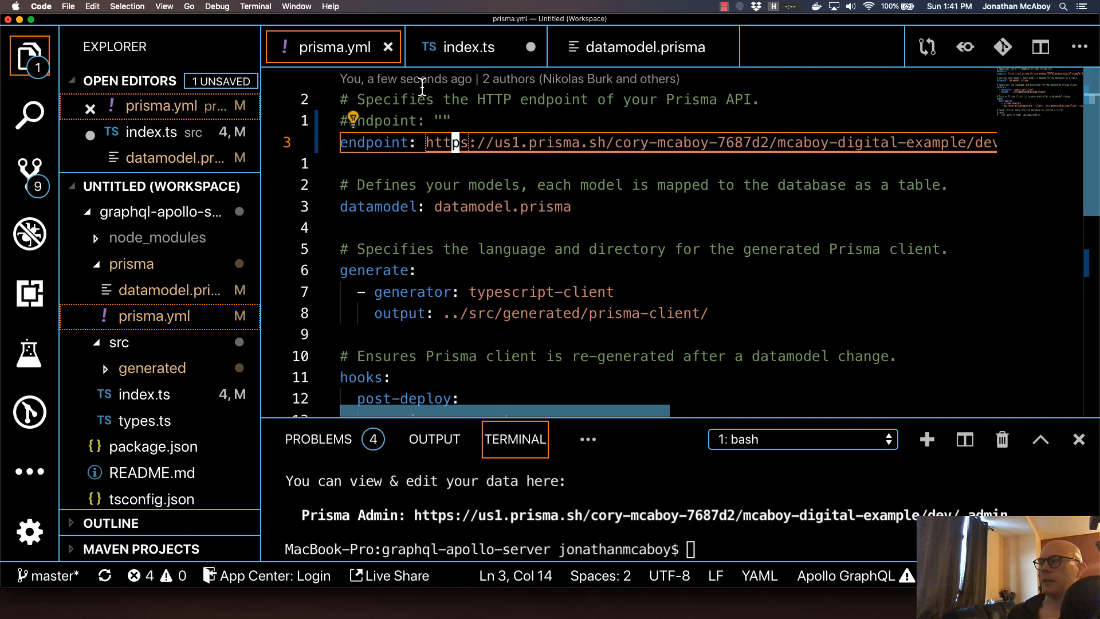
{"action": "mouse_move", "coordinate": [561, 139]}
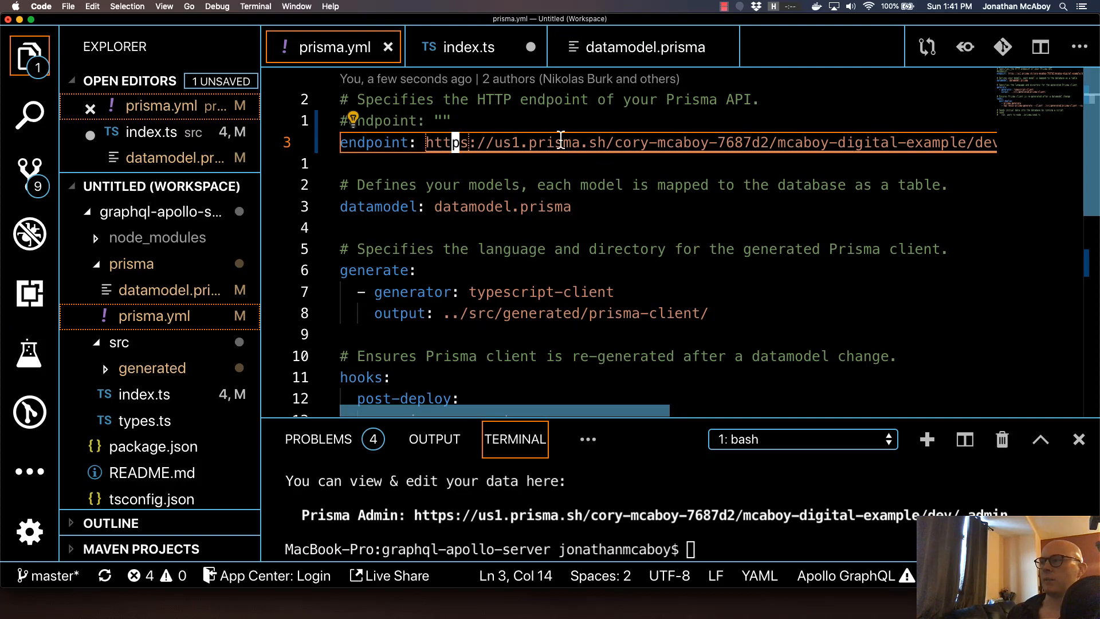
{"action": "left_click", "coordinate": [637, 47]}
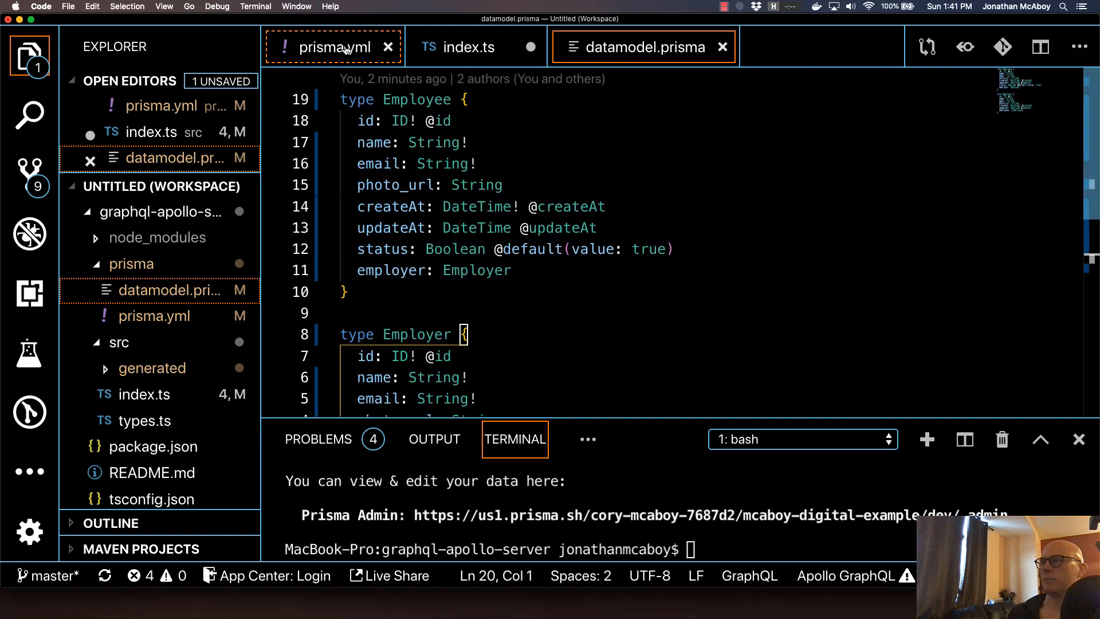
{"action": "left_click", "coordinate": [330, 47]}
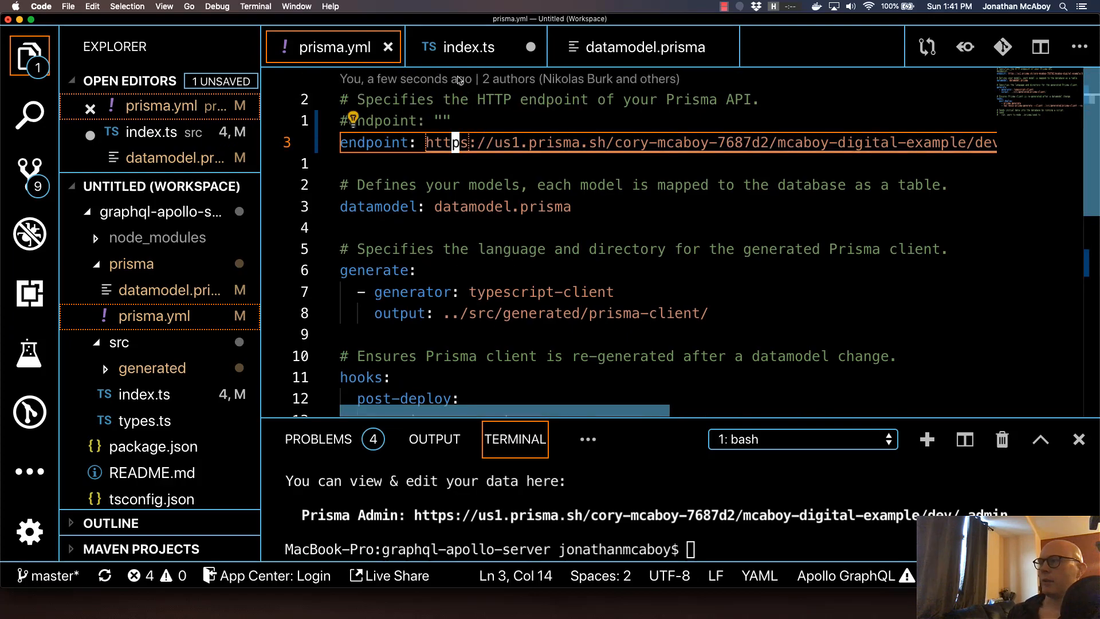
{"action": "left_click", "coordinate": [468, 46]}
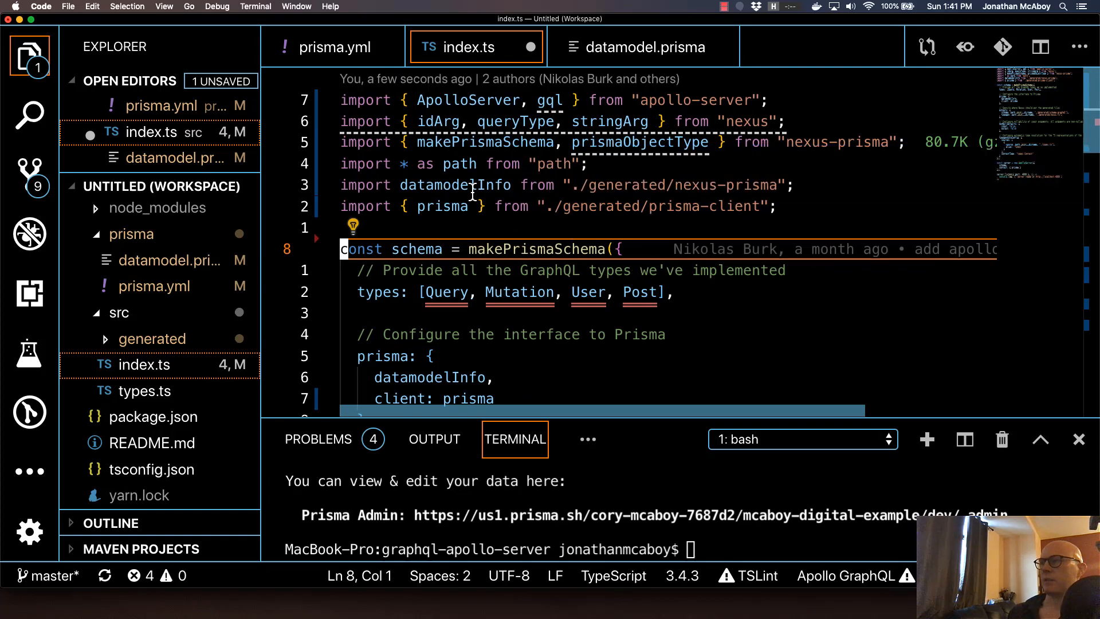
{"action": "mouse_move", "coordinate": [415, 249]}
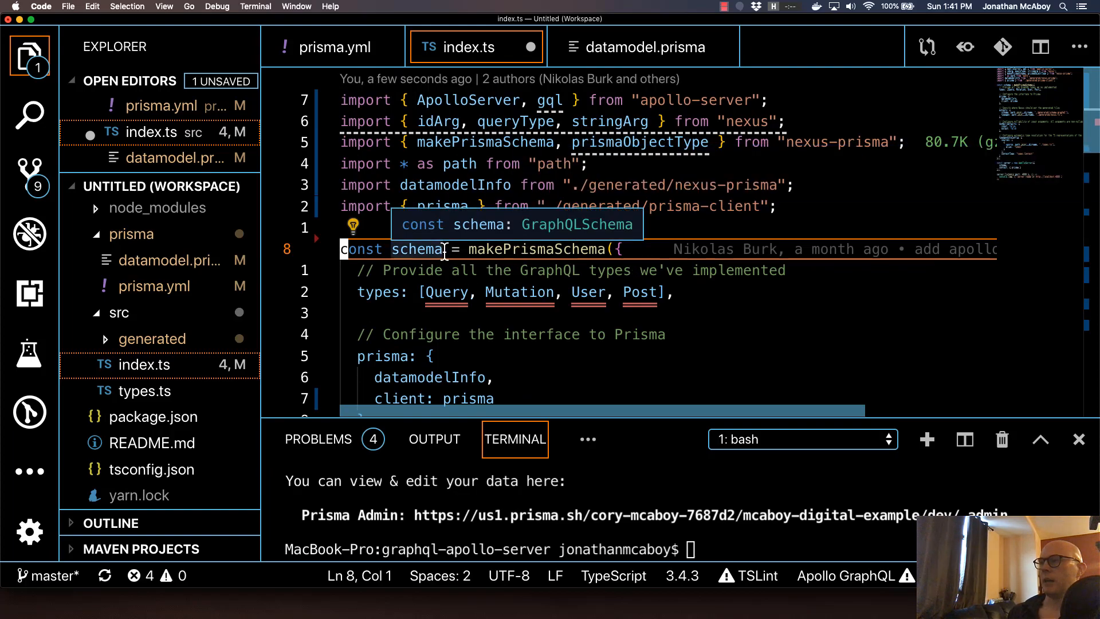
{"action": "mouse_move", "coordinate": [463, 152]}
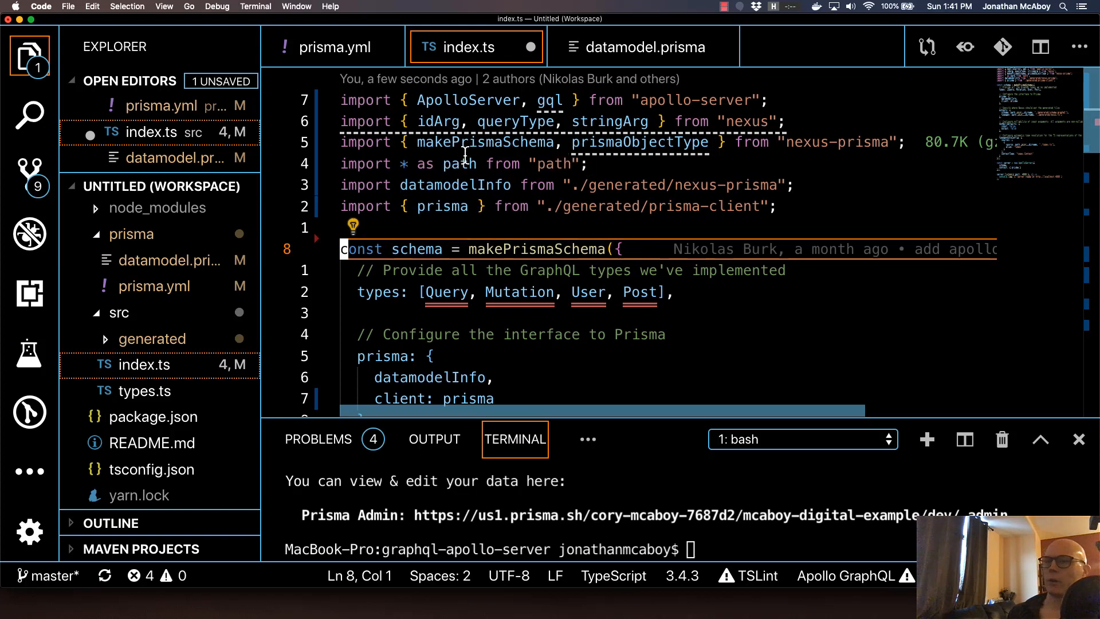
{"action": "mouse_move", "coordinate": [441, 205]}
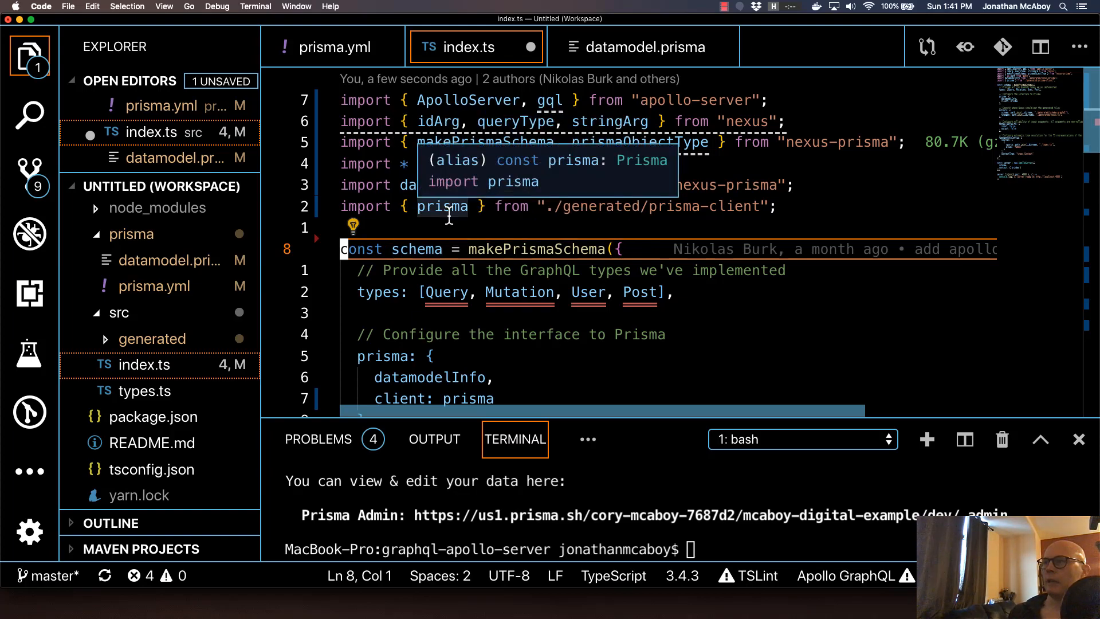